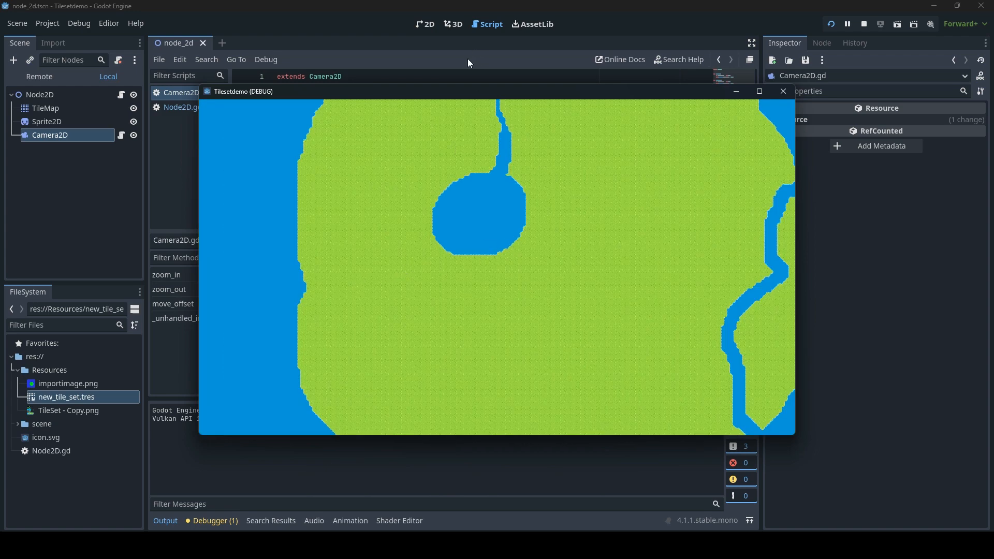
Step: Stop the running map demo and bring the Camera2D.gd script back into view
{"action": "left_click", "coordinate": [68, 383]}
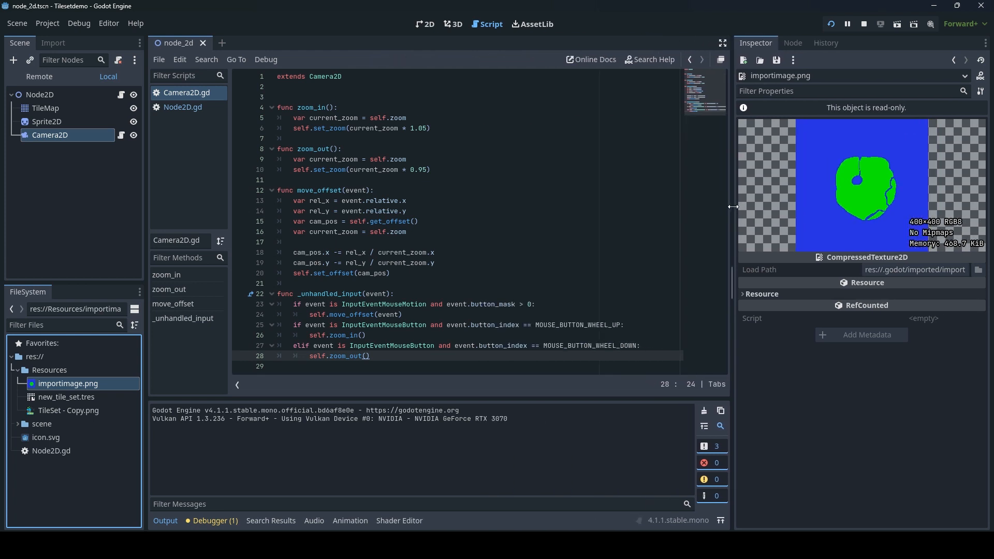
{"action": "left_click", "coordinate": [182, 107]}
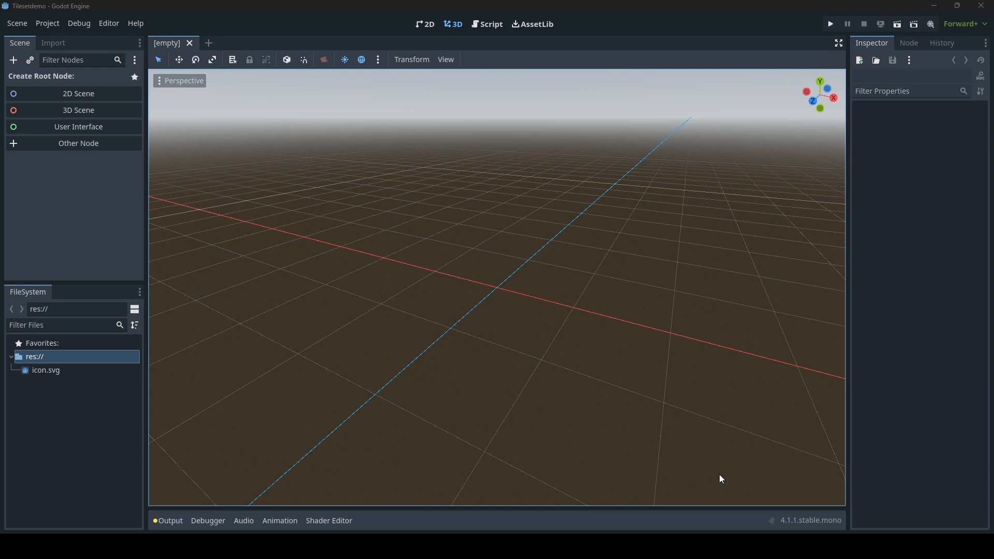
{"action": "mouse_move", "coordinate": [441, 411]}
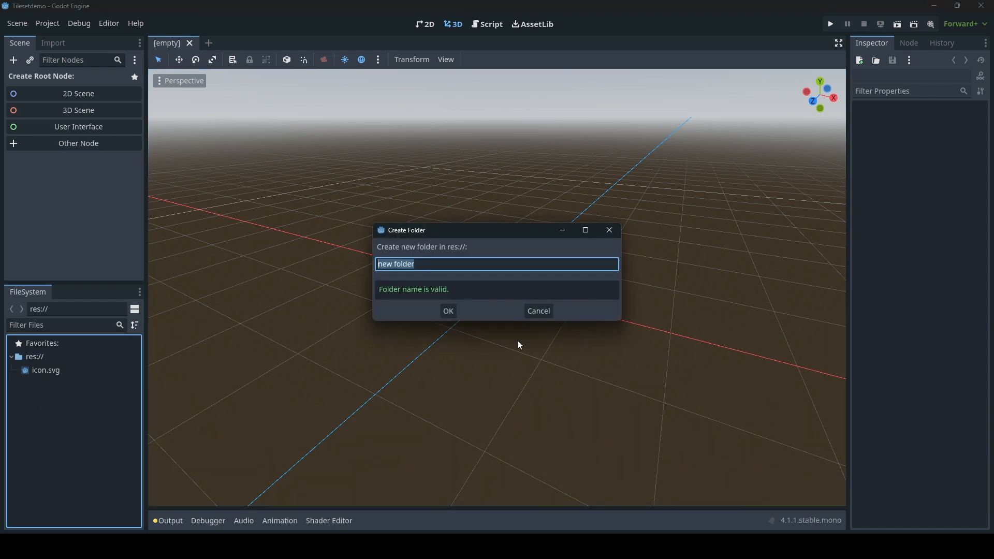
Step: Create a new folder named Resources at the root of res://
{"action": "type", "text": "R"}
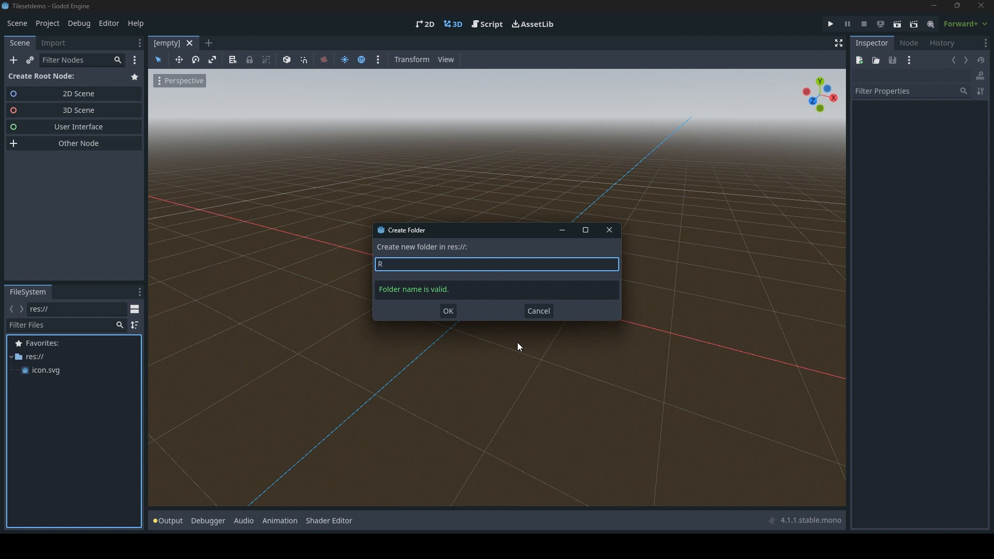
{"action": "type", "text": "esour"}
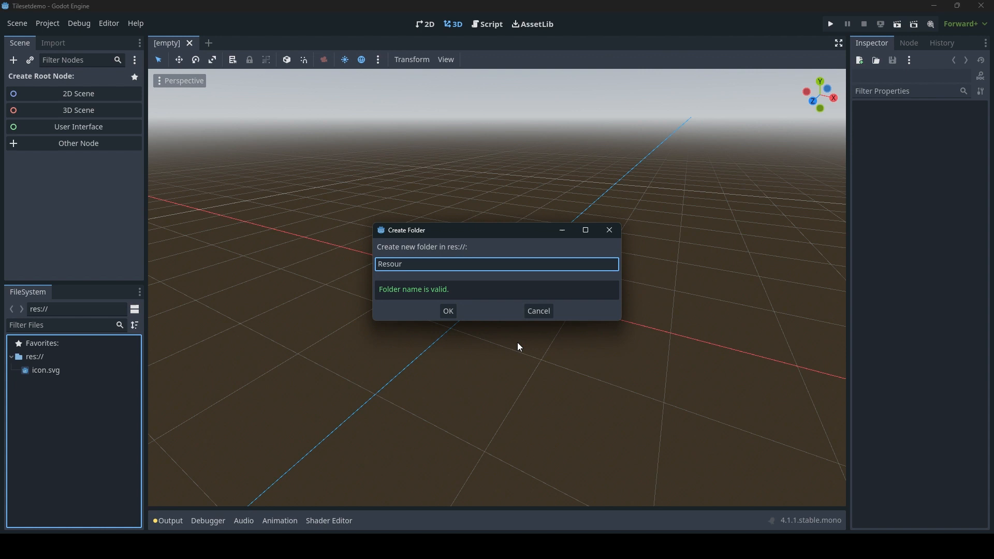
{"action": "left_click", "coordinate": [447, 310]}
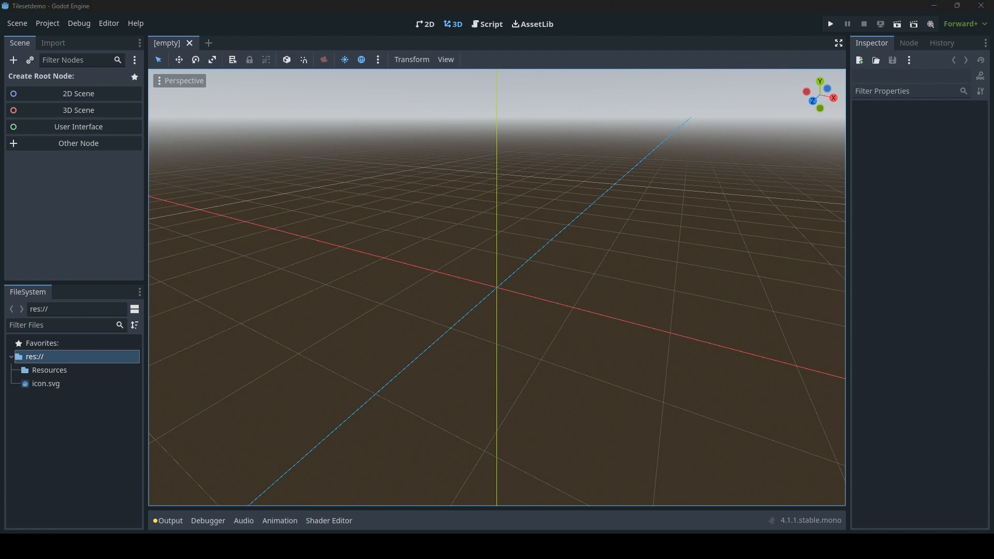
{"action": "mouse_move", "coordinate": [452, 367]}
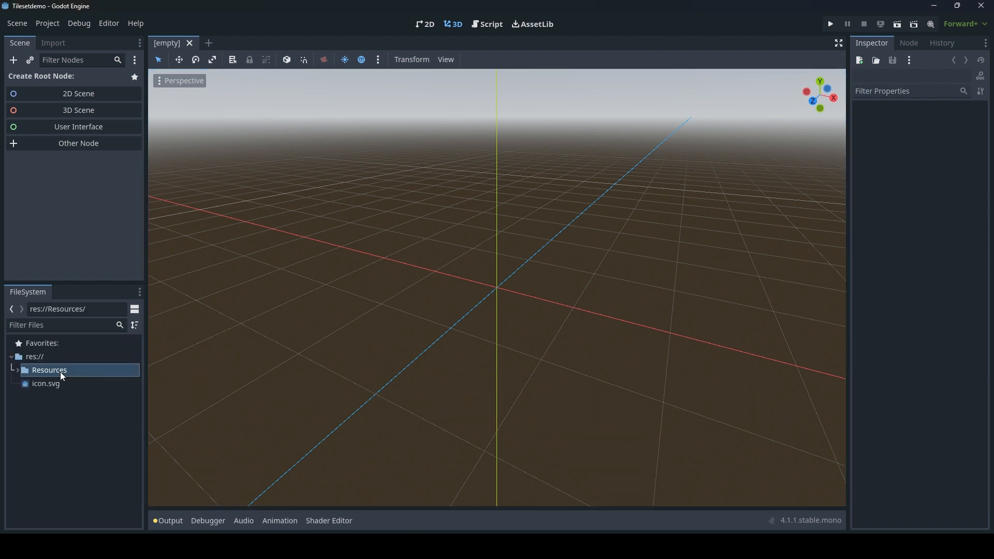
Step: Select TileSet - Copy.png in the Resources folder to preview its tiles
{"action": "left_click", "coordinate": [68, 383]}
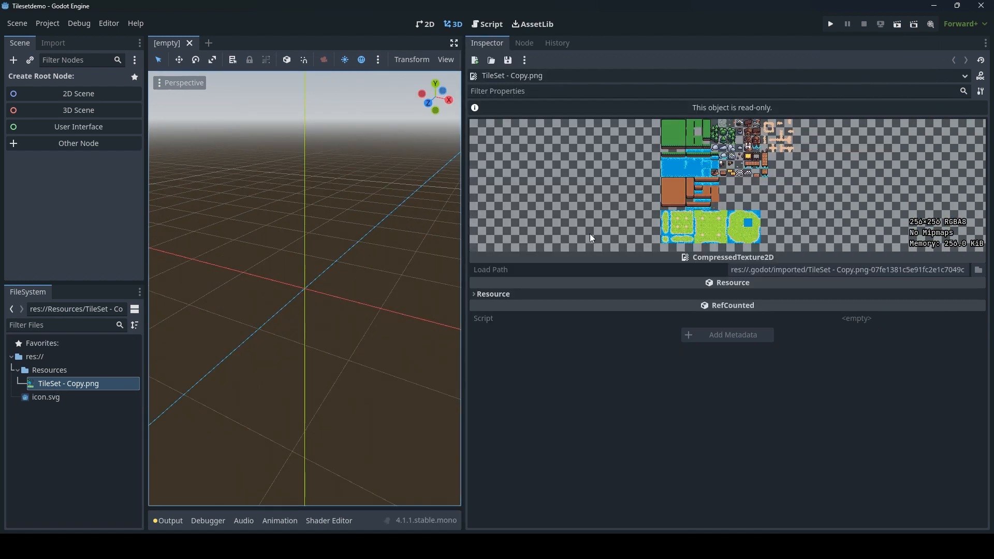
{"action": "mouse_move", "coordinate": [676, 230]}
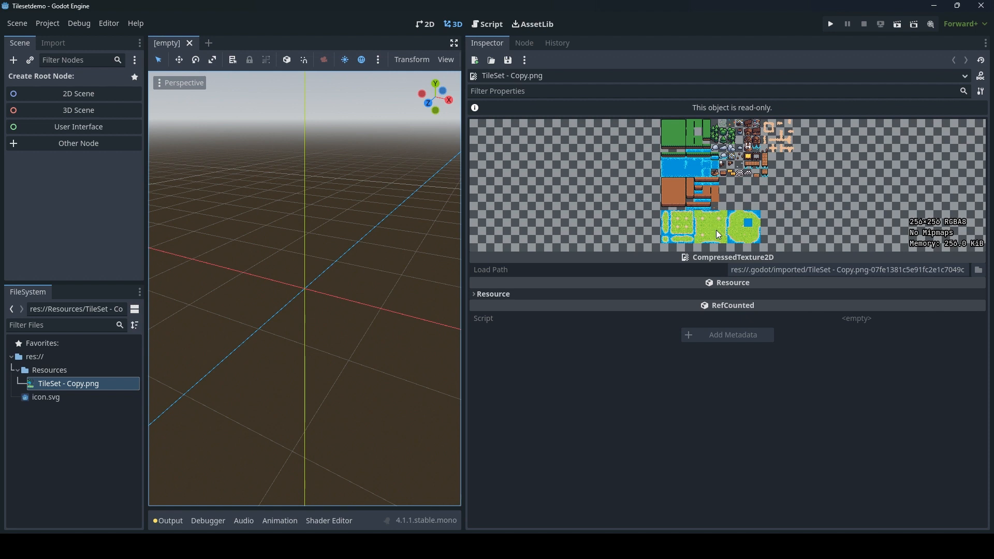
{"action": "mouse_move", "coordinate": [749, 220]}
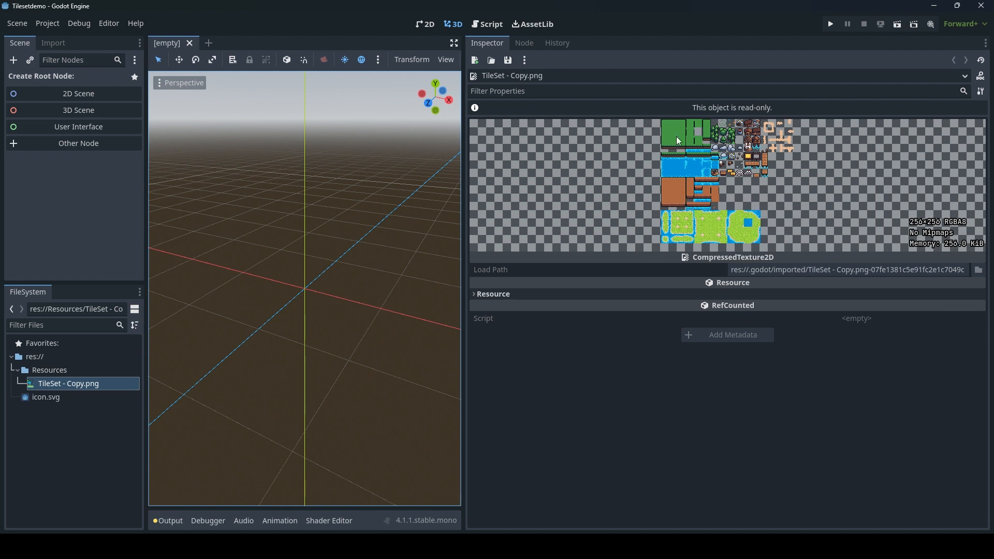
{"action": "mouse_move", "coordinate": [778, 191]}
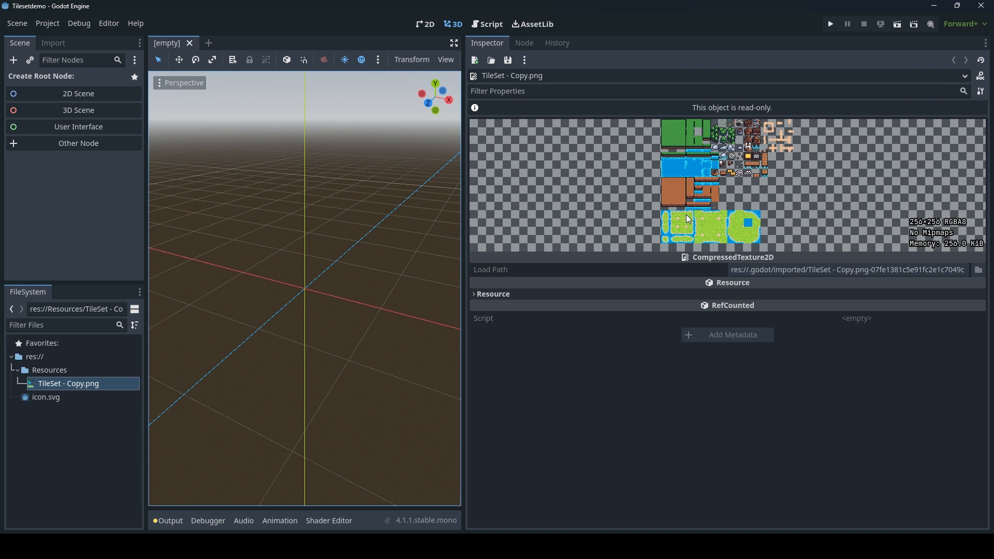
{"action": "mouse_move", "coordinate": [751, 235]}
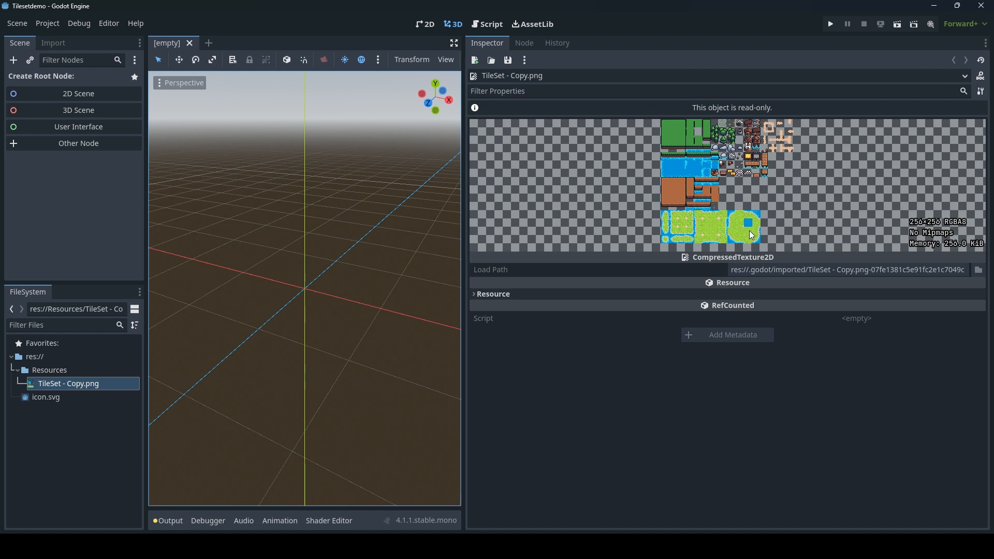
{"action": "mouse_move", "coordinate": [461, 210]}
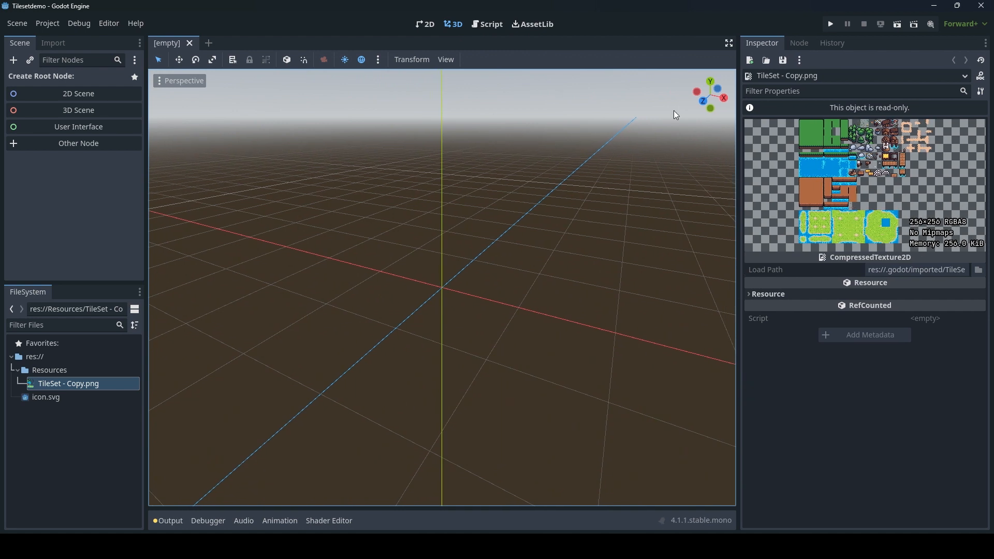
{"action": "mouse_move", "coordinate": [549, 219]}
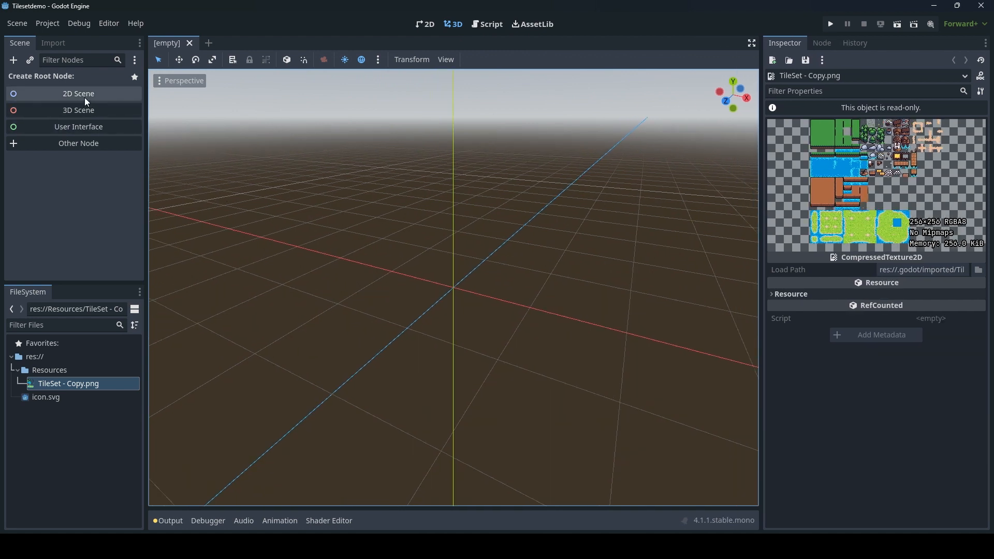
Step: Create a 2D scene with a Node2D root and add a TileMap child node
{"action": "left_click", "coordinate": [77, 94]}
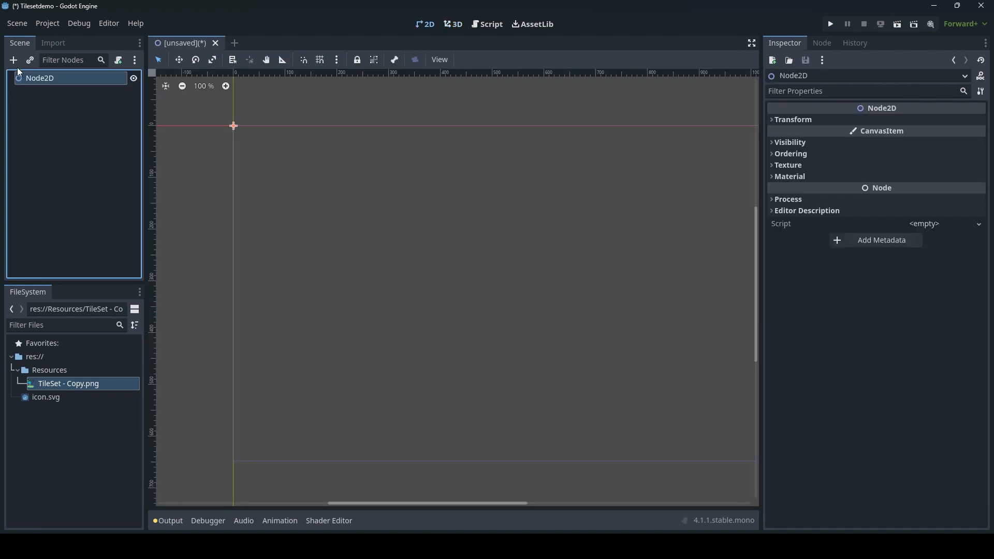
{"action": "left_click", "coordinate": [13, 60]}
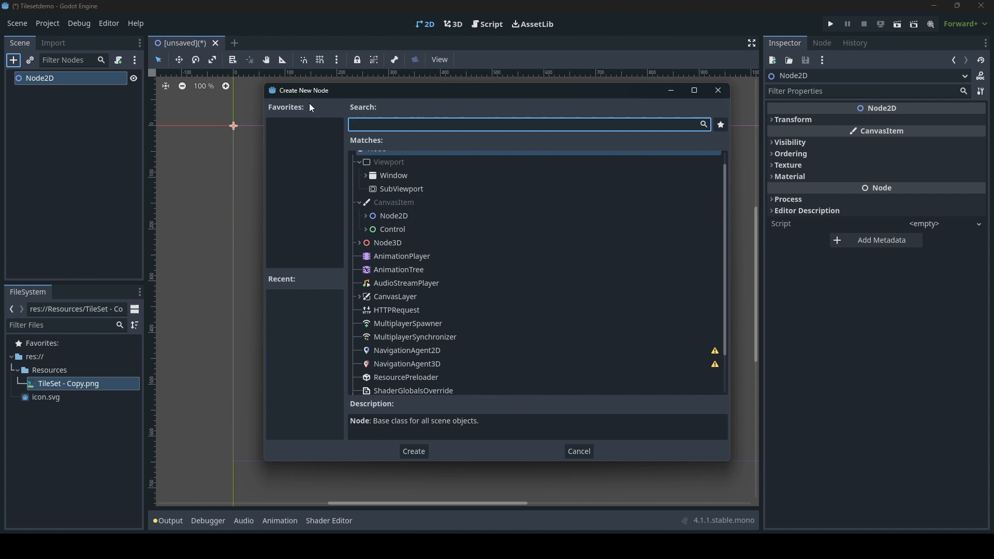
{"action": "type", "text": "tile"}
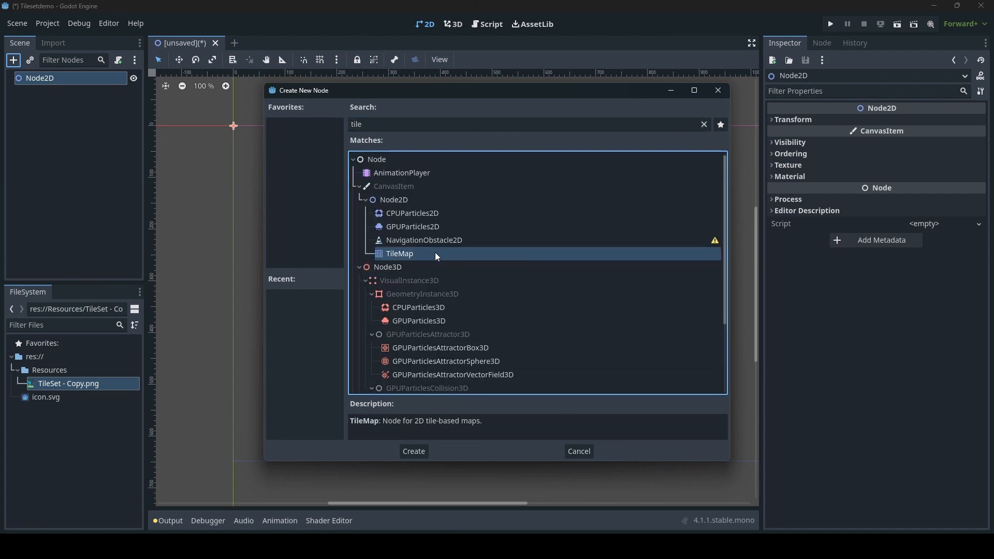
{"action": "left_click", "coordinate": [413, 451]}
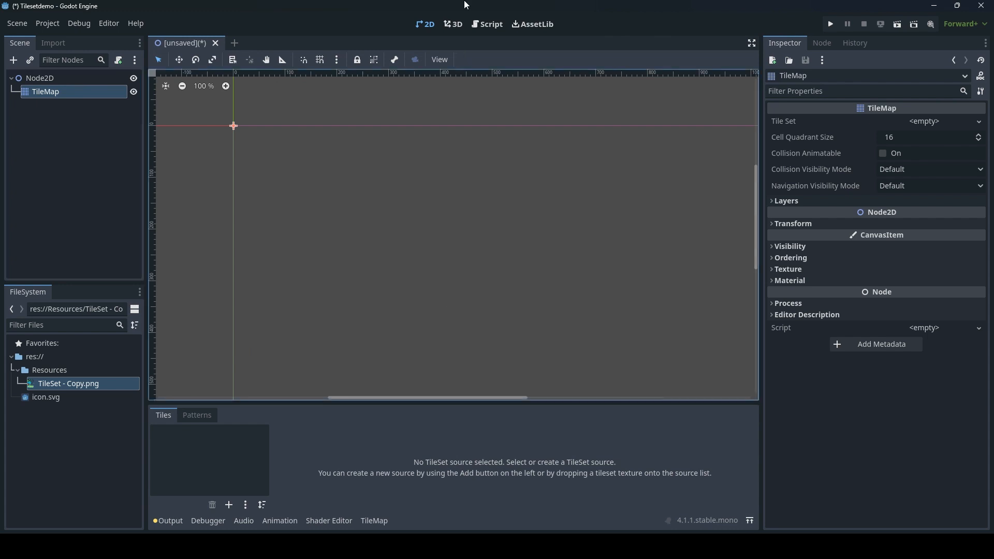
{"action": "mouse_move", "coordinate": [935, 134]}
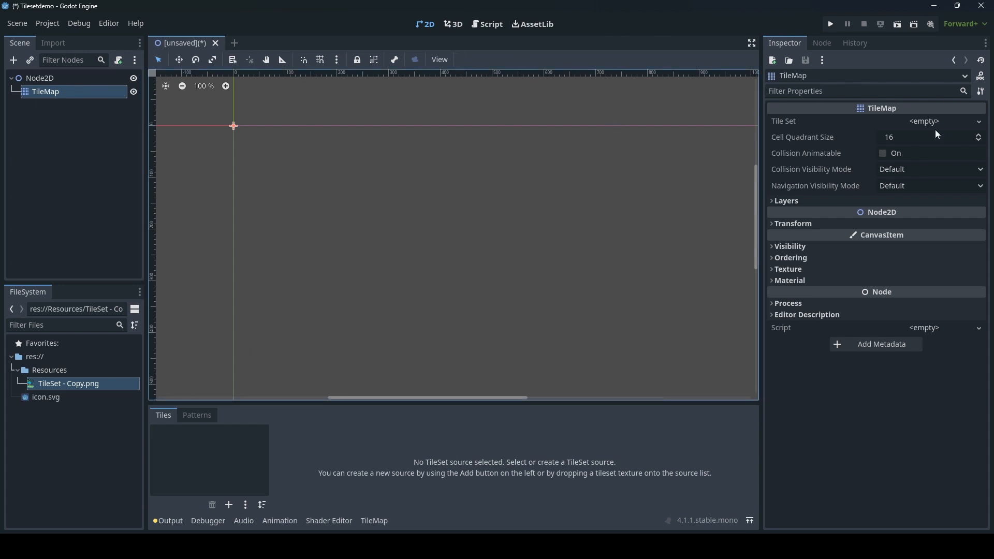
Step: Assign the TileMap a new TileSet and save it as new_tile_set.tres in Resources
{"action": "left_click", "coordinate": [922, 121]}
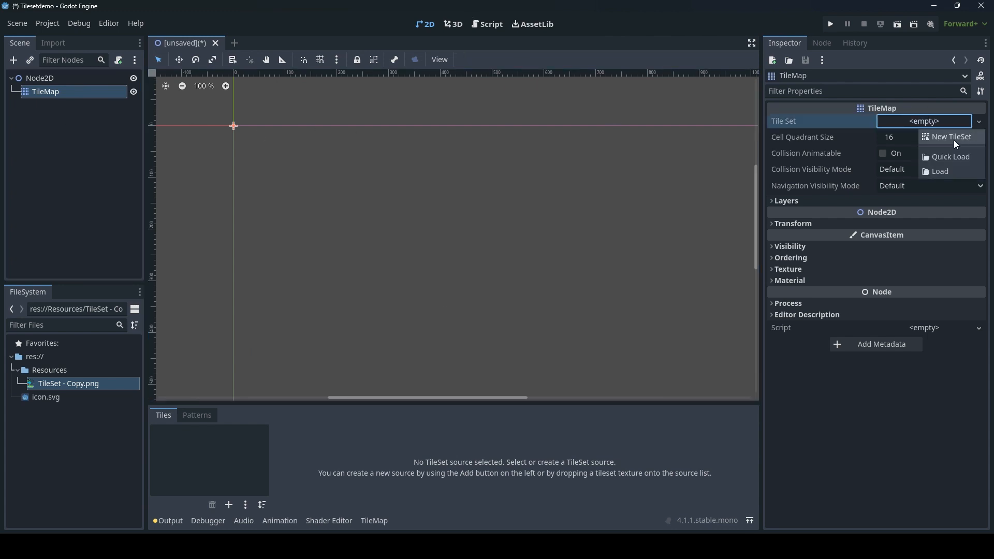
{"action": "left_click", "coordinate": [951, 137]}
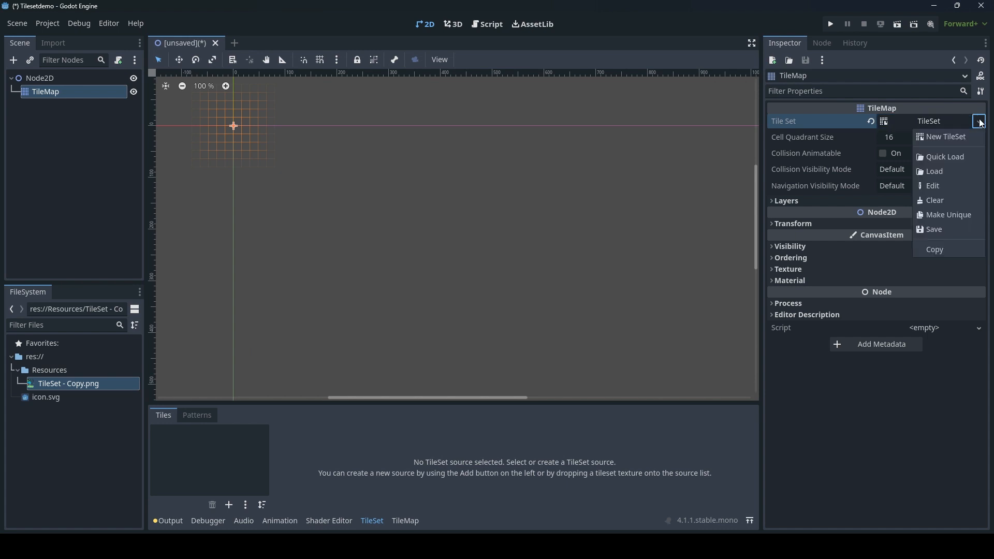
{"action": "mouse_move", "coordinate": [957, 229]}
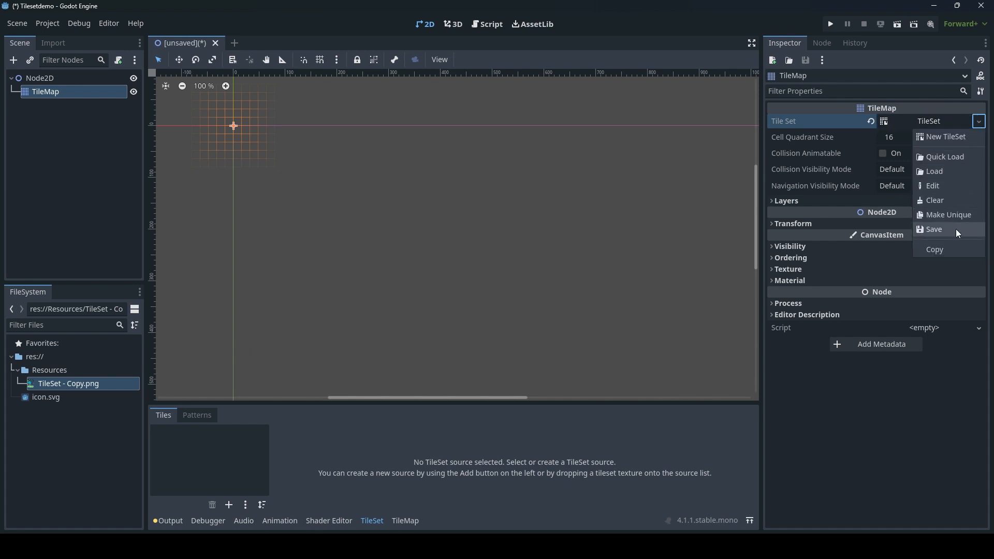
{"action": "left_click", "coordinate": [933, 229]}
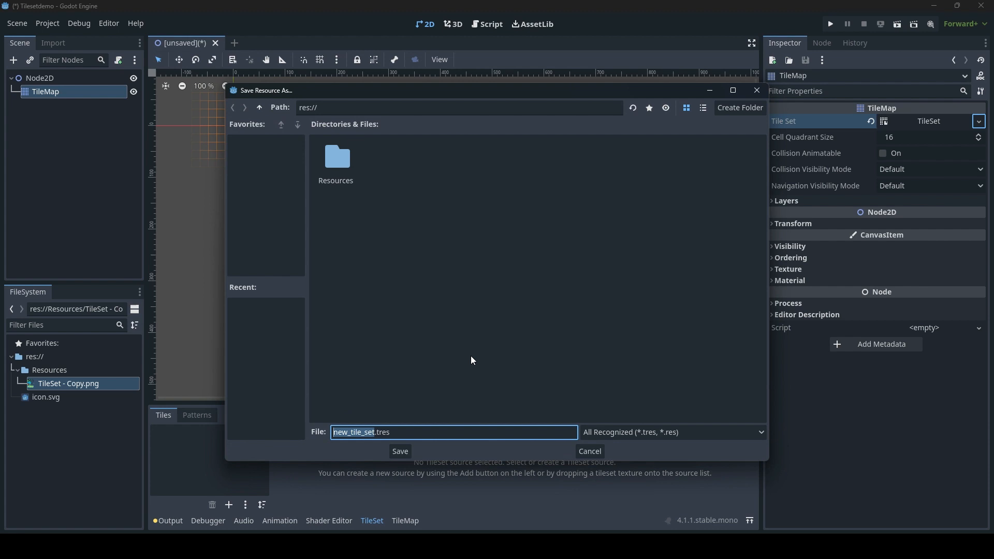
{"action": "double_click", "coordinate": [335, 157]}
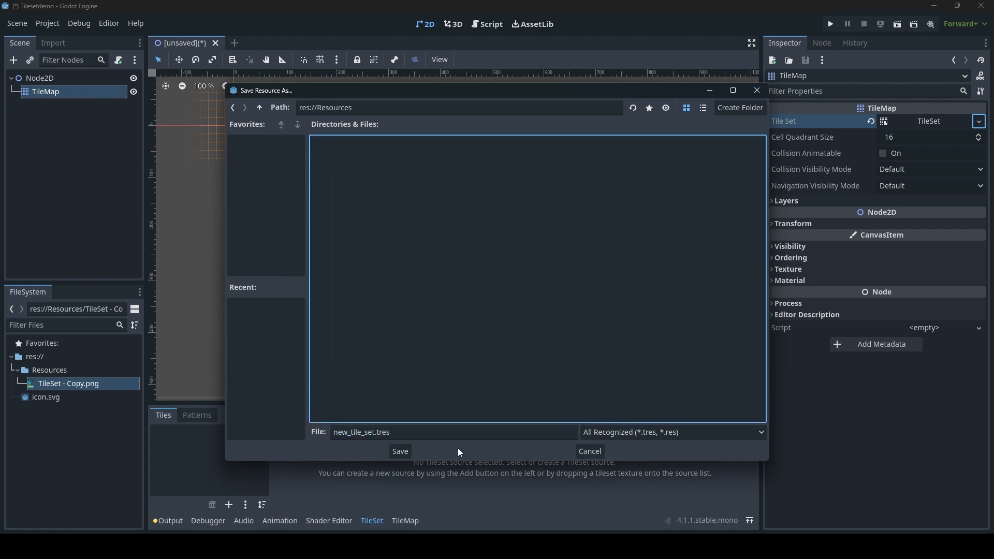
{"action": "left_click", "coordinate": [398, 451]}
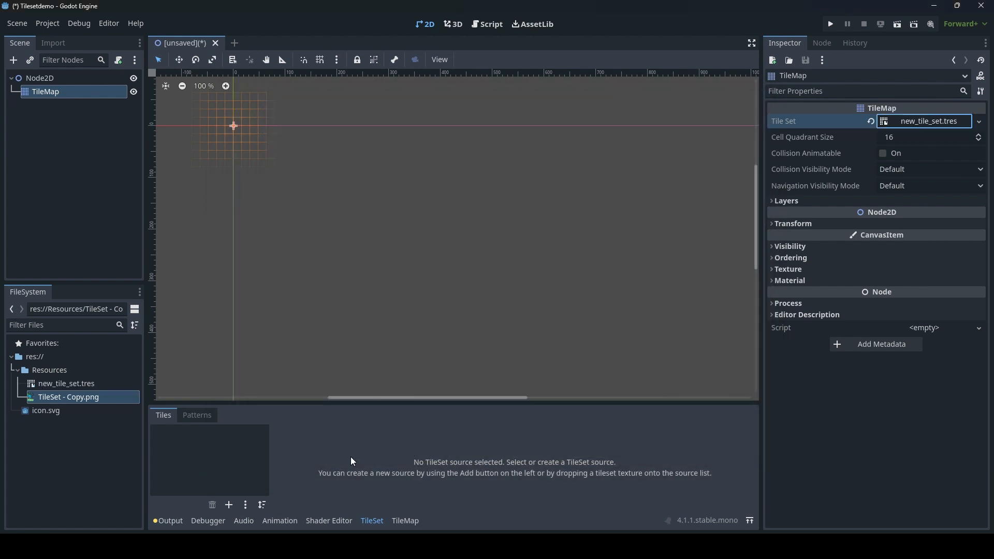
{"action": "left_click", "coordinate": [67, 383]}
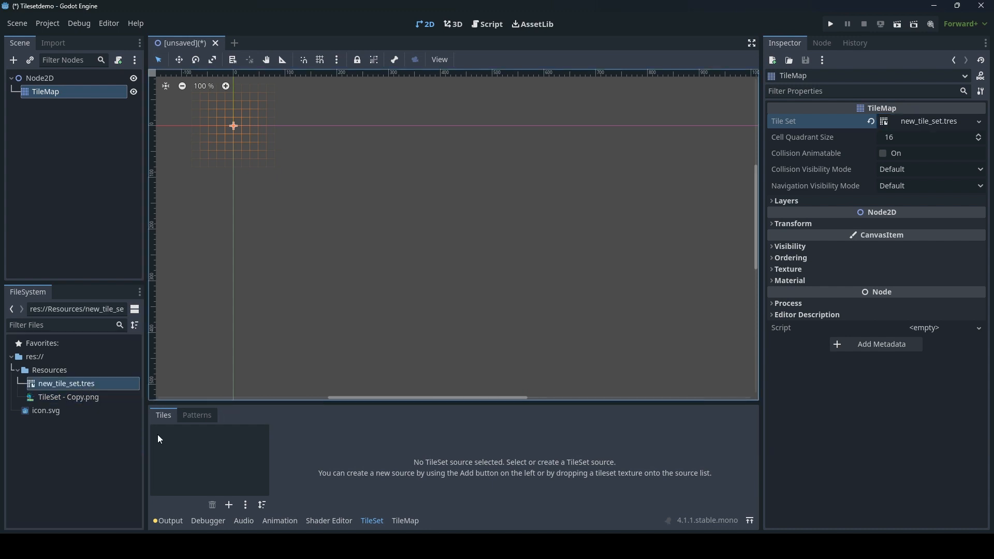
Step: Add TileSet - Copy.png as the atlas source and auto-create its tiles, clearing the test tile
{"action": "left_click", "coordinate": [68, 396]}
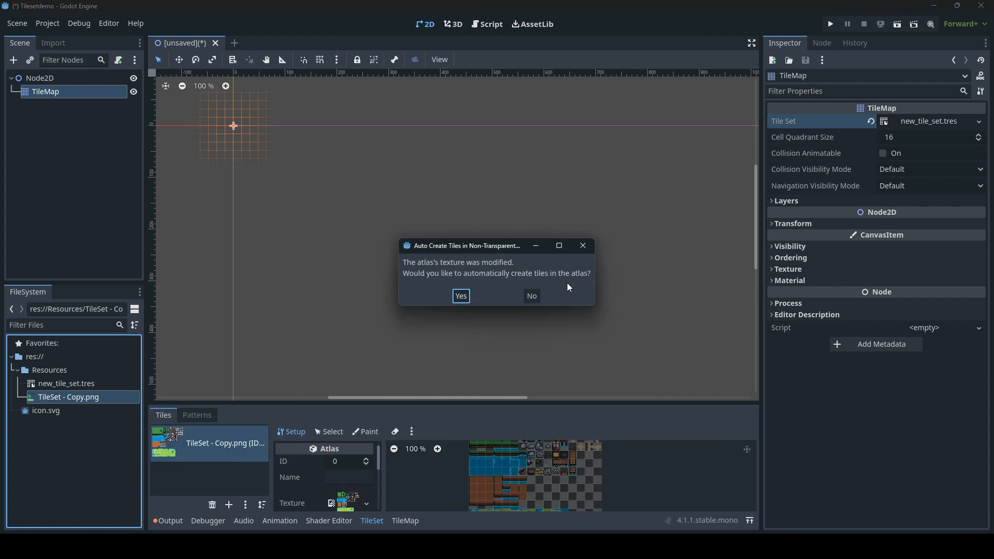
{"action": "mouse_move", "coordinate": [470, 290]}
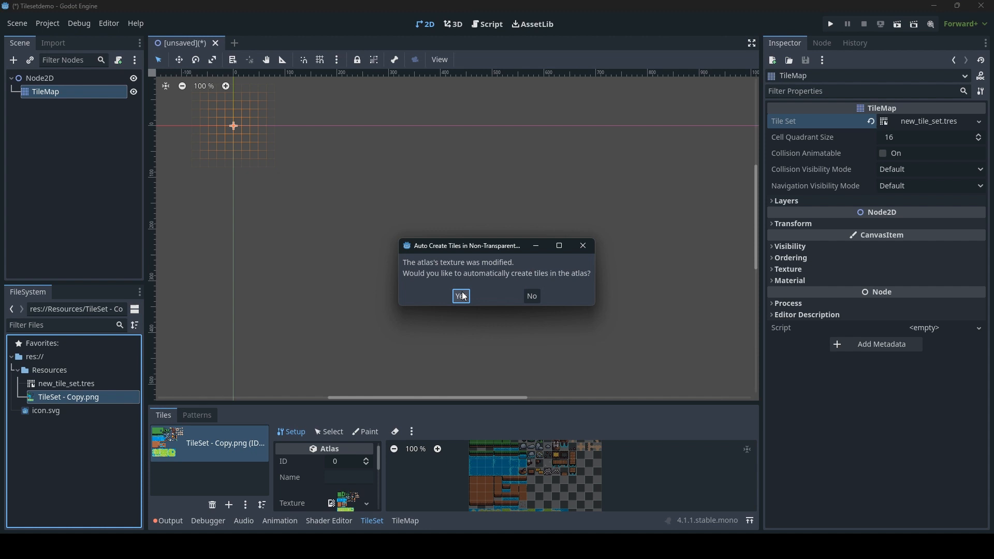
{"action": "left_click", "coordinate": [459, 295]}
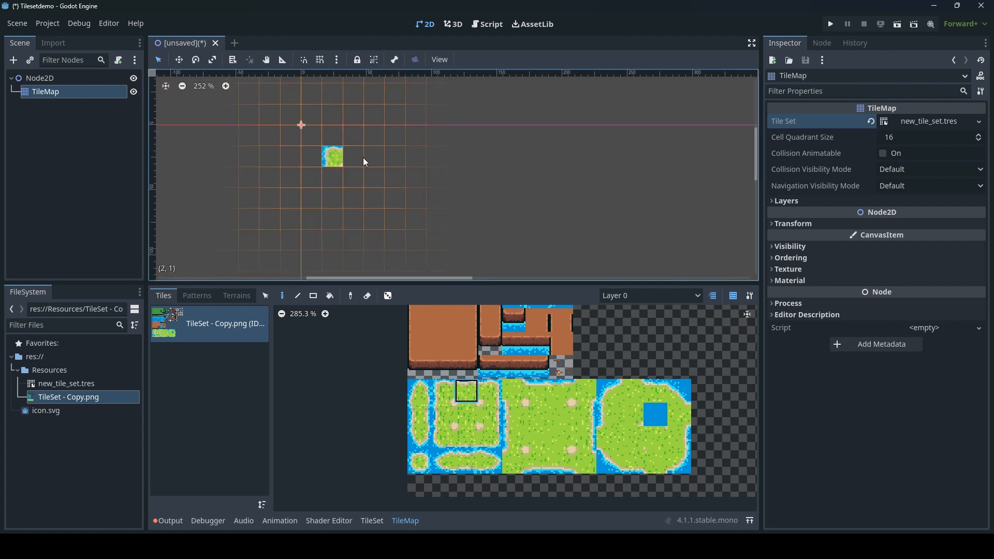
{"action": "left_click", "coordinate": [331, 156]}
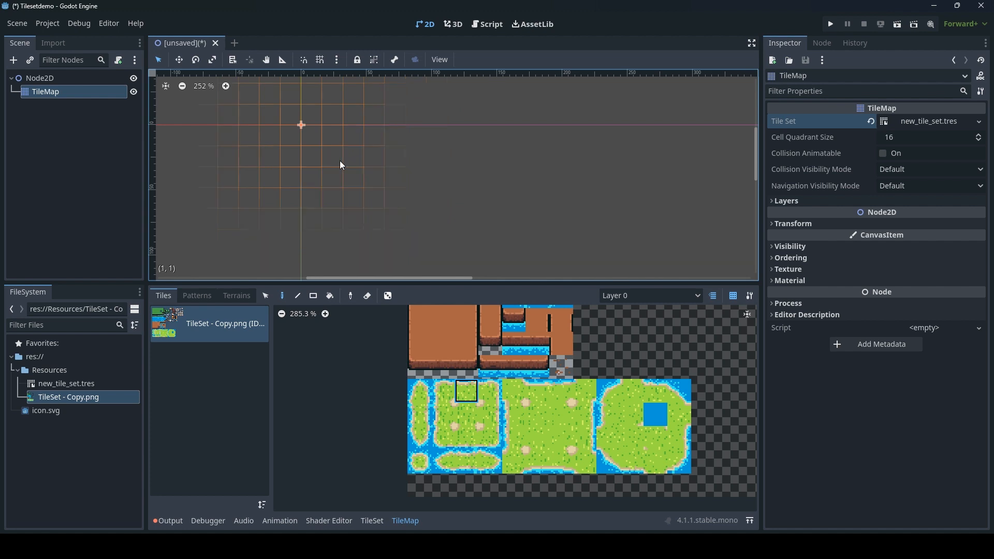
{"action": "left_click", "coordinate": [478, 219]}
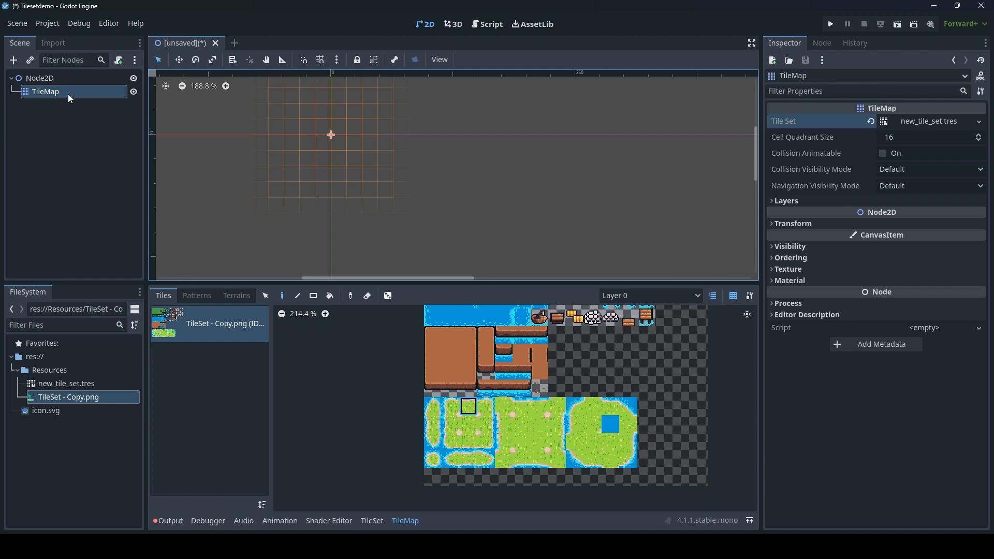
Step: Add a terrain set to new_tile_set.tres that matches corners and sides
{"action": "left_click", "coordinate": [66, 383]}
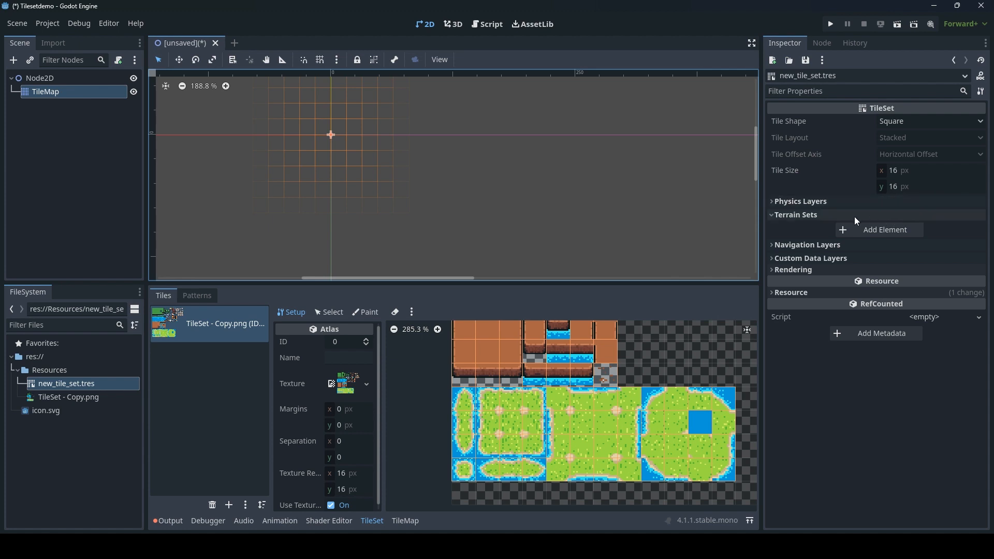
{"action": "left_click", "coordinate": [883, 230]}
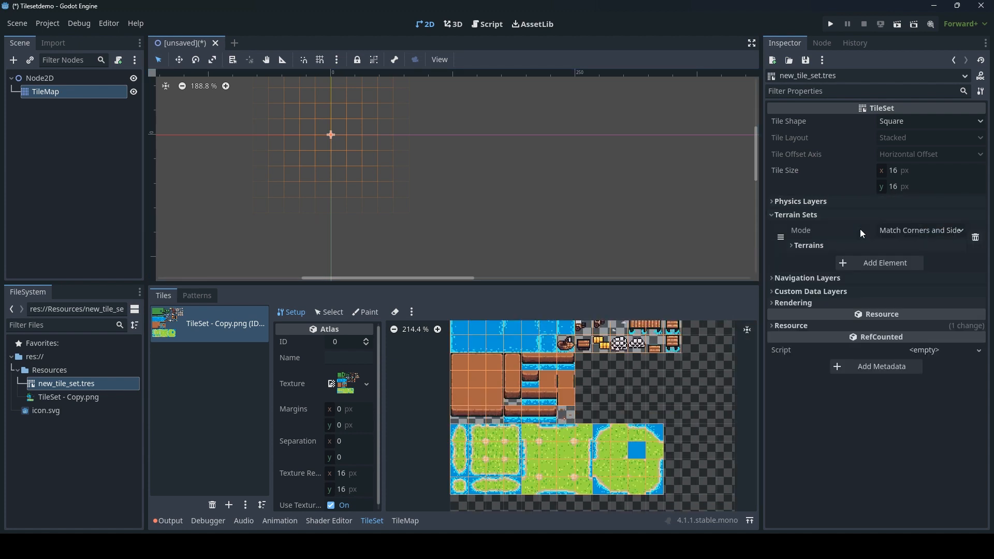
{"action": "left_click", "coordinate": [919, 230]}
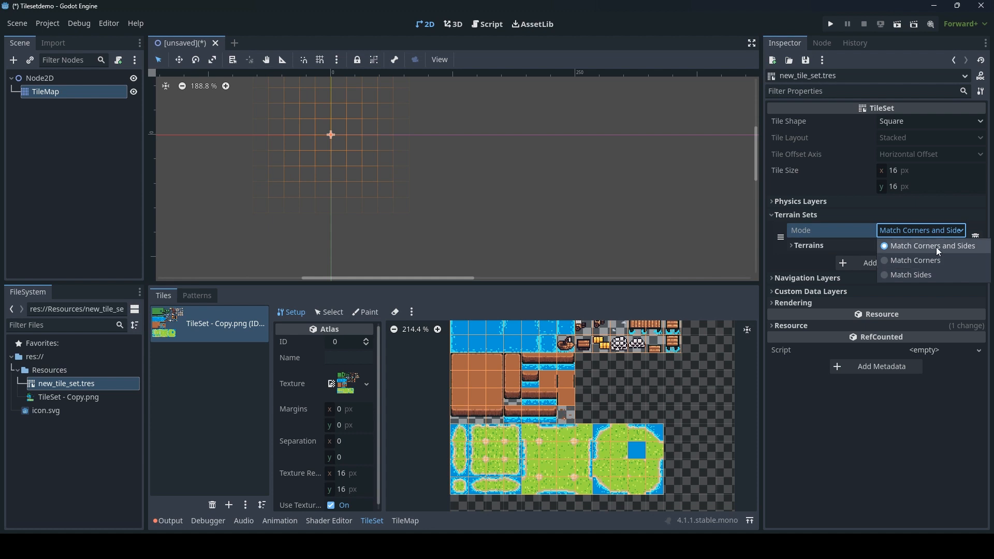
{"action": "left_click", "coordinate": [932, 247]}
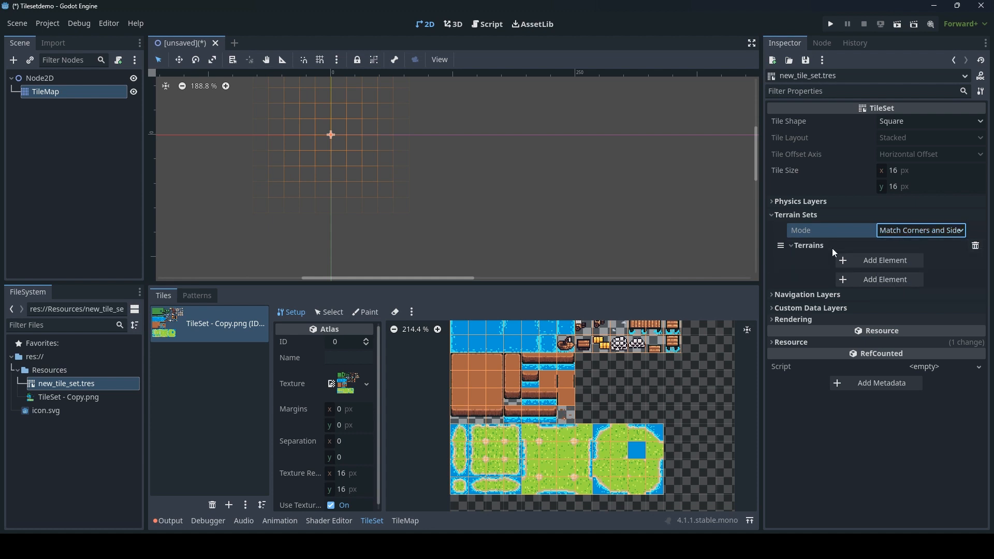
Step: Add a Ground terrain and give it a magenta colour
{"action": "left_click", "coordinate": [885, 260]}
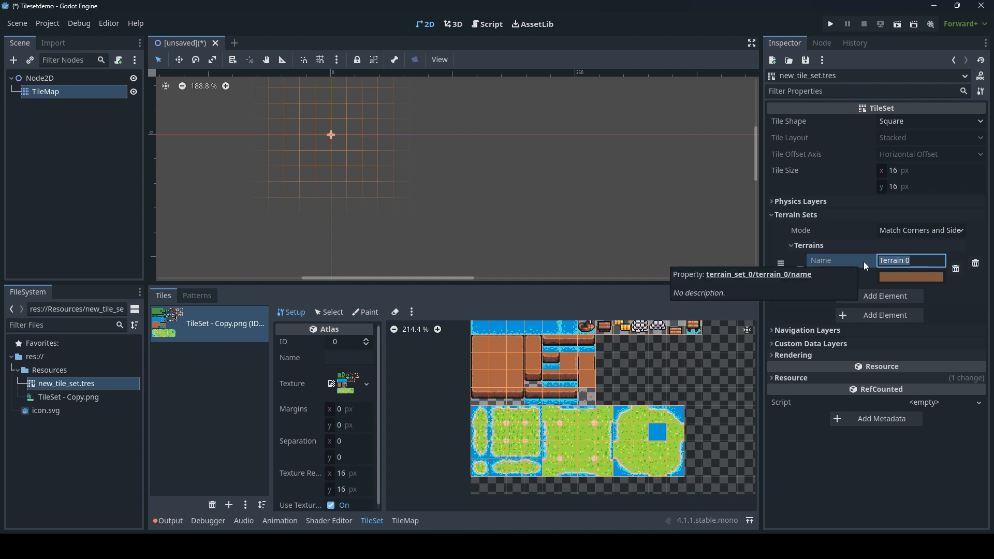
{"action": "type", "text": "Gr"}
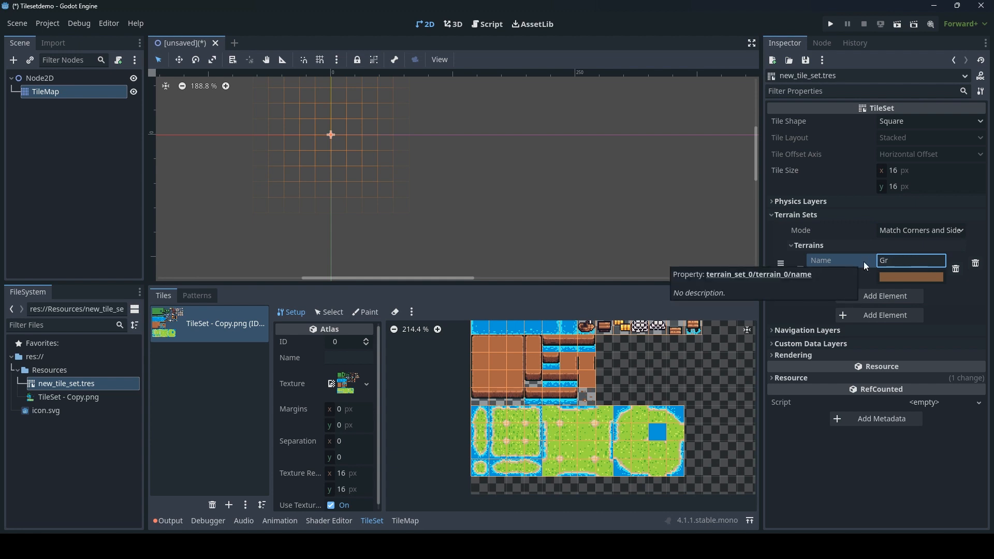
{"action": "type", "text": "Ground"}
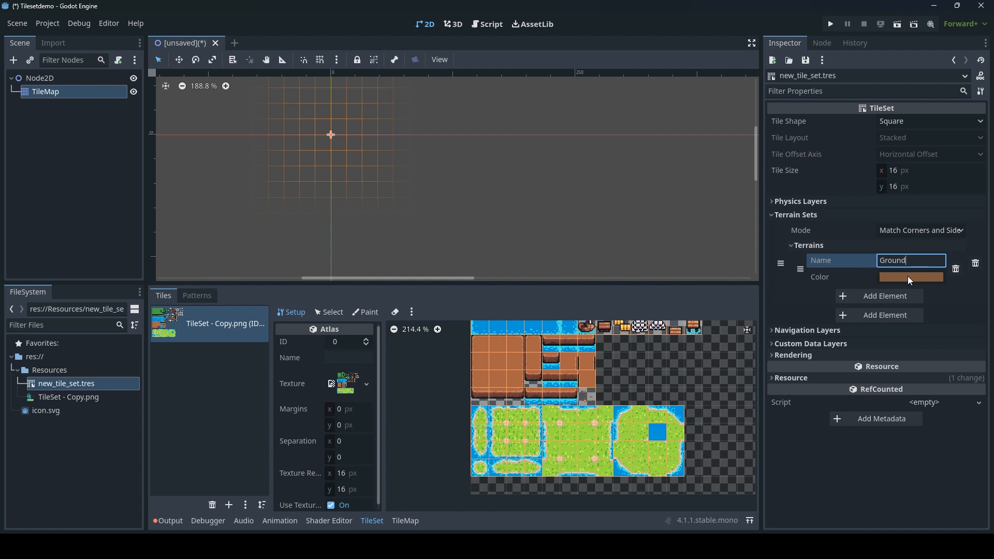
{"action": "left_click", "coordinate": [909, 278]}
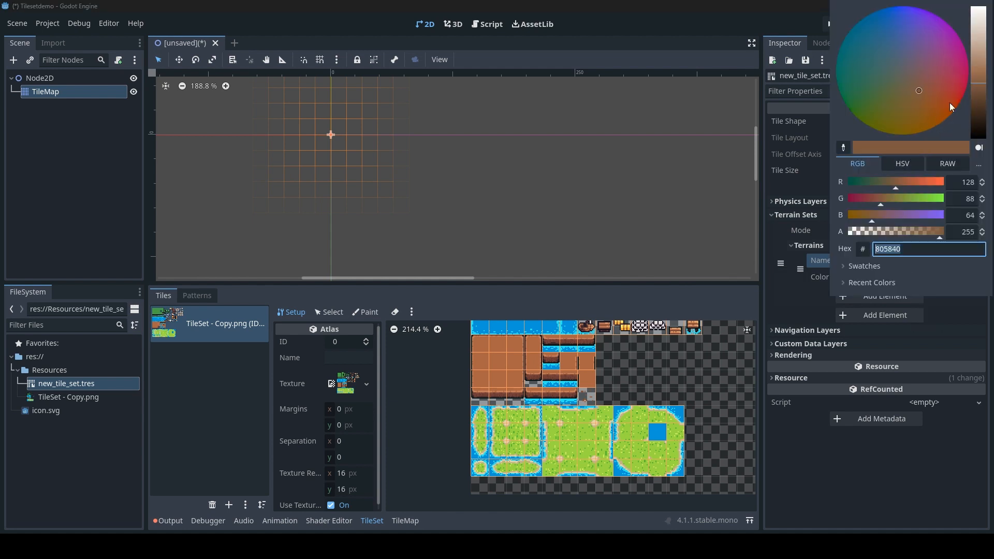
{"action": "mouse_move", "coordinate": [930, 95]}
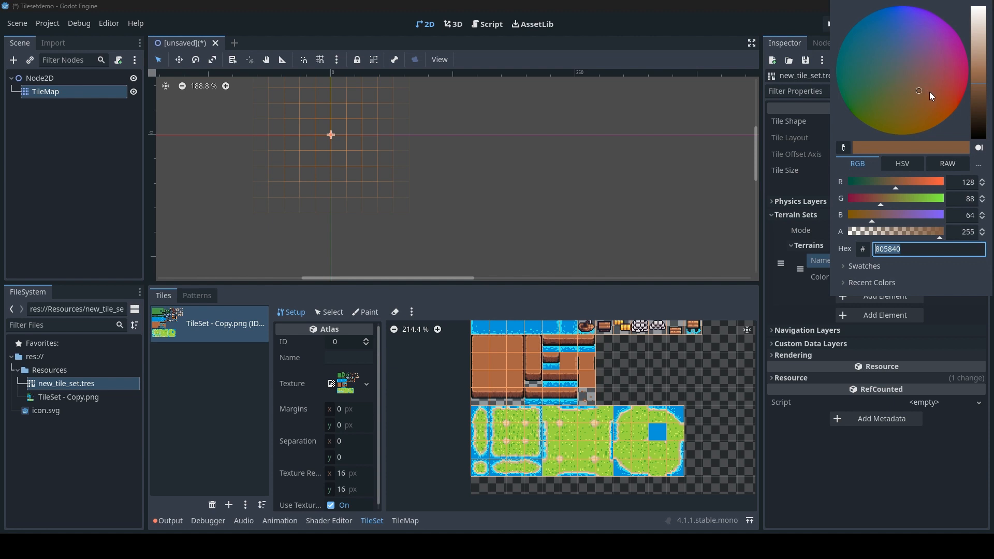
{"action": "left_click", "coordinate": [979, 48]}
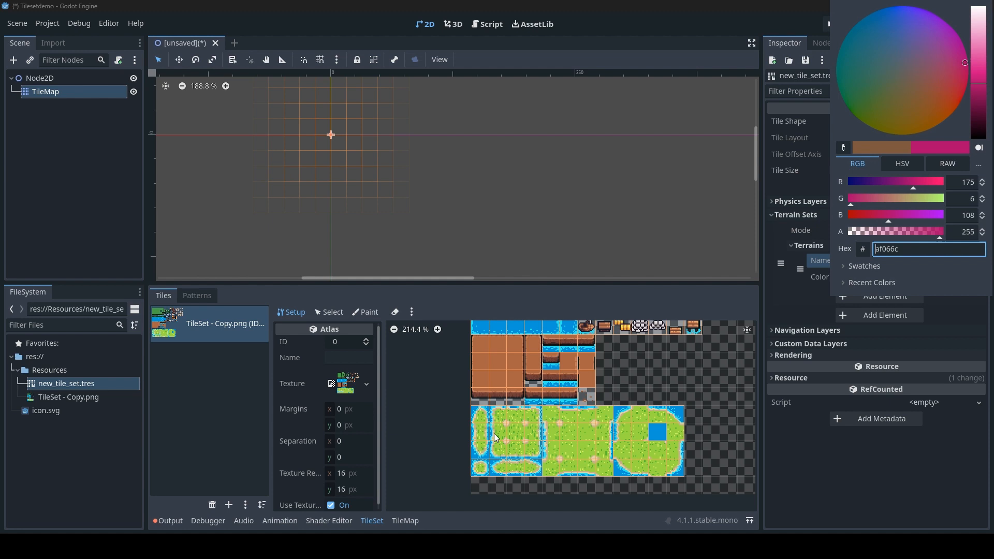
{"action": "mouse_move", "coordinate": [801, 320]}
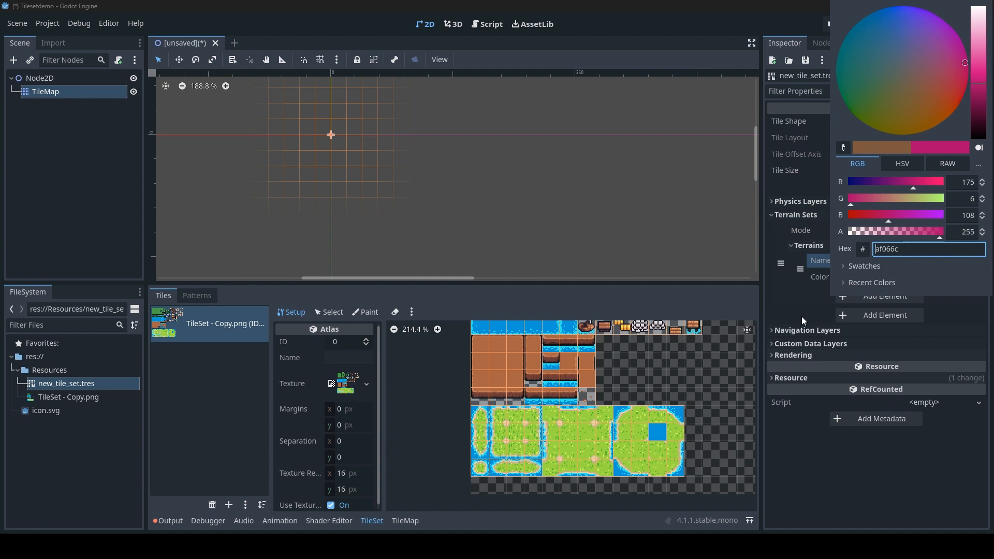
{"action": "mouse_move", "coordinate": [884, 454]}
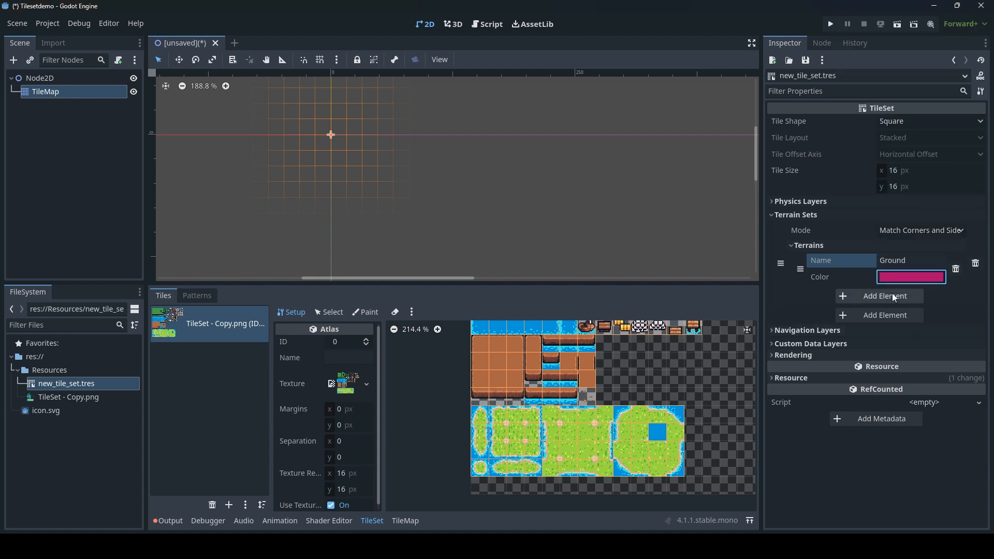
Step: Add a Sea terrain and choose its colour in the colour picker
{"action": "left_click", "coordinate": [884, 295]}
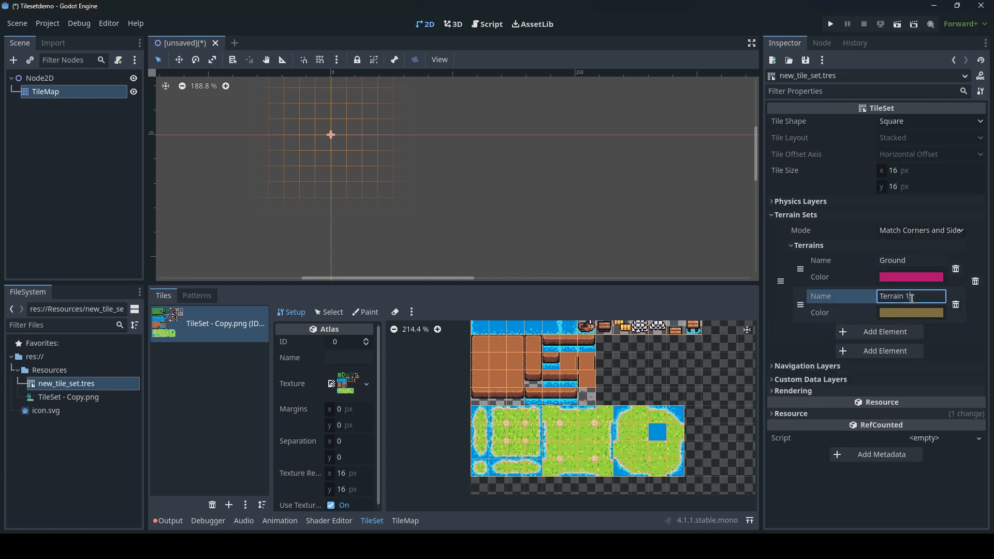
{"action": "type", "text": "Se"}
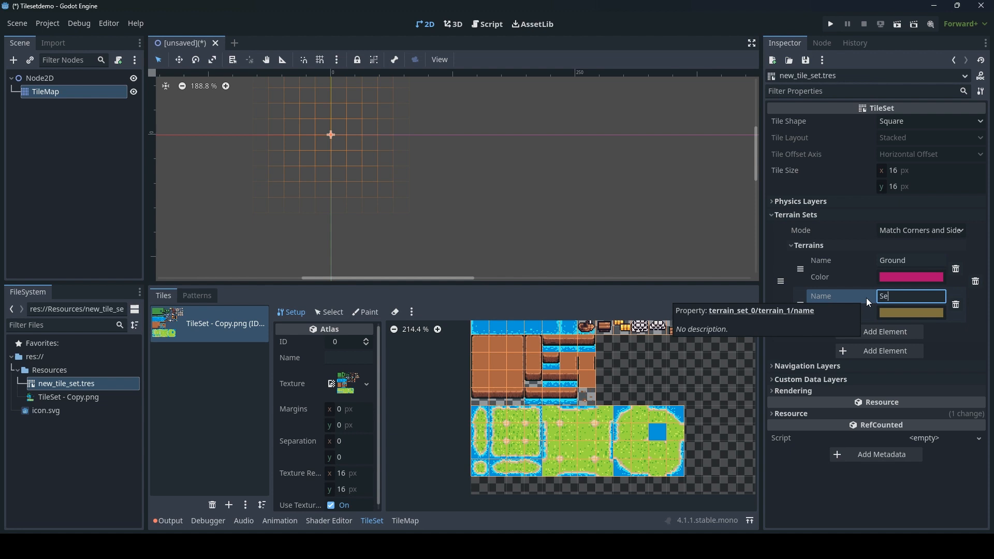
{"action": "left_click", "coordinate": [911, 313]}
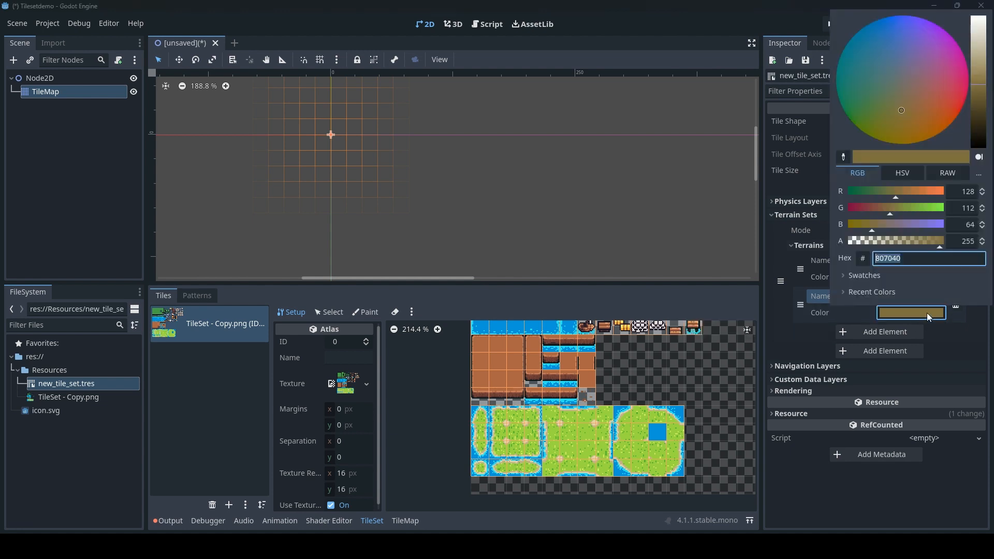
{"action": "left_click", "coordinate": [863, 132]}
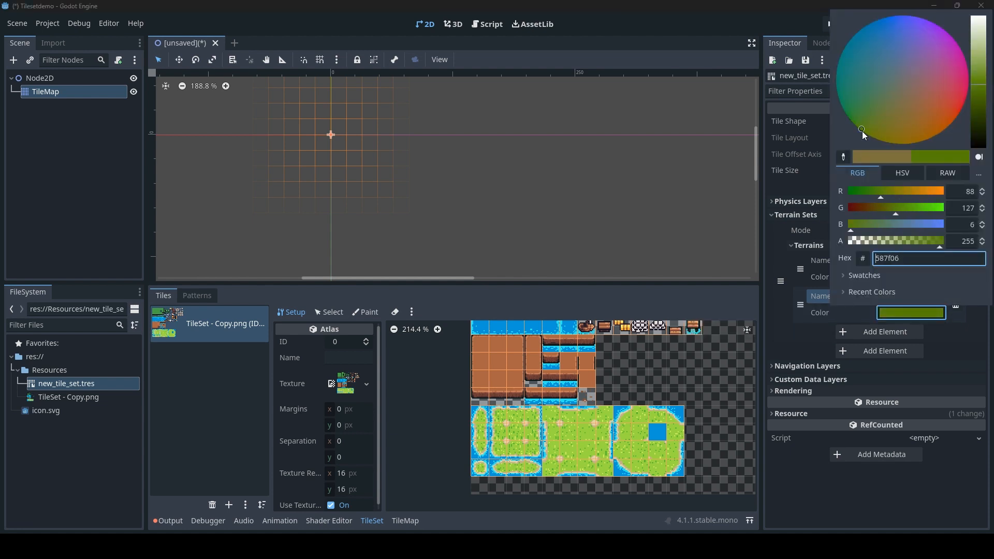
{"action": "left_click_drag", "start_coordinate": [973, 133], "coordinate": [973, 83]}
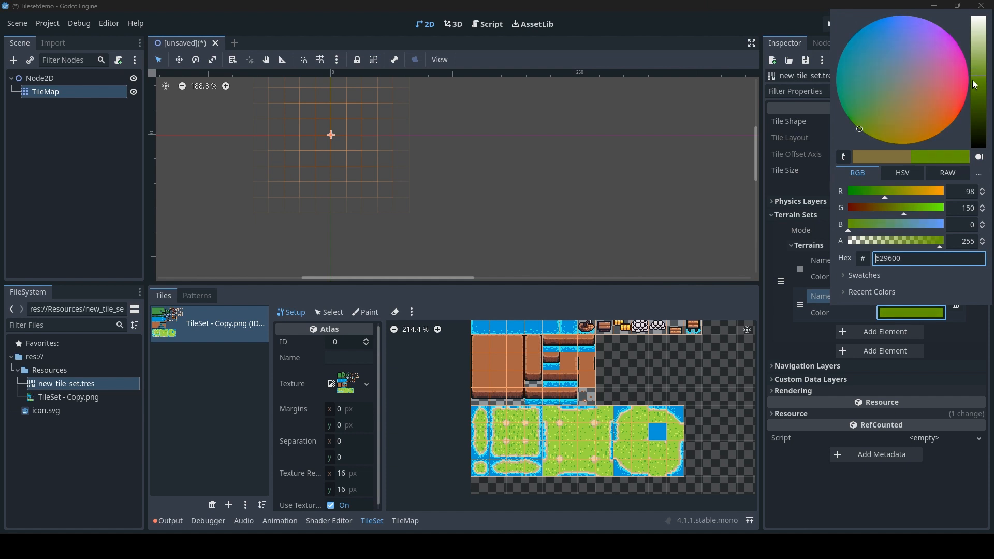
{"action": "left_click", "coordinate": [862, 123]}
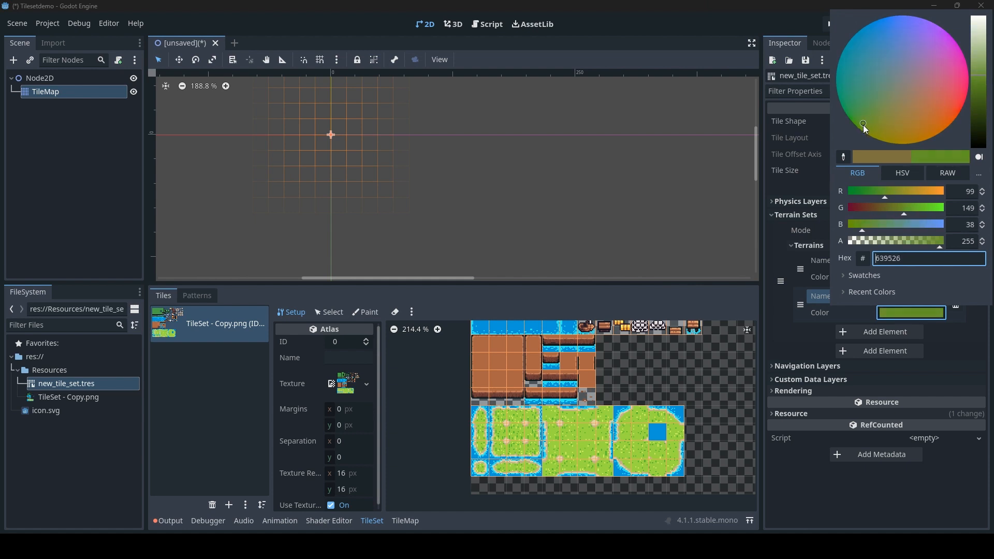
{"action": "left_click", "coordinate": [949, 124]}
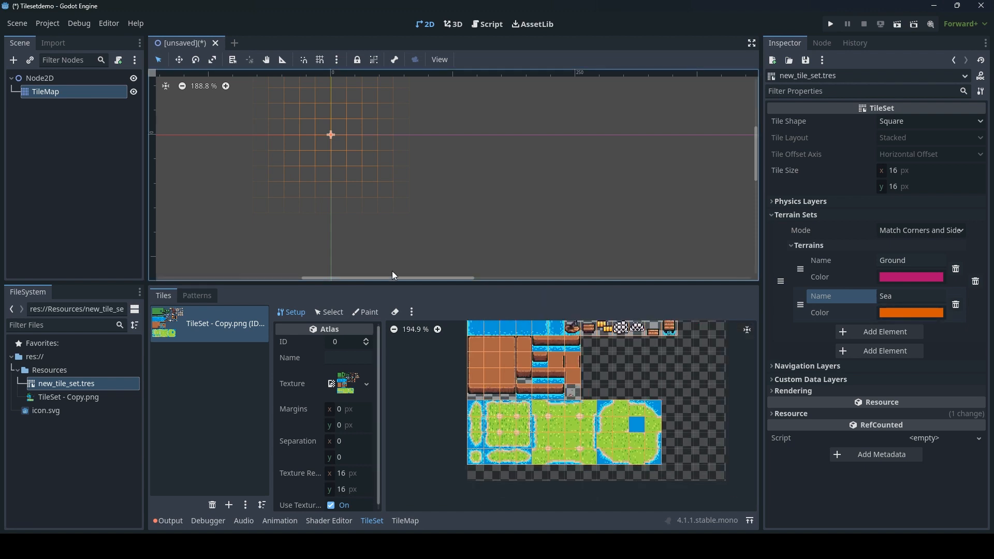
Step: Set the atlas Paint mode to Terrains using Terrain Set 0 with the Ground terrain
{"action": "left_click", "coordinate": [365, 311]}
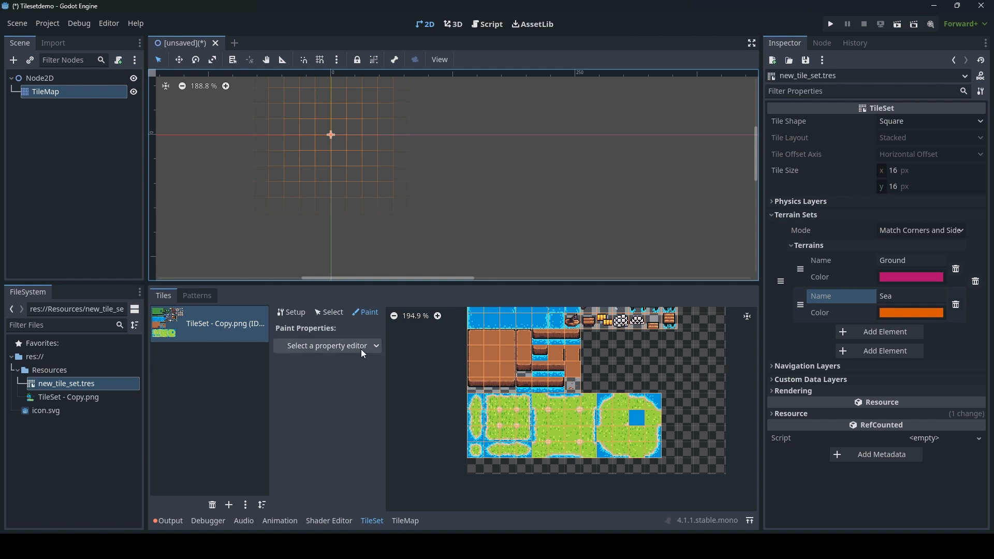
{"action": "left_click", "coordinate": [328, 346]}
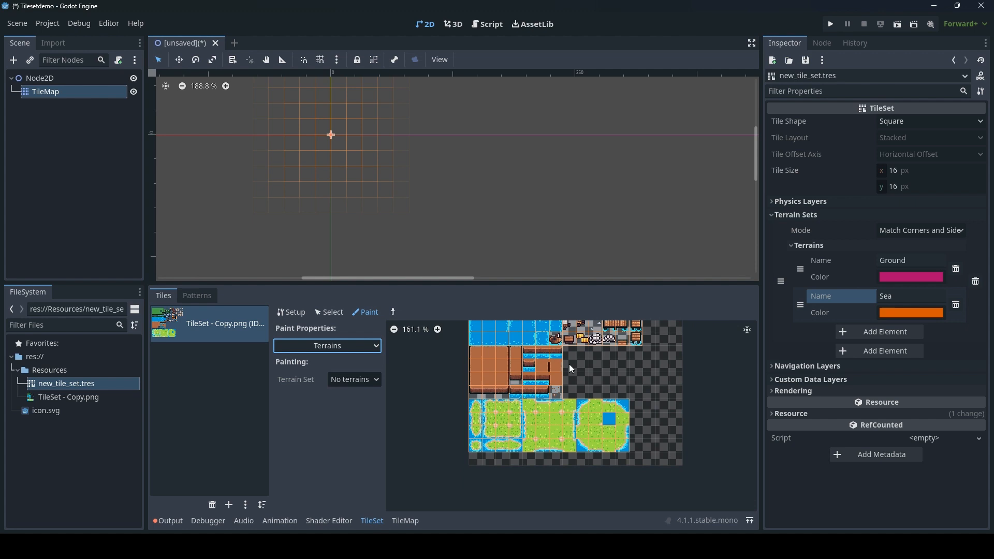
{"action": "left_click", "coordinate": [353, 379]}
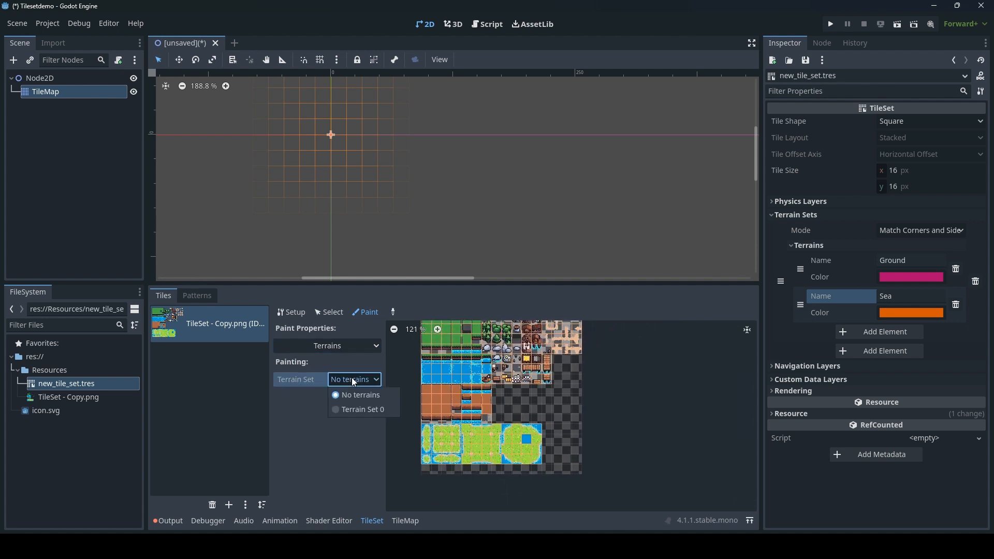
{"action": "left_click", "coordinate": [362, 409]}
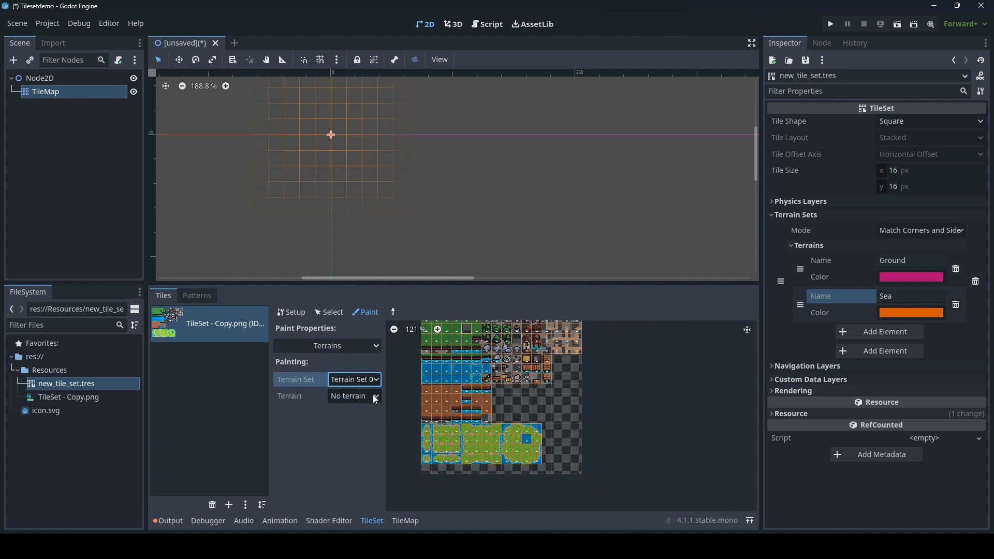
{"action": "left_click", "coordinate": [353, 396]}
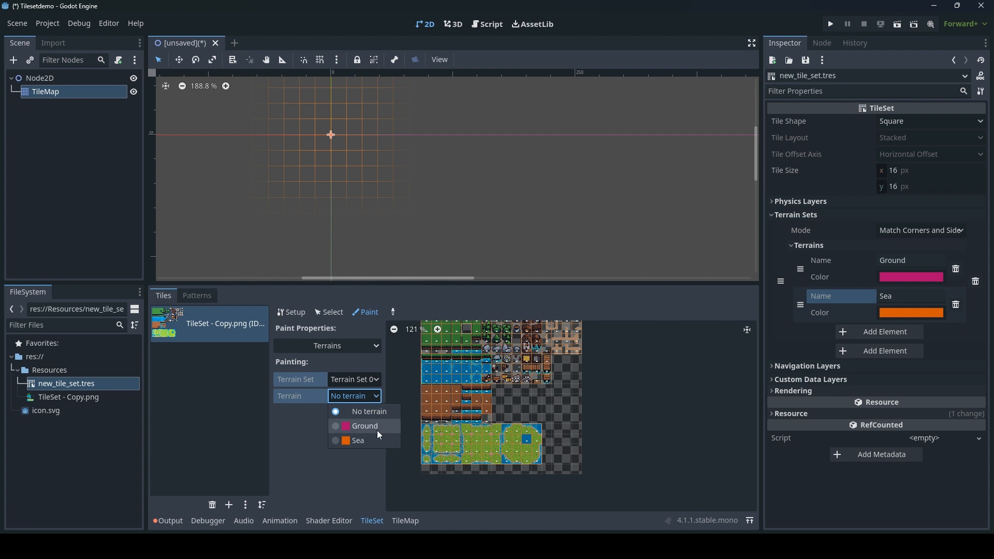
{"action": "left_click", "coordinate": [363, 426]}
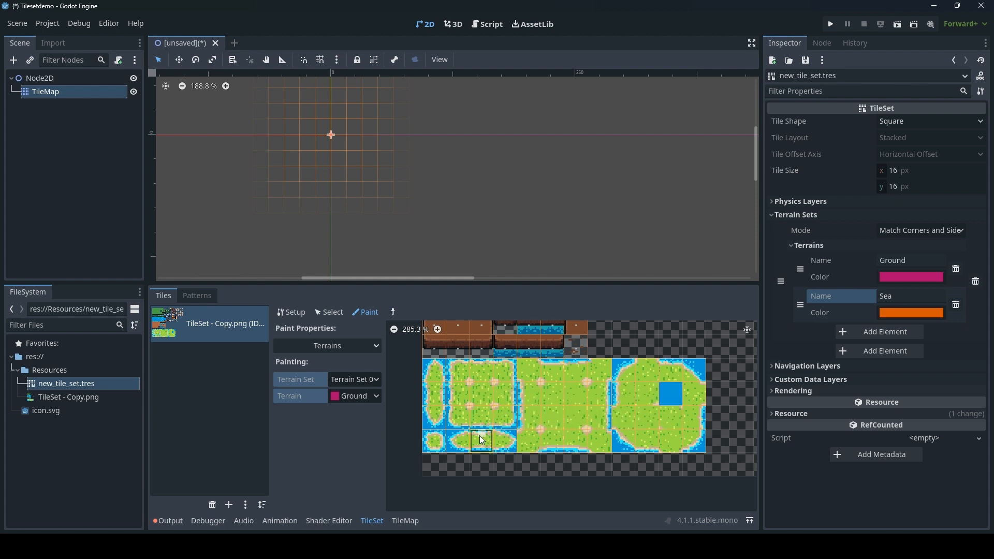
{"action": "mouse_move", "coordinate": [448, 437]}
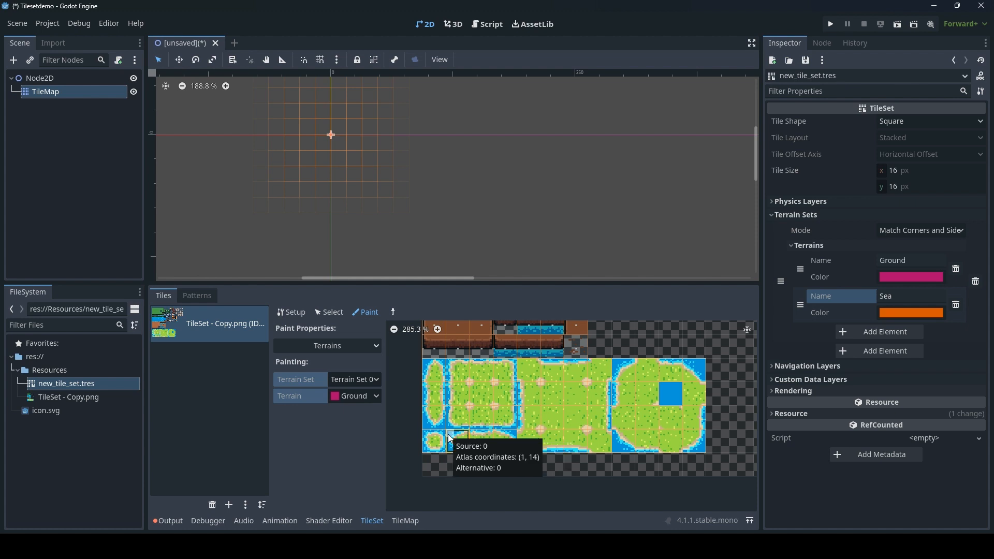
{"action": "mouse_move", "coordinate": [708, 352]}
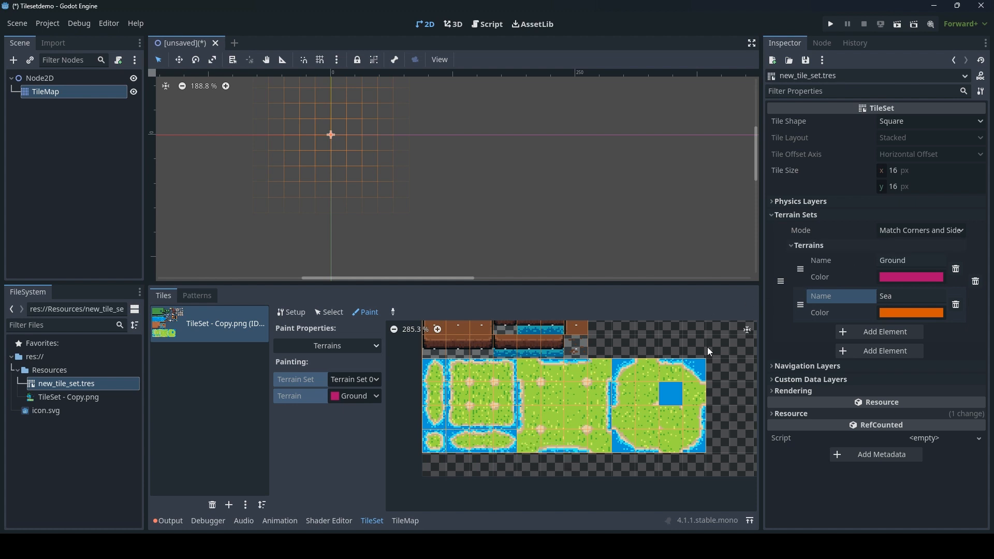
{"action": "mouse_move", "coordinate": [436, 442]}
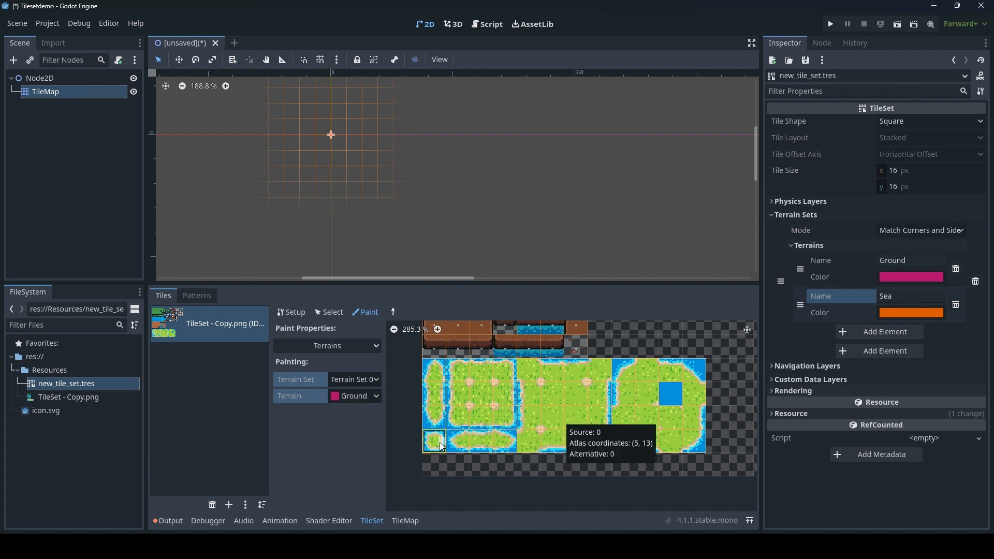
{"action": "mouse_move", "coordinate": [436, 444]}
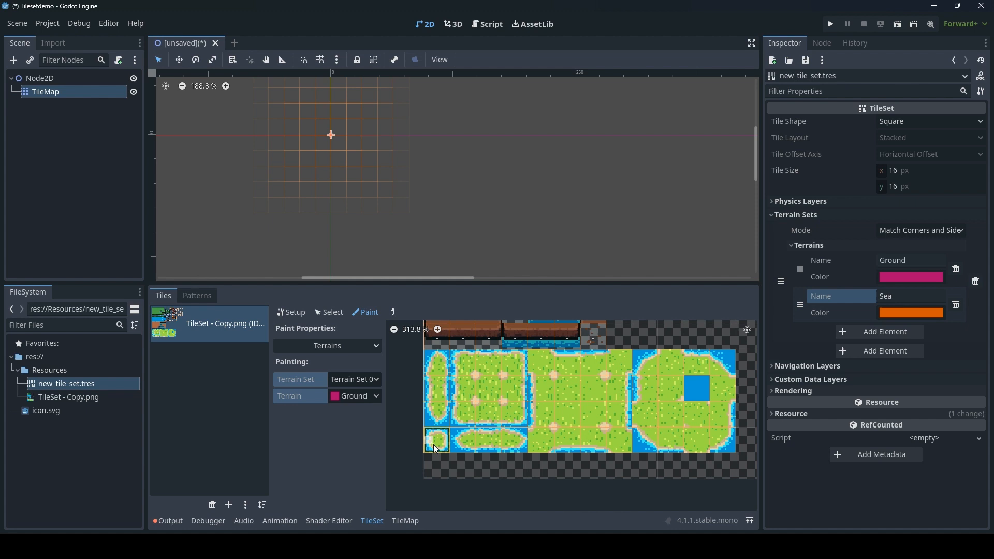
{"action": "mouse_move", "coordinate": [439, 444]}
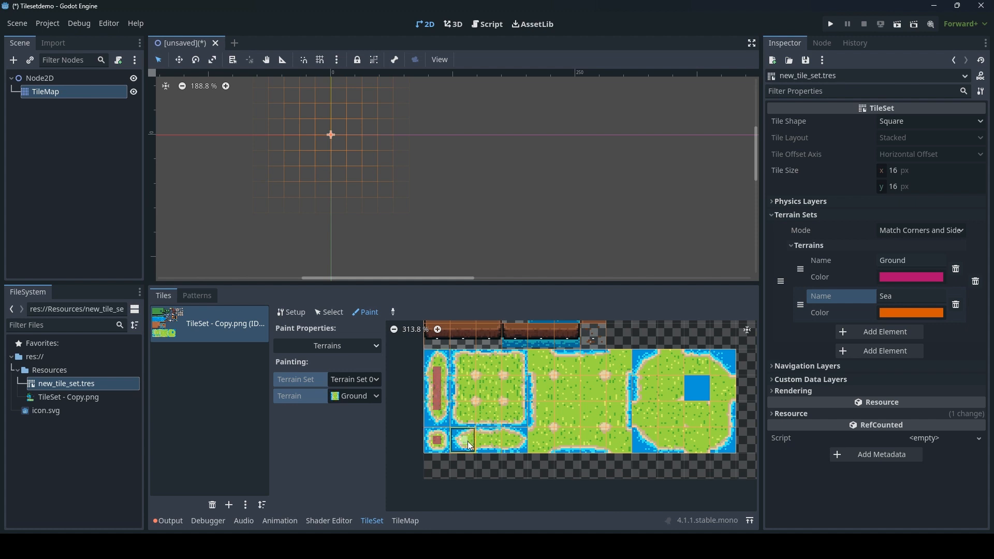
Step: Paint Ground terrain onto the grass block, island tiles and round island tiles of the atlas
{"action": "left_click", "coordinate": [538, 441]}
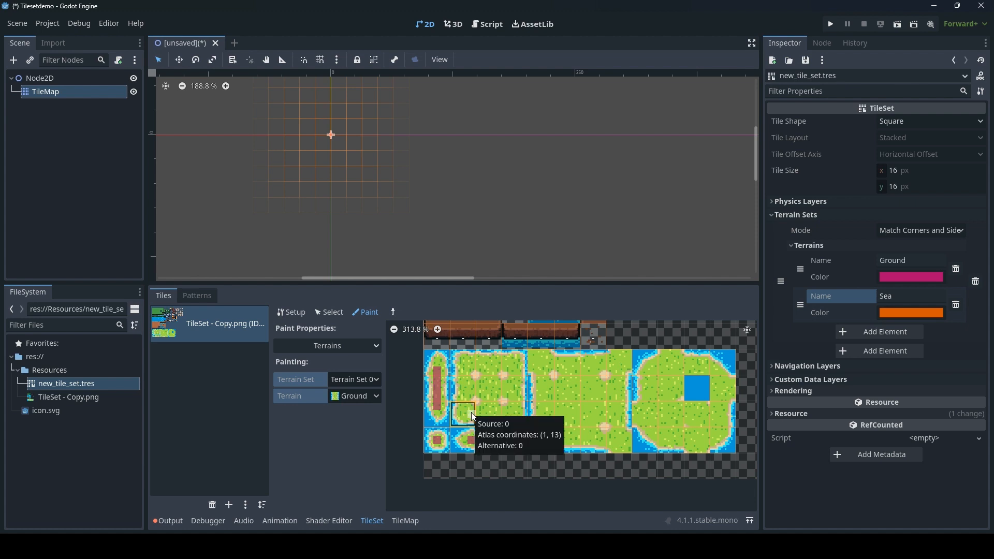
{"action": "left_click", "coordinate": [488, 415]}
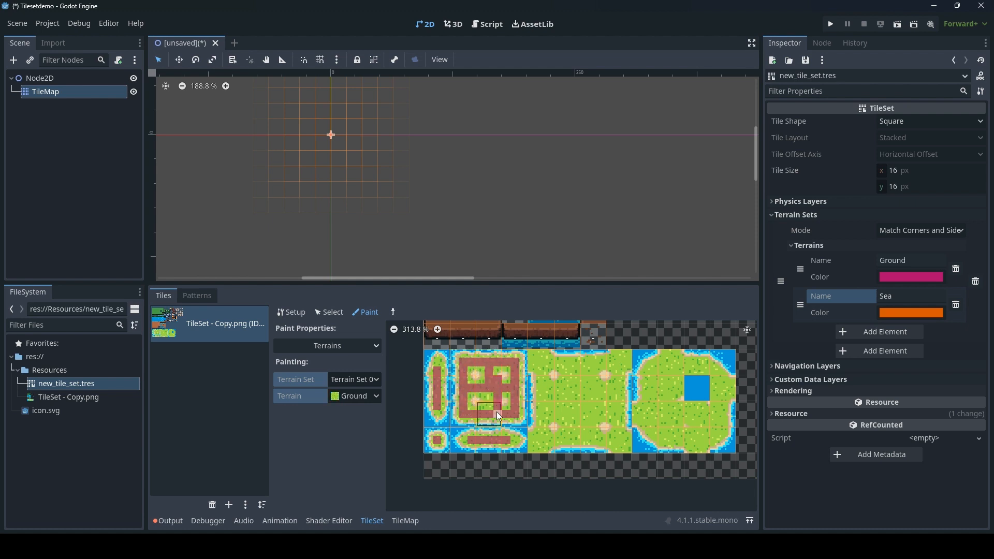
{"action": "left_click", "coordinate": [645, 439]}
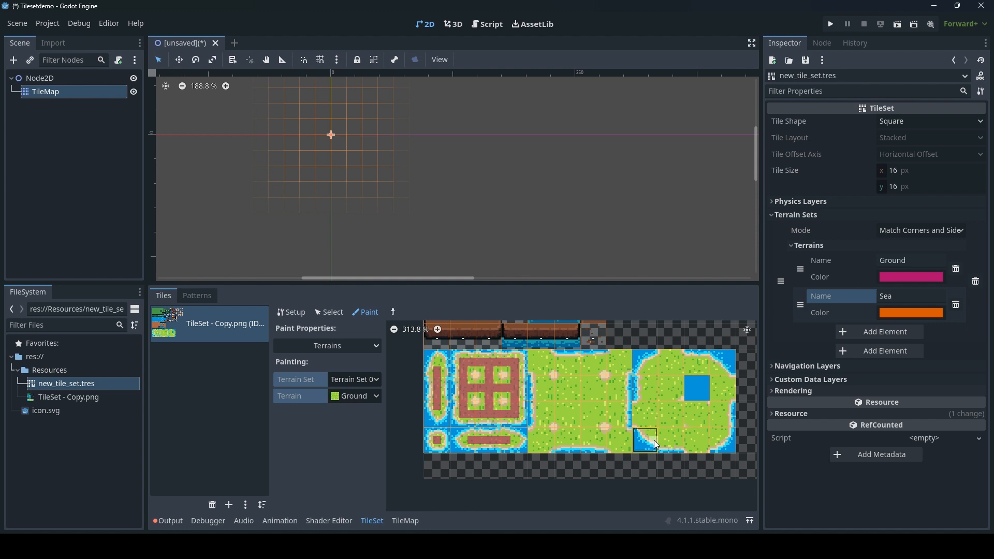
{"action": "left_click", "coordinate": [539, 441]}
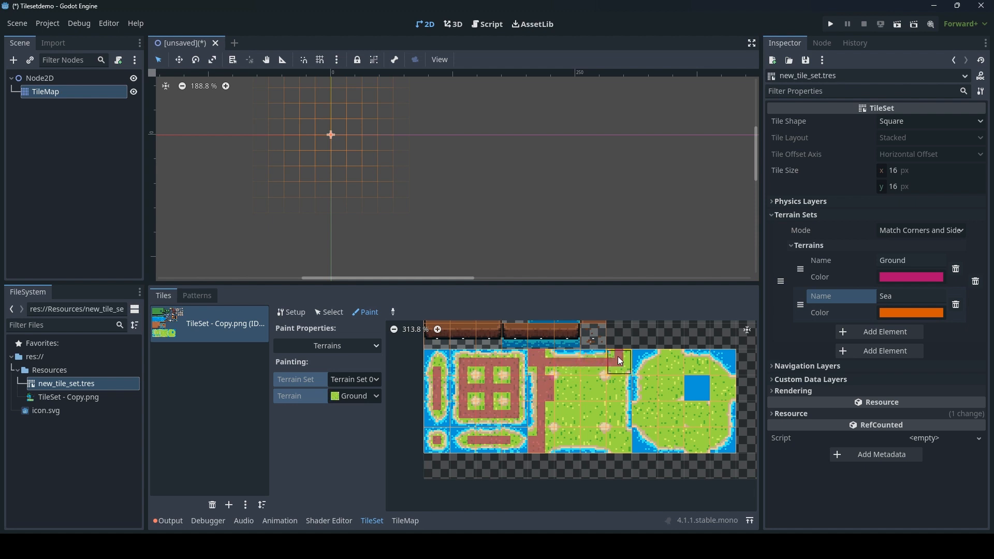
{"action": "left_click_drag", "start_coordinate": [618, 360], "coordinate": [619, 424]}
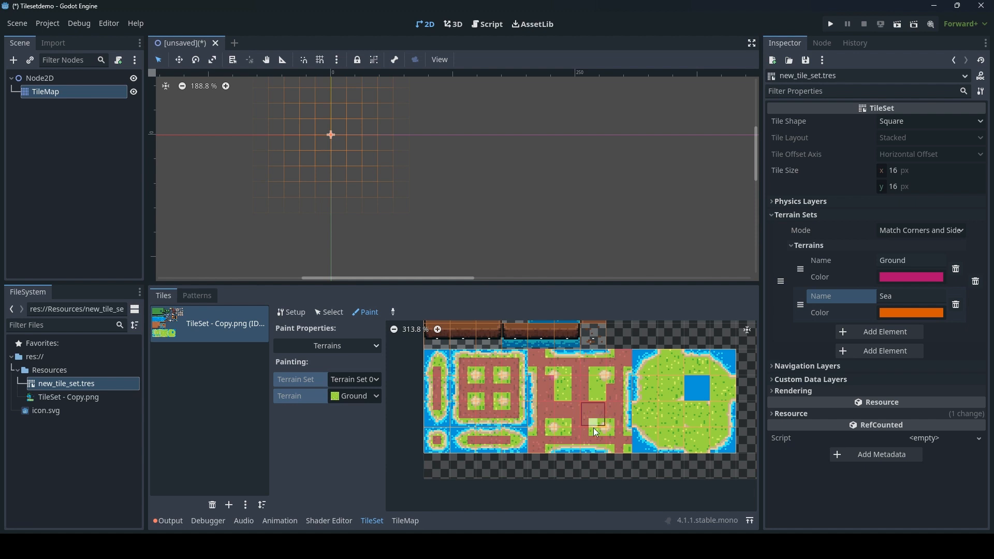
{"action": "left_click", "coordinate": [593, 397]}
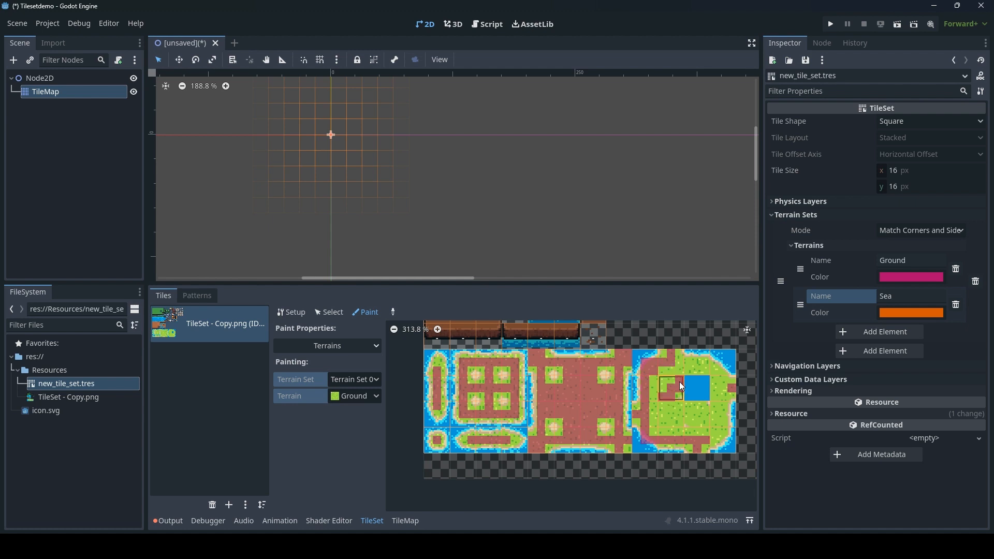
{"action": "left_click", "coordinate": [694, 411]}
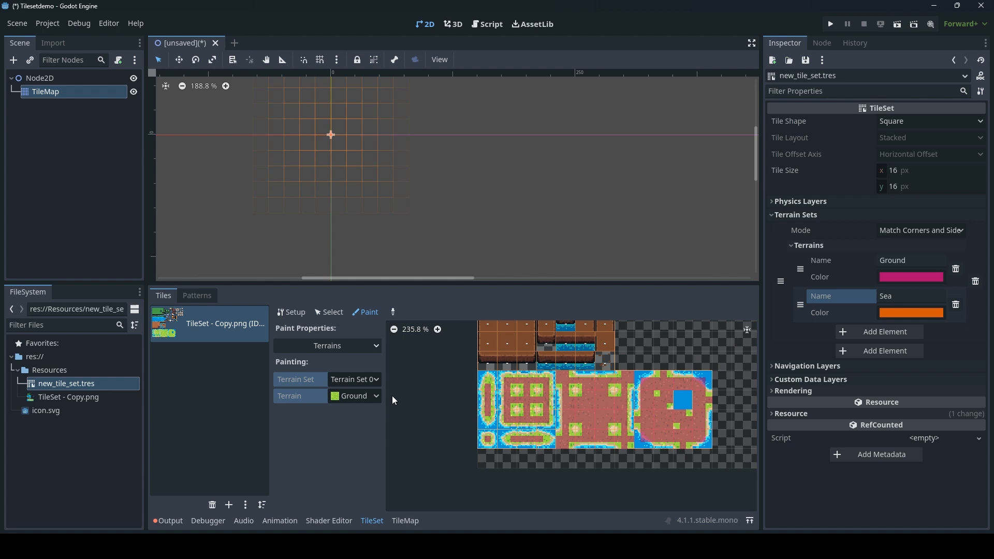
Step: Switch the painted terrain to Sea and show the TileMap painting panel
{"action": "left_click", "coordinate": [601, 437]}
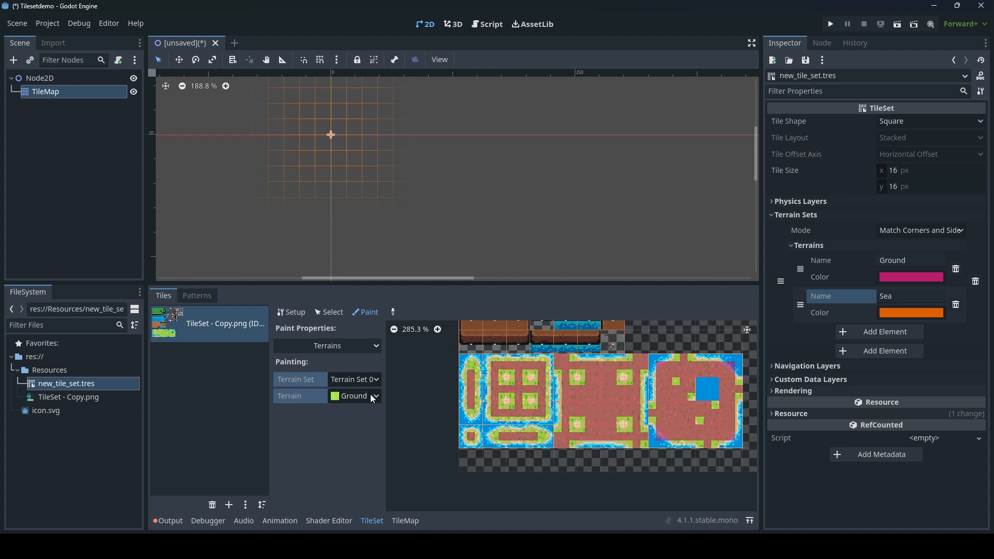
{"action": "left_click", "coordinate": [355, 395]}
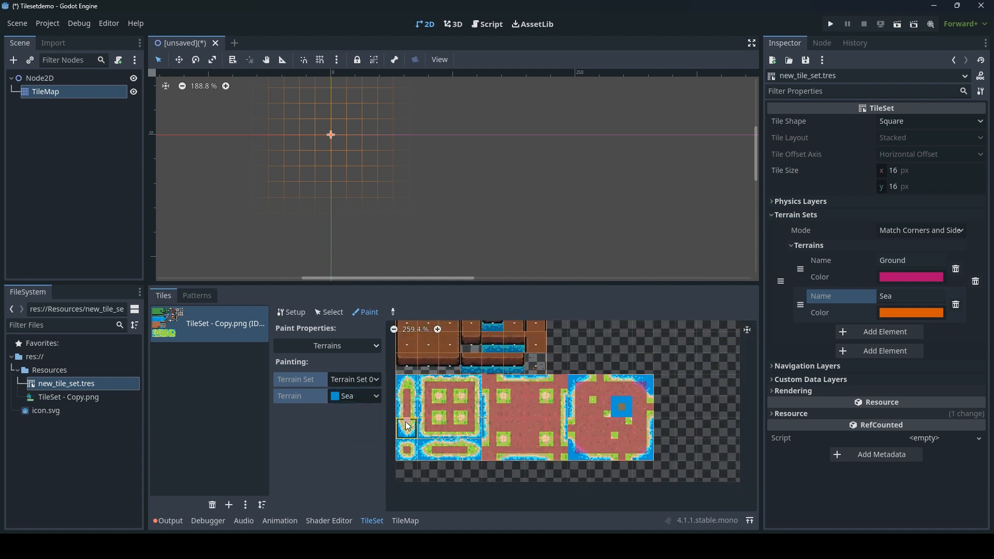
{"action": "left_click", "coordinate": [197, 295]}
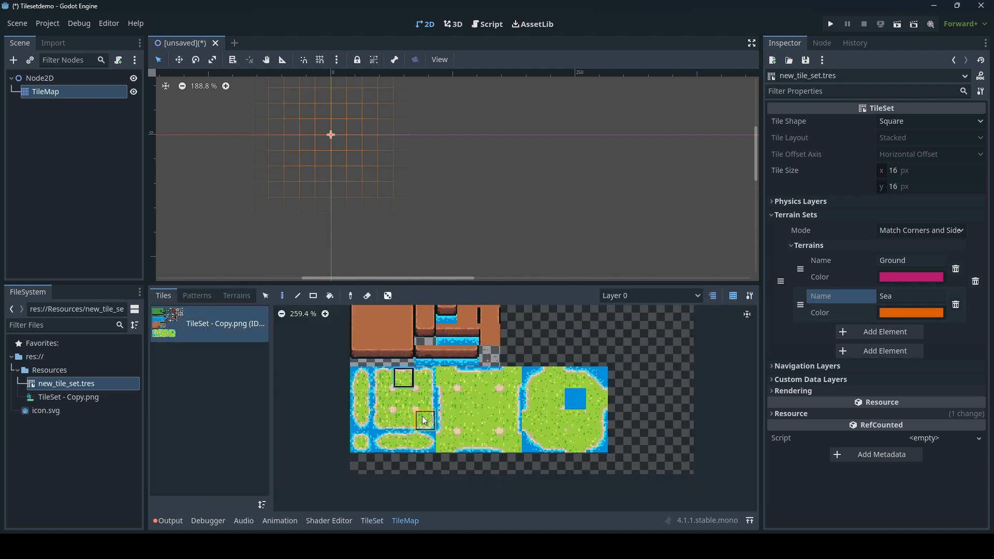
Step: Switch to the TileMap Terrains tab to paint terrains onto the map
{"action": "left_click", "coordinate": [236, 296]}
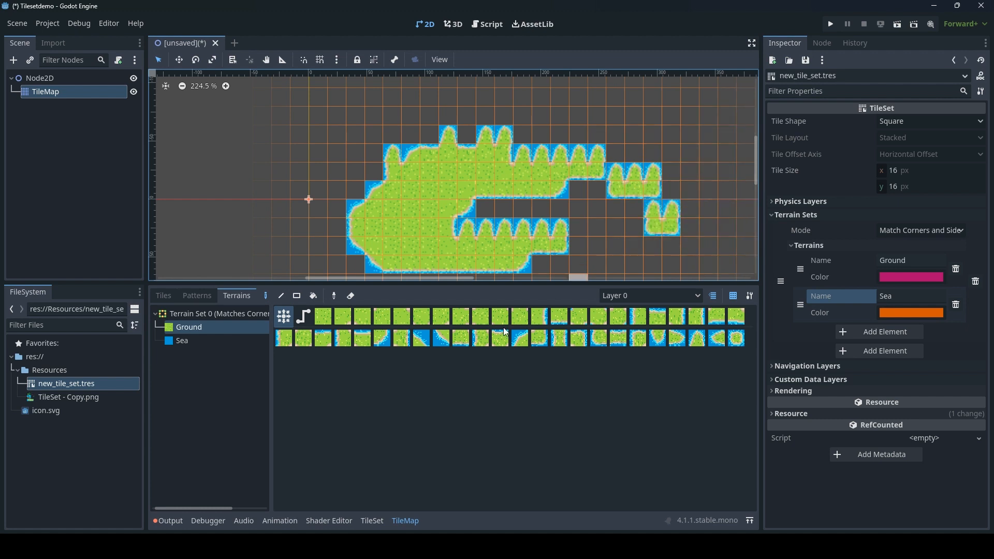
{"action": "mouse_move", "coordinate": [632, 264]}
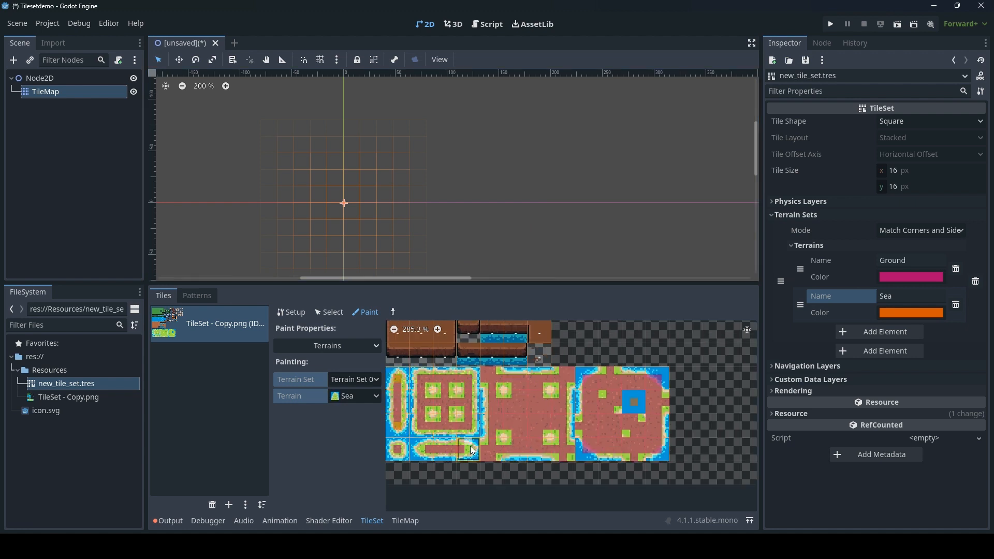
Step: Set the Terrain dropdown back to Ground and mark a bottom-edge atlas tile with it
{"action": "left_click", "coordinate": [354, 395]}
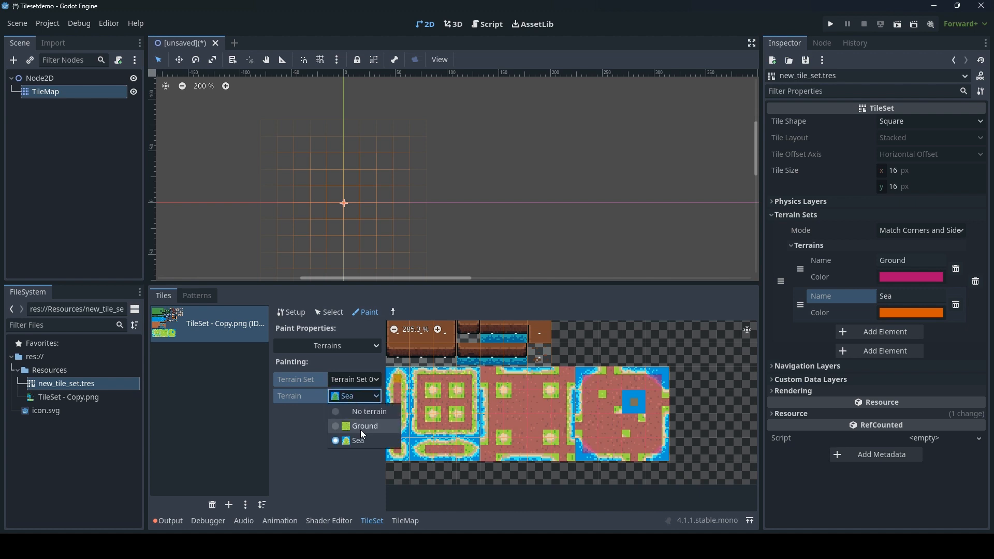
{"action": "left_click", "coordinate": [365, 425]}
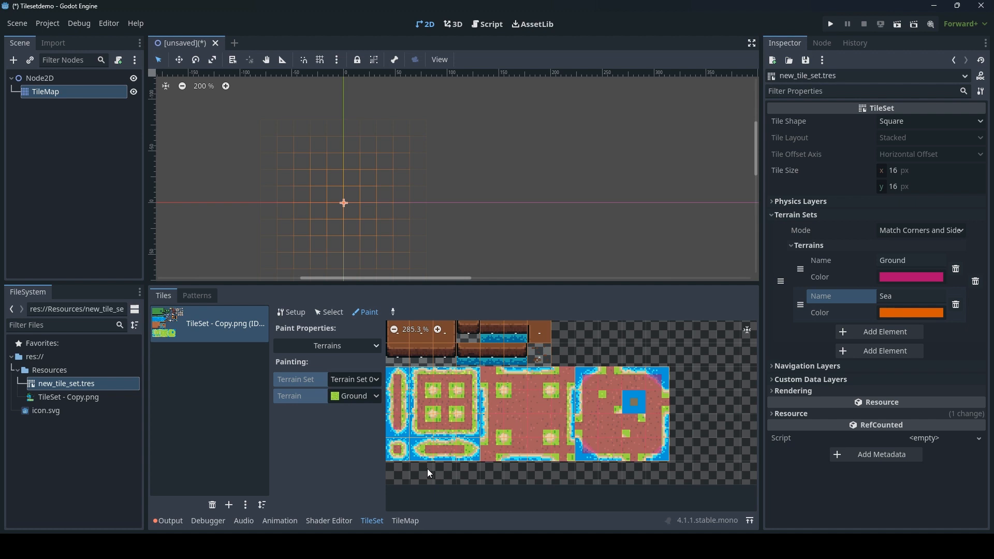
{"action": "mouse_move", "coordinate": [463, 449]}
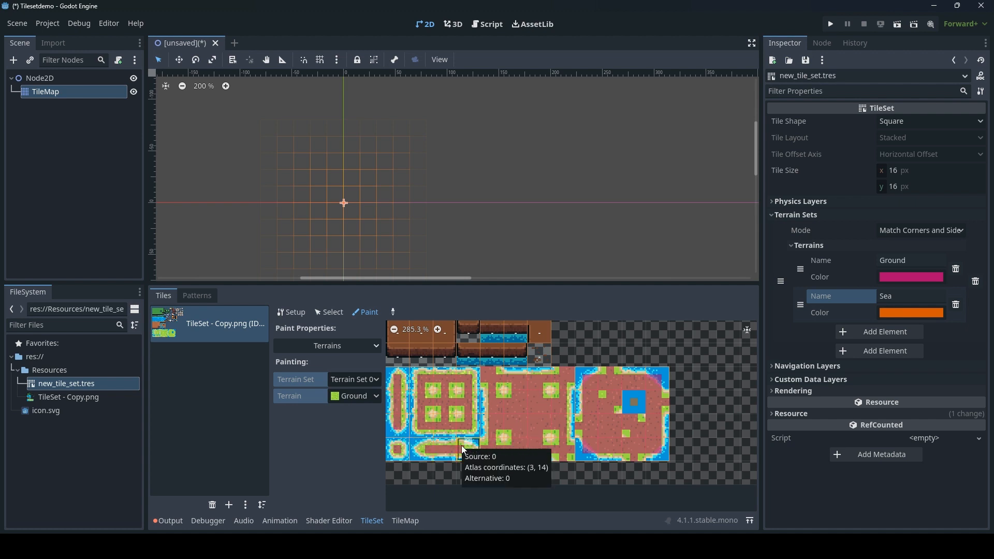
{"action": "left_click", "coordinate": [236, 295]}
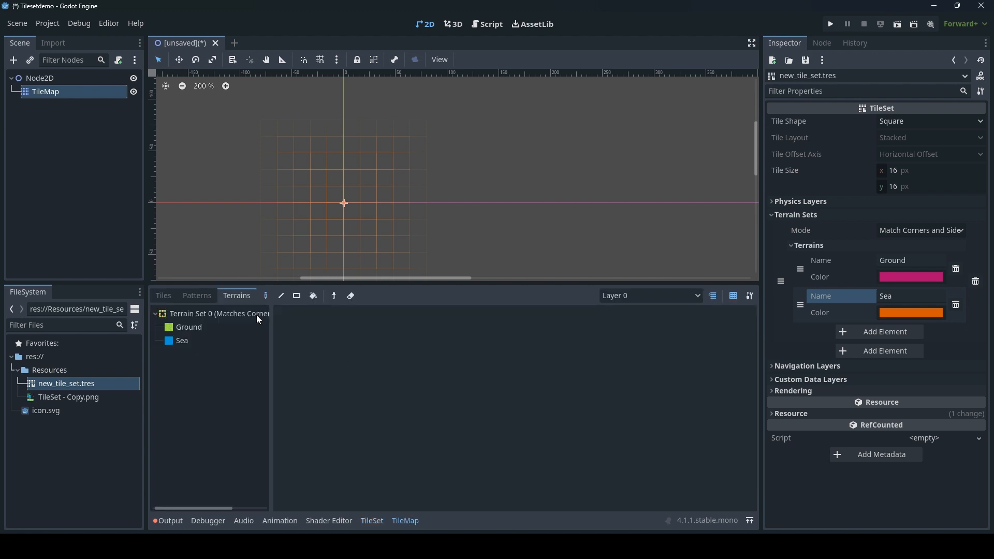
Step: Paint a grass island with Ground terrain on the canvas, fixing one atlas tile's marking
{"action": "left_click", "coordinate": [188, 326]}
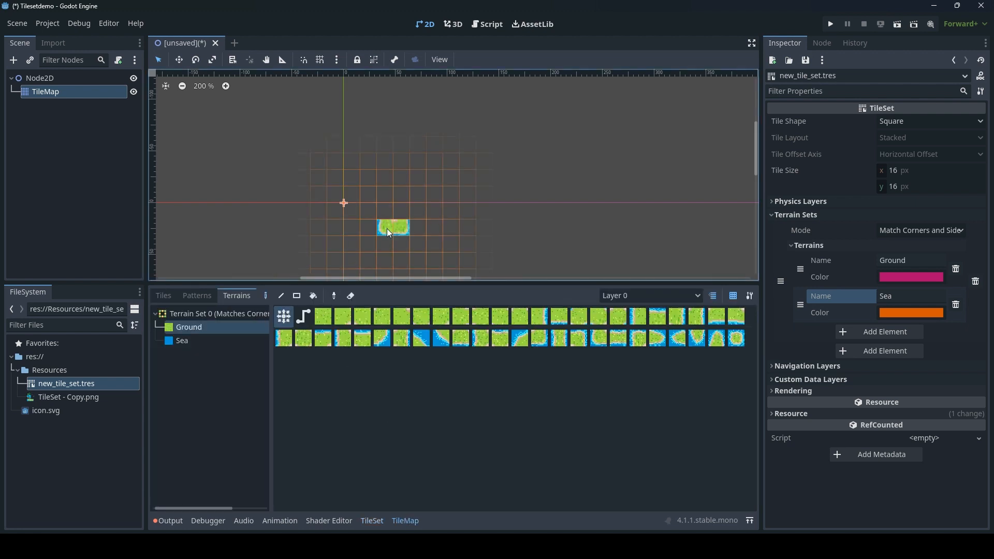
{"action": "left_click_drag", "start_coordinate": [393, 228], "coordinate": [451, 263]}
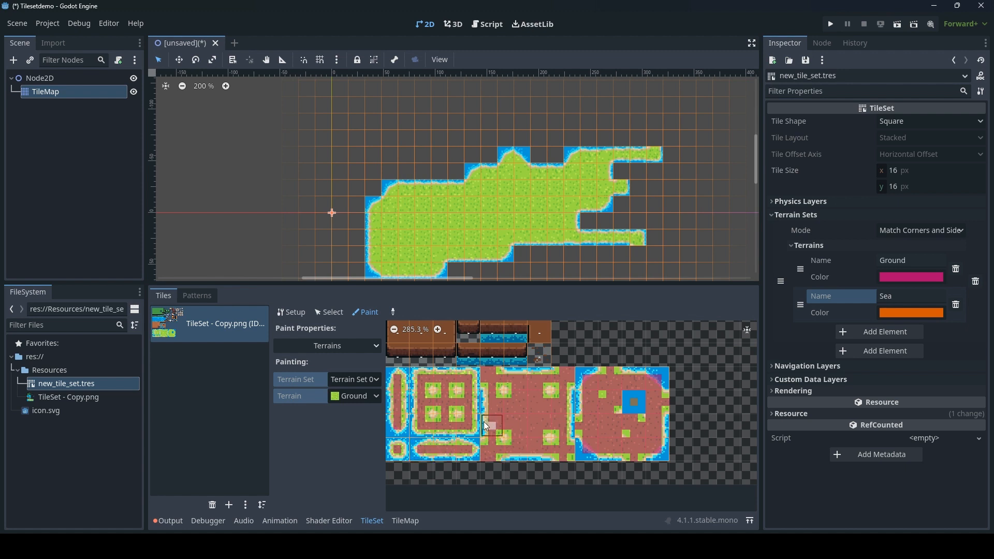
{"action": "left_click", "coordinate": [237, 295]}
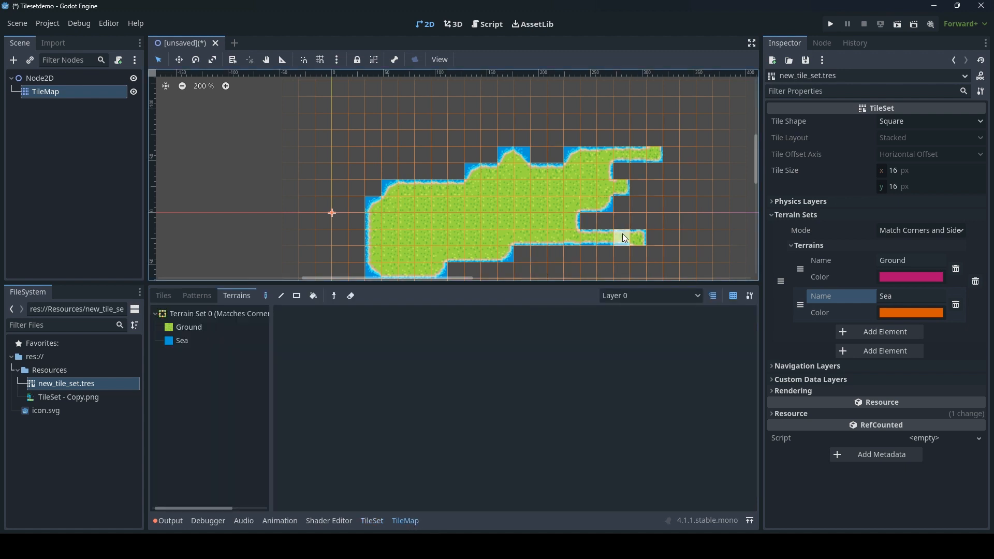
{"action": "left_click", "coordinate": [624, 238]}
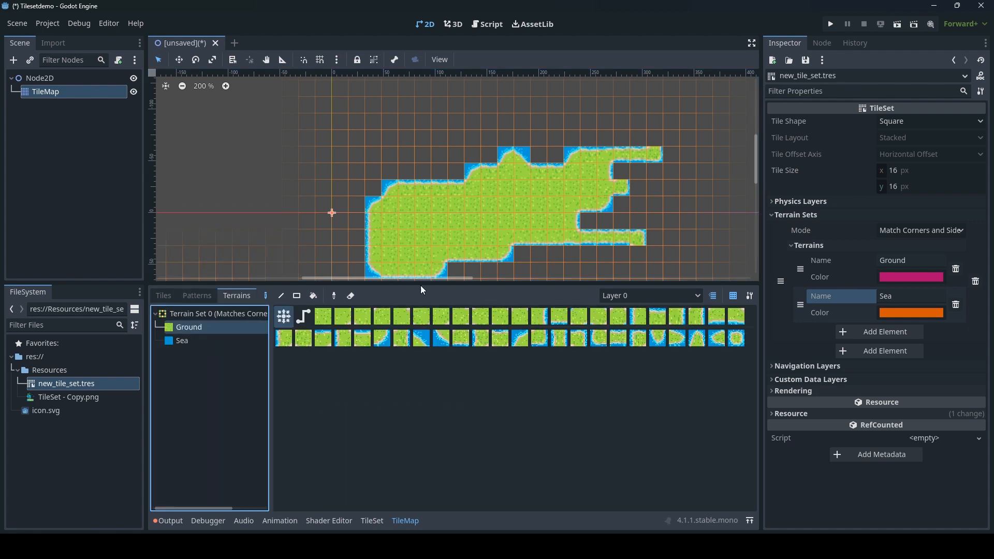
Step: Extend the grass island on its right and top sides with more Ground tiles
{"action": "left_click", "coordinate": [669, 184]}
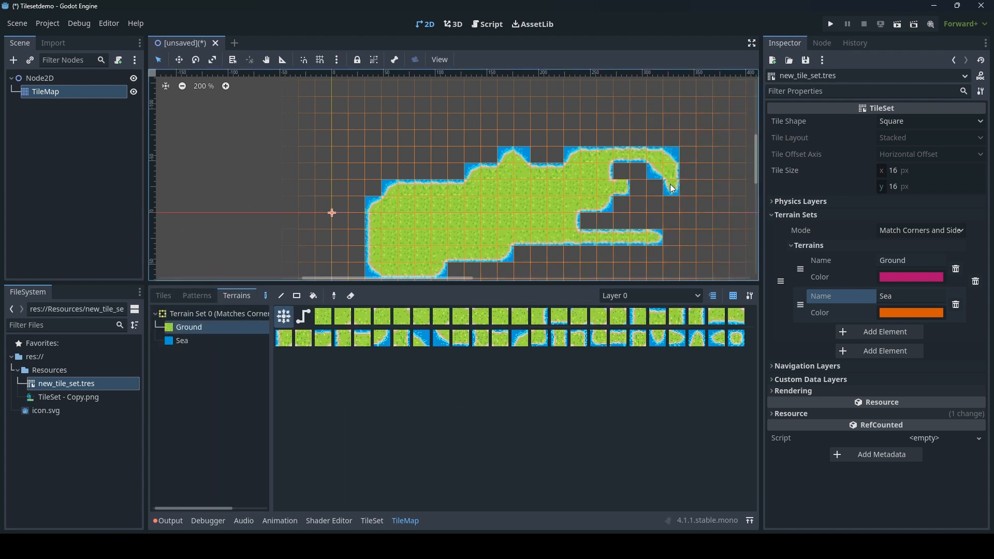
{"action": "left_click", "coordinate": [640, 238]}
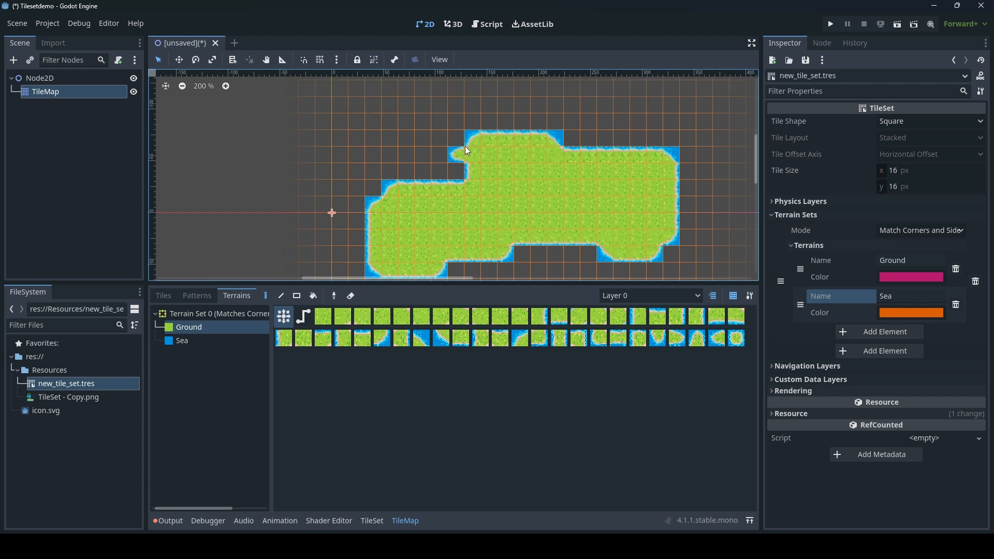
{"action": "scroll", "scroll_direction": "down", "scroll_amount": 3}
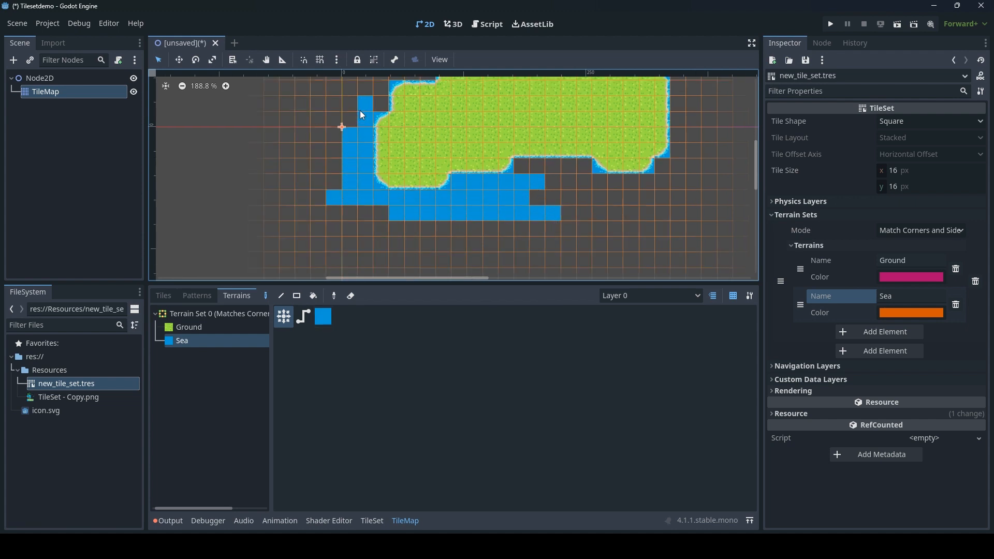
{"action": "scroll", "scroll_direction": "down", "scroll_amount": 3}
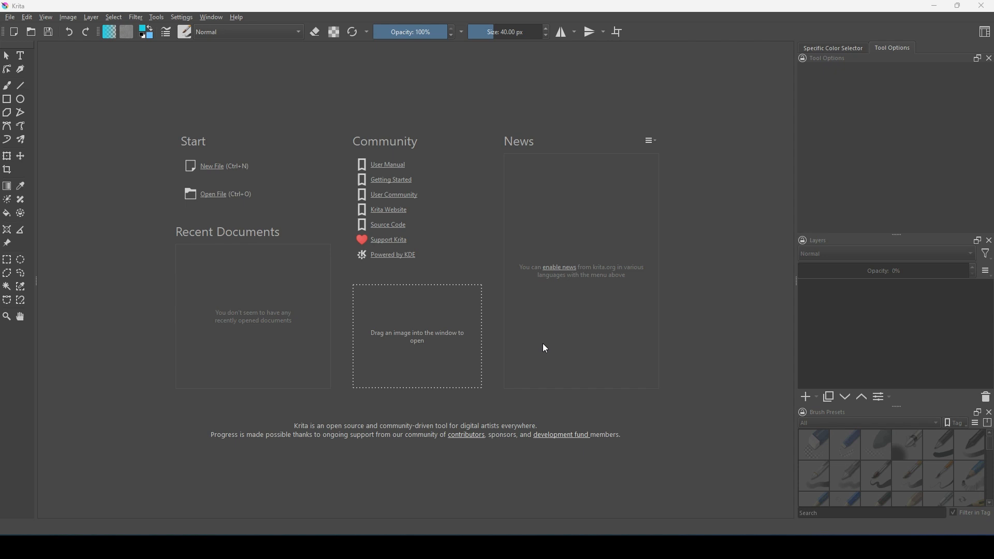
{"action": "mouse_move", "coordinate": [584, 347]}
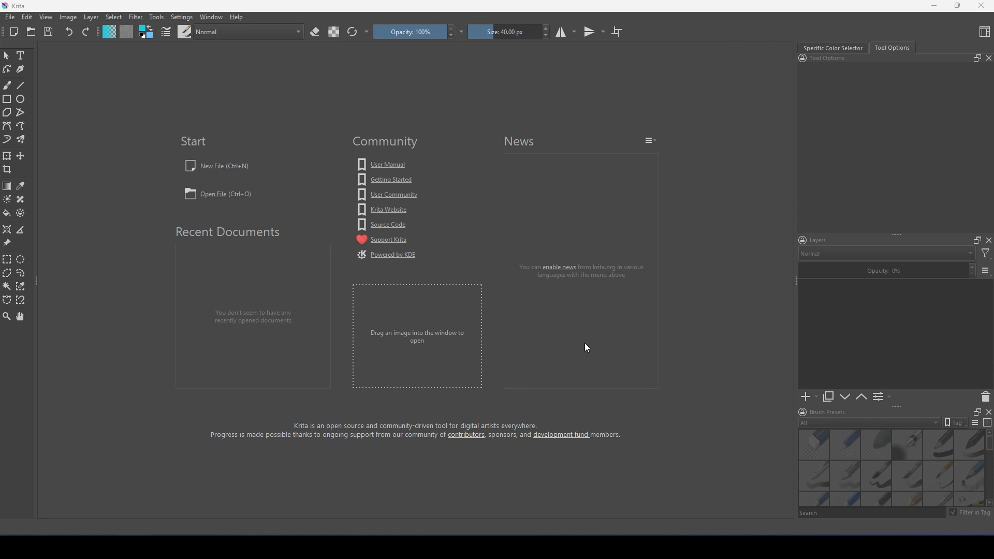
{"action": "mouse_move", "coordinate": [573, 354]}
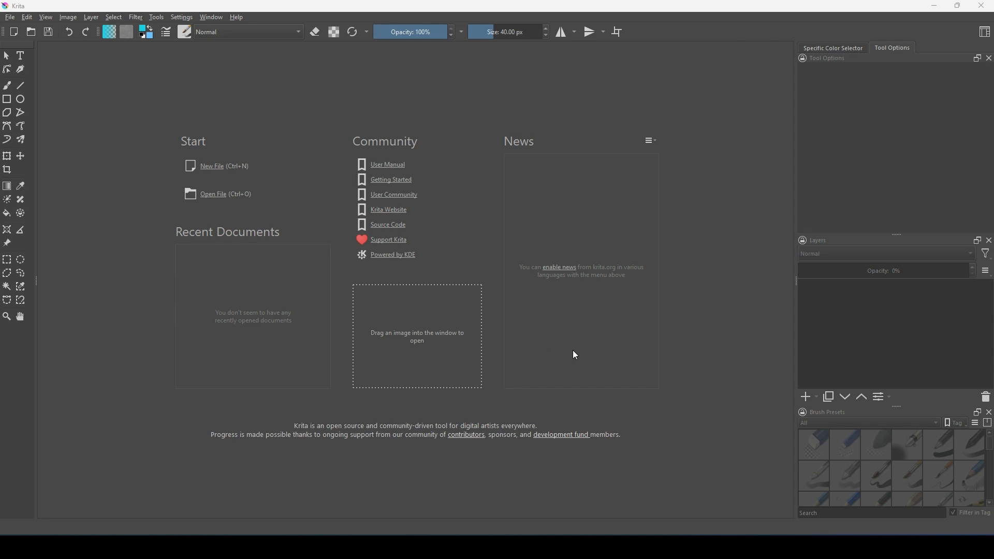
{"action": "mouse_move", "coordinate": [130, 117]}
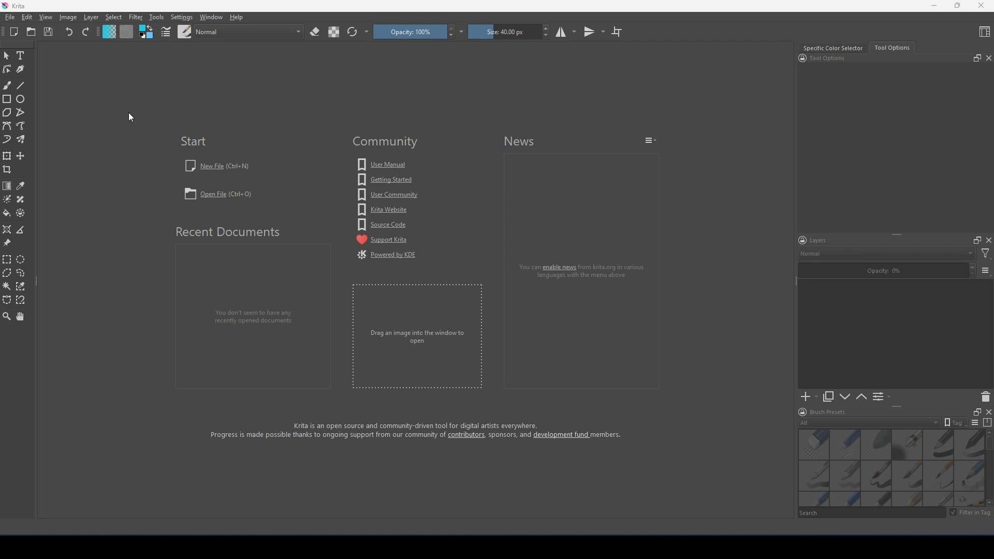
{"action": "mouse_move", "coordinate": [133, 111]}
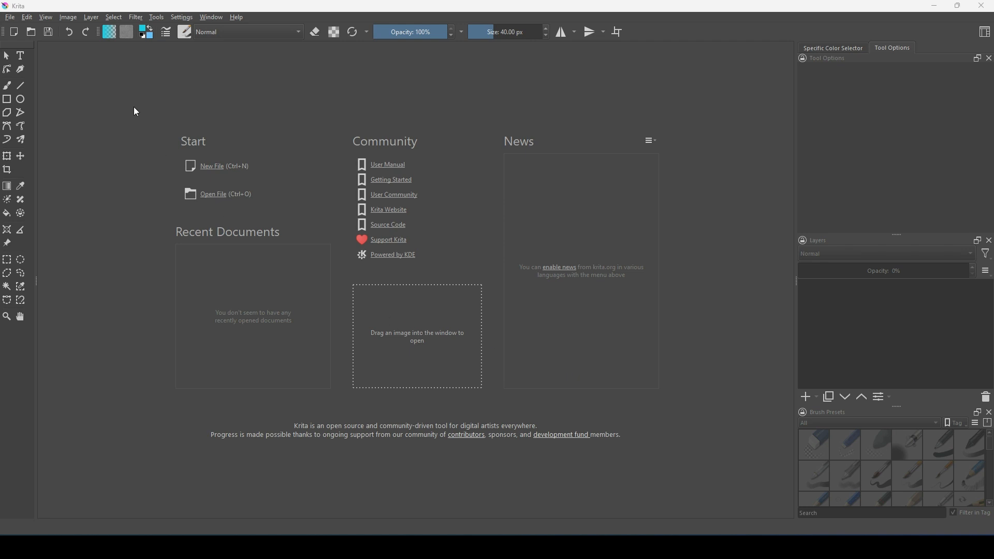
{"action": "mouse_move", "coordinate": [86, 58]}
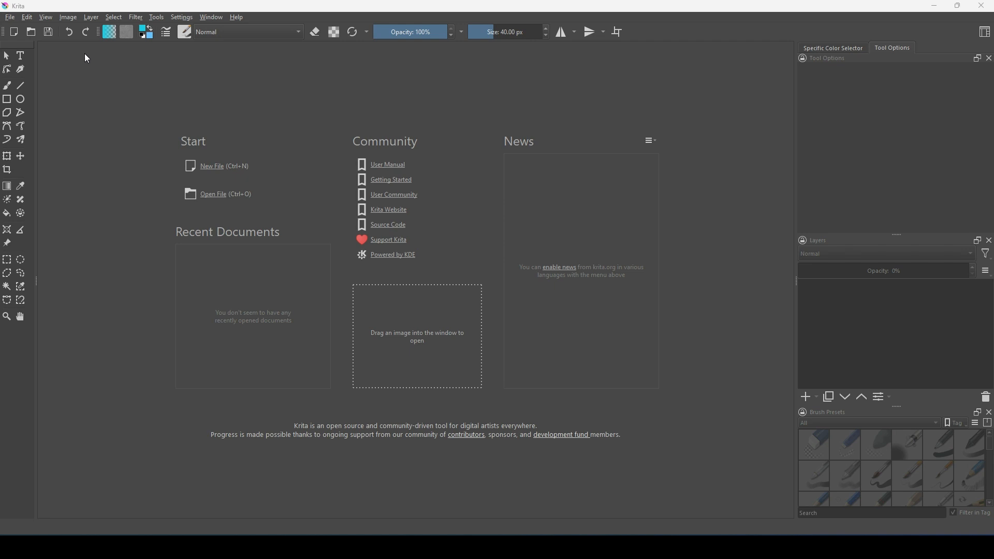
Step: Create a new blank 400 by 400 pixel image via File > New
{"action": "left_click", "coordinate": [67, 17]}
{"action": "type", "text": "4"}
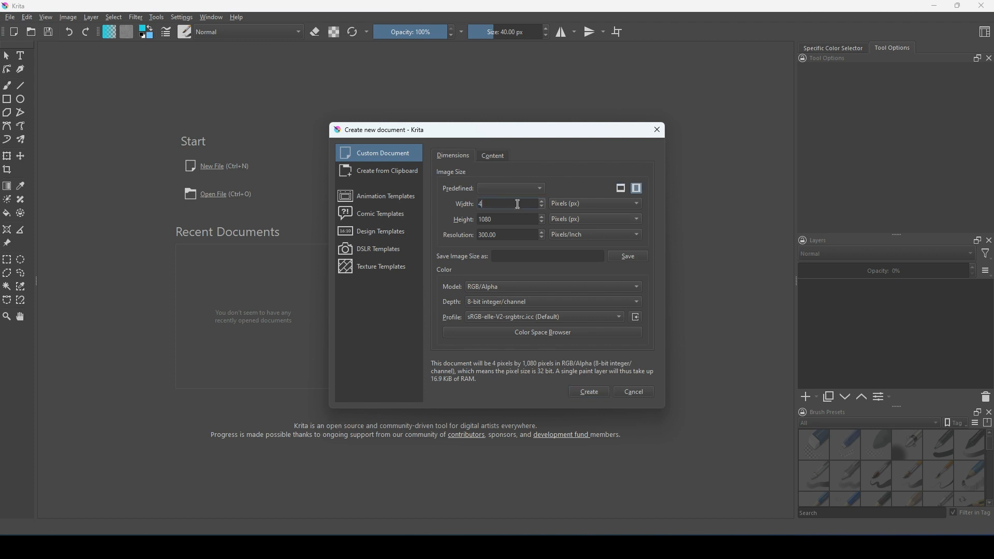
{"action": "type", "text": "00"}
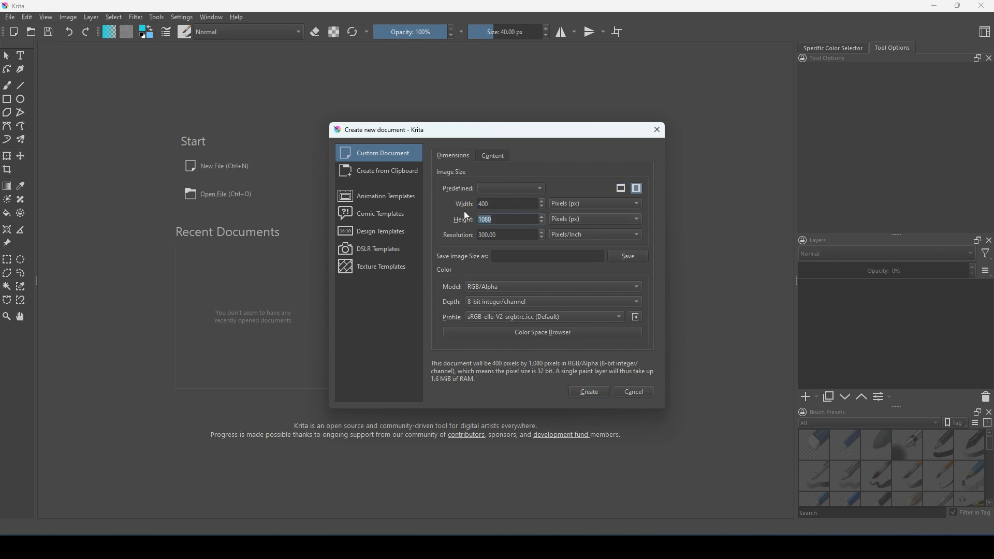
{"action": "type", "text": "400"}
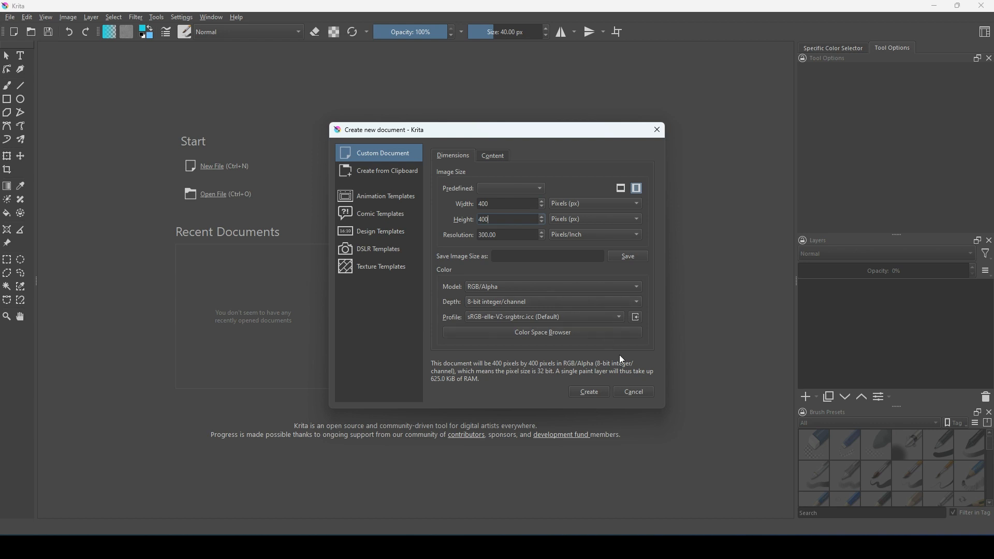
{"action": "left_click", "coordinate": [587, 392]}
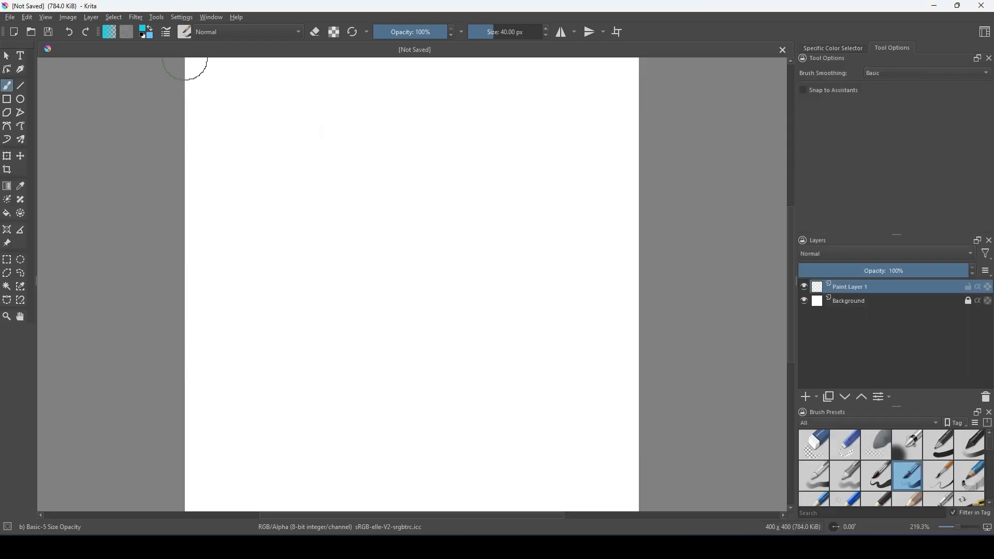
Step: Select the Fill tool to flood the canvas with a solid colour
{"action": "scroll", "scroll_direction": "down", "scroll_amount": 3}
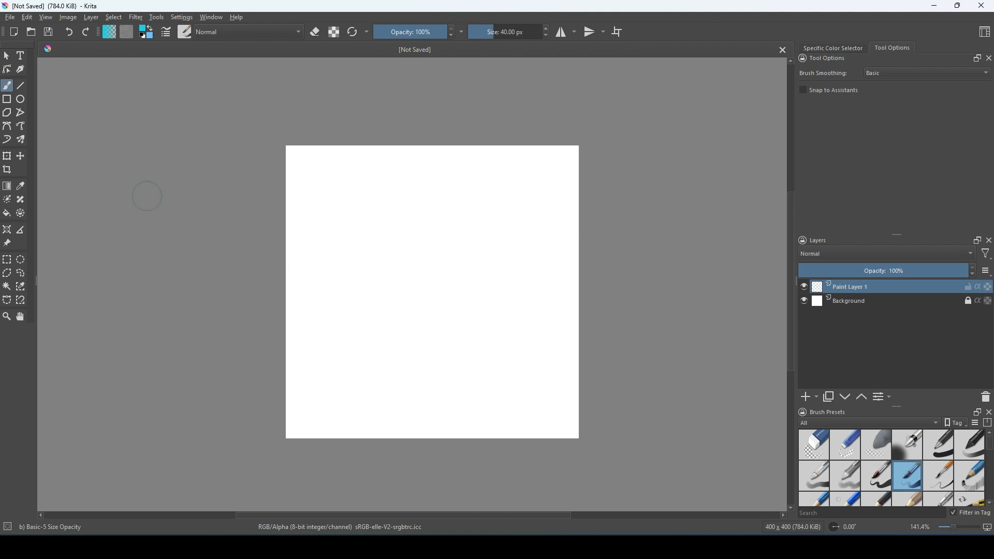
{"action": "left_click", "coordinate": [7, 214]}
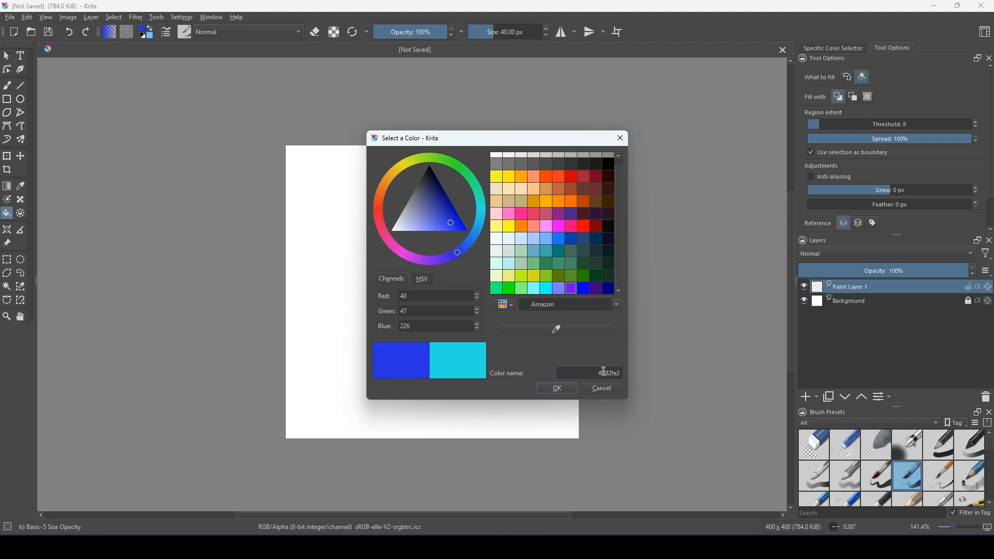
{"action": "mouse_move", "coordinate": [606, 373]}
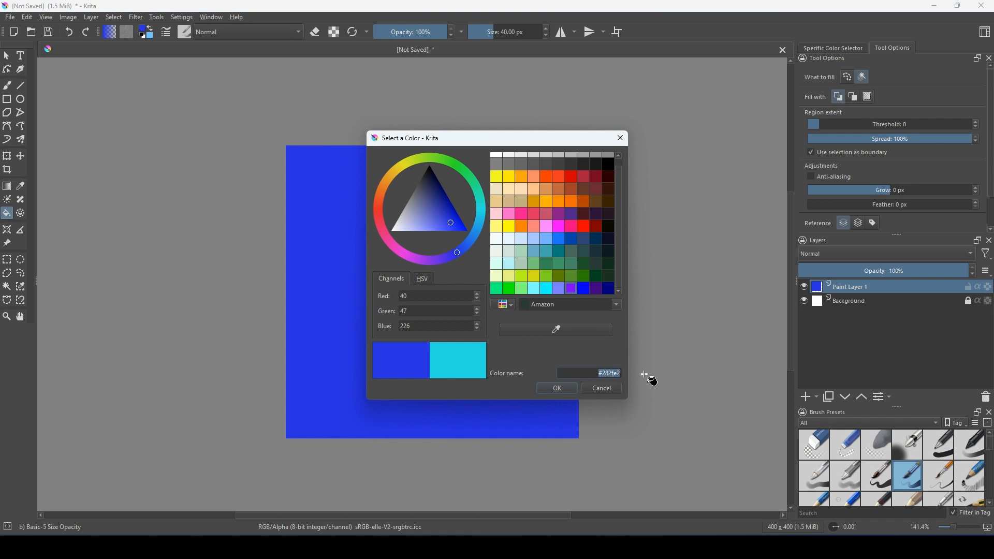
{"action": "mouse_move", "coordinate": [629, 525]}
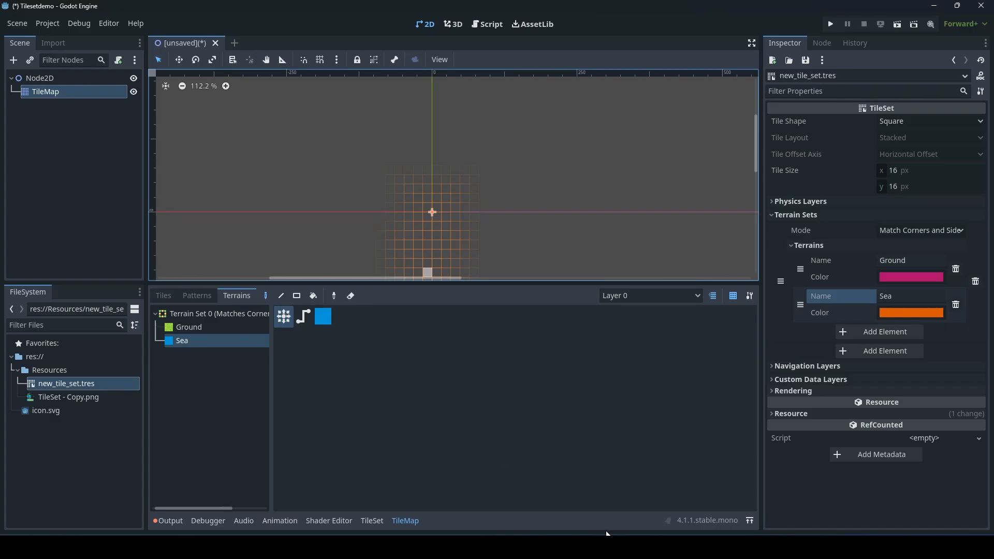
Step: Attach a new Node2D.gd script to the root node and add the comment '##282fe2'
{"action": "left_click", "coordinate": [40, 77]}
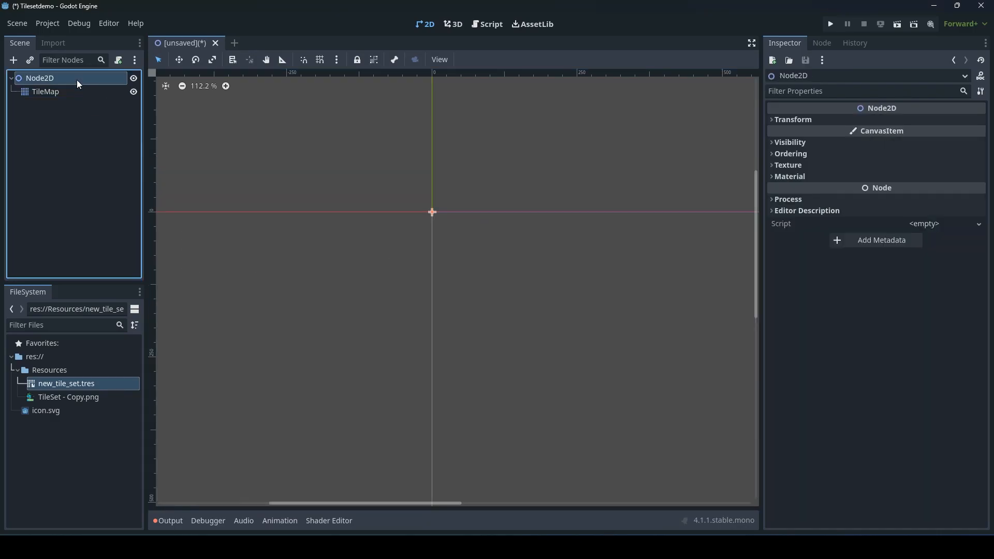
{"action": "right_click", "coordinate": [40, 78]}
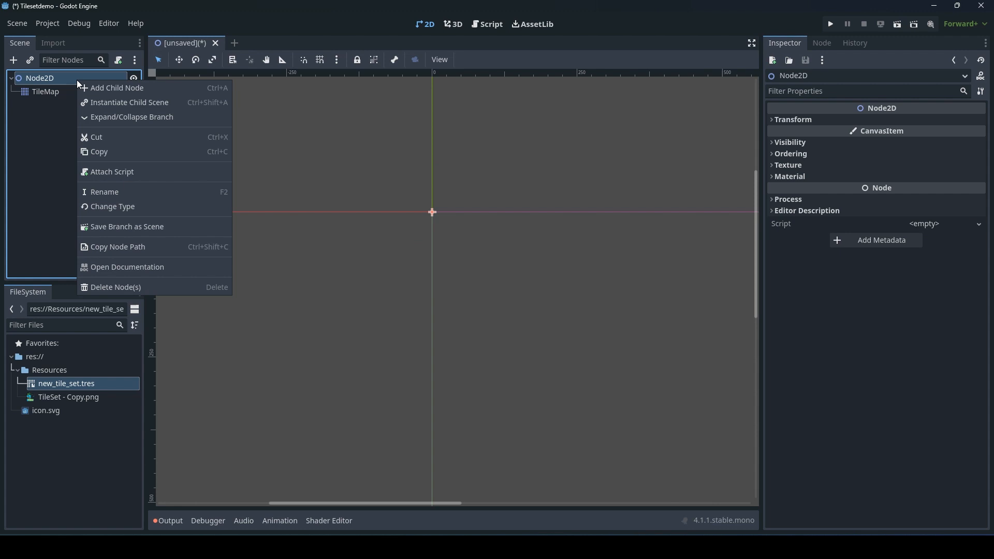
{"action": "left_click", "coordinate": [112, 171]}
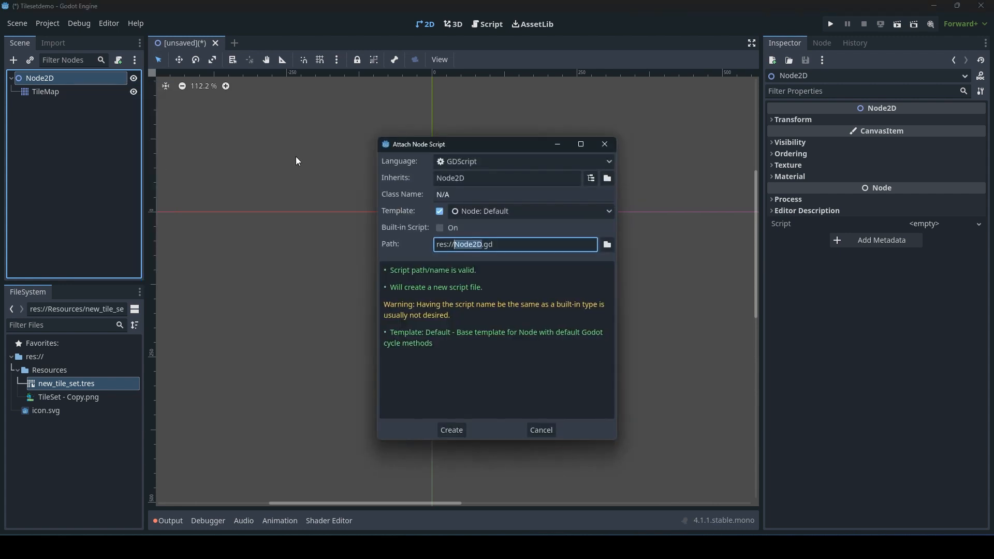
{"action": "left_click", "coordinate": [450, 430]}
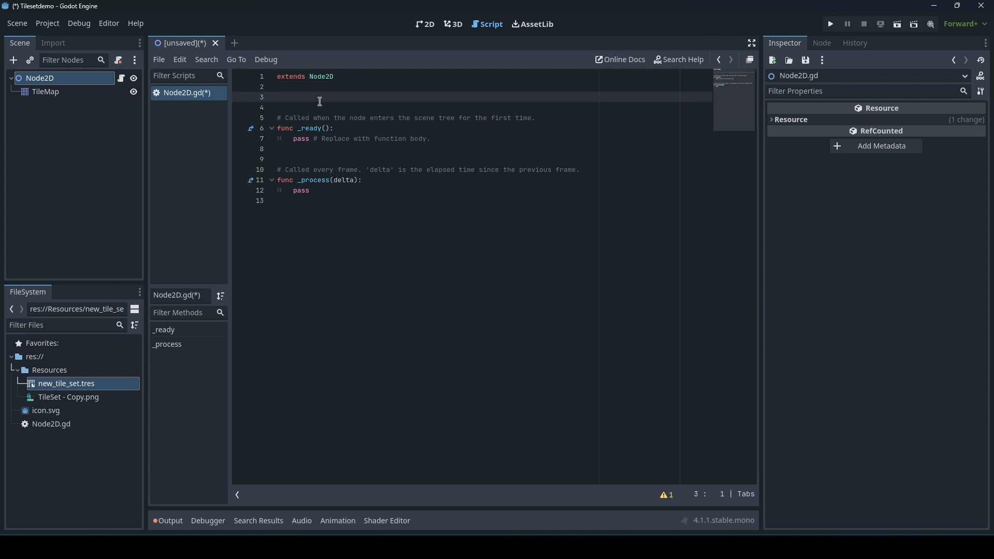
{"action": "type", "text": "##282fe2"}
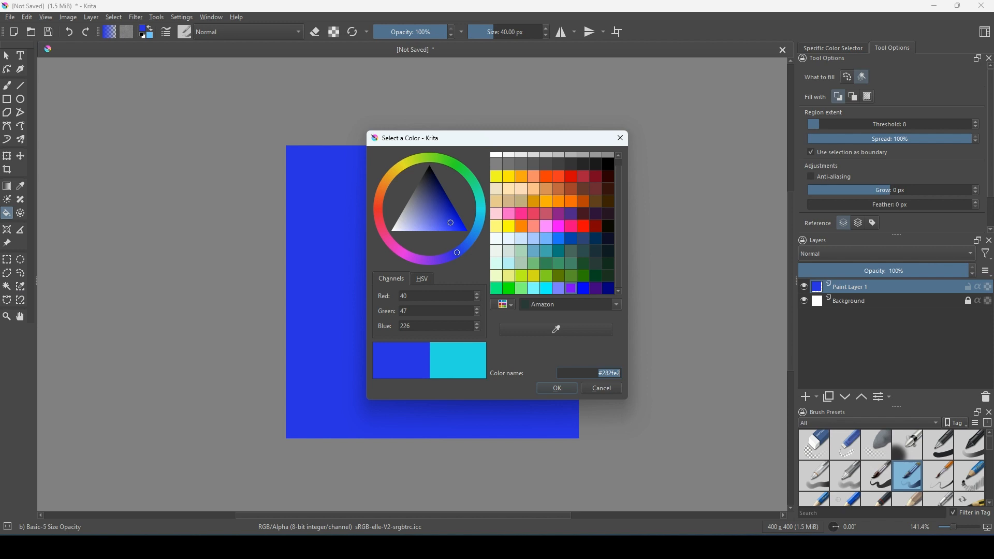
Step: Accept the blue fill, pick green as the foreground colour and return to the Freehand Brush
{"action": "left_click", "coordinate": [555, 388]}
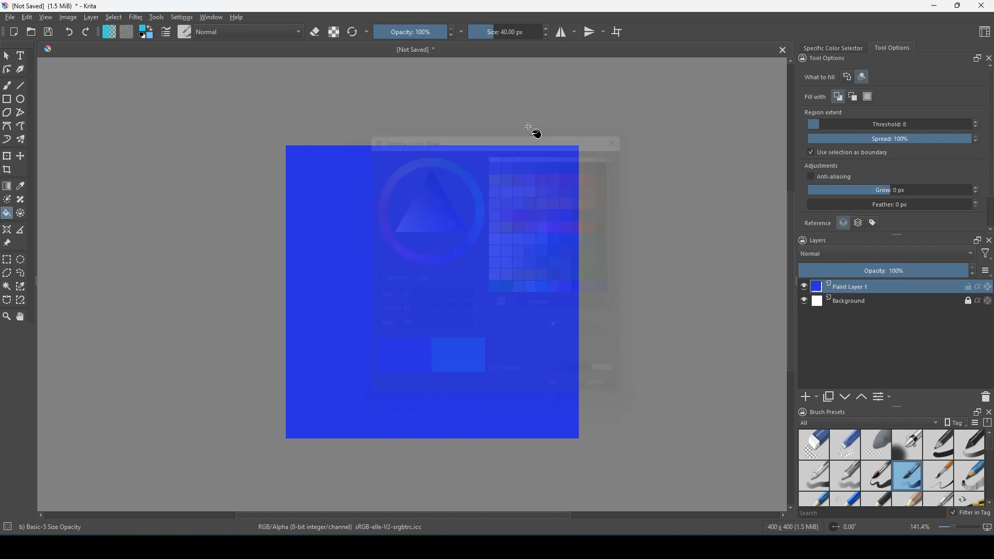
{"action": "left_click", "coordinate": [611, 143]}
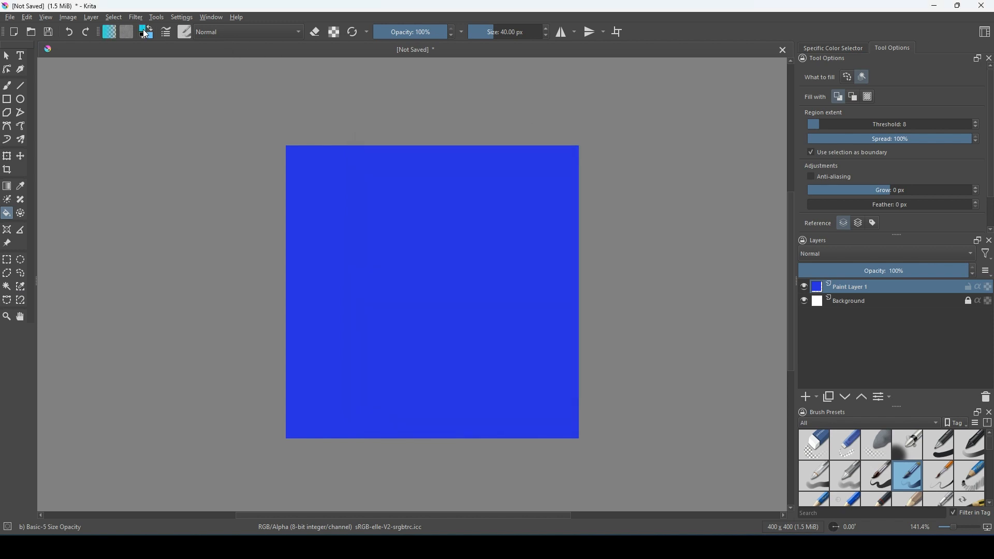
{"action": "left_click", "coordinate": [143, 32]}
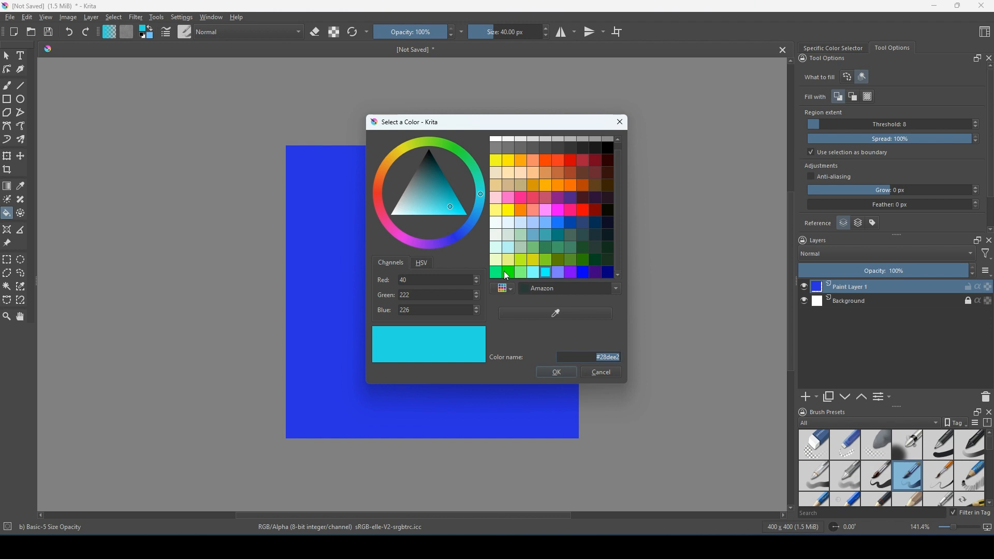
{"action": "left_click", "coordinate": [508, 273]}
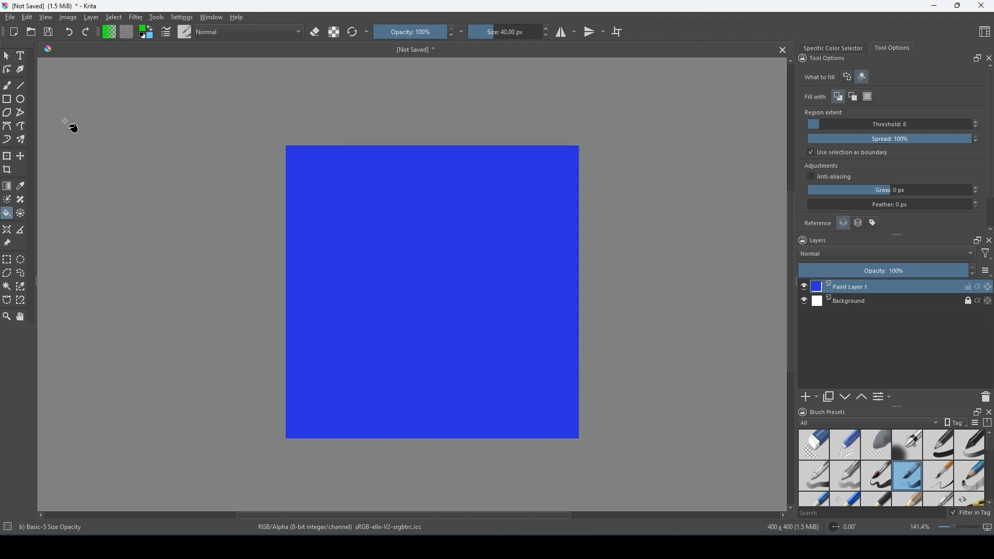
{"action": "left_click", "coordinate": [7, 85]}
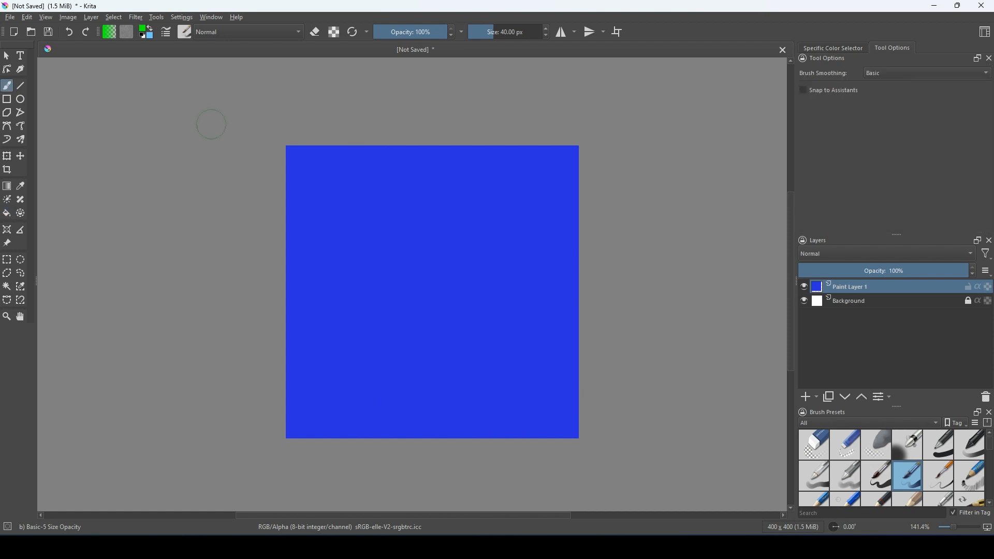
{"action": "right_click", "coordinate": [432, 290]}
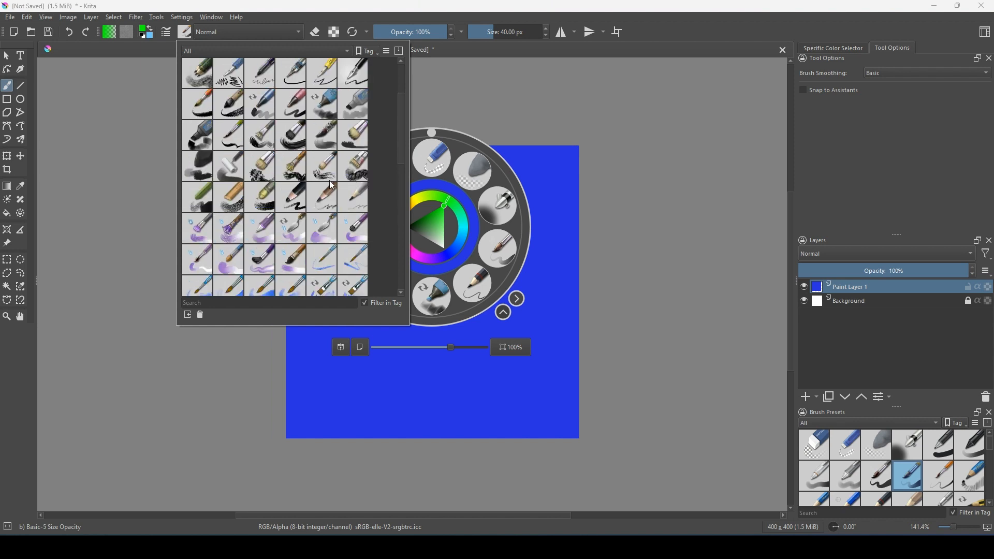
Step: Search the brush presets for 'pixel' and select the Pixel Art preset
{"action": "scroll", "scroll_direction": "down", "scroll_amount": 3}
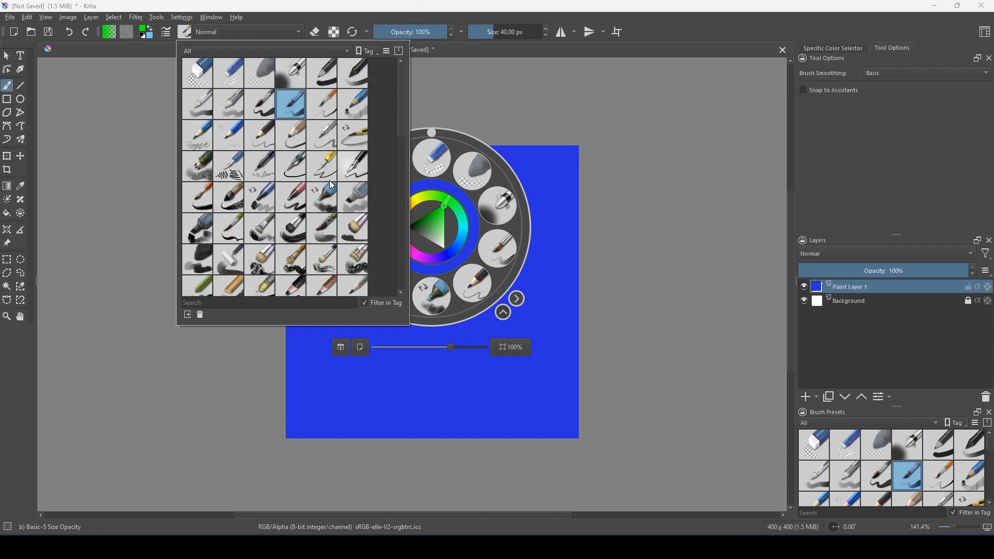
{"action": "scroll", "scroll_direction": "down", "scroll_amount": 3}
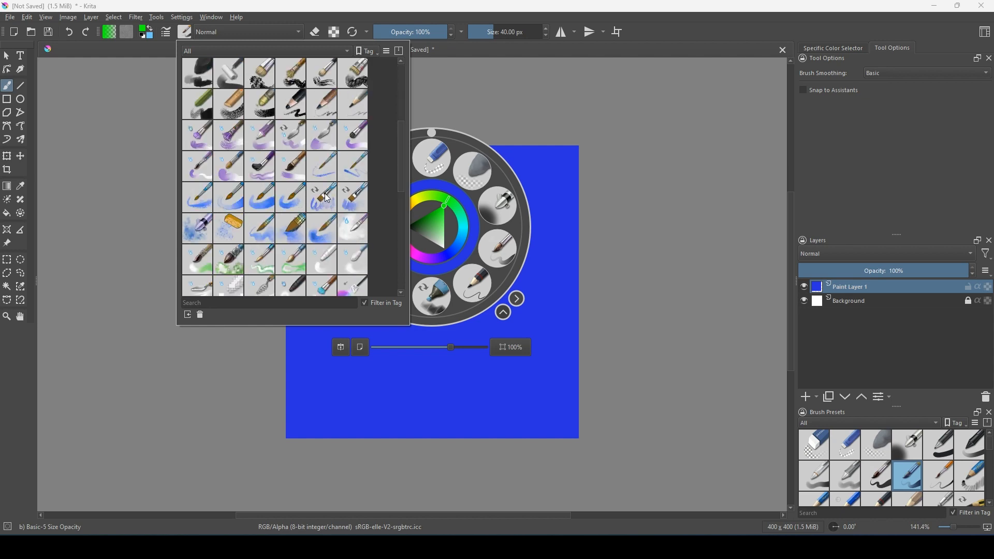
{"action": "scroll", "scroll_direction": "down", "scroll_amount": 3}
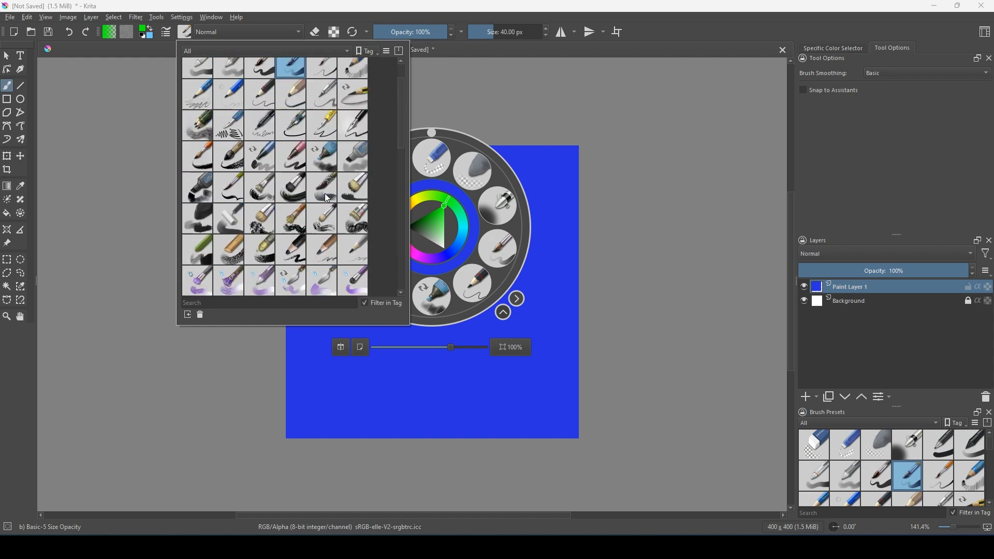
{"action": "scroll", "scroll_direction": "down", "scroll_amount": 3}
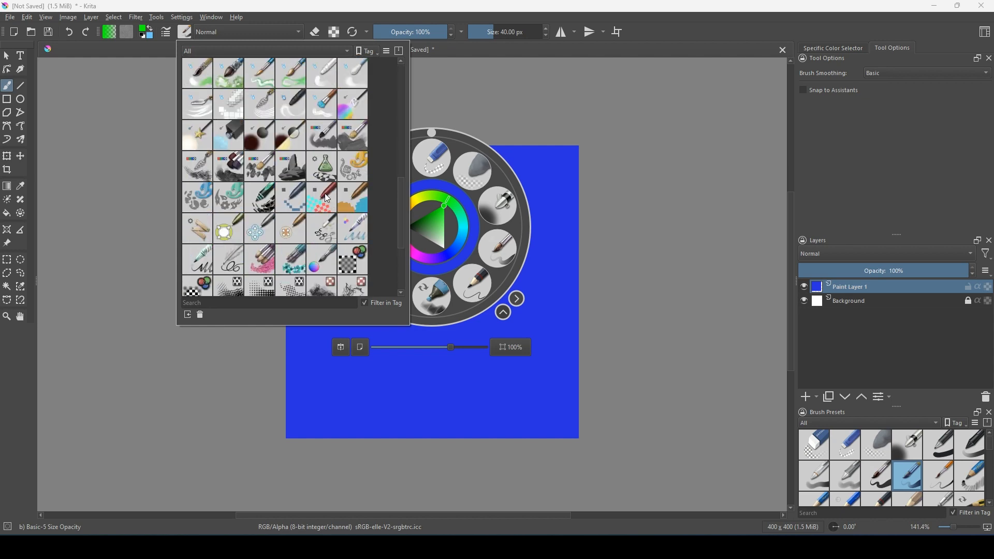
{"action": "scroll", "scroll_direction": "down", "scroll_amount": 3}
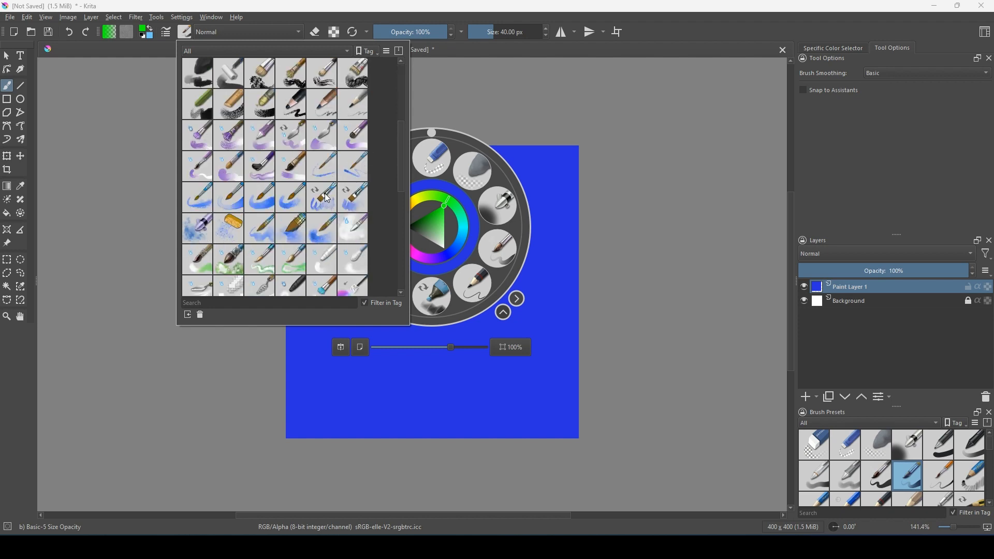
{"action": "scroll", "scroll_direction": "down", "scroll_amount": 3}
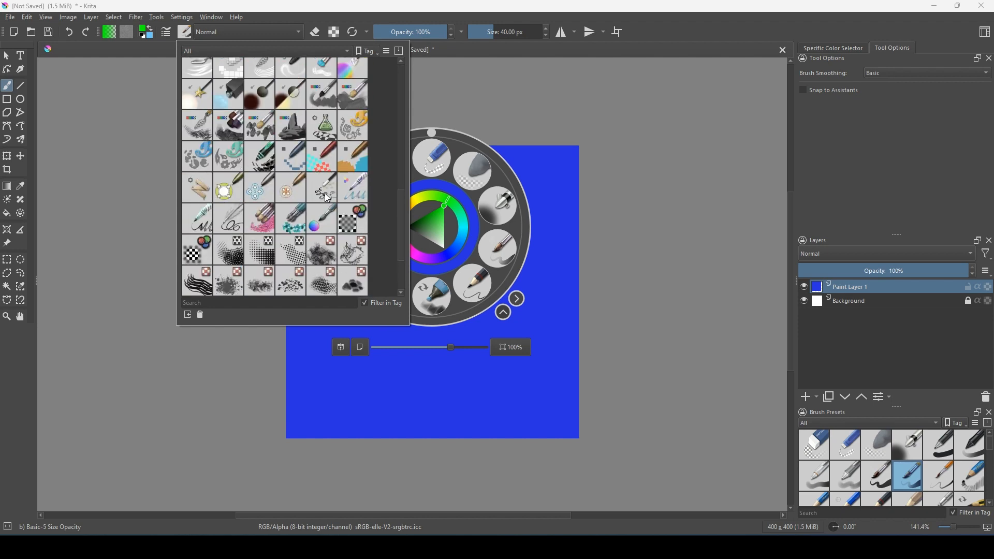
{"action": "scroll", "scroll_direction": "down", "scroll_amount": 3}
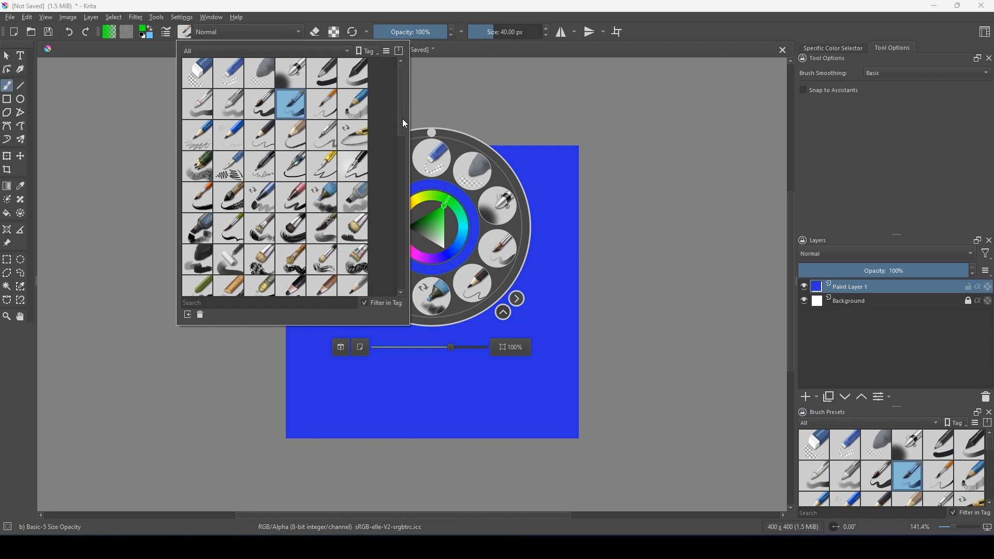
{"action": "scroll", "scroll_direction": "down", "scroll_amount": 3}
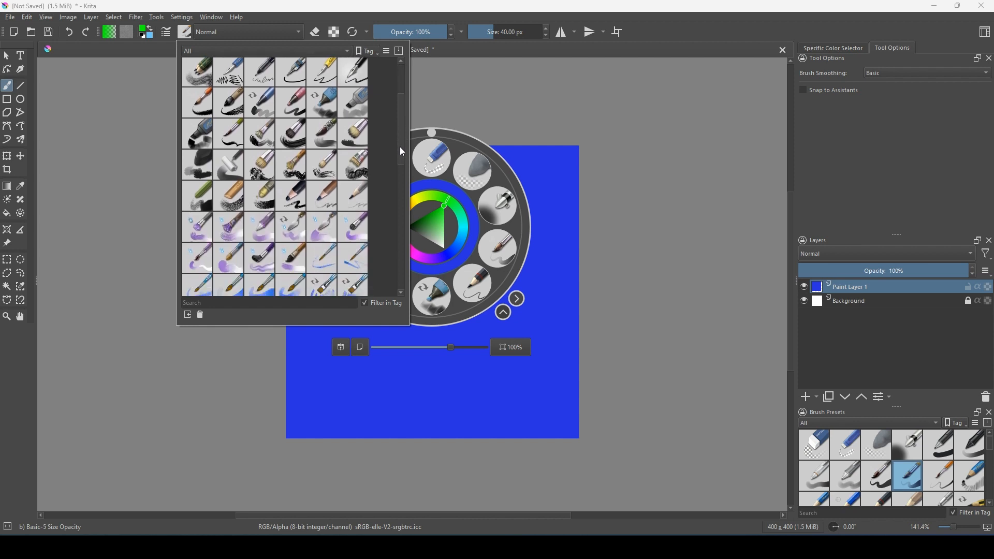
{"action": "scroll", "scroll_direction": "down", "scroll_amount": 3}
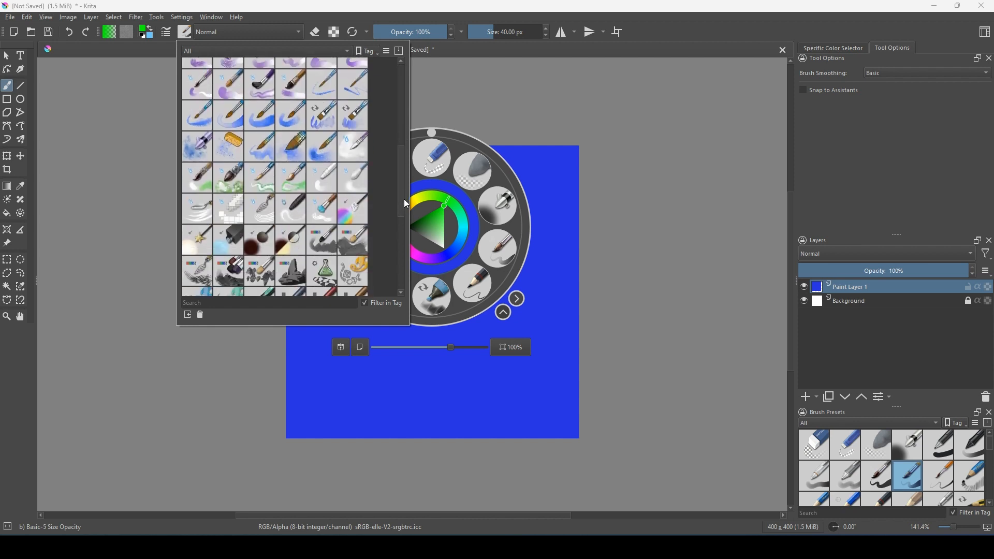
{"action": "scroll", "scroll_direction": "down", "scroll_amount": 3}
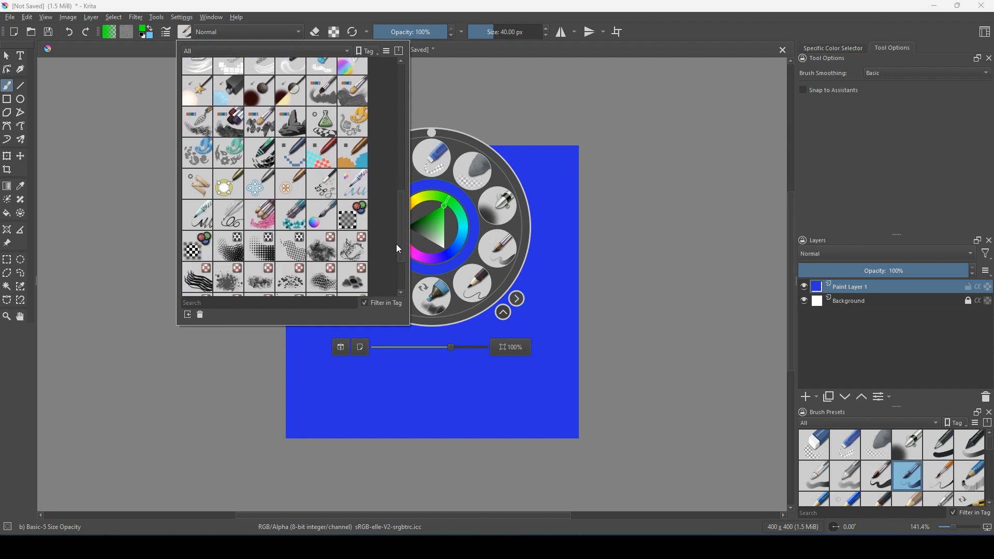
{"action": "scroll", "scroll_direction": "down", "scroll_amount": 3}
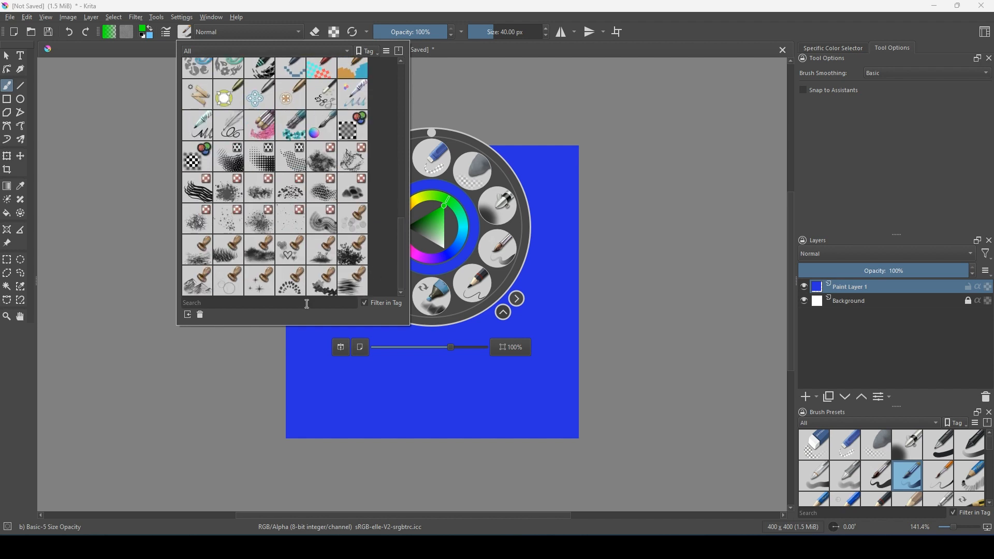
{"action": "type", "text": "pixel"}
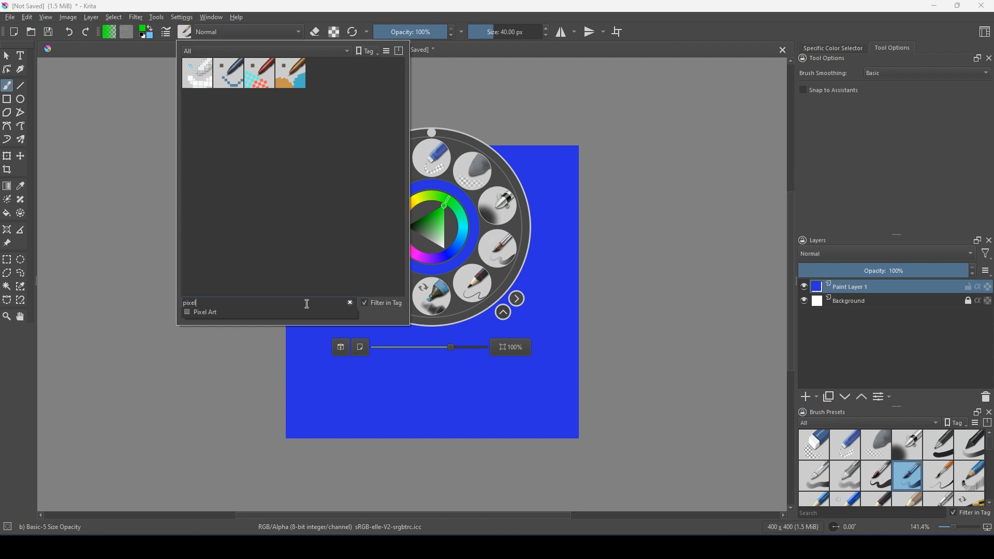
{"action": "left_click", "coordinate": [228, 73]}
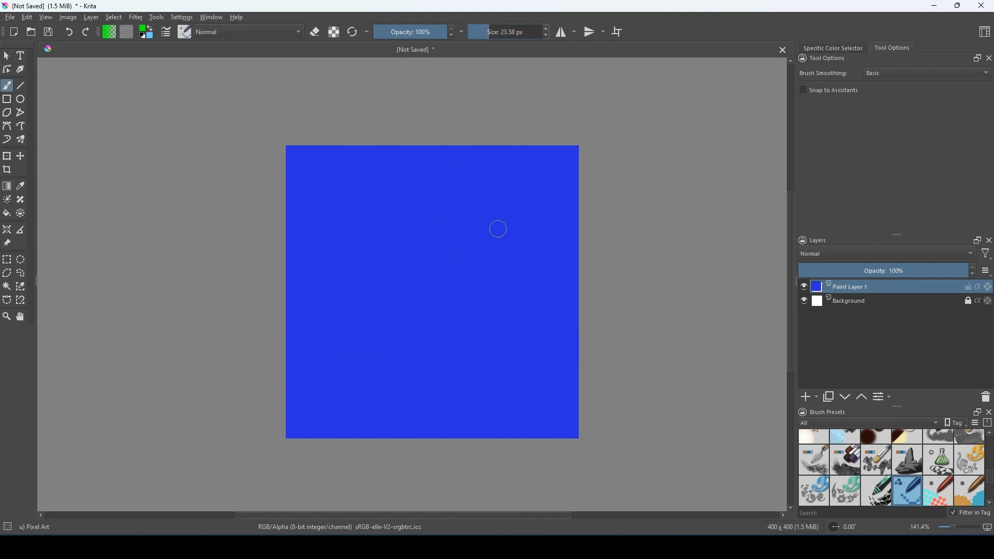
Step: Label the colour comments GRASS and SEA in Node2D.gd, then save the scene as node_2d.tscn
{"action": "left_click", "coordinate": [127, 32]}
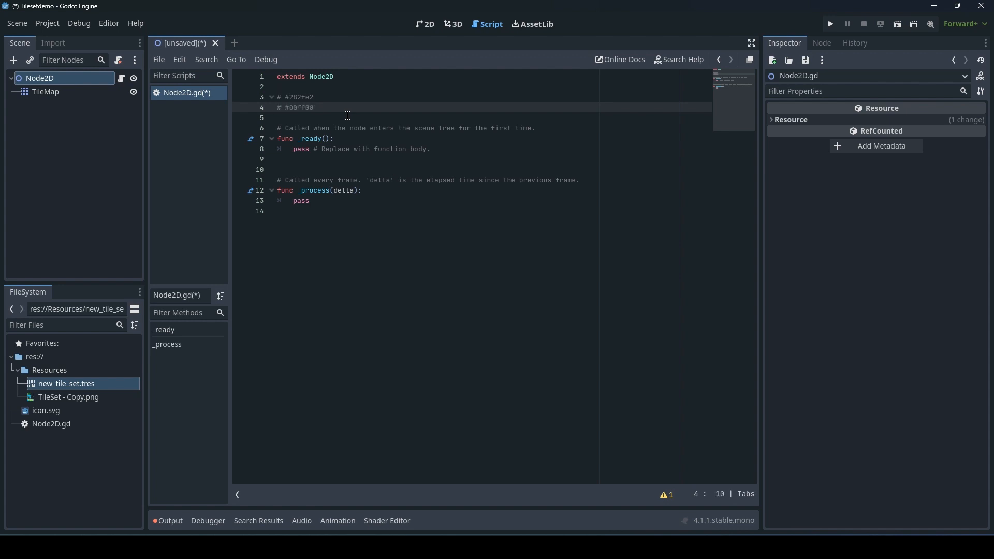
{"action": "type", "text": "GRASS"}
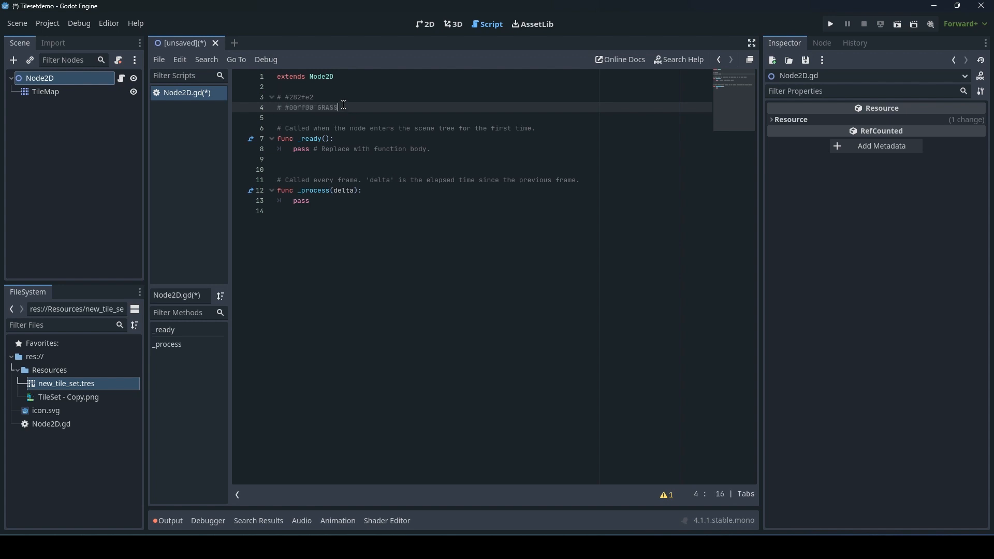
{"action": "type", "text": "SEA"}
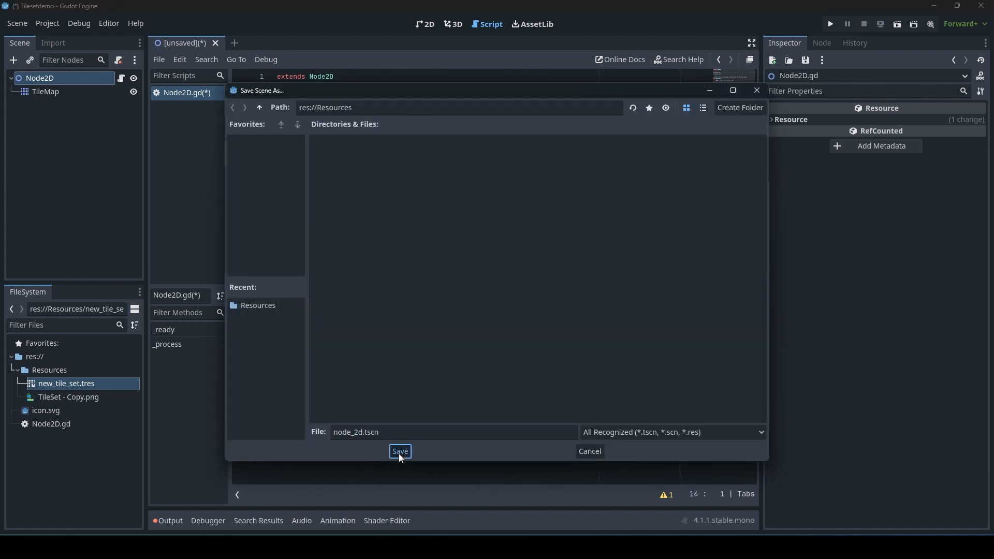
{"action": "left_click", "coordinate": [400, 451]}
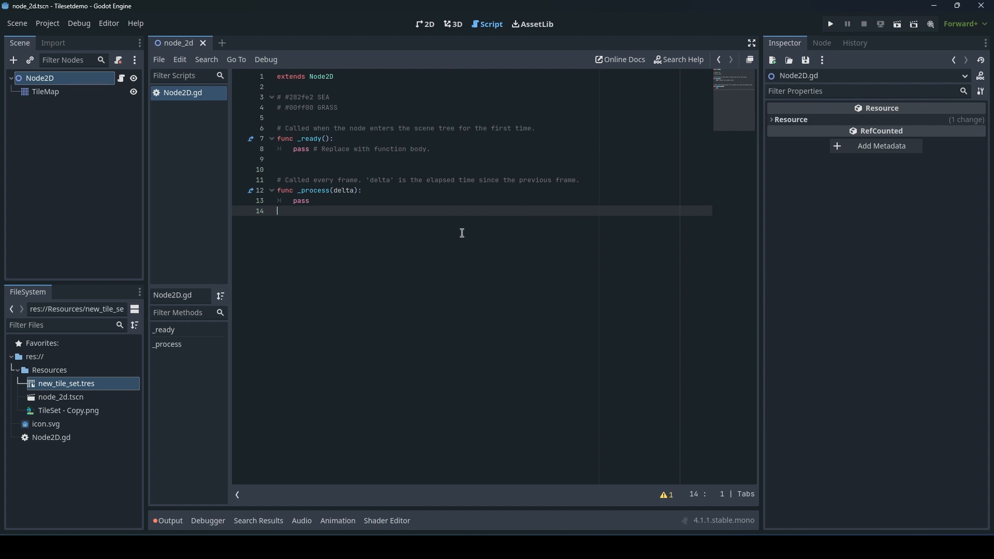
{"action": "mouse_move", "coordinate": [385, 258]}
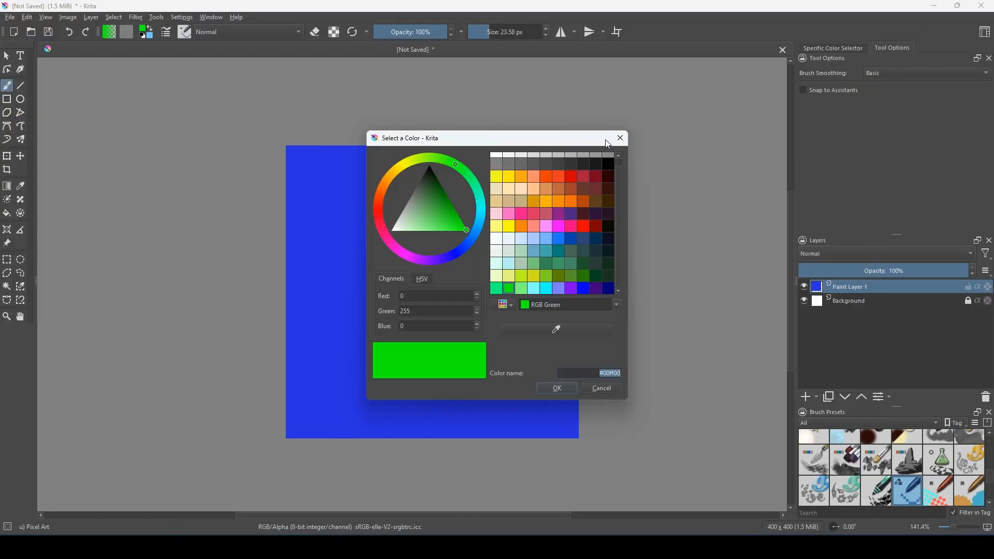
Step: Paint a green island landmass in the middle of the blue sea
{"action": "left_click", "coordinate": [555, 389]}
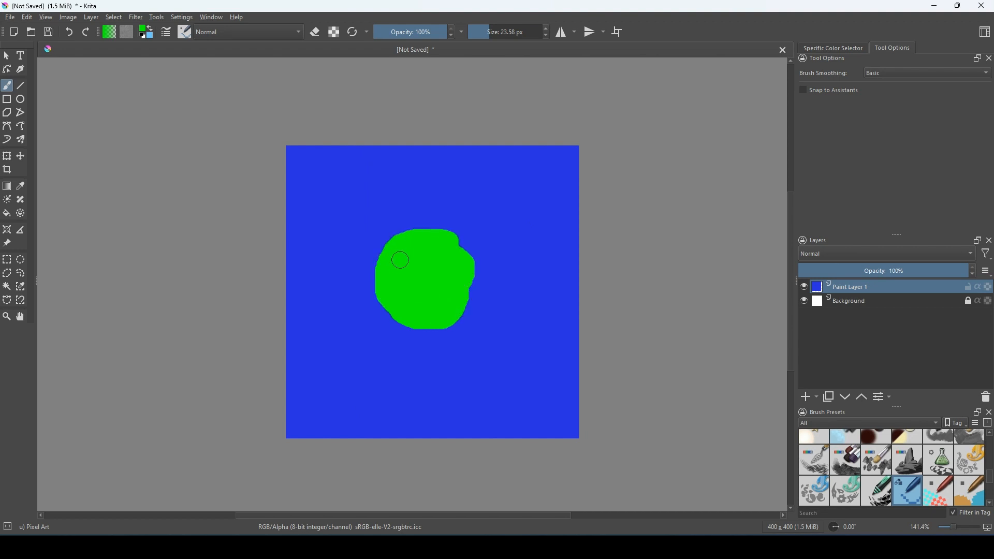
{"action": "left_click_drag", "start_coordinate": [400, 260], "coordinate": [481, 271]}
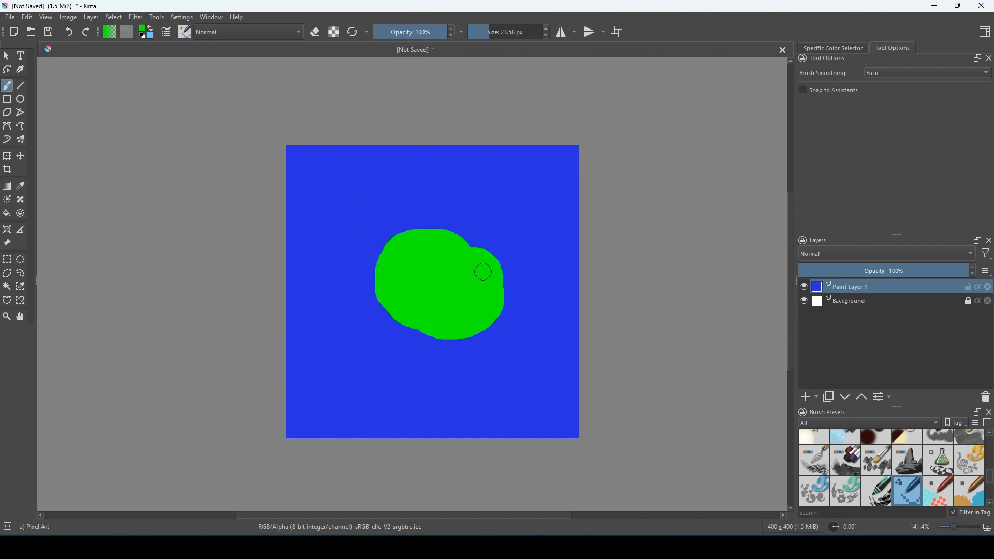
{"action": "left_click_drag", "start_coordinate": [482, 272], "coordinate": [425, 344]}
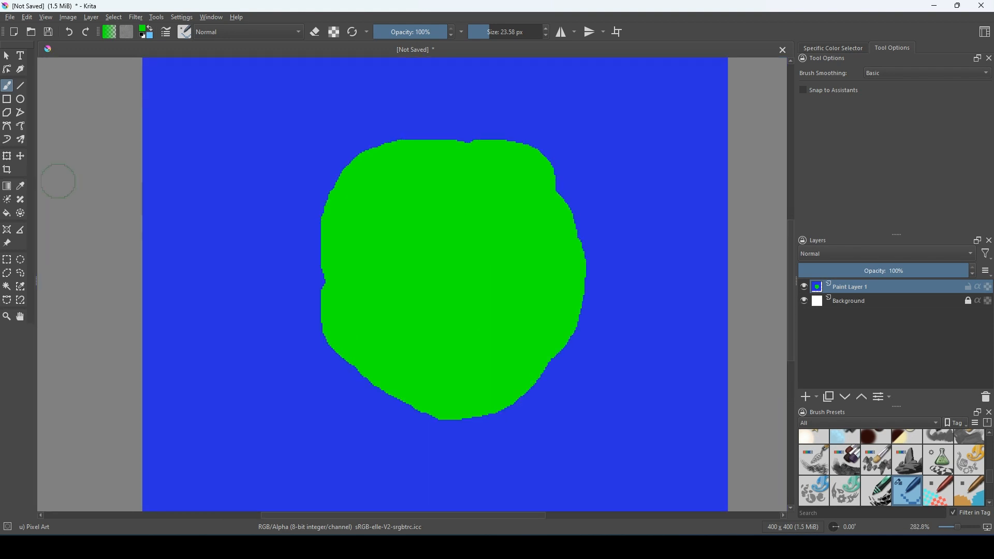
Step: With a thinner blue brush, paint a small lake and narrow river channels through the island
{"action": "left_click", "coordinate": [20, 186]}
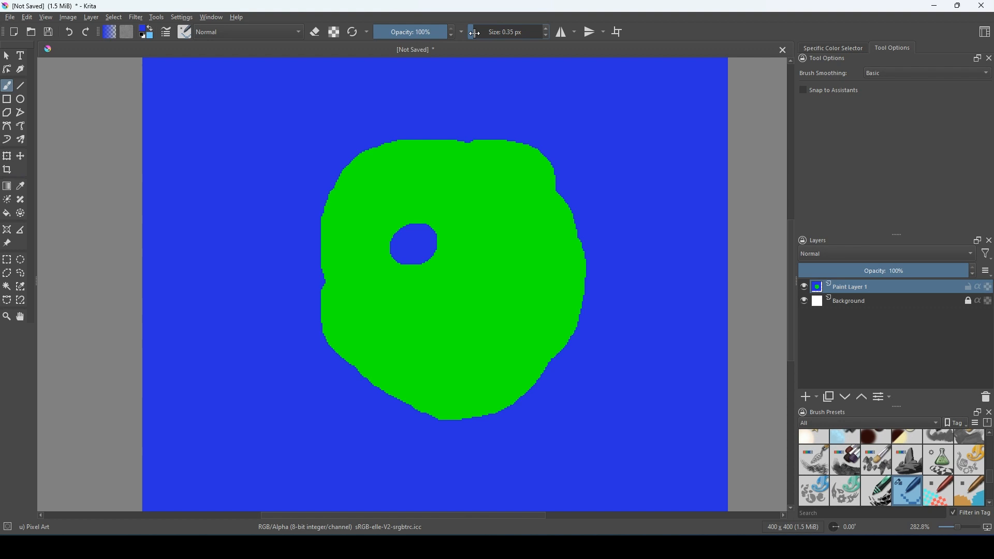
{"action": "left_click_drag", "start_coordinate": [426, 141], "coordinate": [420, 233]}
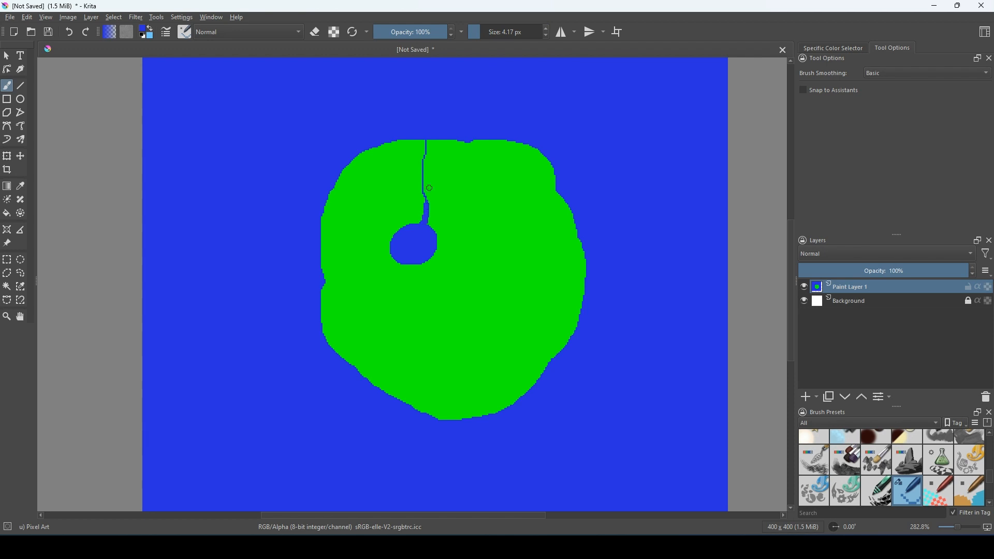
{"action": "left_click_drag", "start_coordinate": [429, 188], "coordinate": [443, 284]}
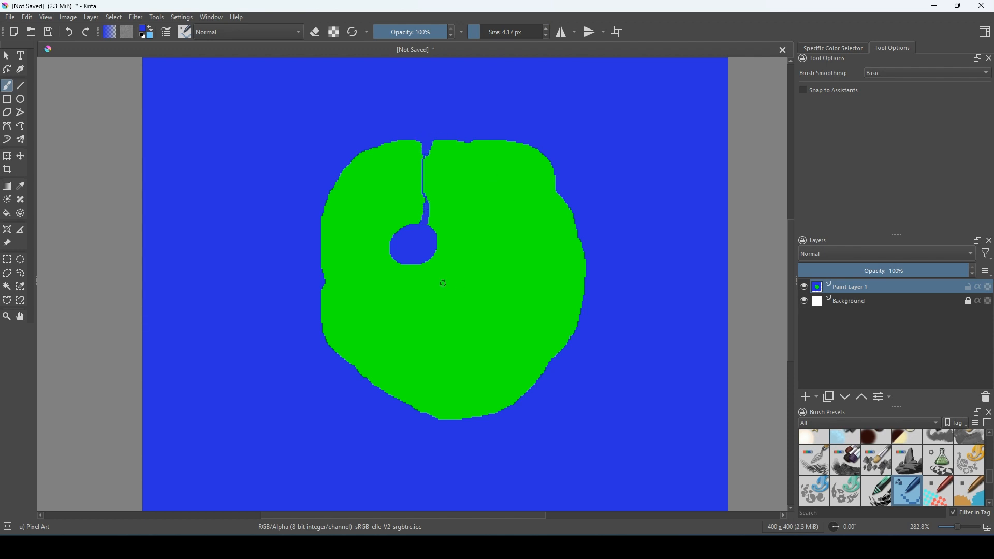
{"action": "left_click_drag", "start_coordinate": [451, 412], "coordinate": [502, 386]}
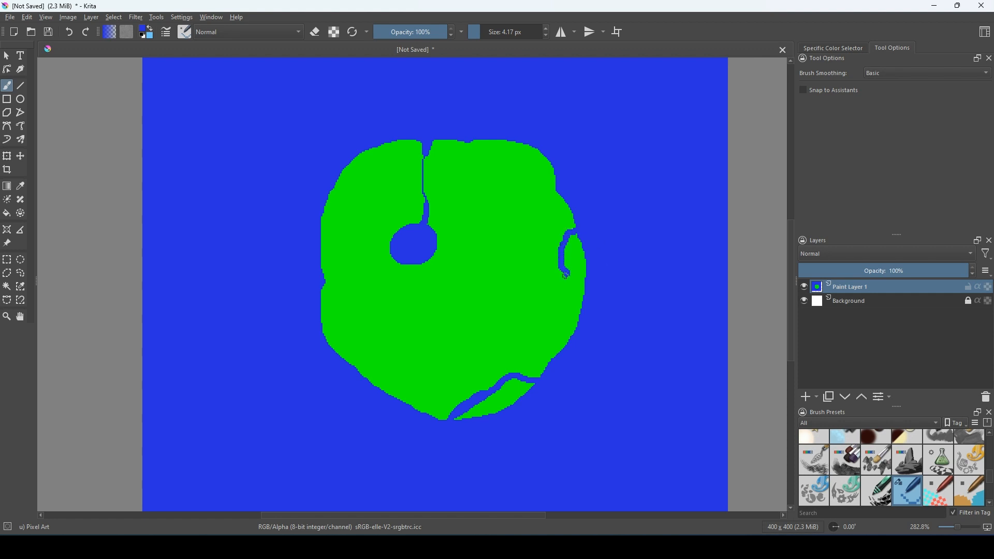
{"action": "scroll", "scroll_direction": "down", "scroll_amount": 3}
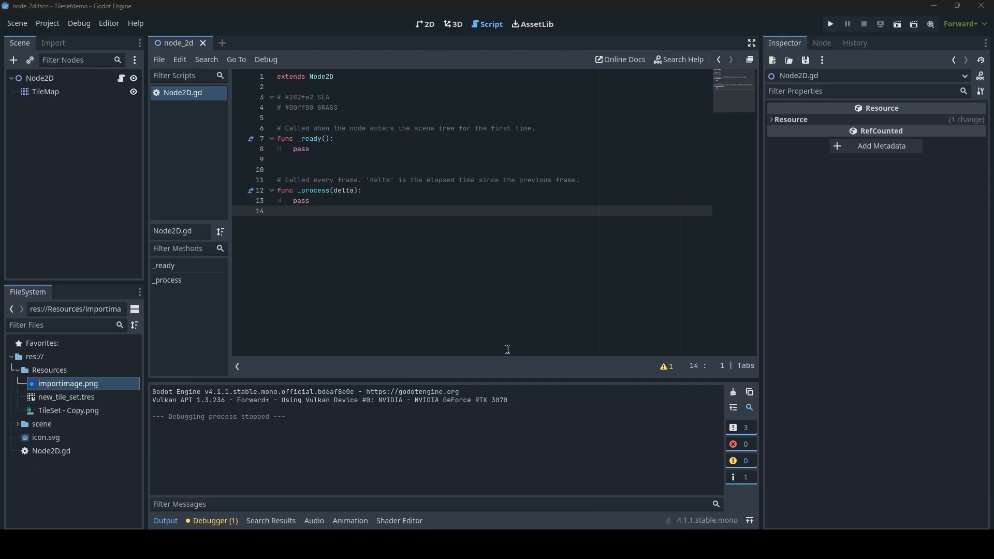
{"action": "mouse_move", "coordinate": [68, 383]}
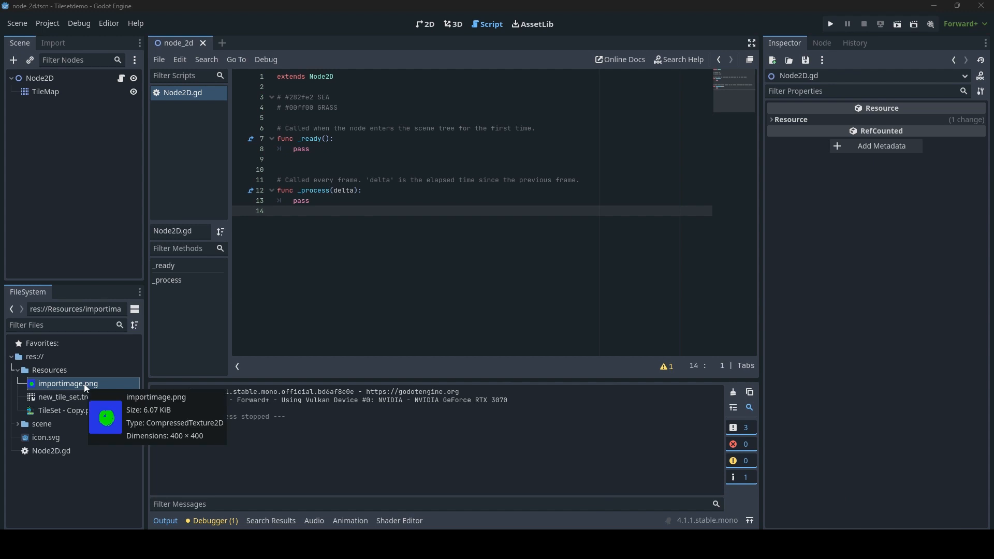
Step: Preview importimage.png from the FileSystem dock as a 400×400 texture in the Inspector
{"action": "left_click", "coordinate": [68, 383]}
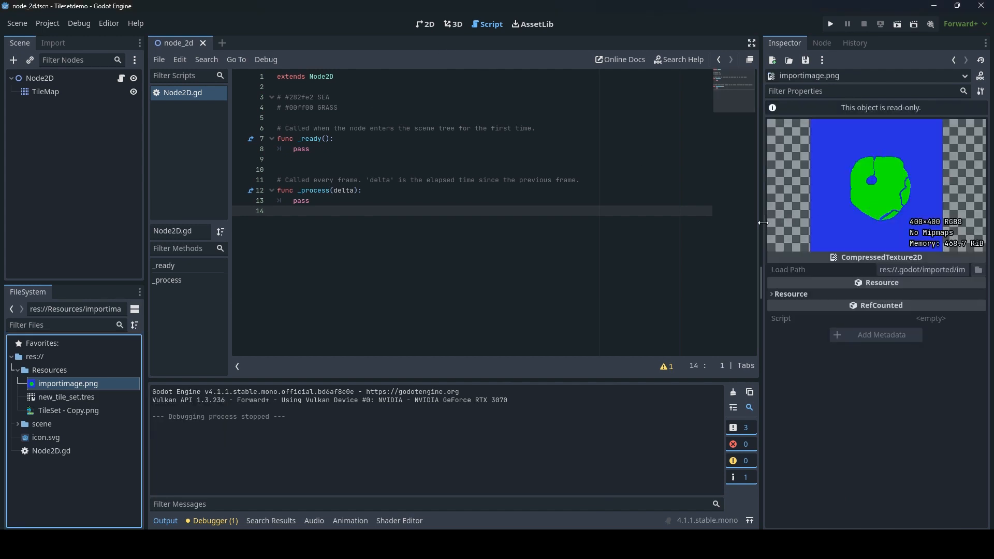
{"action": "mouse_move", "coordinate": [765, 233]}
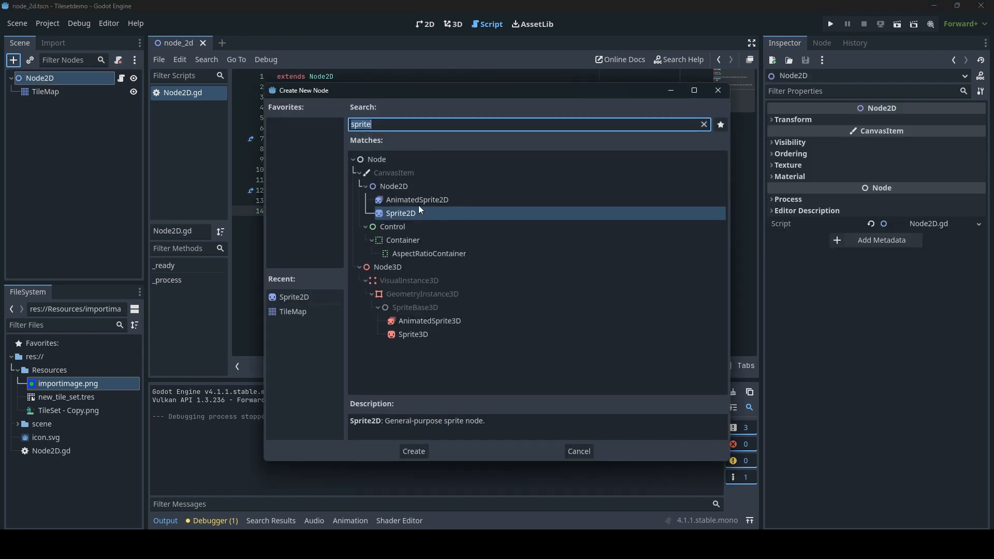
Step: Add a Sprite2D under Node2D textured with importimage.png and show it in the 2D view
{"action": "left_click", "coordinate": [414, 451]}
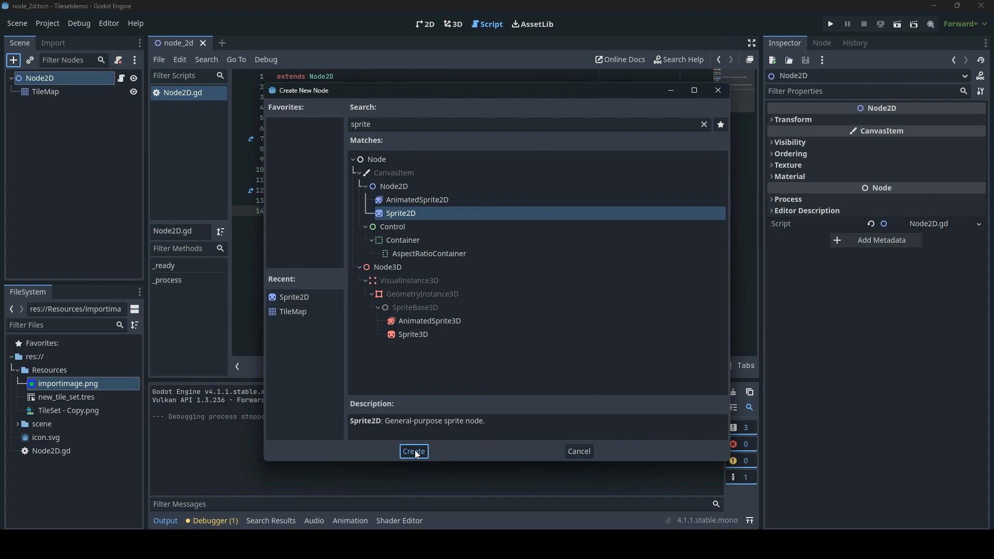
{"action": "left_click", "coordinate": [413, 451]}
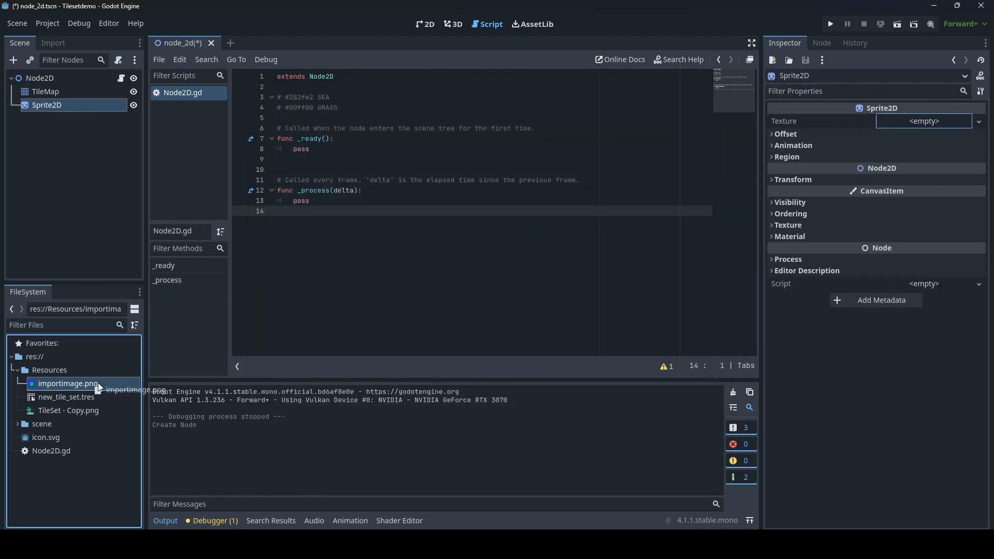
{"action": "left_click_drag", "start_coordinate": [69, 384], "coordinate": [925, 121]}
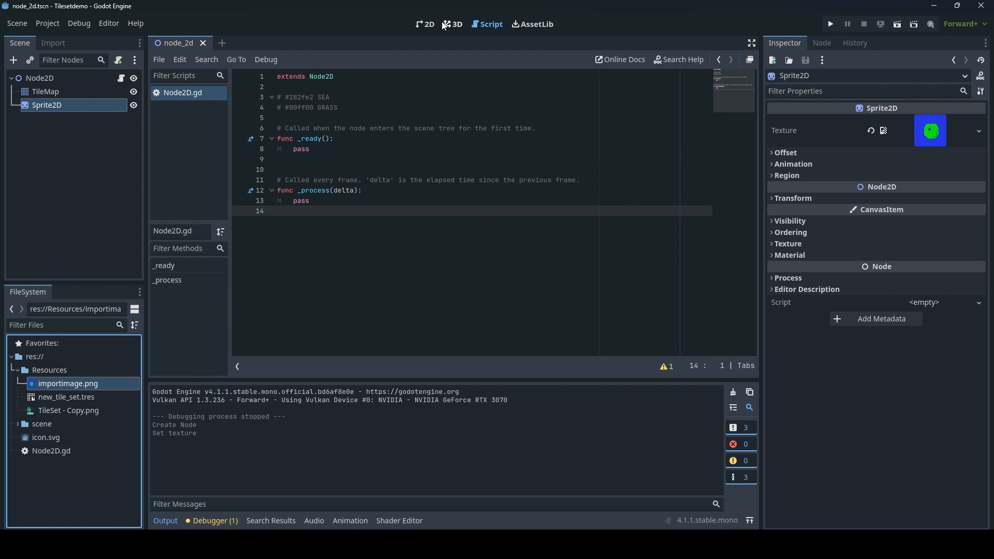
{"action": "left_click", "coordinate": [425, 24]}
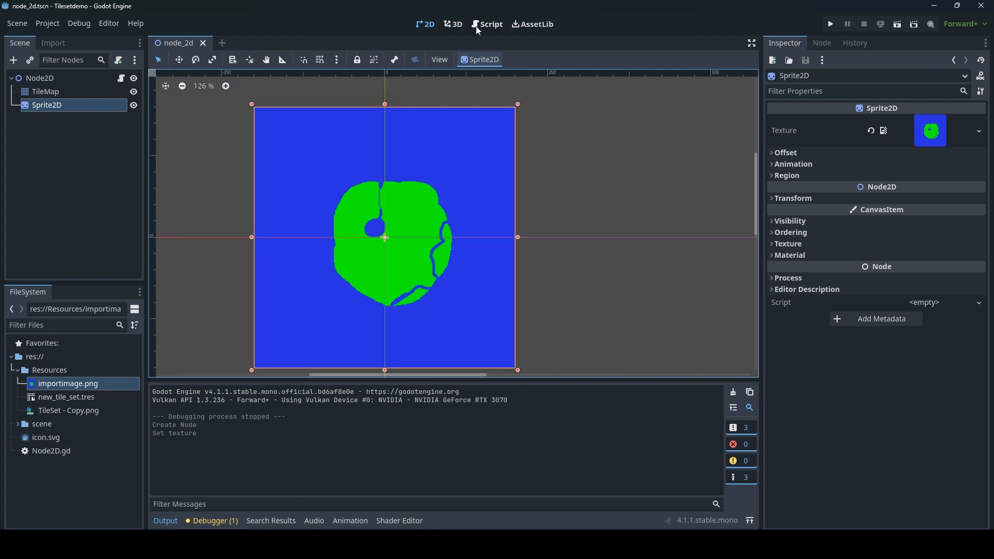
{"action": "mouse_move", "coordinate": [116, 83]}
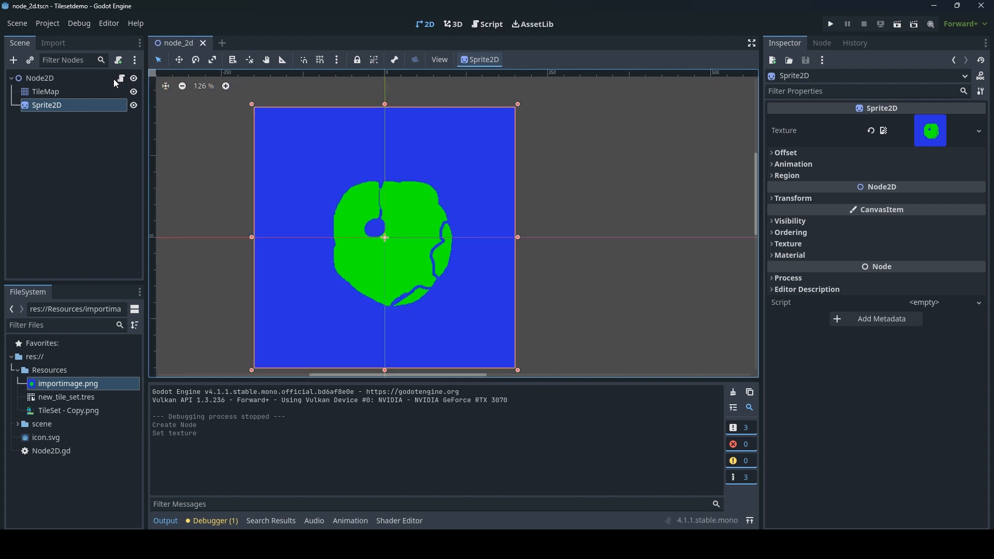
{"action": "left_click", "coordinate": [491, 24]}
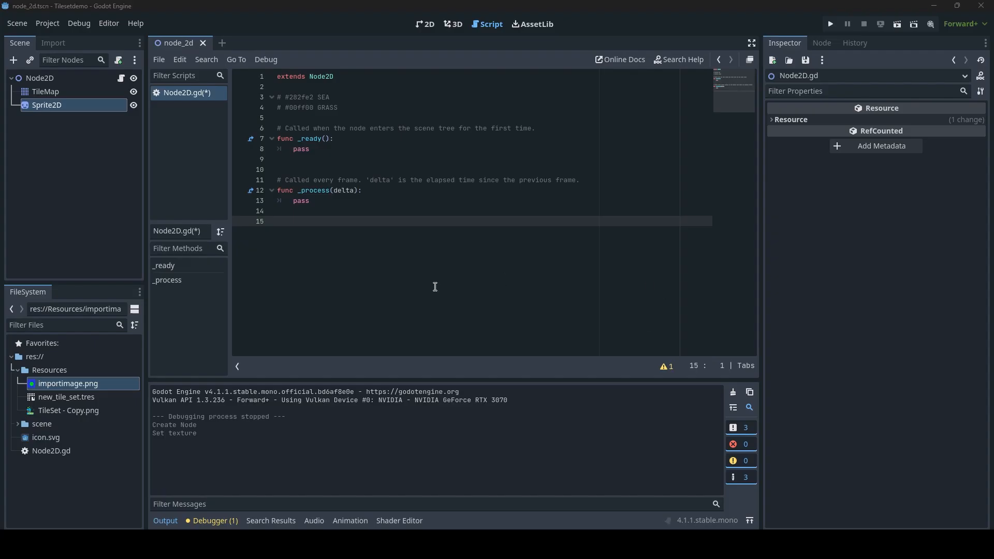
{"action": "mouse_move", "coordinate": [334, 229]}
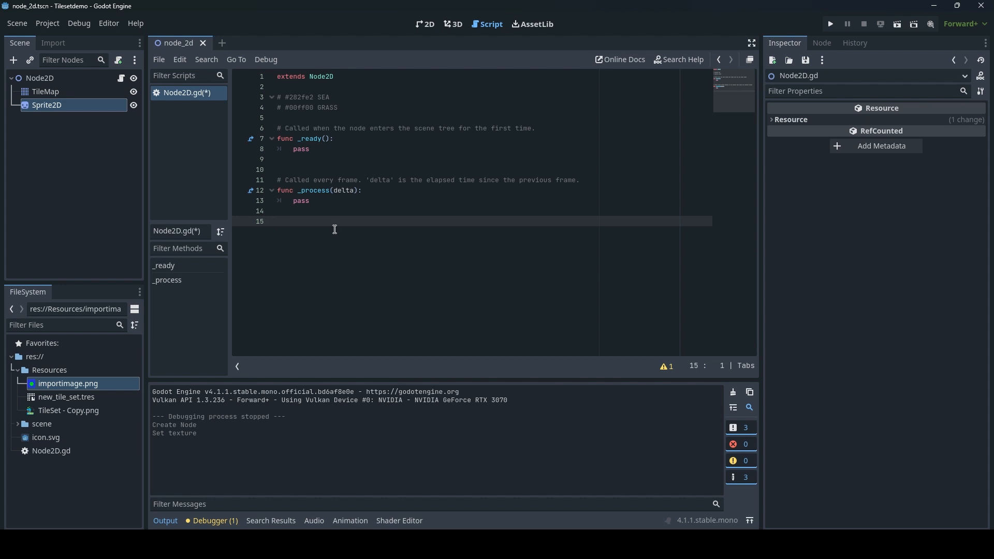
Step: Declare a new func load_terrain(): in the Node2D script
{"action": "type", "text": "func"}
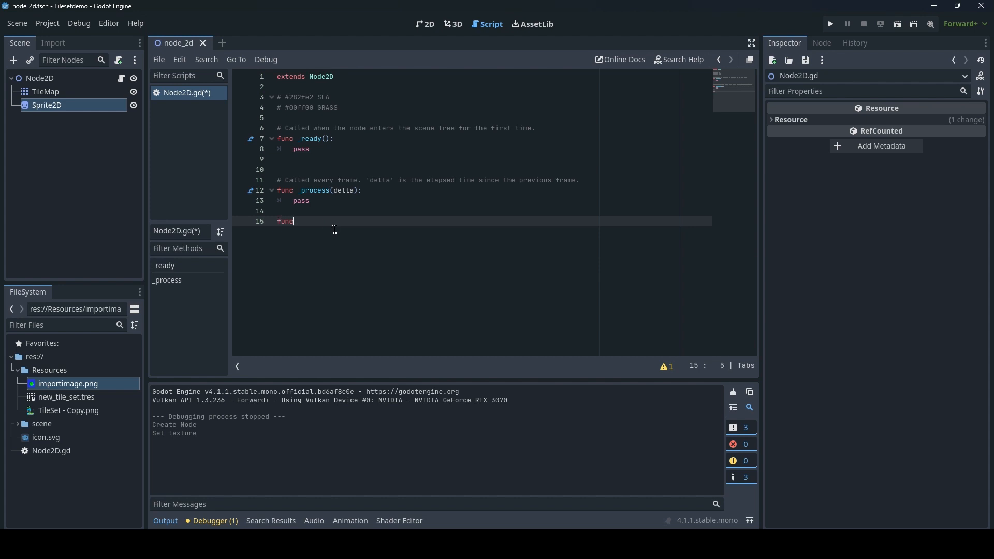
{"action": "type", "text": "load"}
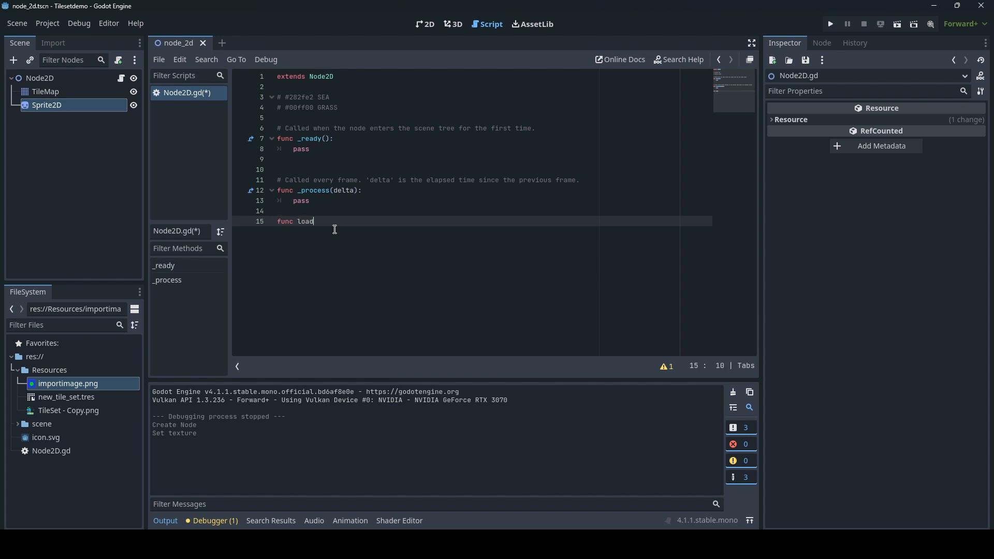
{"action": "type", "text": "_terrain()"}
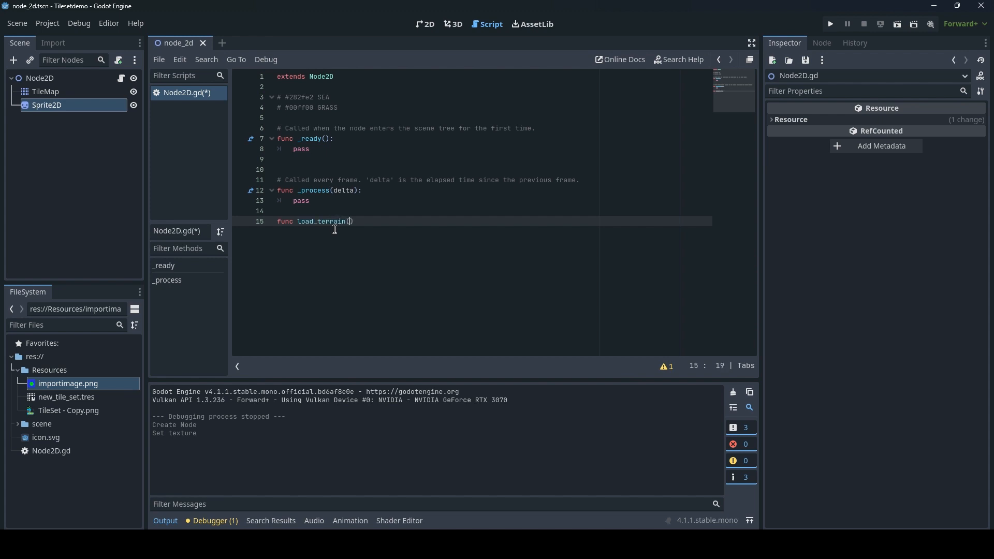
{"action": "type", "text": ":"}
{"action": "type", "text": "var"}
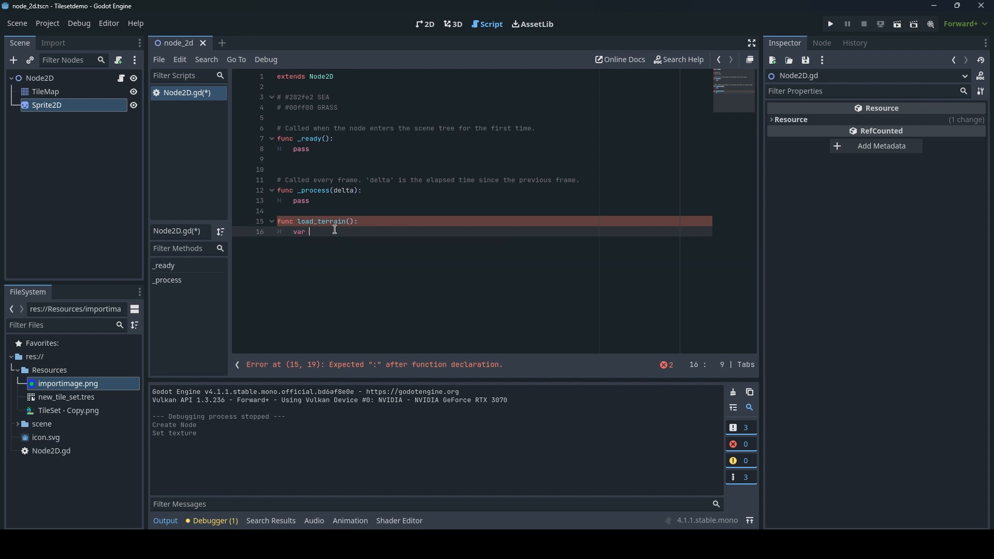
Step: Store $Sprite2D.get_texture().get_image() in an image variable and begin the next var line
{"action": "type", "text": "image ="}
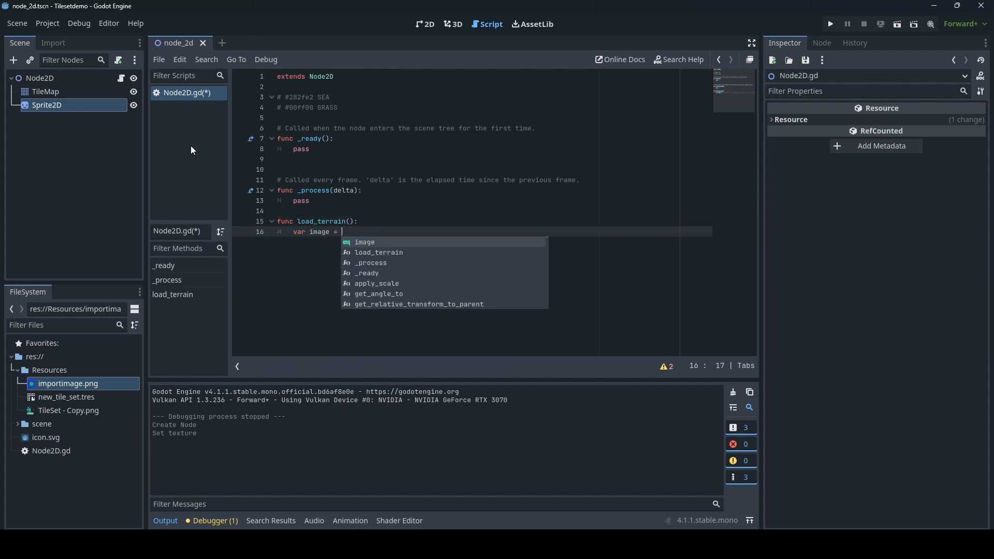
{"action": "type", "text": "$Sprite2D"}
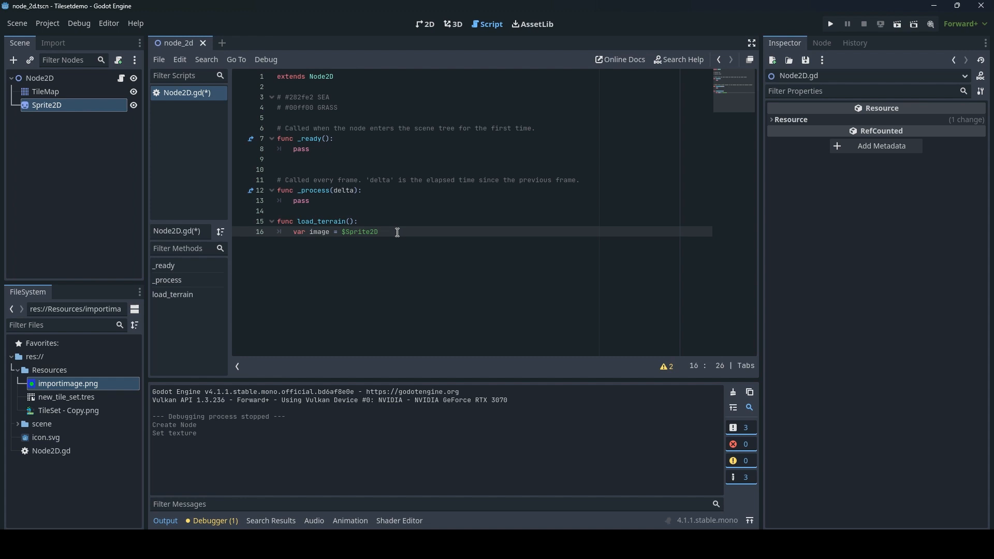
{"action": "type", "text": ".get_"}
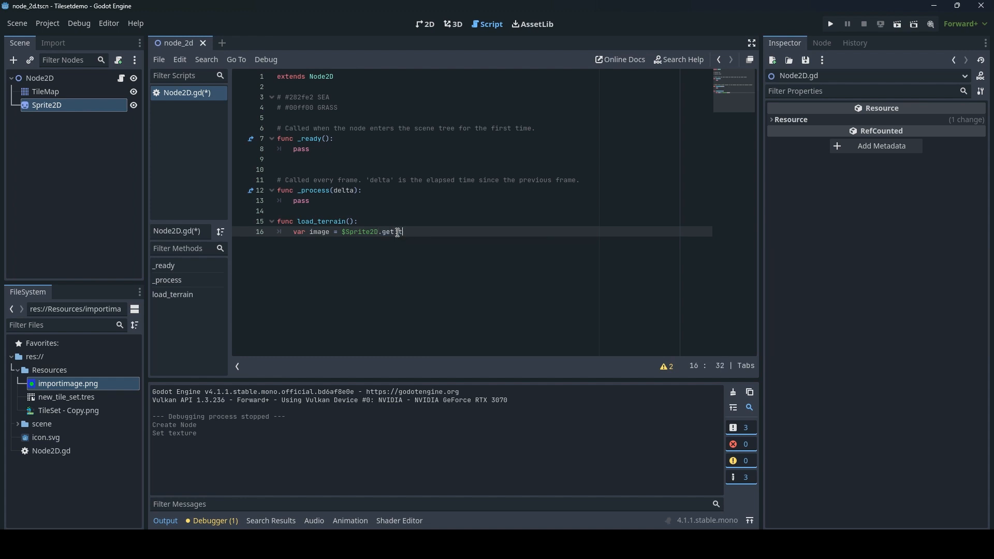
{"action": "type", "text": "ture("}
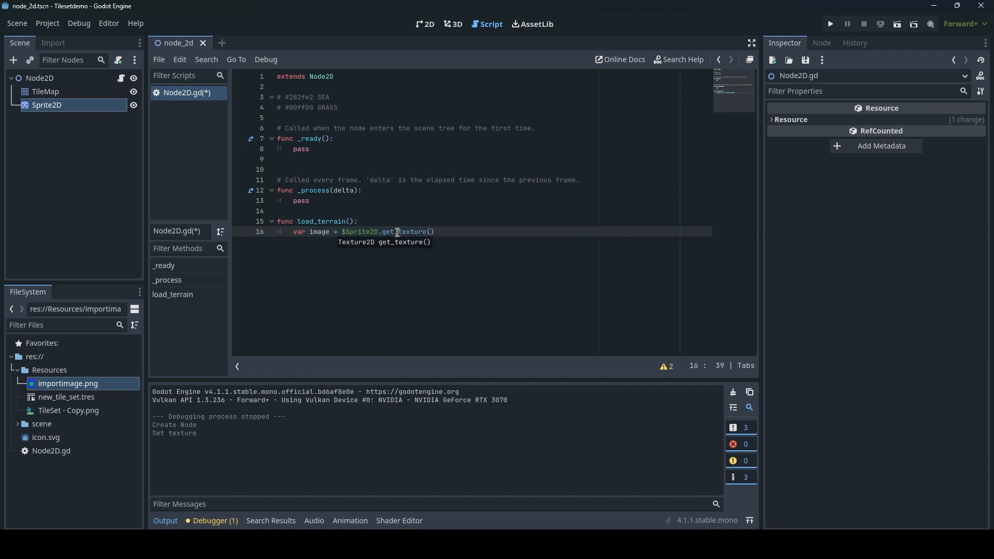
{"action": "type", "text": "-"}
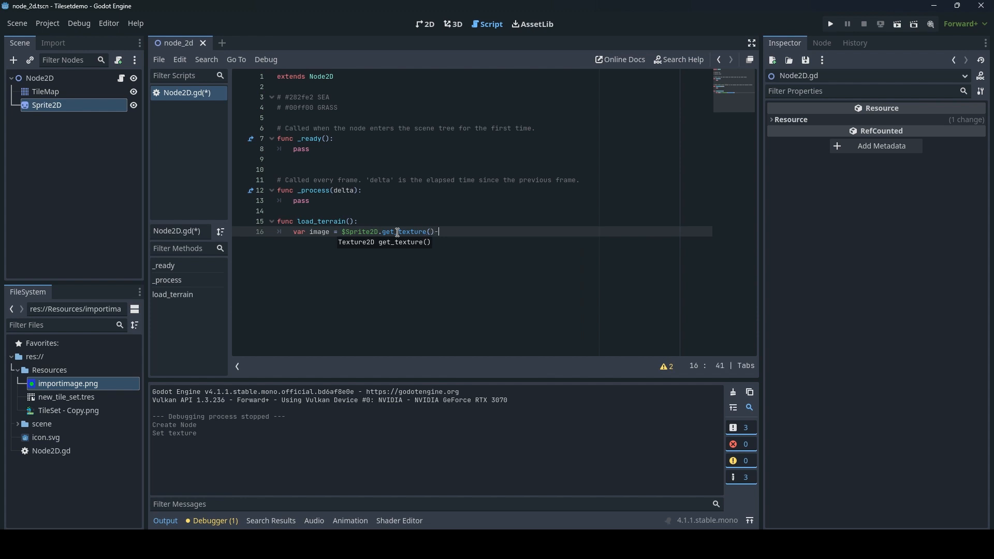
{"action": "type", "text": "."}
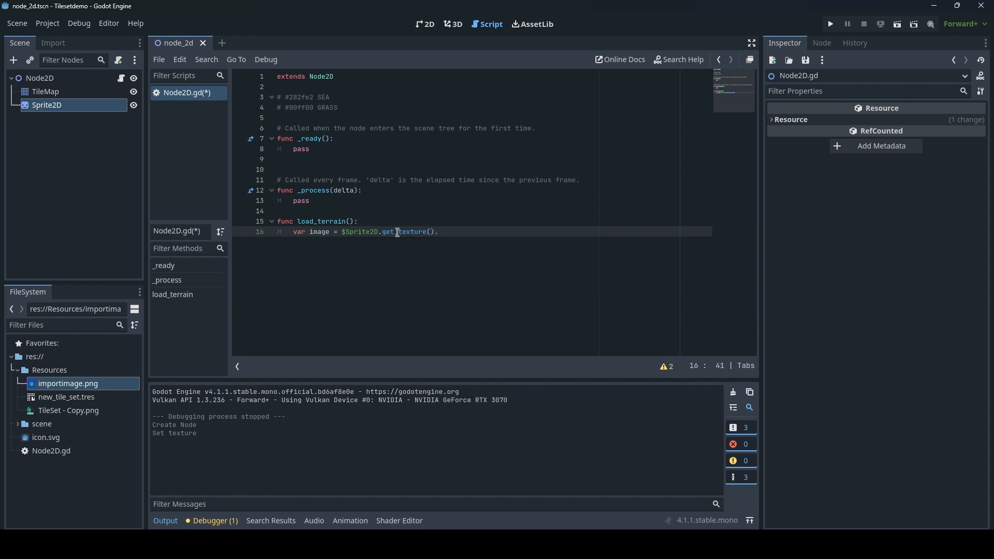
{"action": "type", "text": ".get_i"}
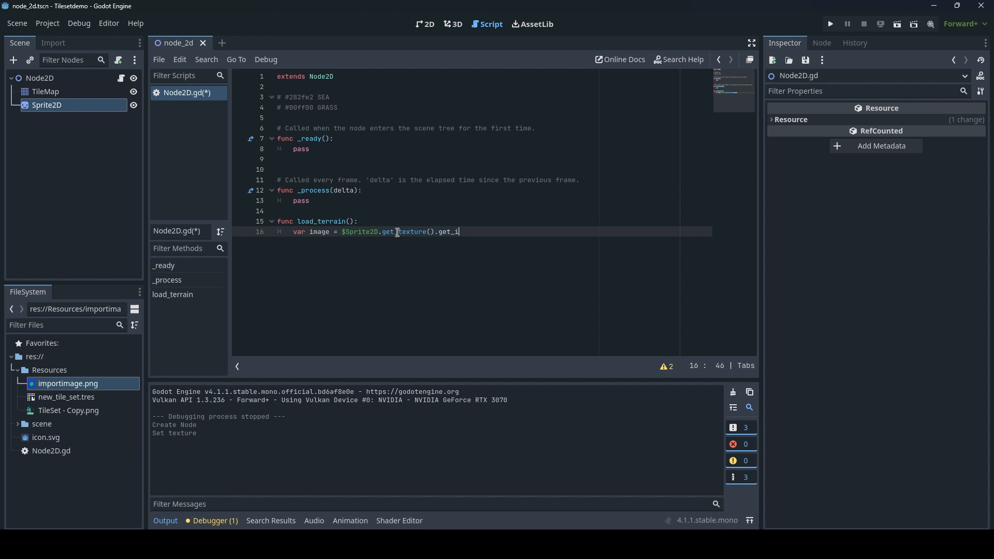
{"action": "type", "text": "mage"}
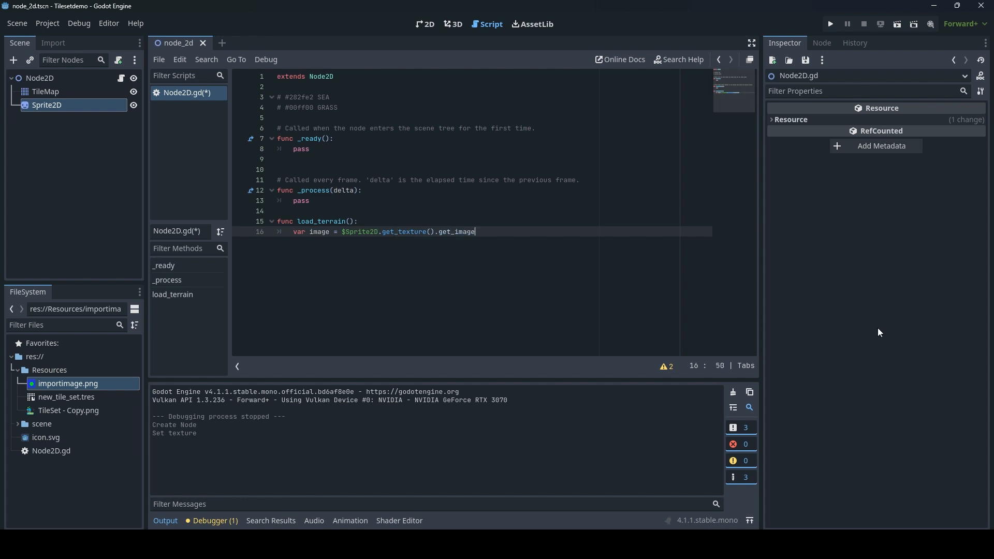
{"action": "type", "text": "()"}
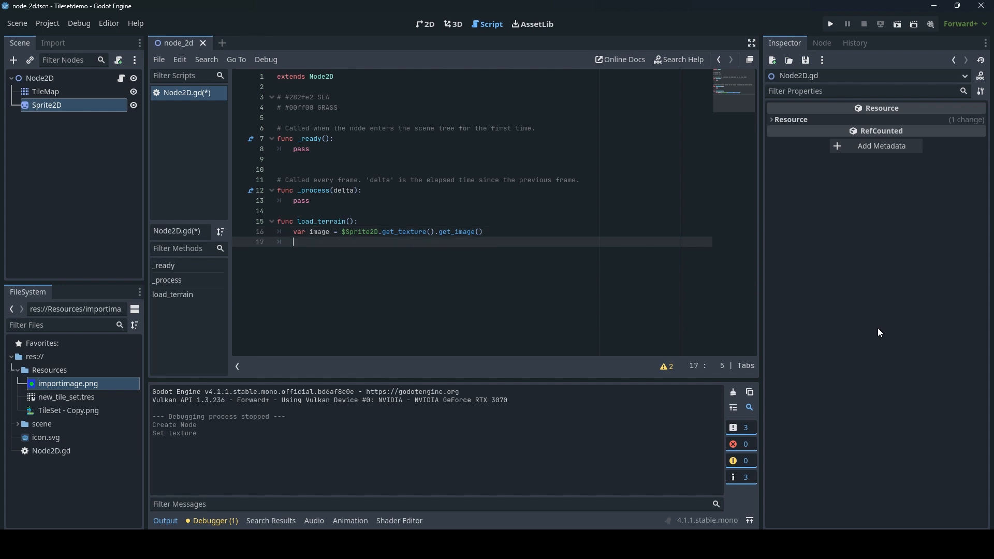
{"action": "type", "text": "var"}
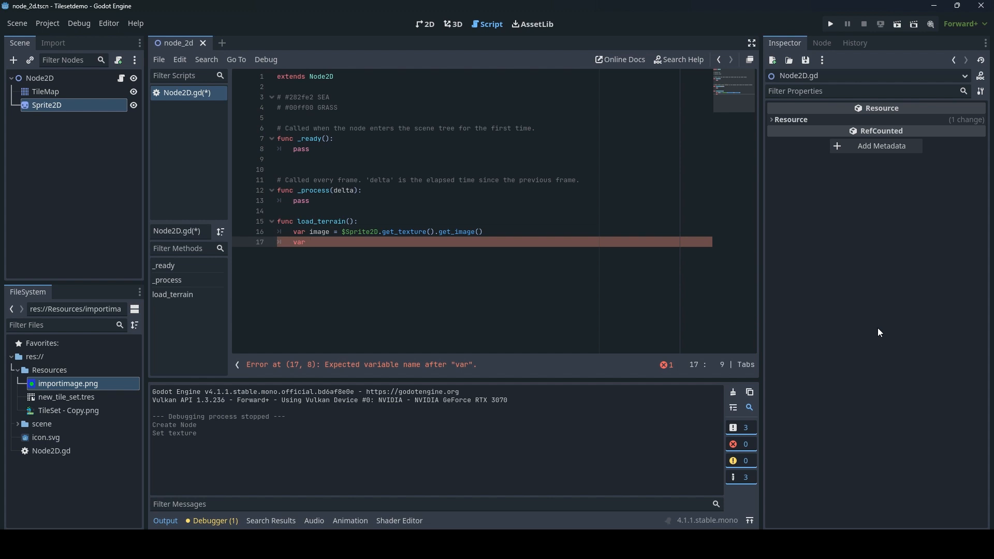
{"action": "mouse_move", "coordinate": [824, 257]}
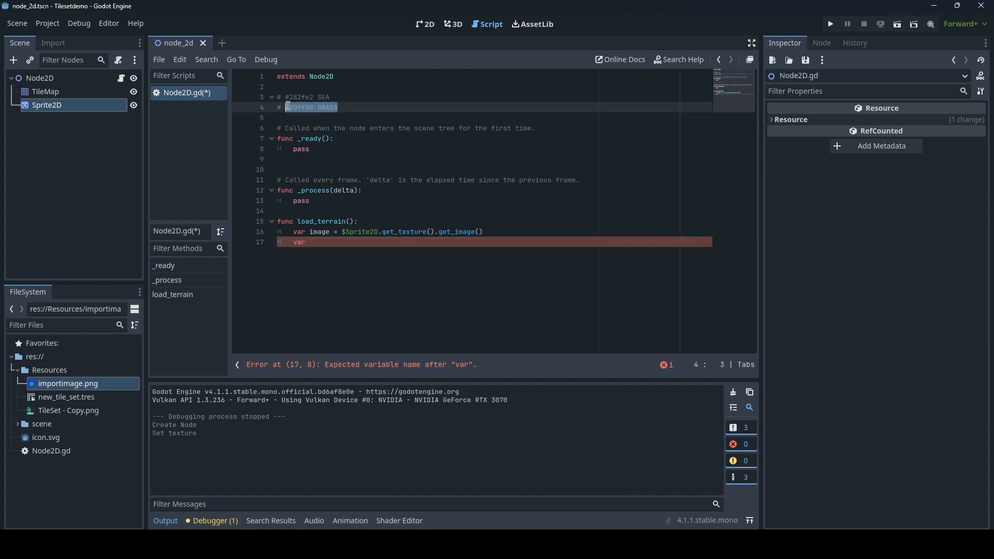
Step: After checking the grass colour comment, declare pixel_color_dict = {} and begin a for loop
{"action": "left_click", "coordinate": [350, 108]}
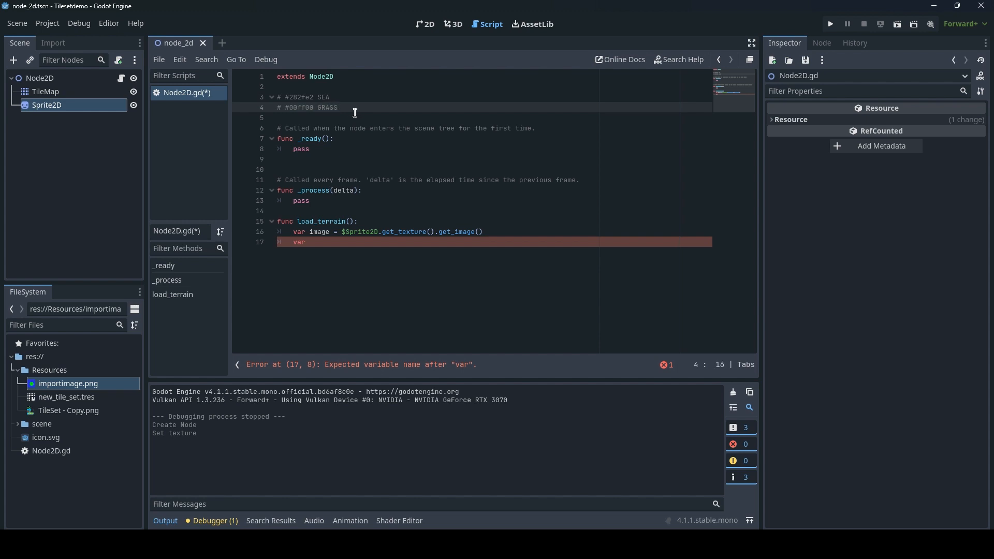
{"action": "mouse_move", "coordinate": [473, 303]}
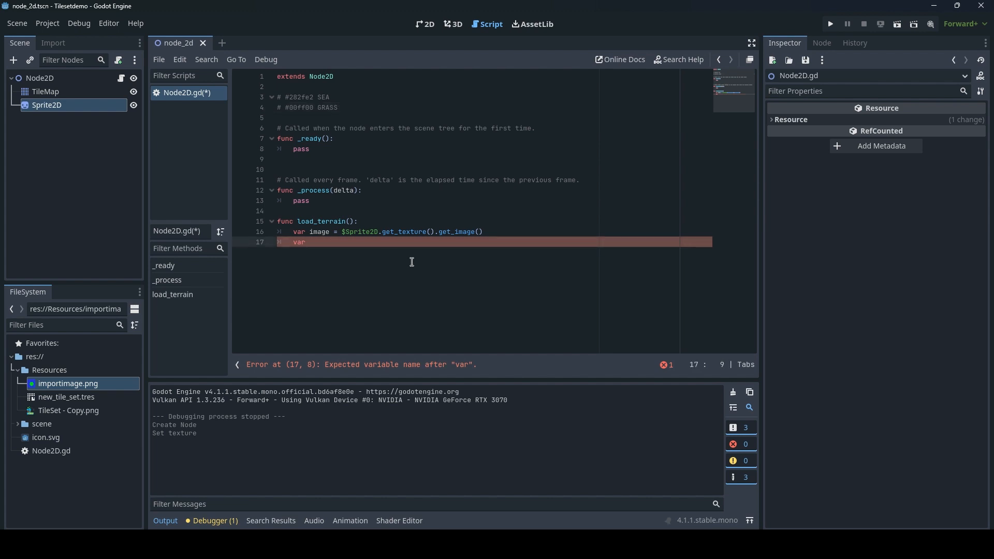
{"action": "type", "text": "pix"}
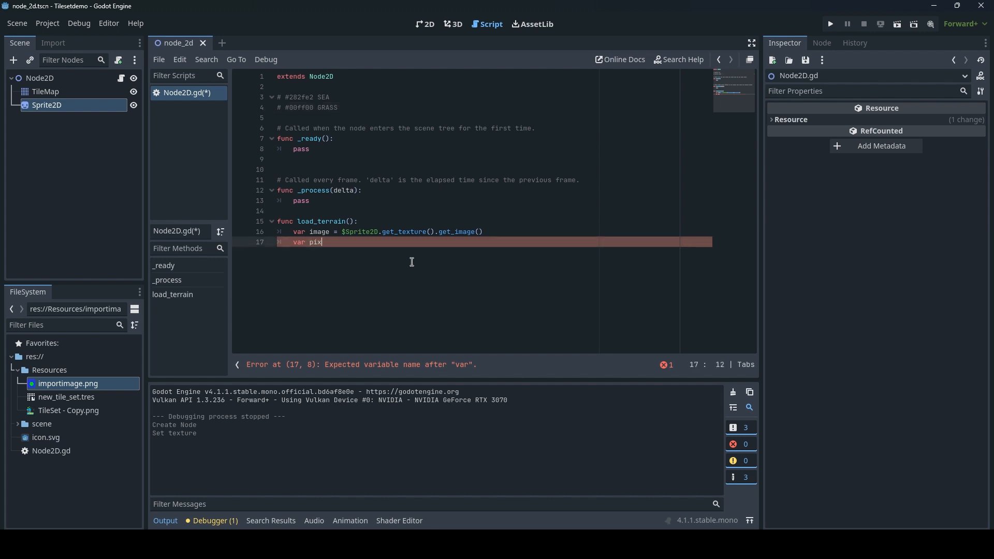
{"action": "type", "text": "el_co"}
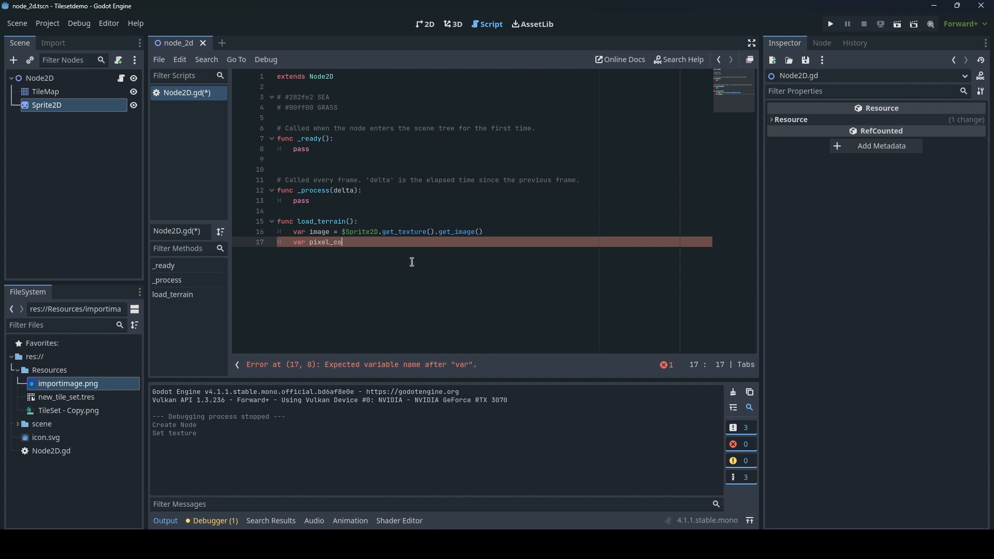
{"action": "type", "text": "lor"}
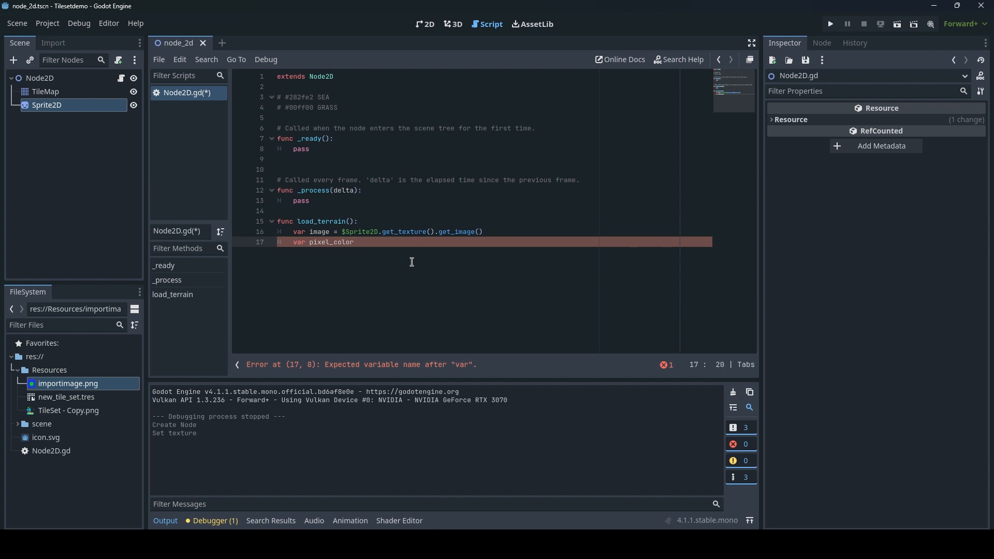
{"action": "type", "text": "_dict"}
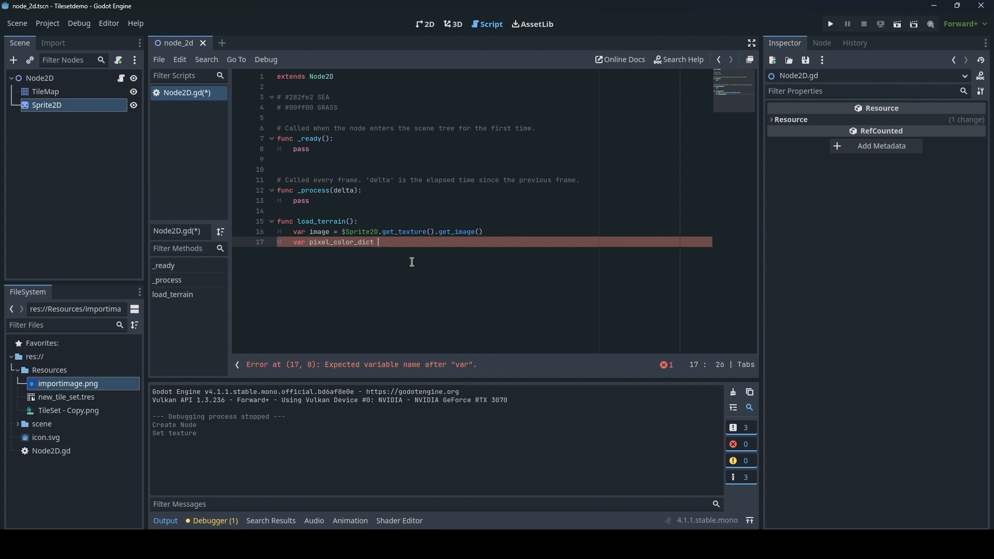
{"action": "type", "text": "="}
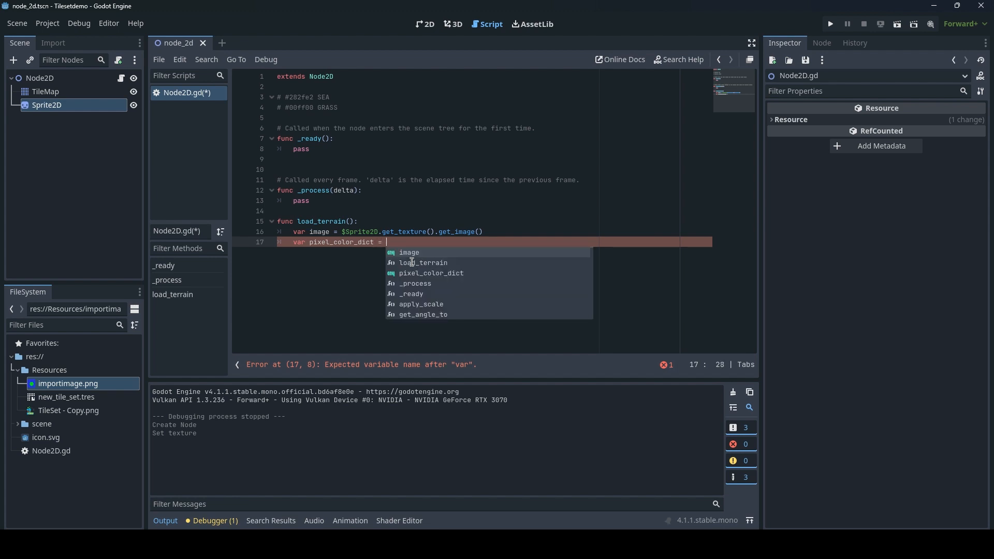
{"action": "type", "text": "{"}
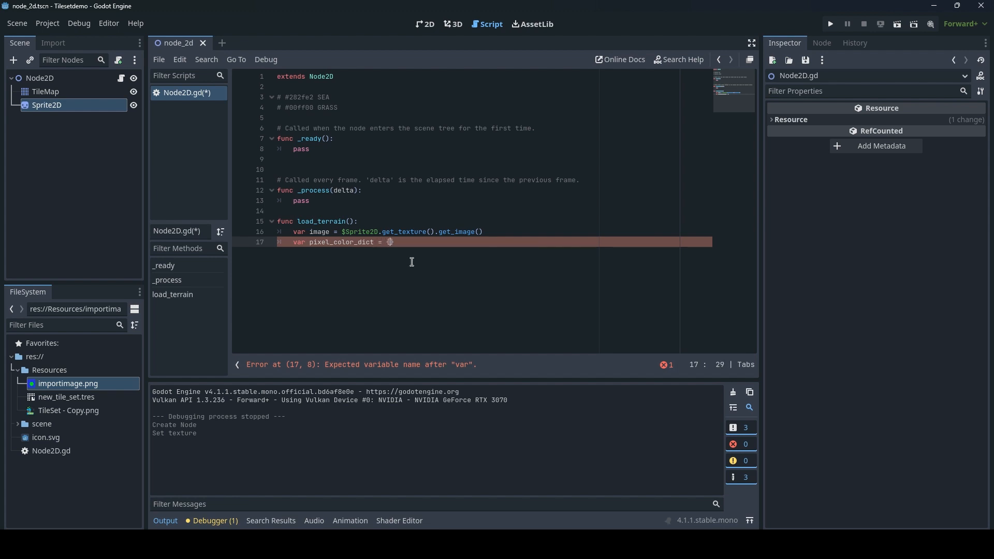
{"action": "type", "text": "}"}
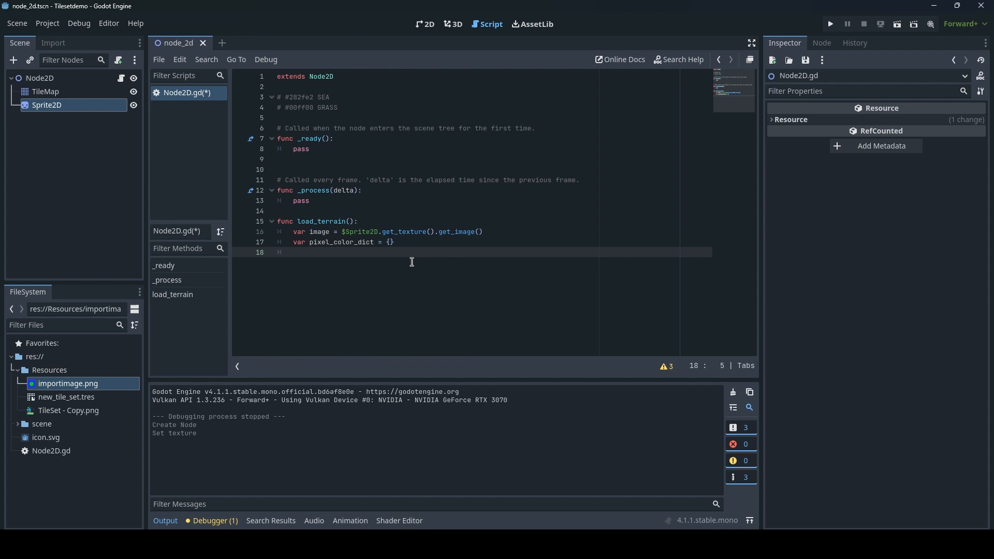
{"action": "type", "text": "for y in range"}
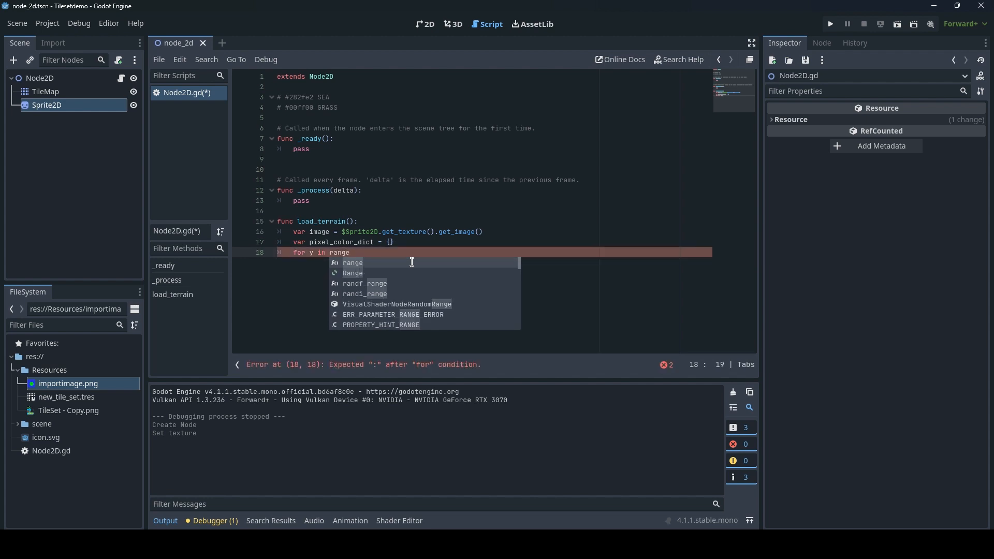
Step: Write nested for loops over range of the image's height and width
{"action": "type", "text": "(image"}
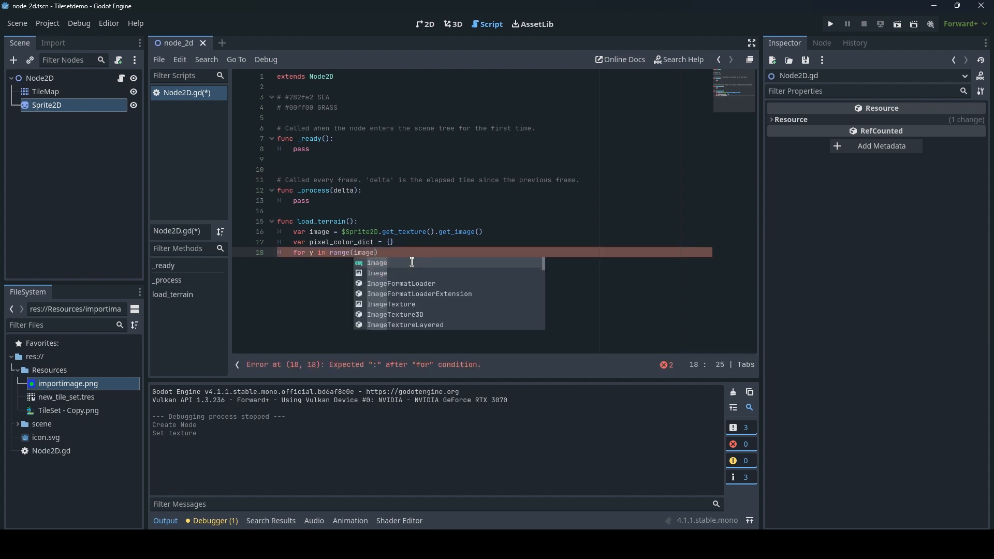
{"action": "type", "text": "."}
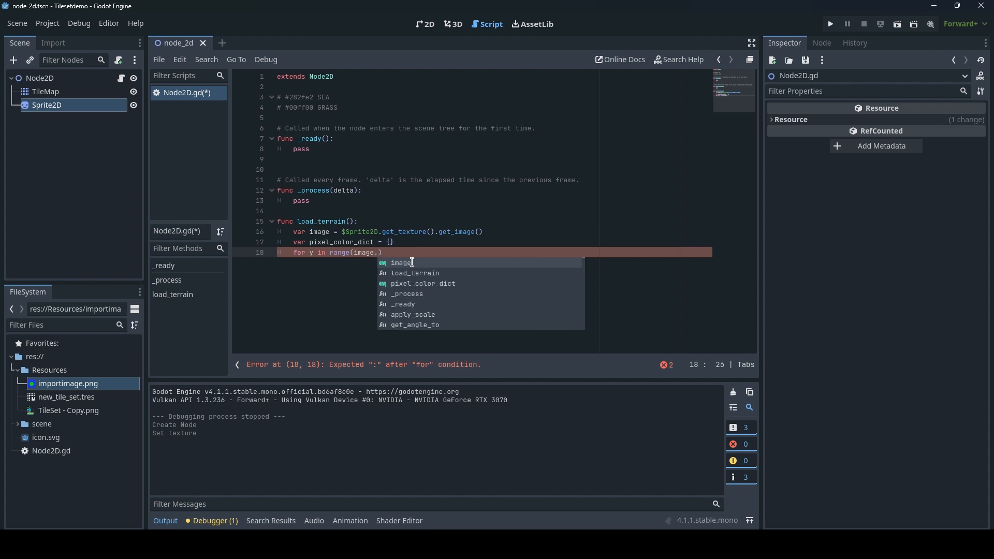
{"action": "type", "text": "get_height"}
{"action": "type", "text": "for x in"}
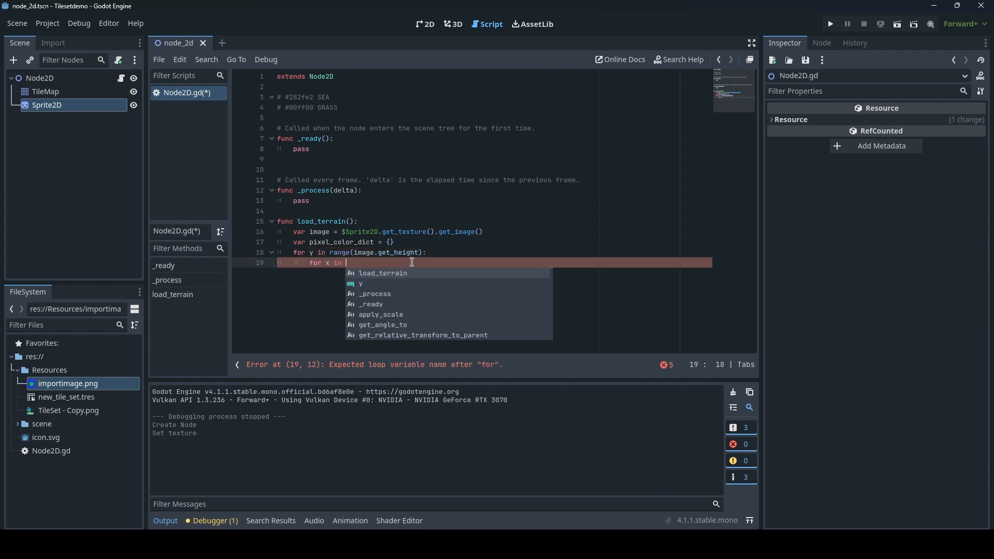
{"action": "type", "text": "r"}
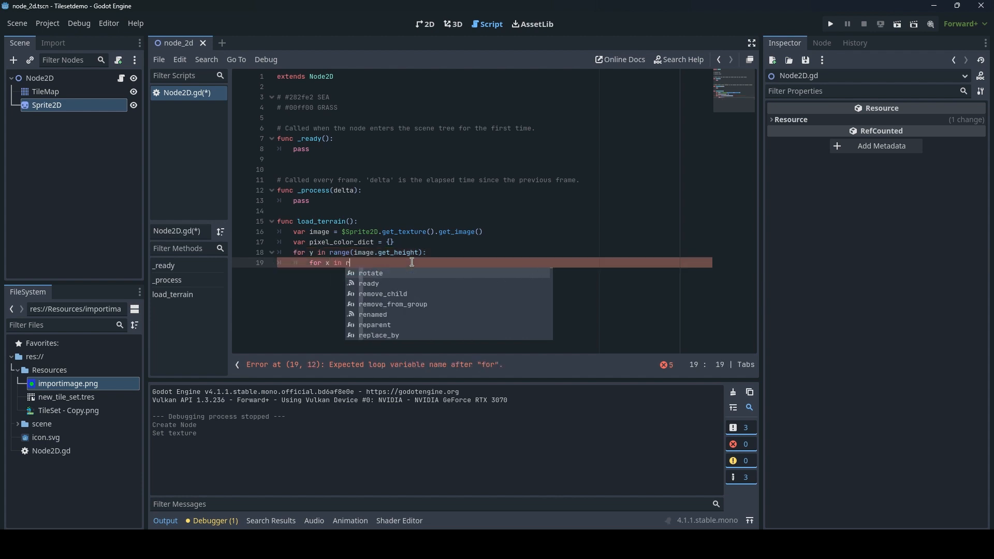
{"action": "type", "text": "ange()"}
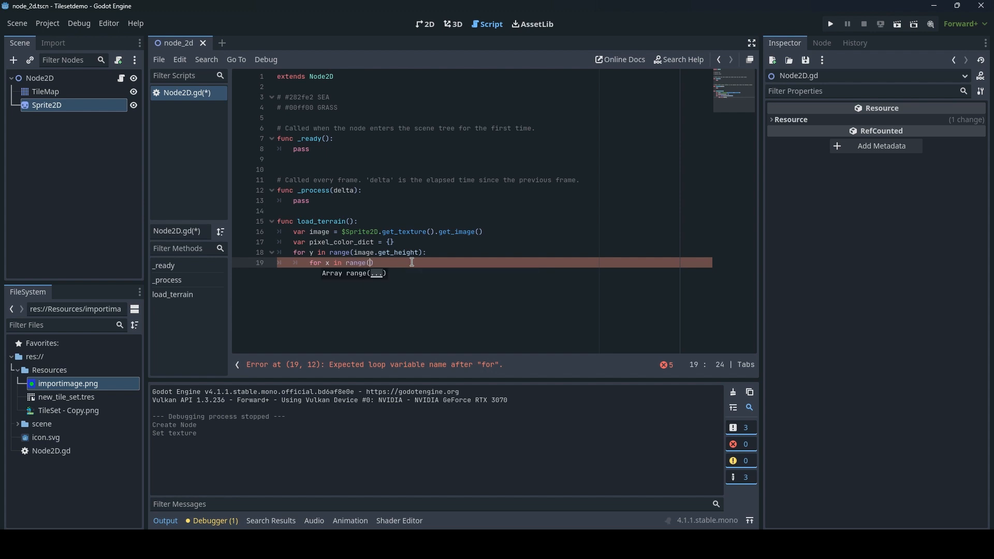
{"action": "type", "text": "image"}
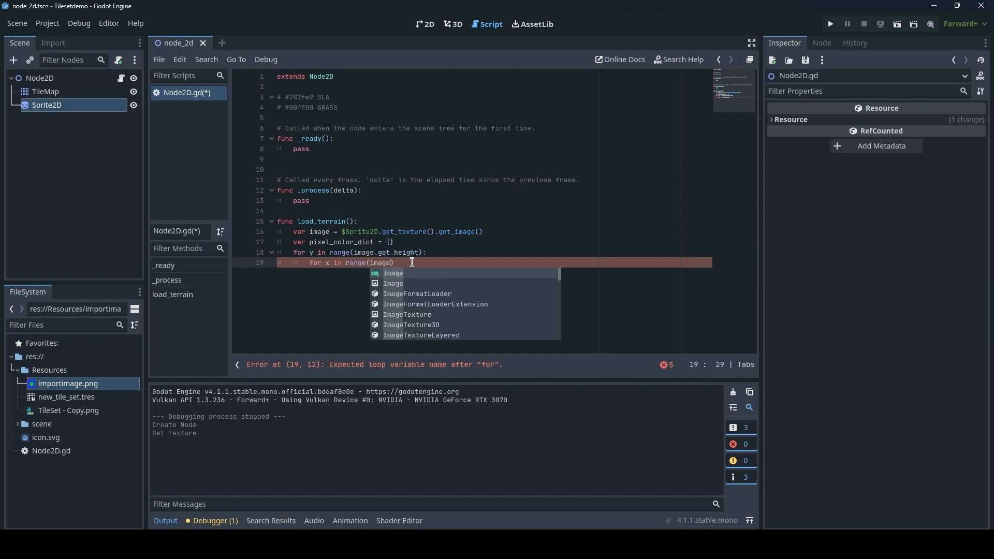
{"action": "type", "text": ".get_width"}
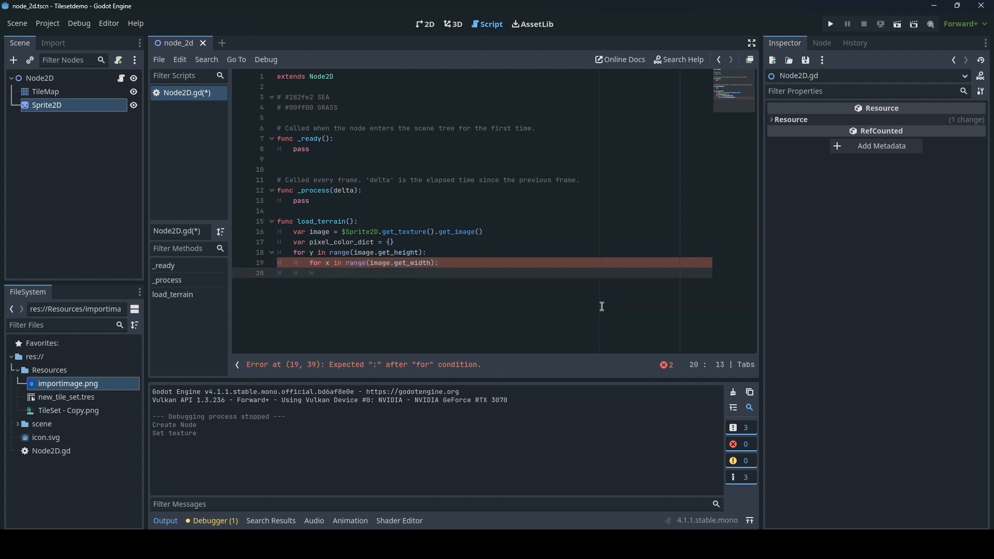
Step: Start var pixel_color as a "#"-prefixed string inside the loop
{"action": "type", "text": "var"}
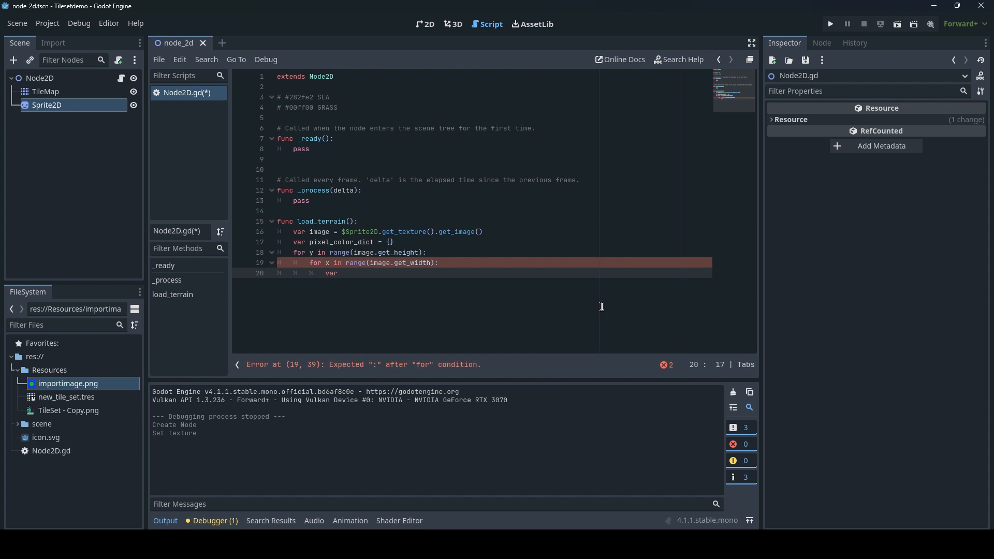
{"action": "type", "text": "pi"}
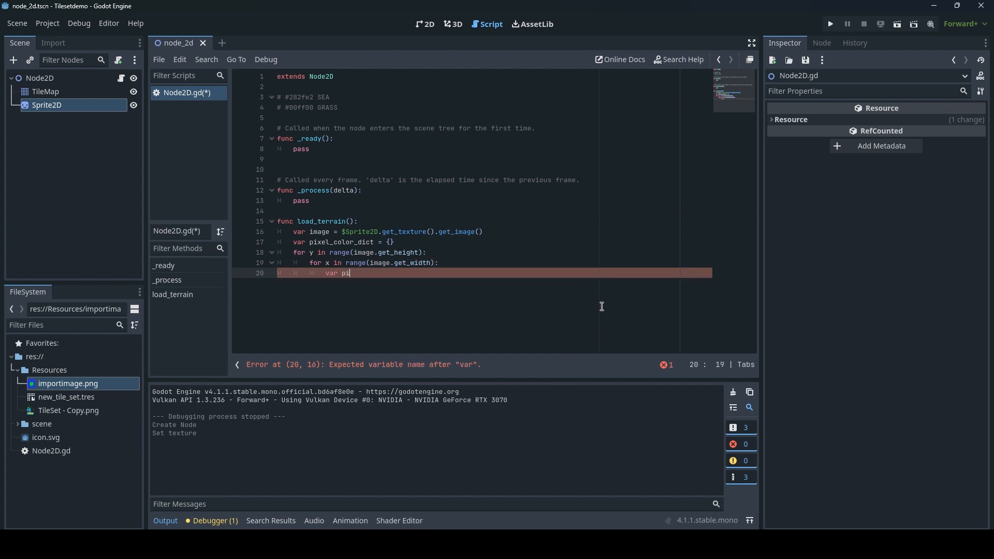
{"action": "type", "text": "xel_color"}
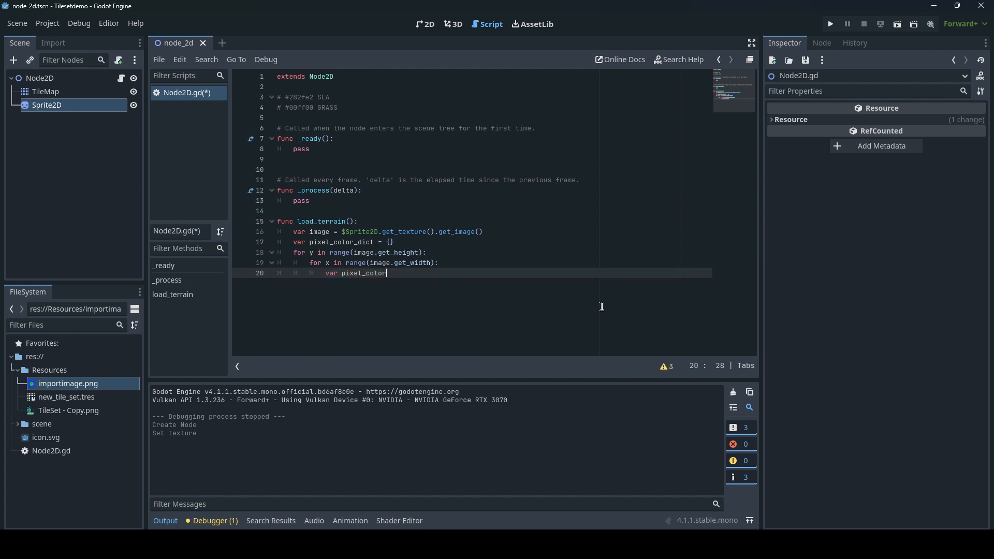
{"action": "type", "text": "="}
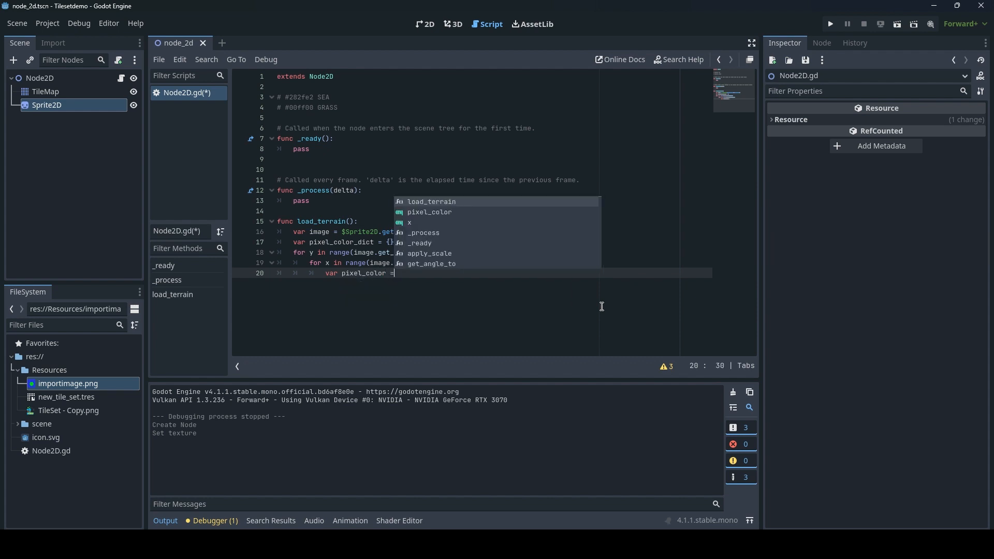
{"action": "type", "text": "\"\""}
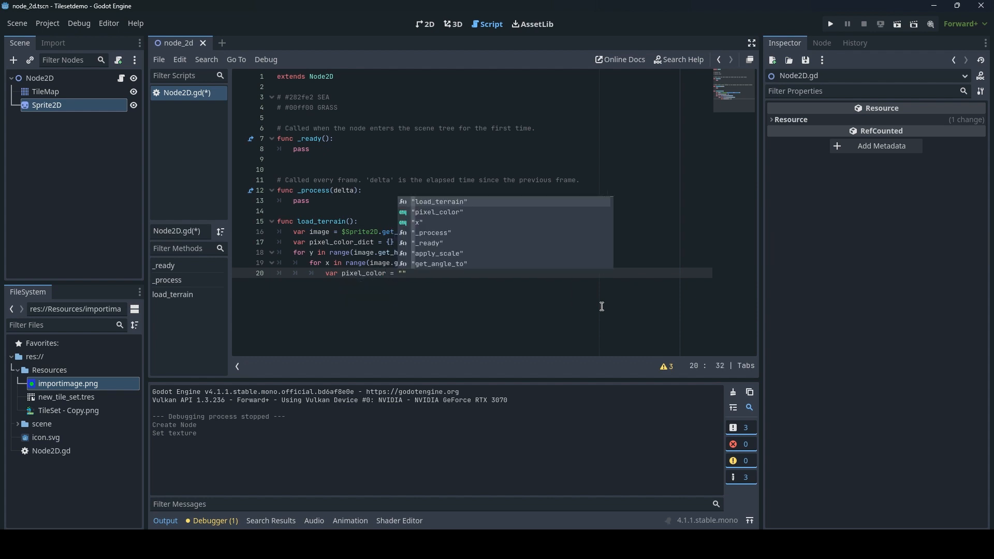
{"action": "type", "text": "#"}
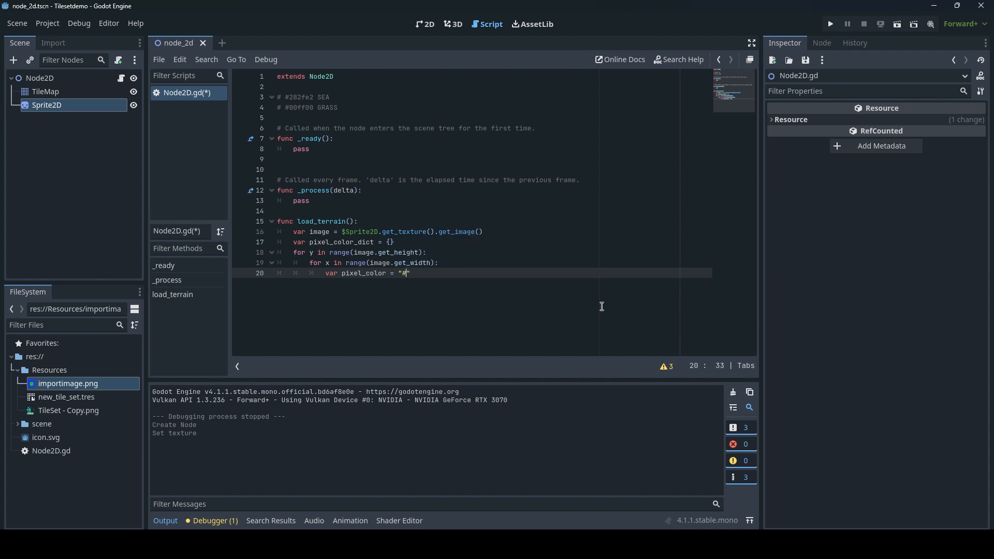
{"action": "double_click", "coordinate": [298, 107]}
{"action": "type", "text": " + str("}
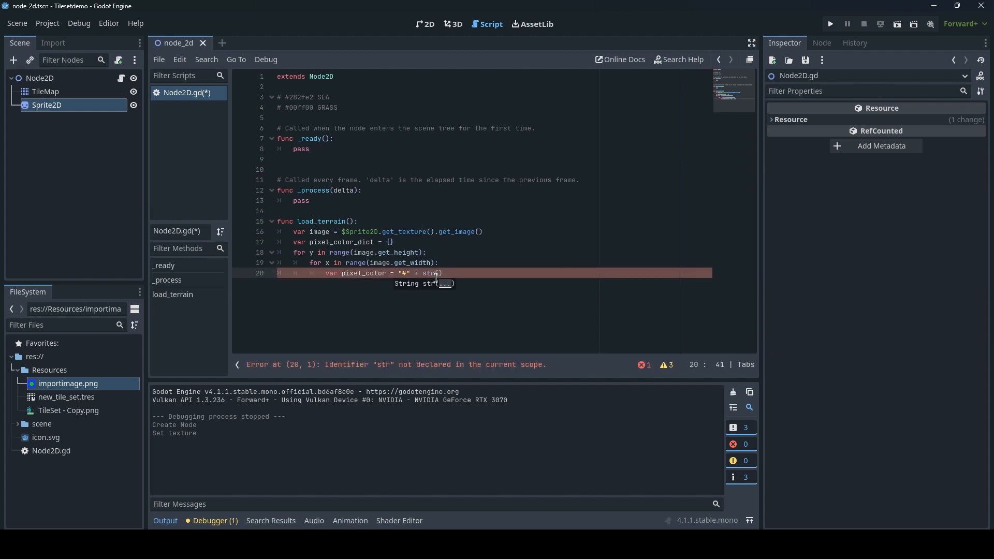
Step: Append str(image.get_pixel(int(x), int(y)).to_html(false)) to pixel_color and start a new line
{"action": "type", "text": "image."}
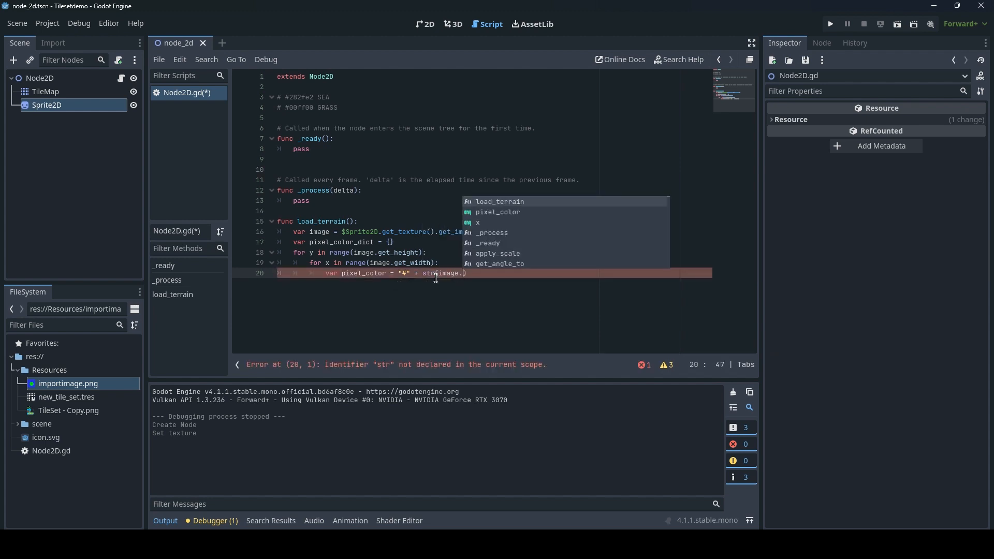
{"action": "type", "text": "get_pixel"}
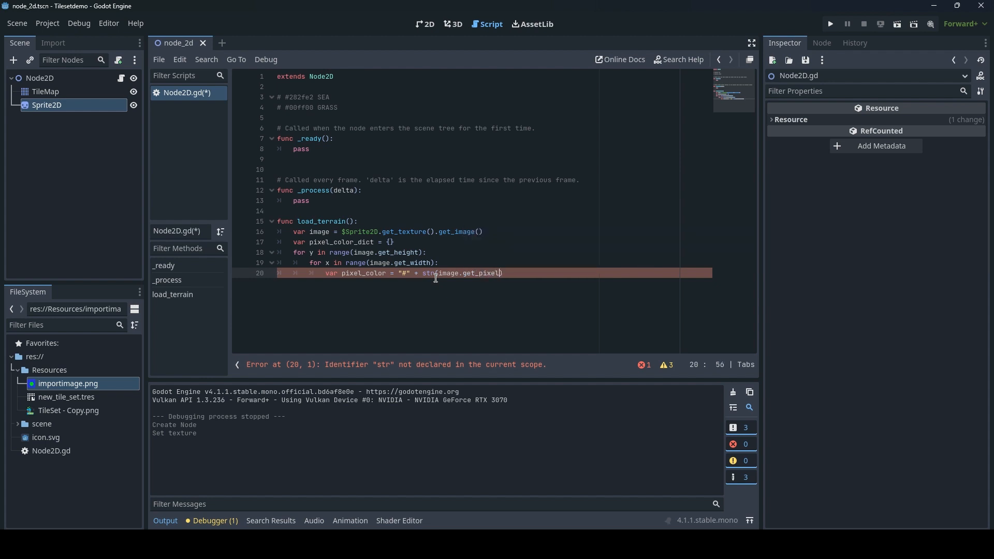
{"action": "type", "text": "()"}
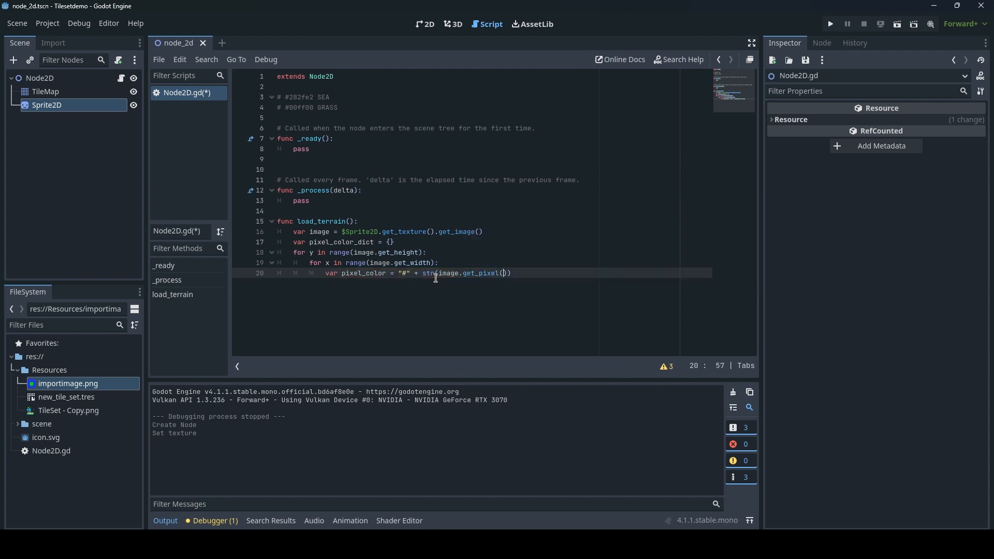
{"action": "type", "text": "i"}
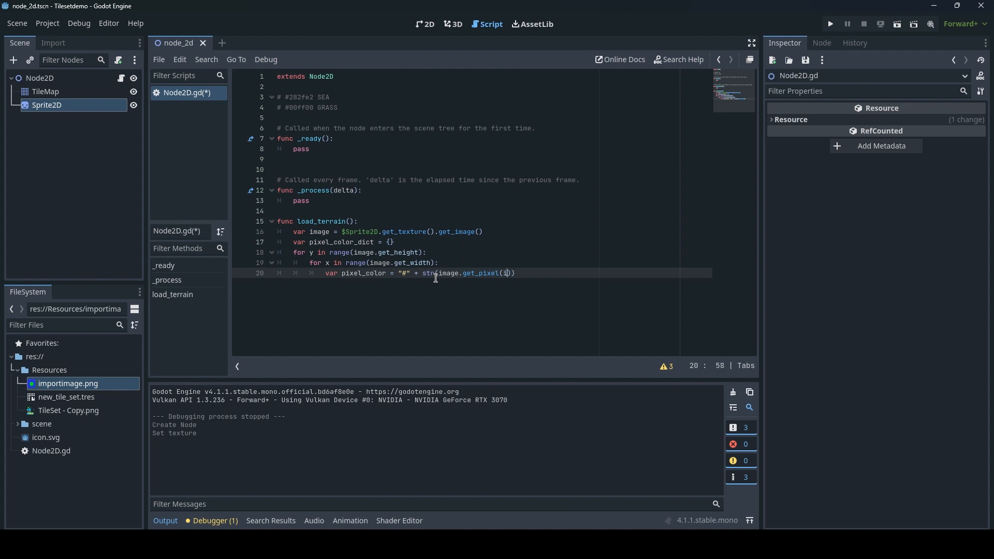
{"action": "type", "text": "nt"}
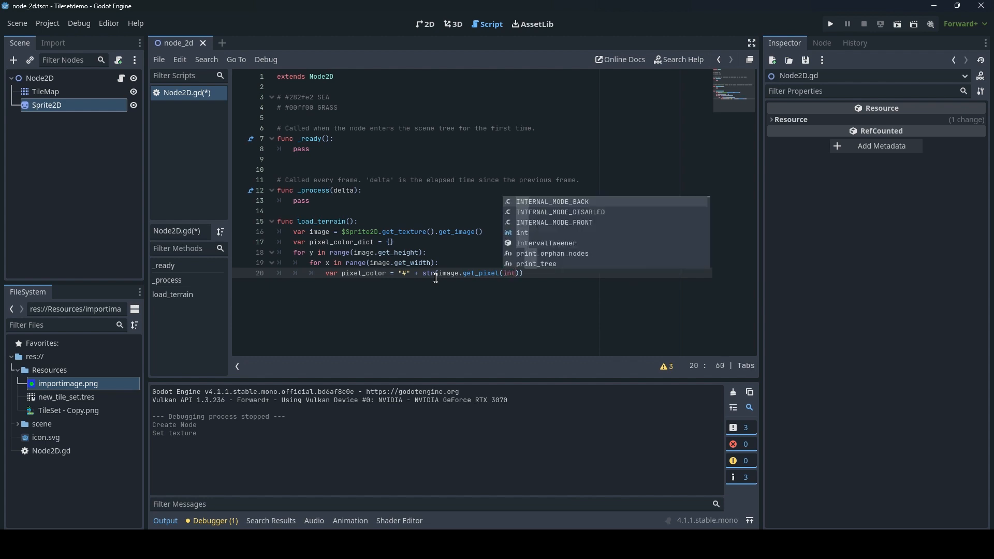
{"action": "type", "text": "("}
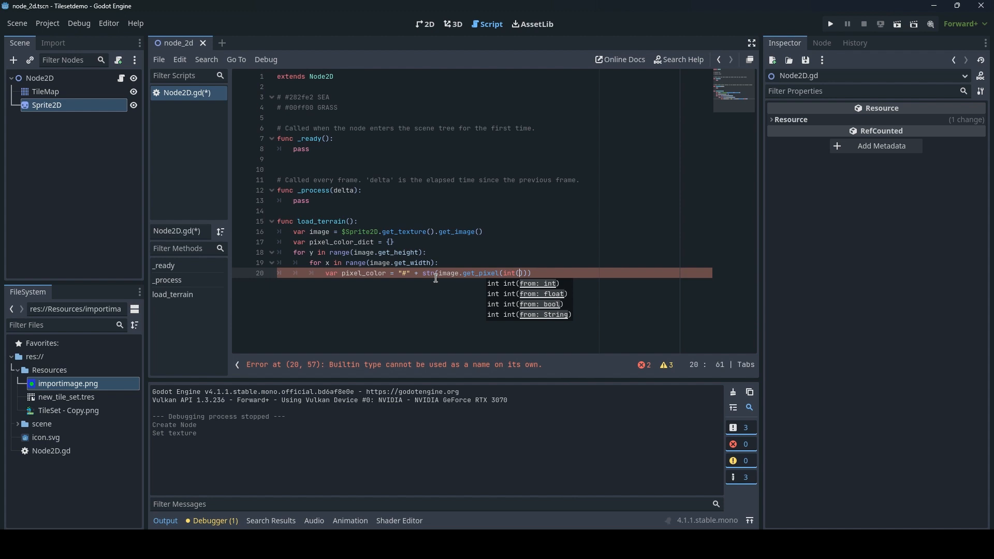
{"action": "type", "text": "x), int(y"}
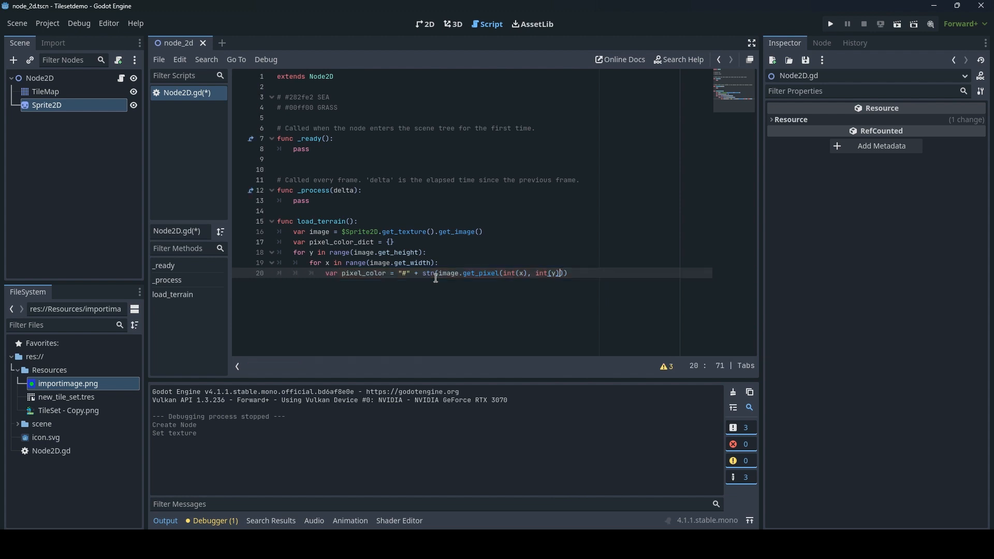
{"action": "type", "text": ")"}
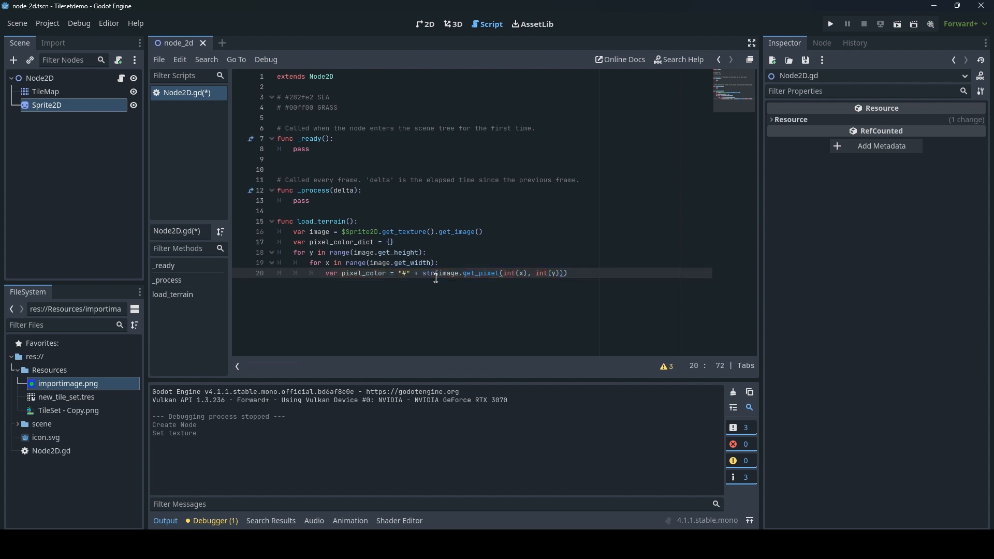
{"action": "type", "text": ".to_html(false"}
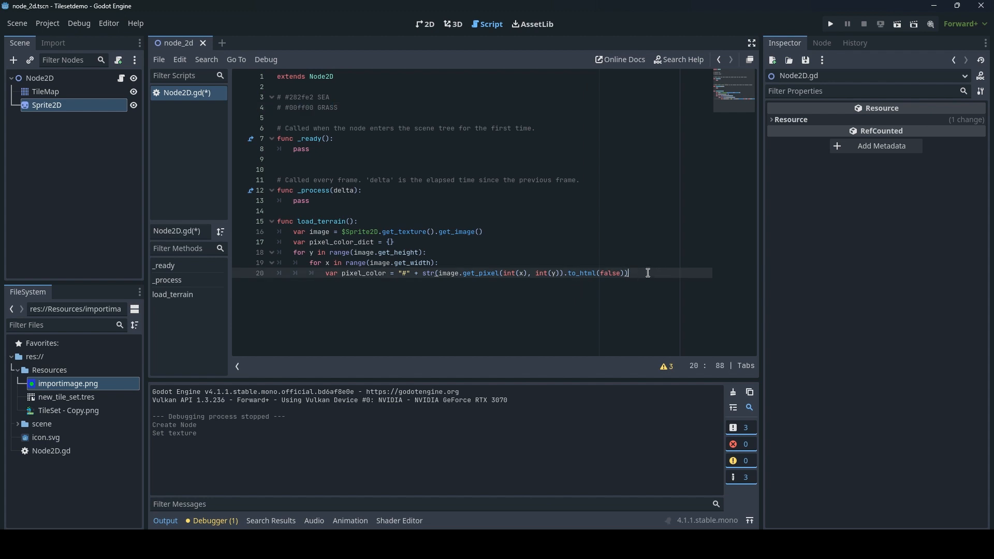
{"action": "key", "text": "enter"}
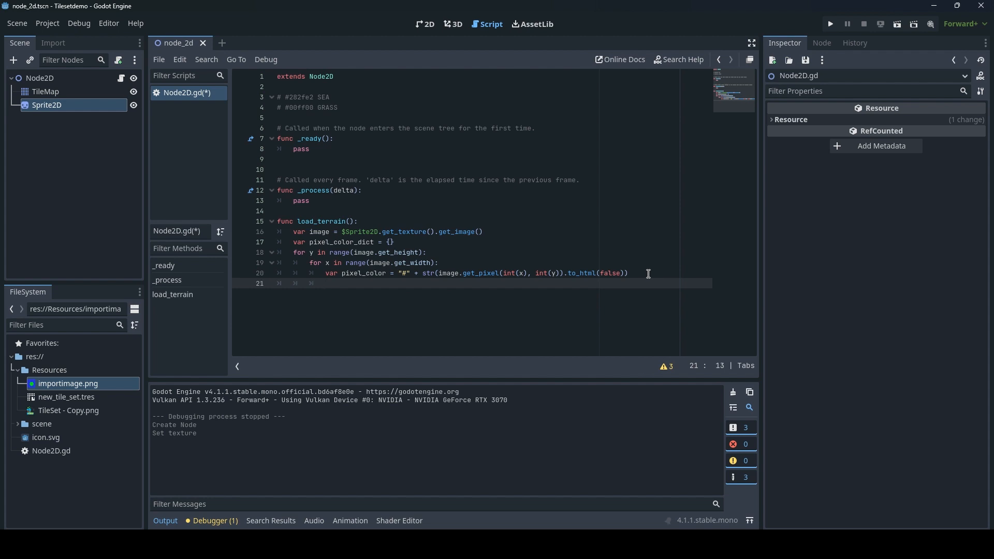
Step: If pixel_color is not in pixel_color_dict, assign it an empty list
{"action": "left_click", "coordinate": [308, 282]}
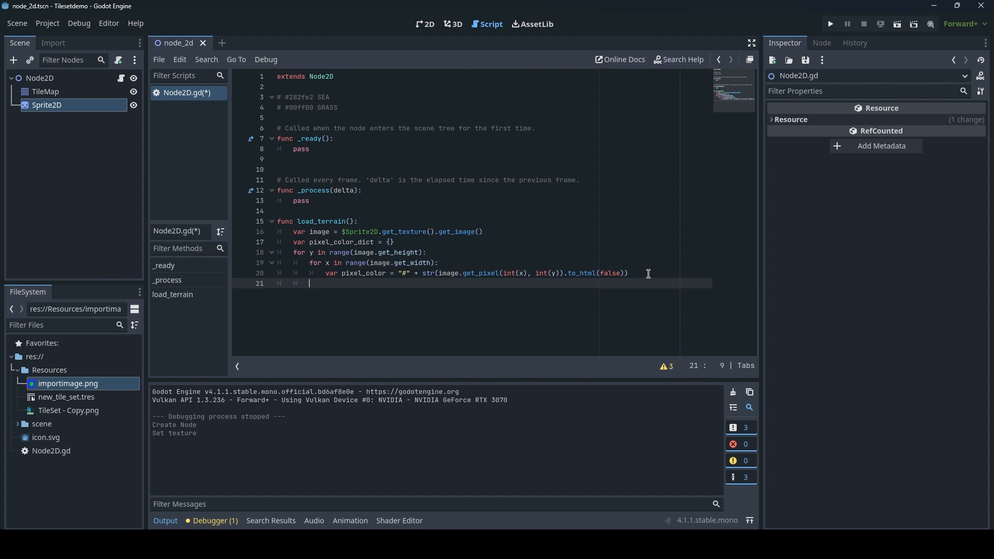
{"action": "type", "text": "if pixel_color is n"}
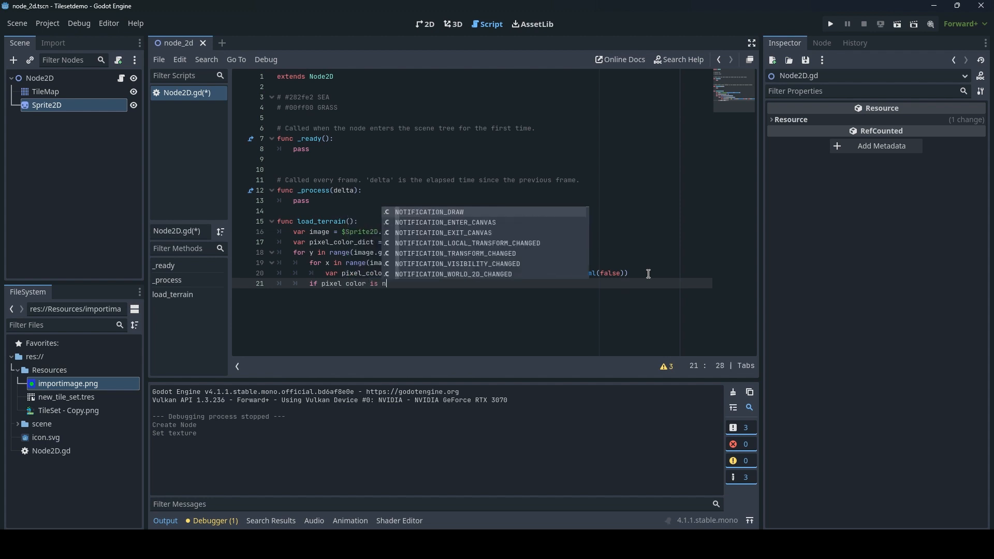
{"action": "type", "text": "ot"}
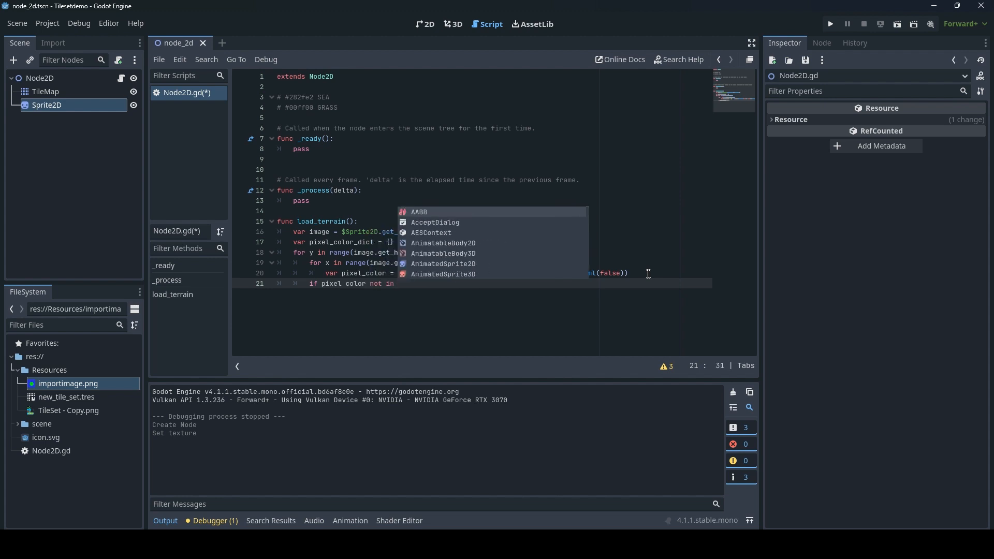
{"action": "type", "text": "pixel_color_dict"}
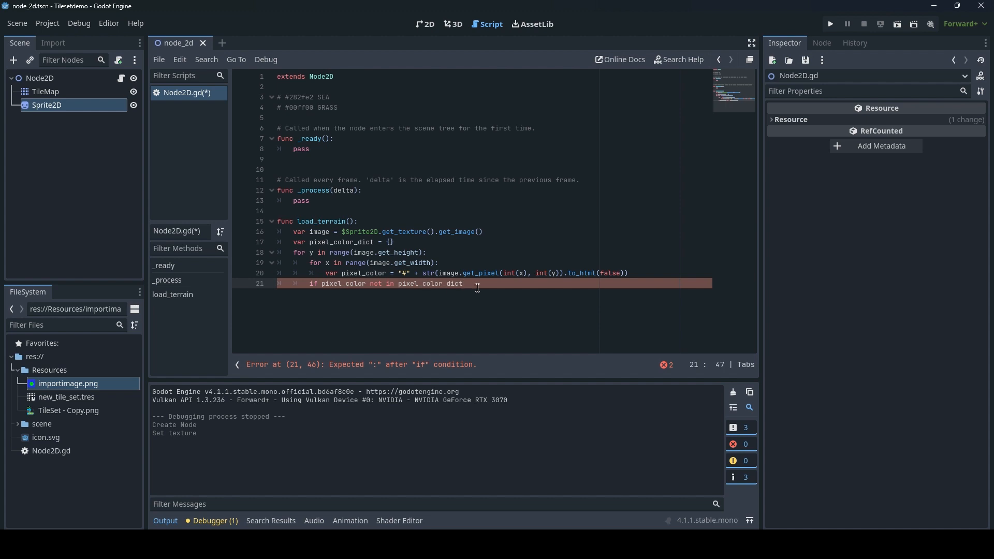
{"action": "mouse_move", "coordinate": [485, 284]}
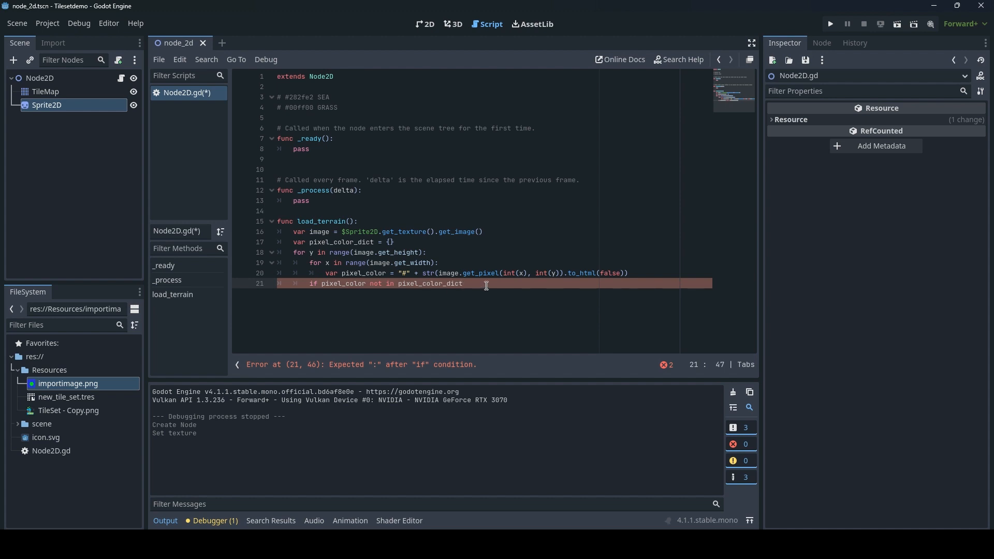
{"action": "type", "text": ":"}
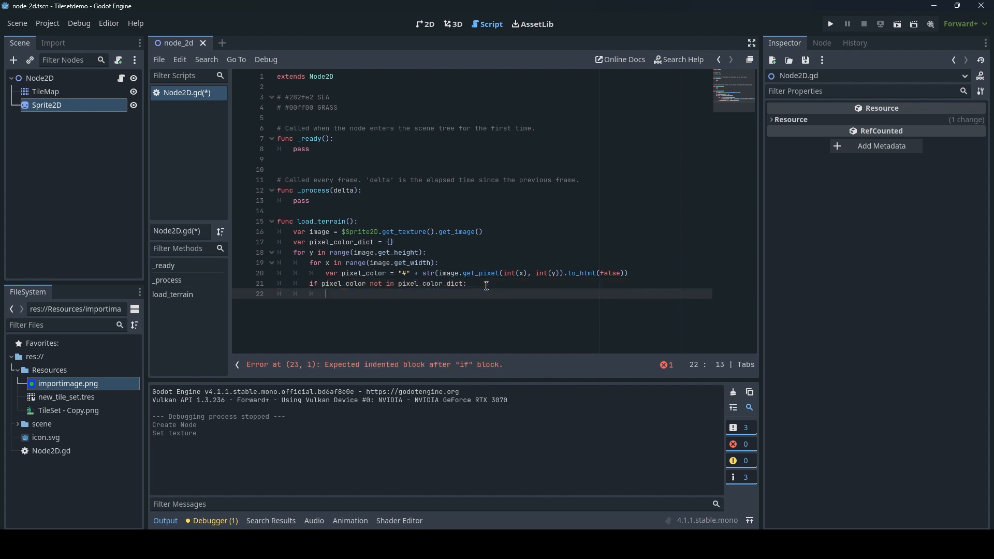
{"action": "type", "text": "pixel"}
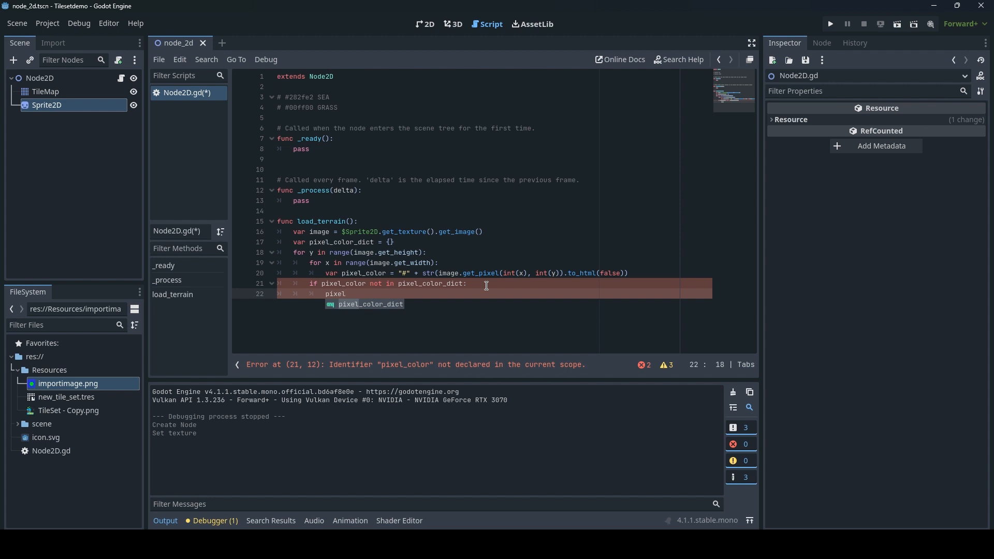
{"action": "type", "text": "_color_dict"}
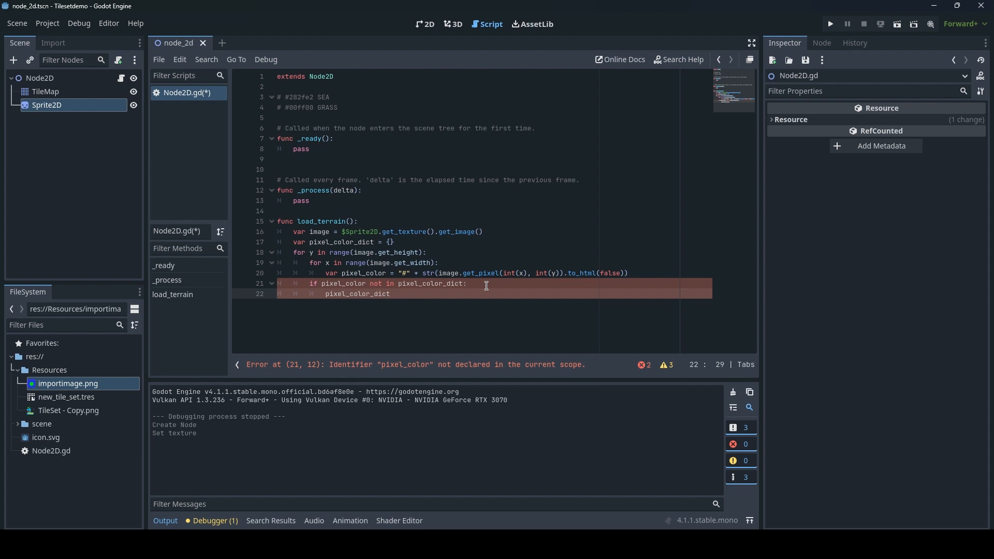
{"action": "type", "text": "[pixel"}
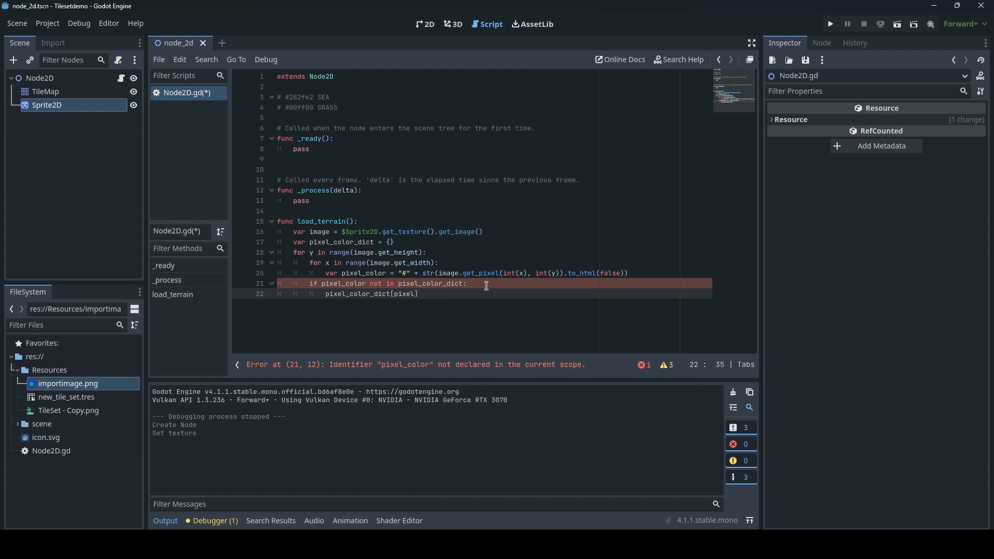
{"action": "type", "text": "_color"}
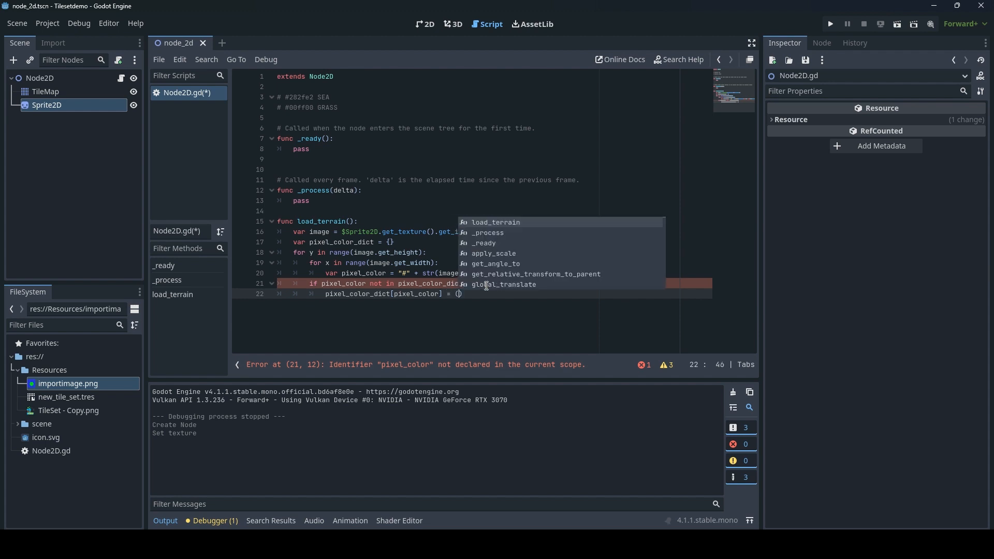
{"action": "key", "text": "BackSpace"}
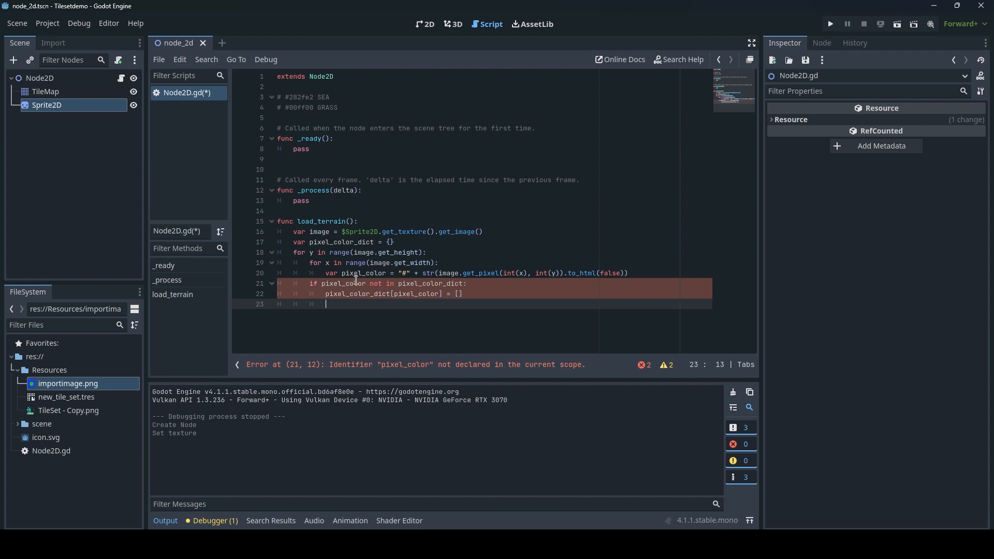
{"action": "mouse_move", "coordinate": [359, 284]}
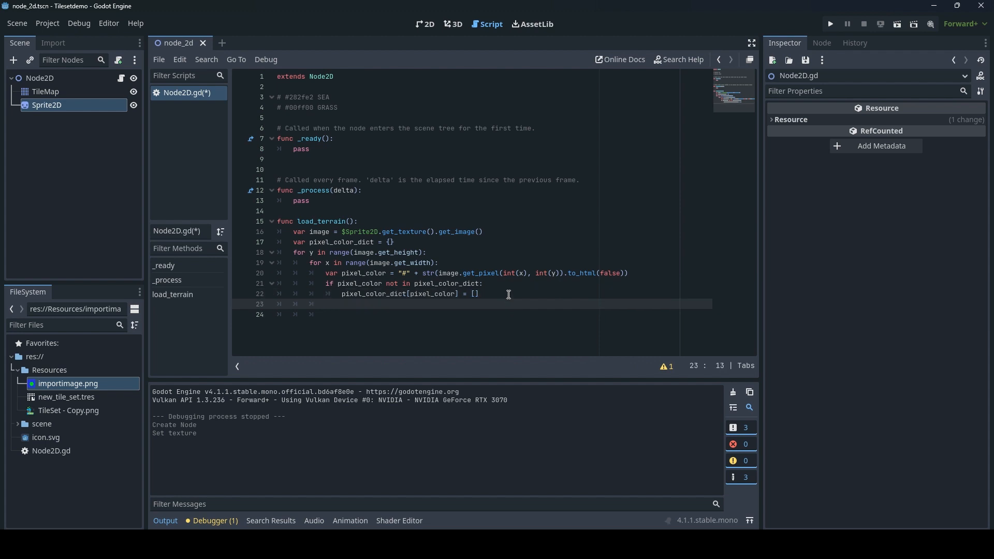
Step: Append Vector2(x, y) to pixel_color_dict[pixel_color]
{"action": "type", "text": "p"}
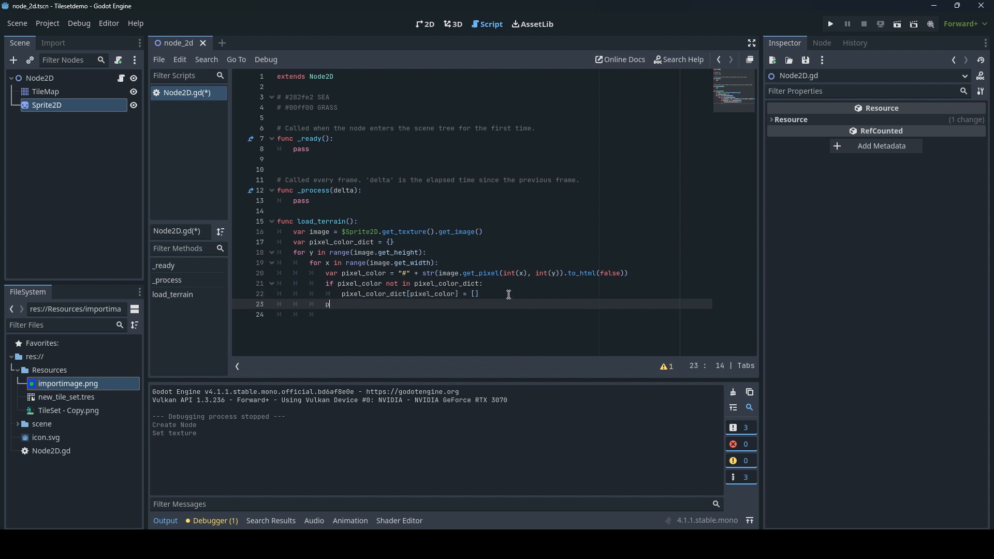
{"action": "type", "text": "ixel_colo"}
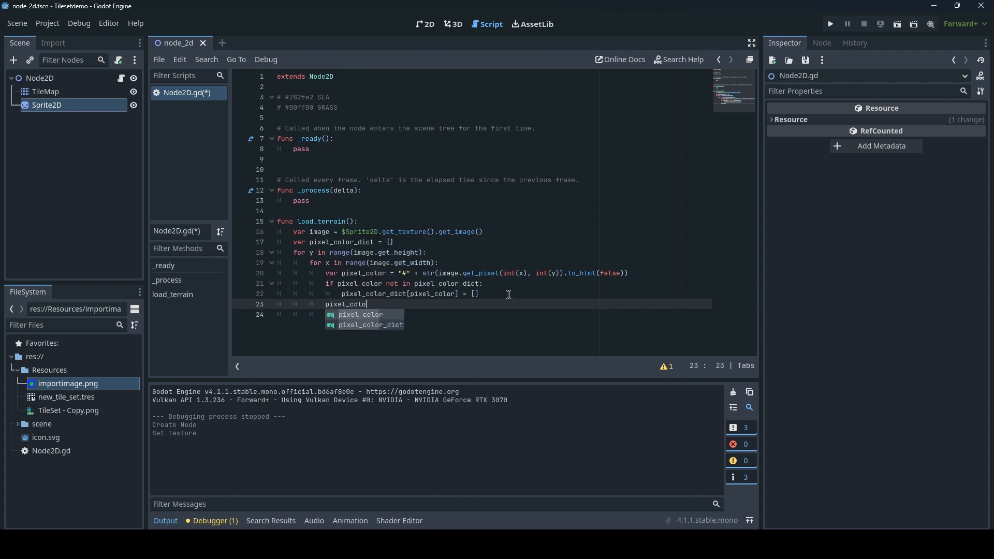
{"action": "type", "text": "r_dict"}
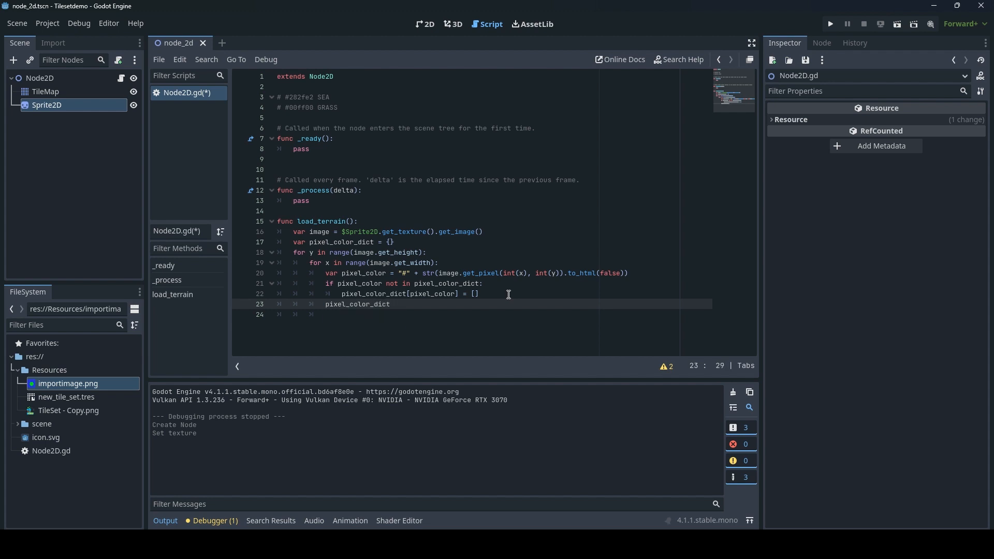
{"action": "type", "text": "[]"}
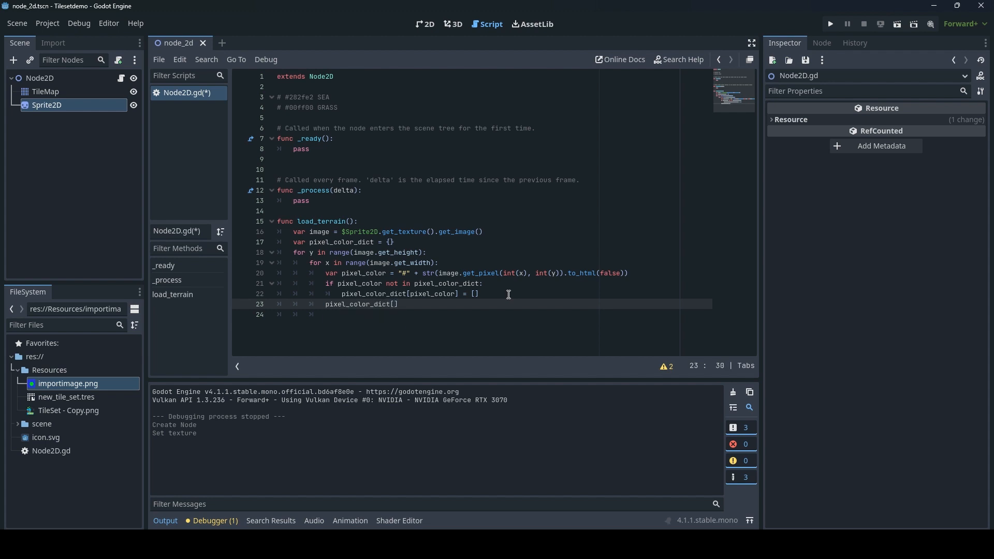
{"action": "type", "text": "pixel"}
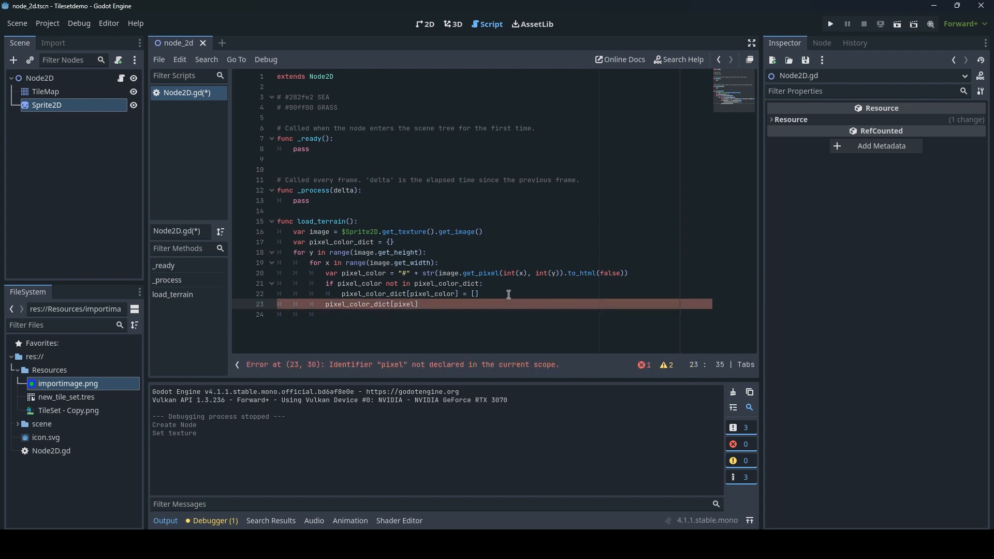
{"action": "type", "text": "_color"}
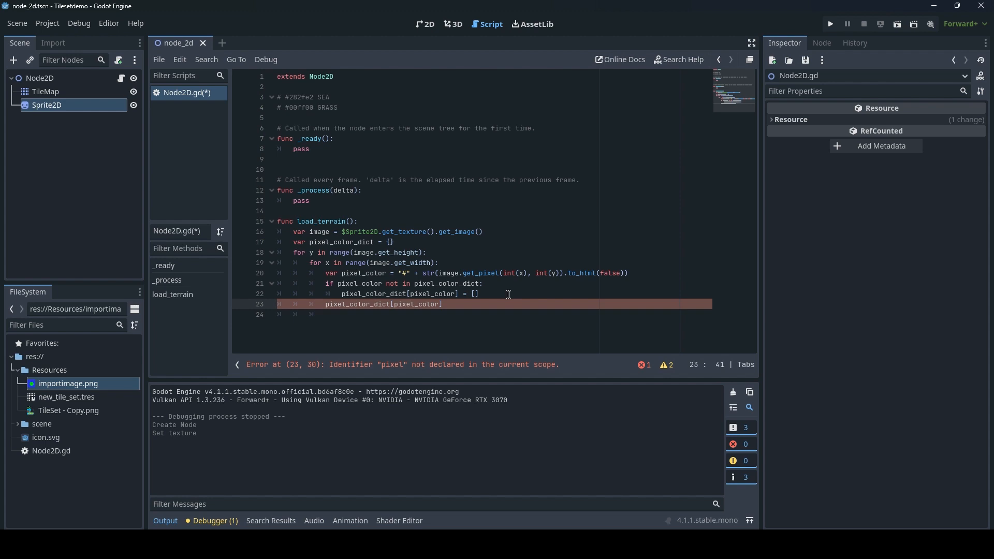
{"action": "type", "text": ".app"}
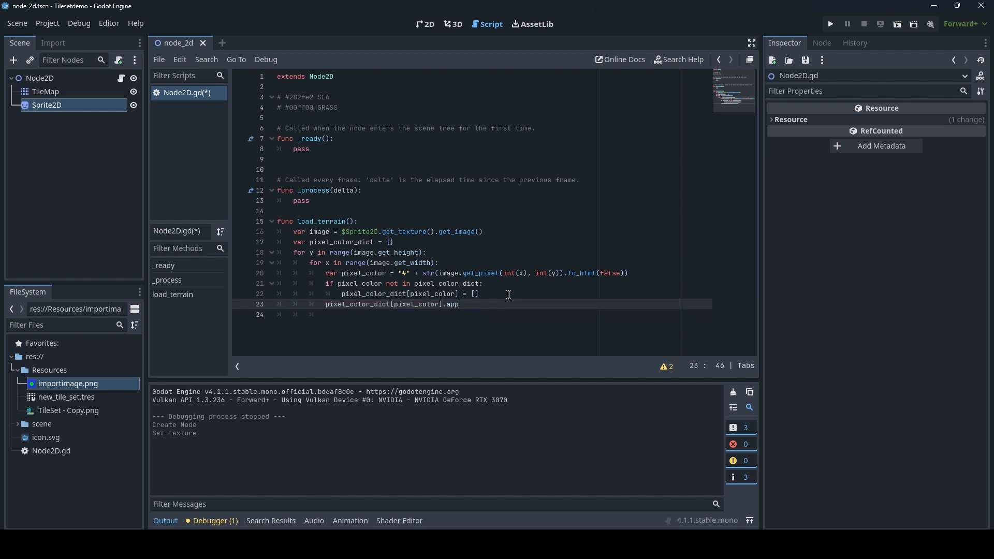
{"action": "type", "text": "end"}
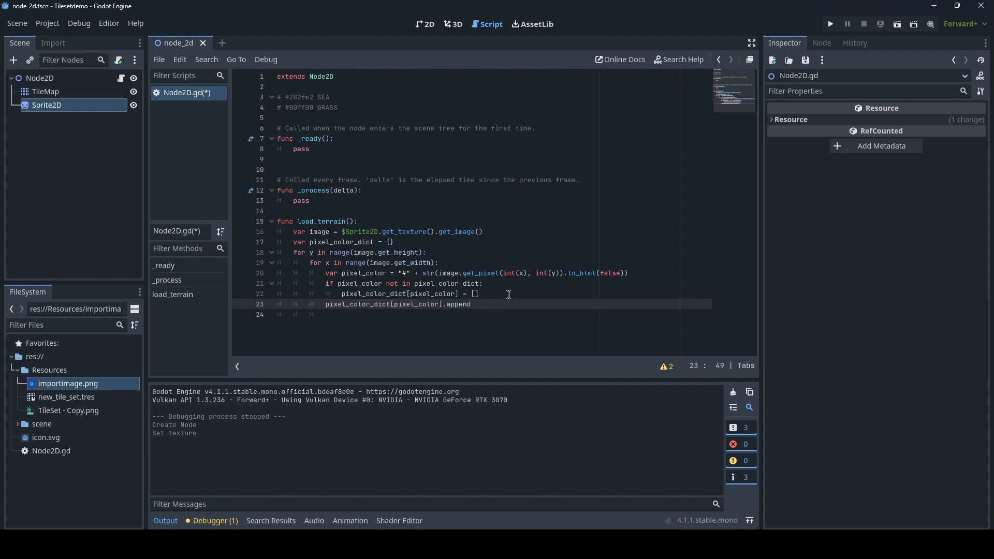
{"action": "type", "text": "()"}
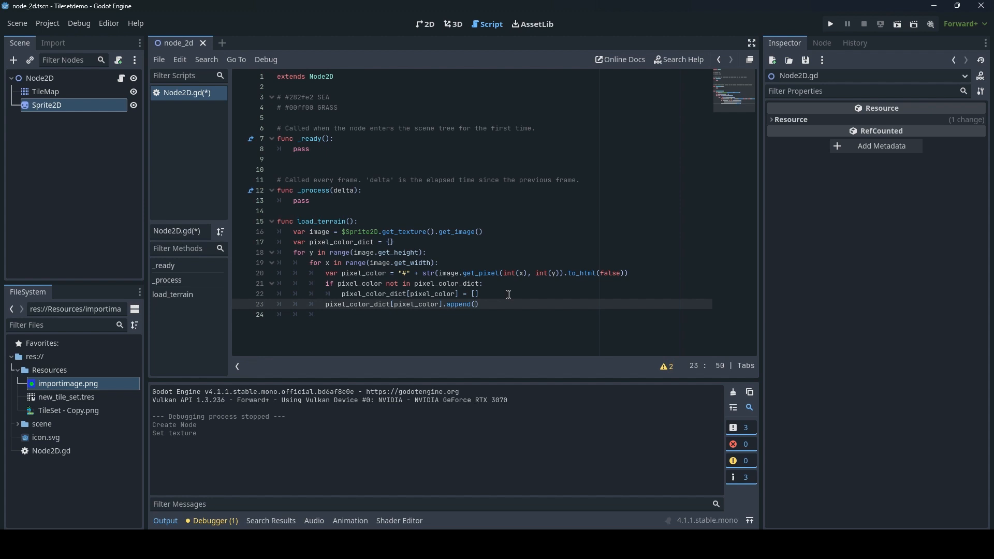
{"action": "type", "text": "Vector"}
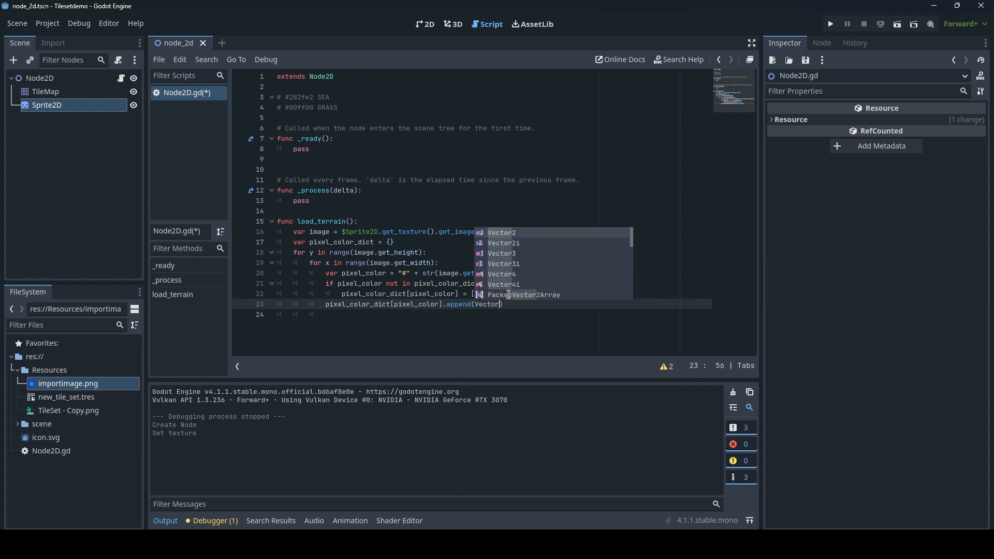
{"action": "type", "text": "2"}
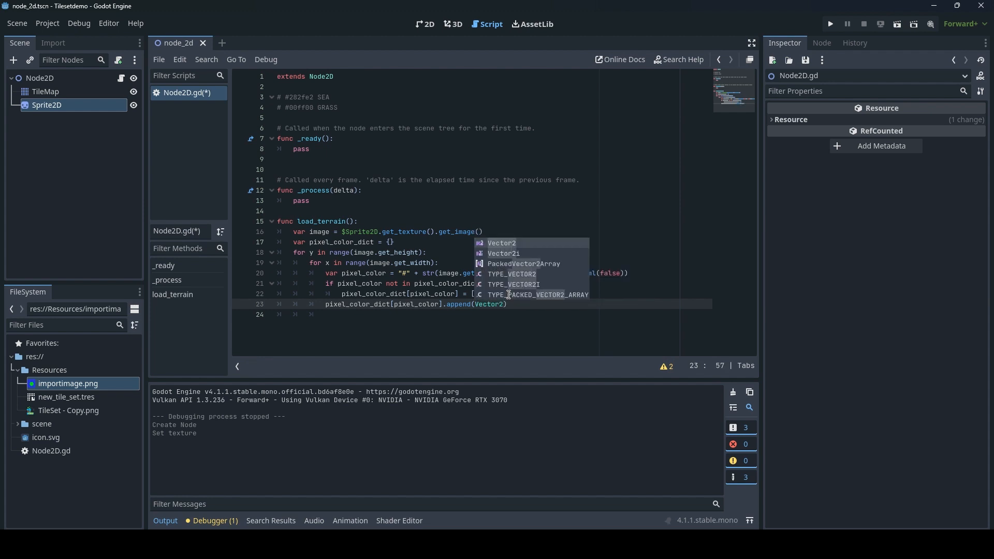
{"action": "type", "text": "(x,y"}
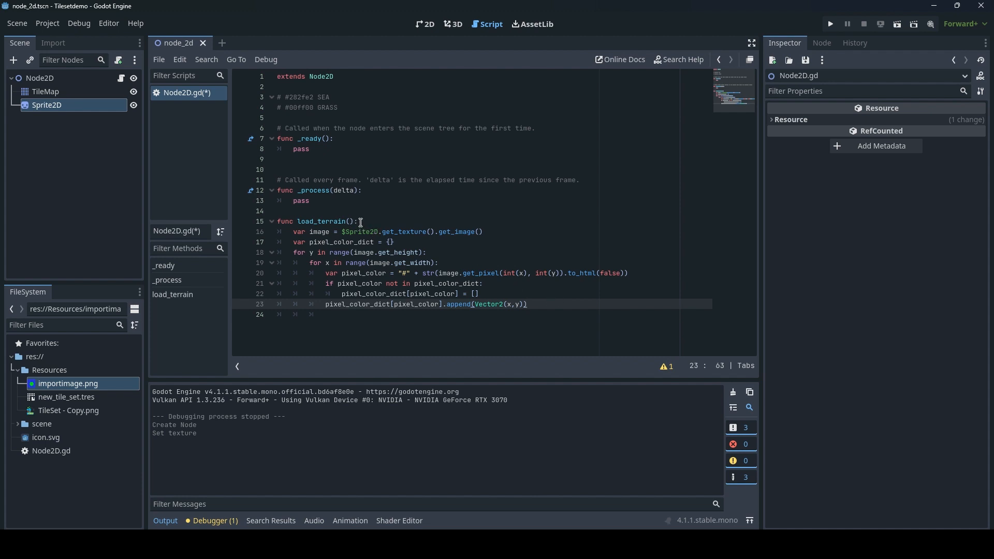
Step: Replace pass in _ready with load_terrain() and start a print(pixel_color_dict) line
{"action": "double_click", "coordinate": [325, 221]}
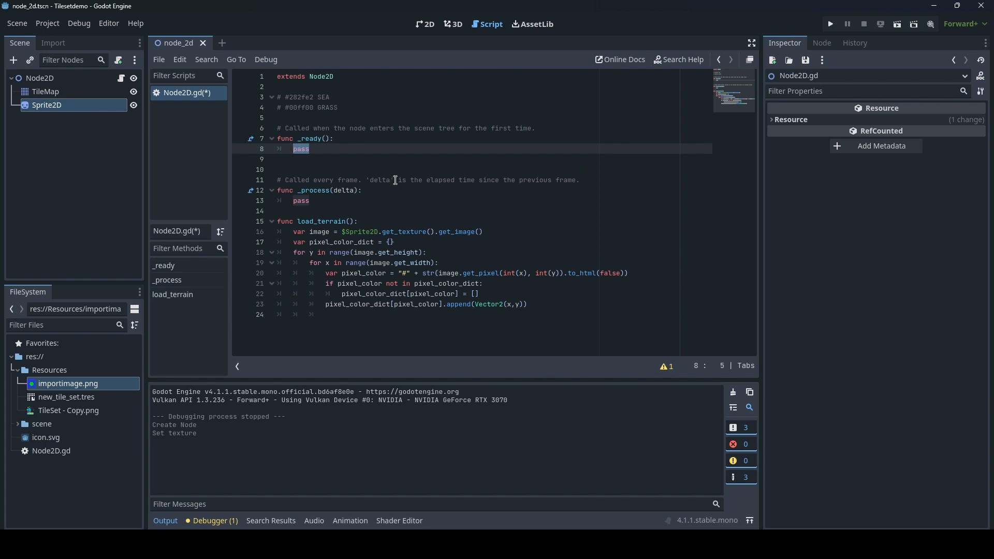
{"action": "type", "text": "load_terrain()"}
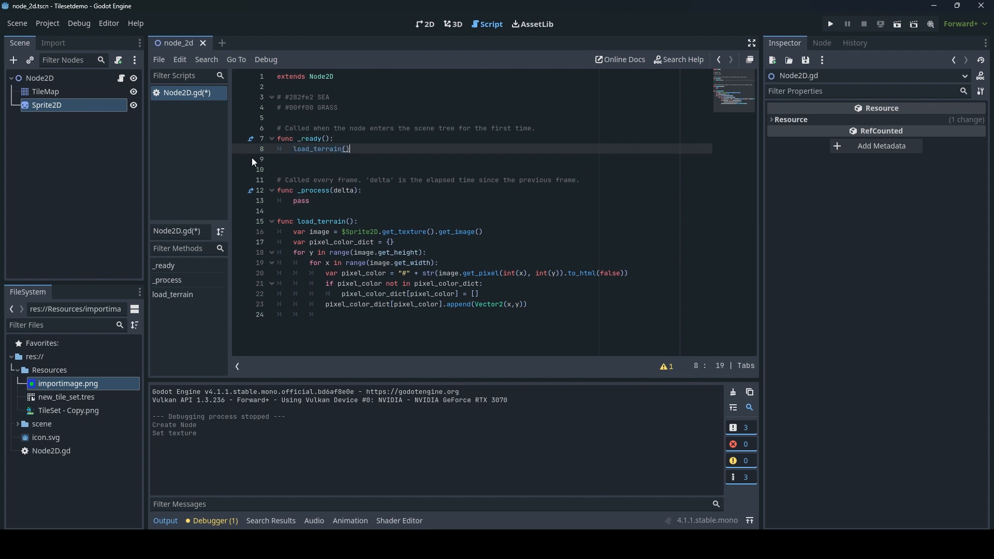
{"action": "mouse_move", "coordinate": [387, 318]}
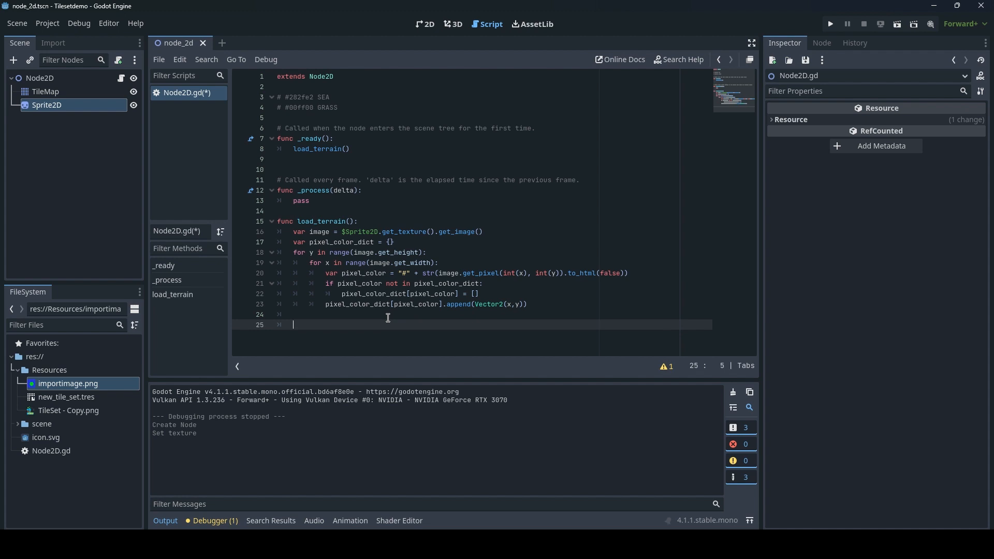
{"action": "type", "text": "print()"}
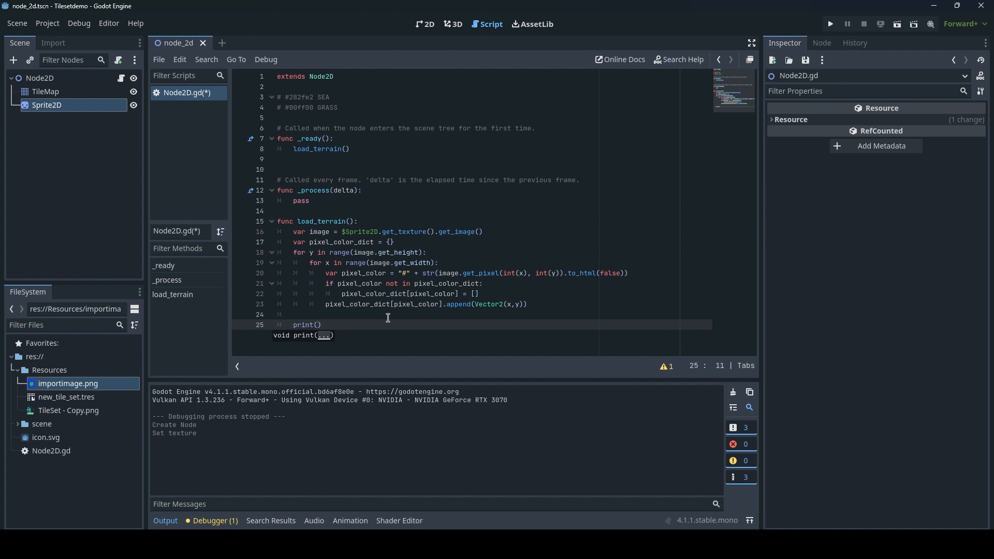
{"action": "type", "text": "pixel_color"}
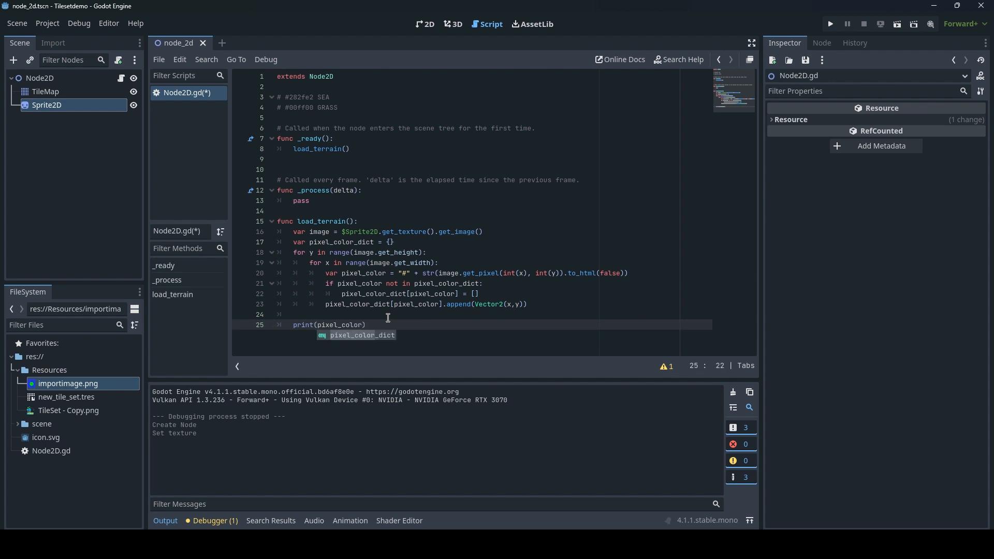
Step: Run the scene and inspect the printed #282fe2 colour's pixel coordinate list in Output
{"action": "left_click", "coordinate": [830, 24]}
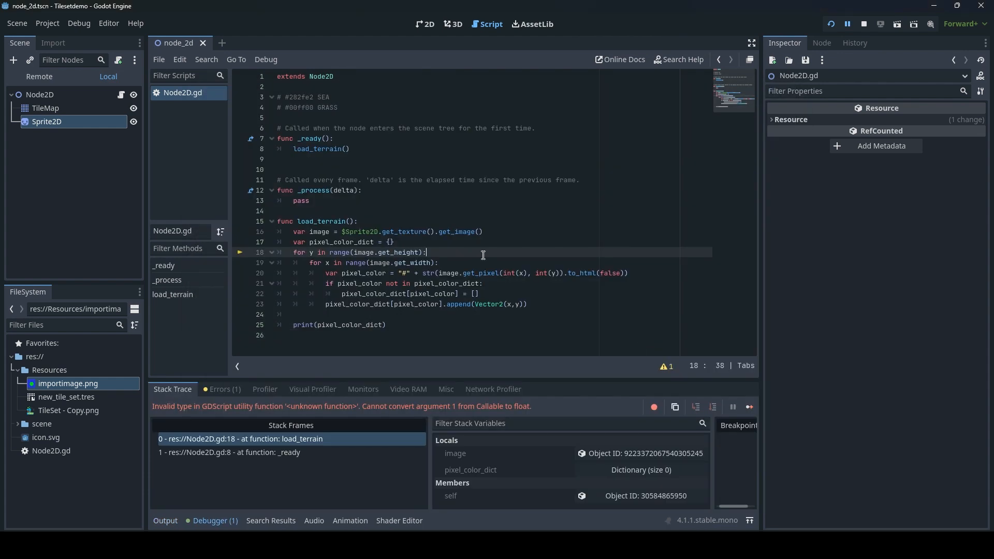
{"action": "mouse_move", "coordinate": [478, 267]}
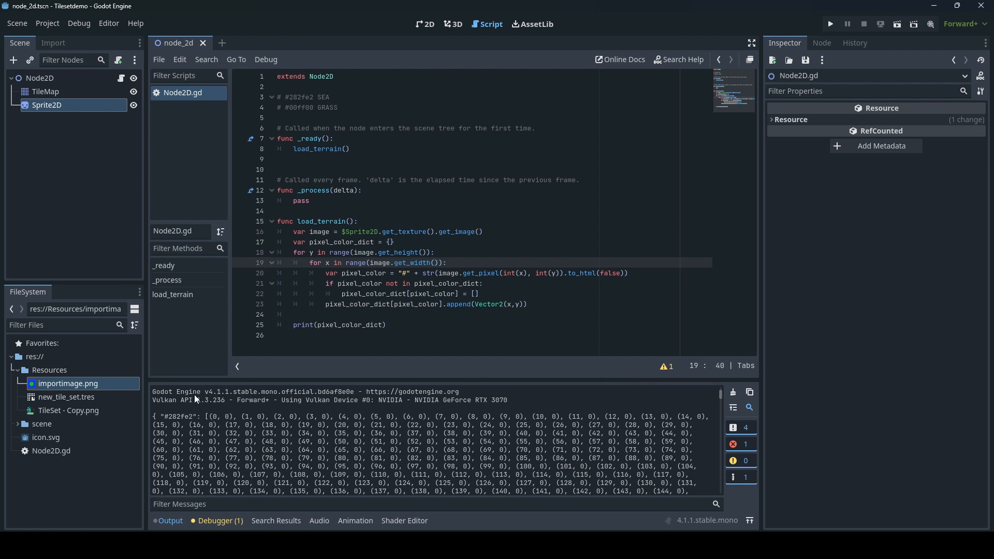
{"action": "double_click", "coordinate": [179, 416]}
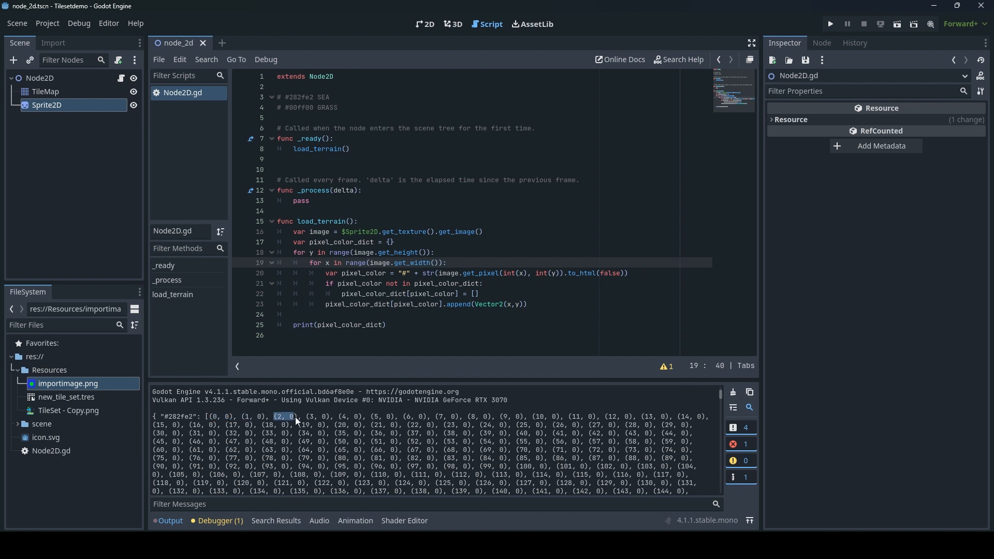
{"action": "scroll", "scroll_direction": "down", "scroll_amount": 3}
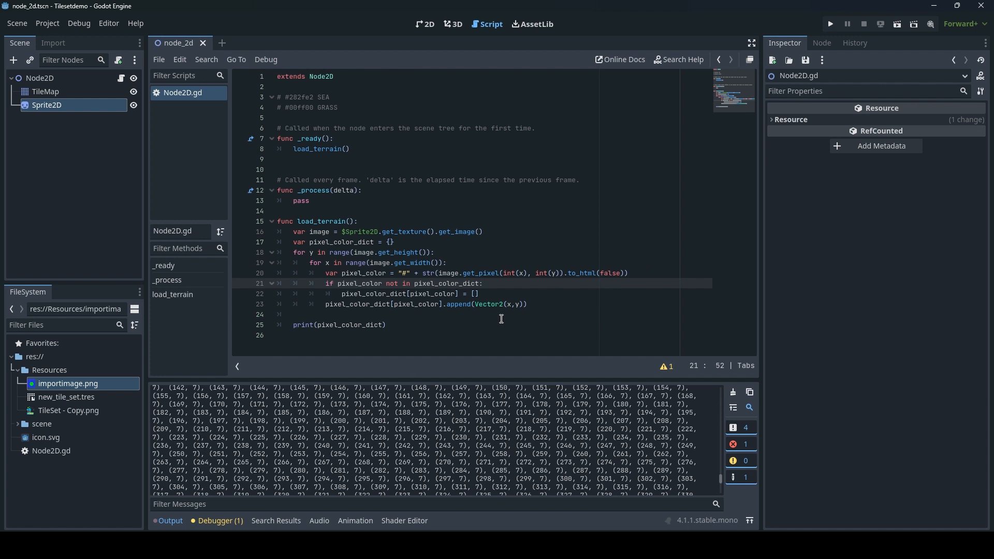
Step: Delete the print(pixel_color_dict) line, leaving line 25 empty
{"action": "left_click", "coordinate": [301, 335]}
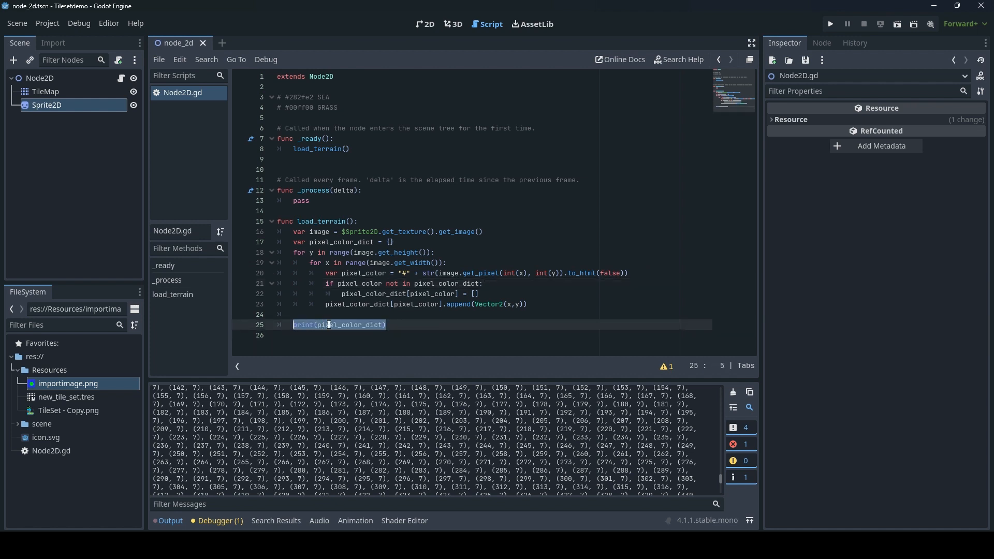
{"action": "key", "text": "Delete"}
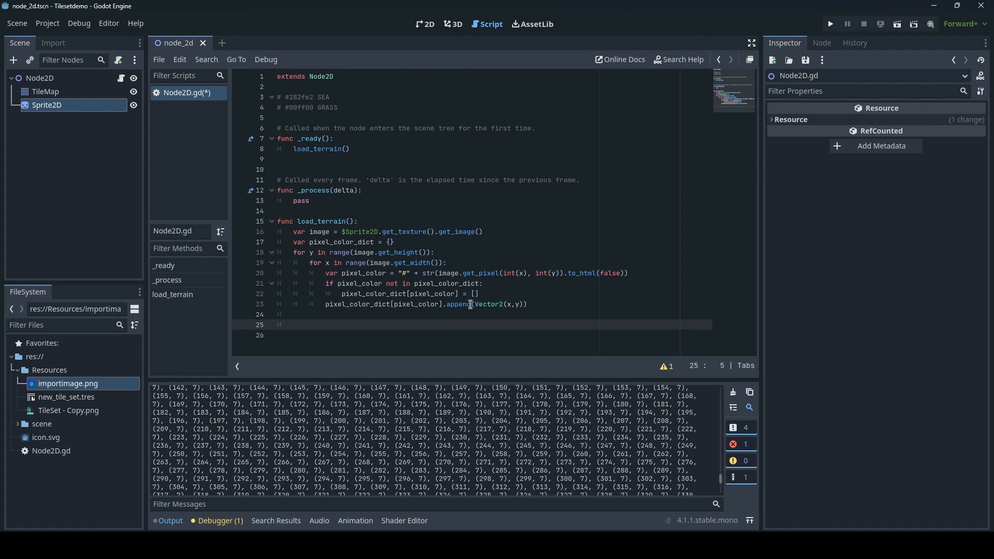
{"action": "left_click", "coordinate": [44, 92]}
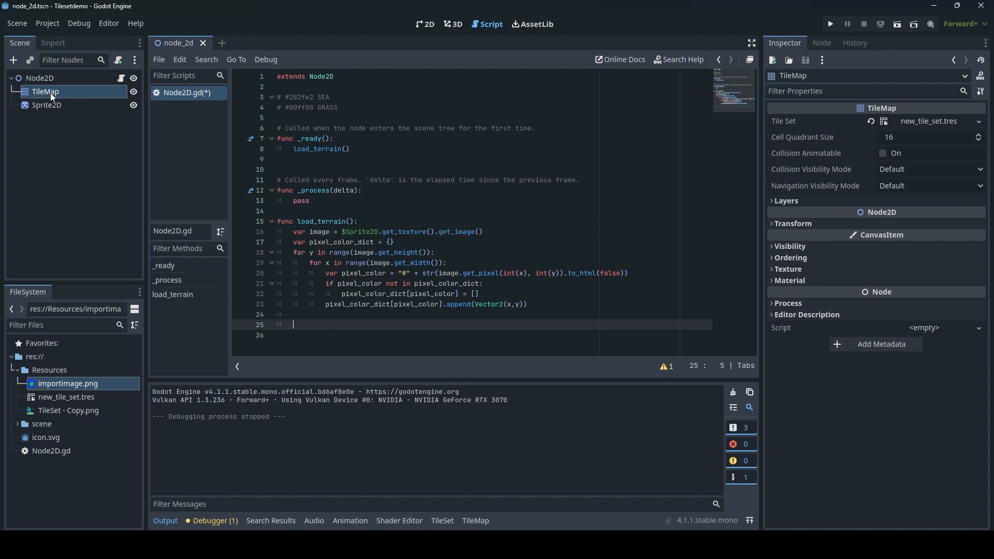
Step: Add $TileMap.set_cells_terrain_connect(0, pixel_color_dict[pixel_color]) at the end of load_terrain
{"action": "left_click_drag", "start_coordinate": [44, 91], "coordinate": [359, 334]}
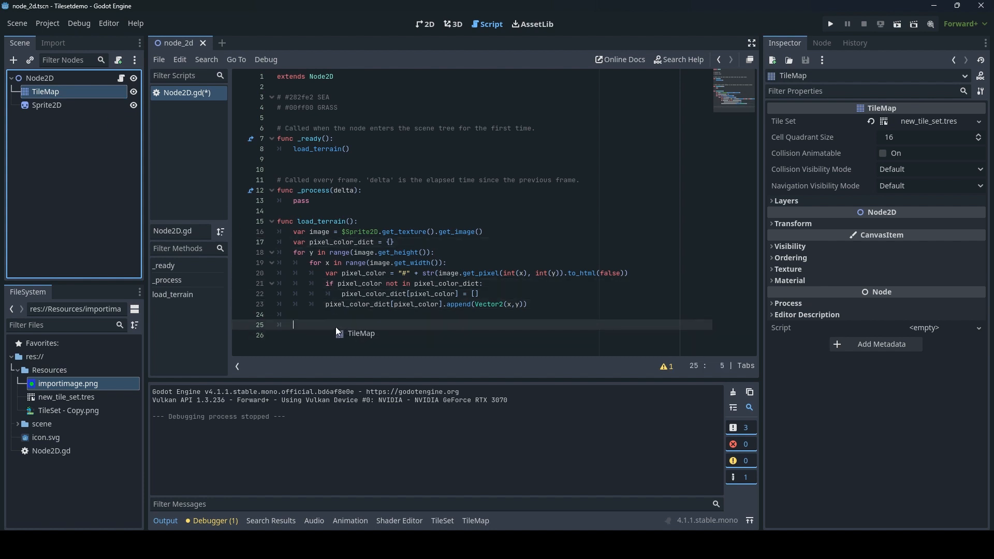
{"action": "type", "text": "$TileMap"}
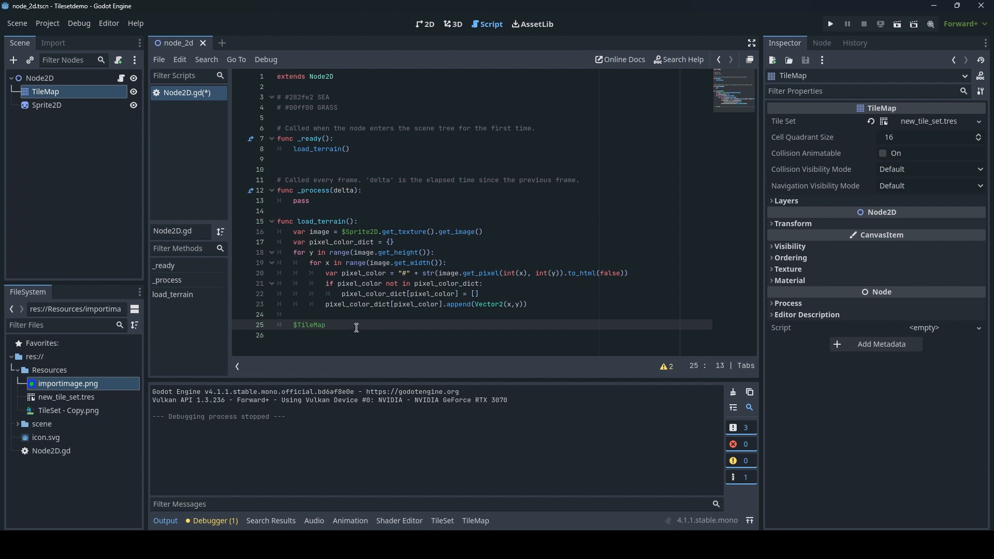
{"action": "type", "text": "."}
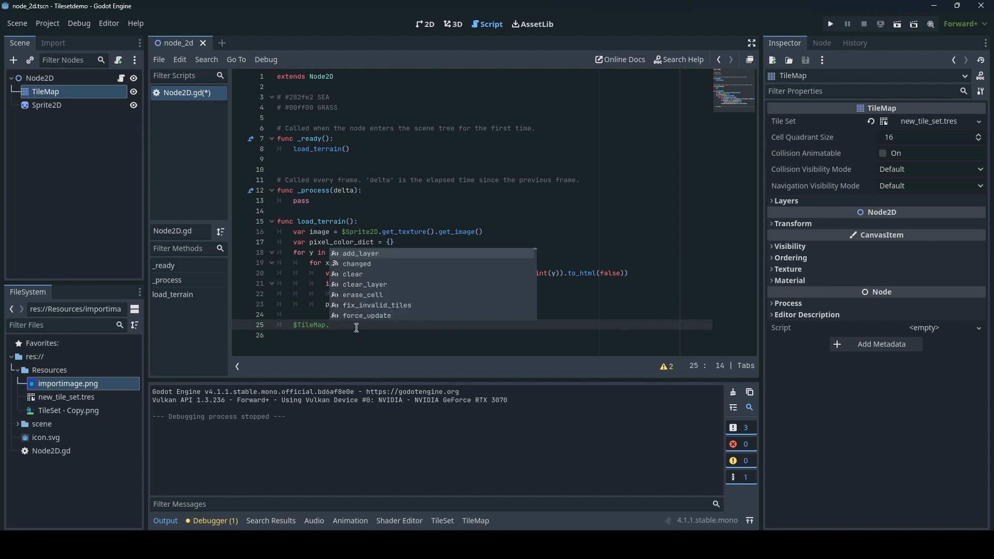
{"action": "type", "text": "set_"}
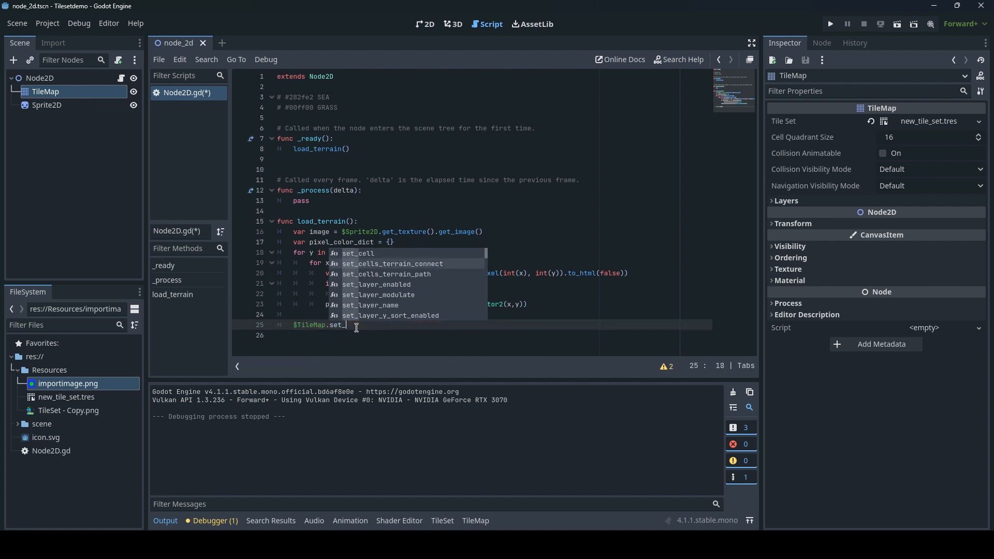
{"action": "left_click", "coordinate": [391, 263]}
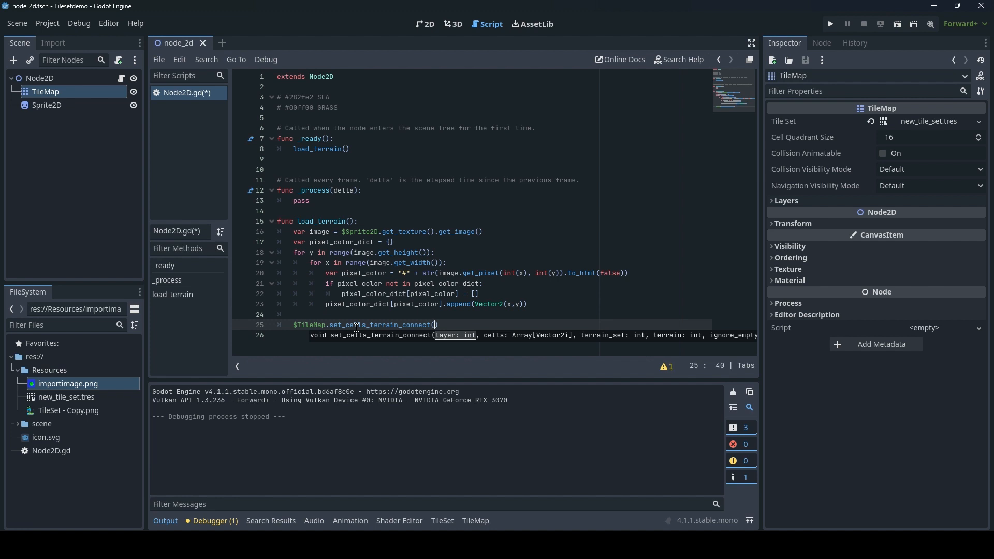
{"action": "type", "text": "0"}
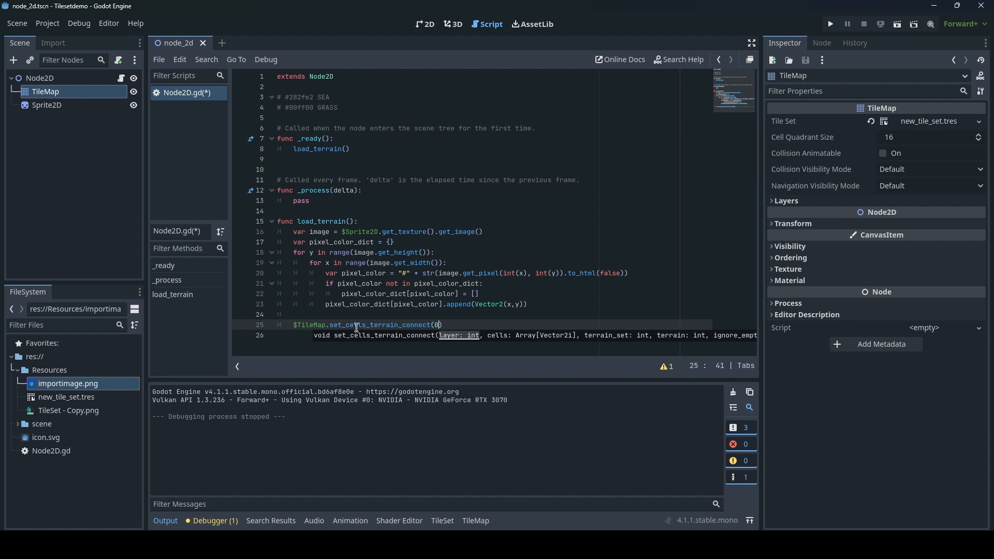
{"action": "type", "text": ","}
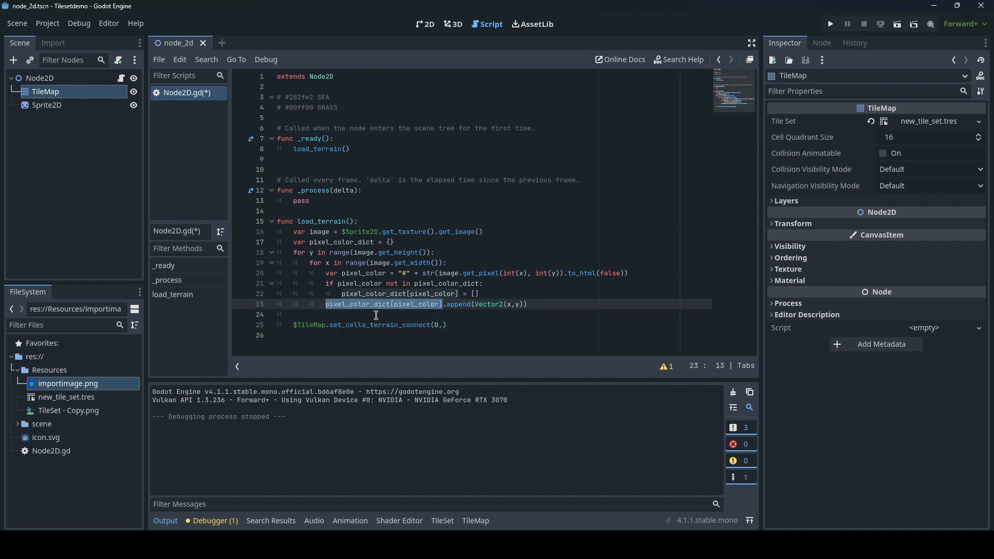
{"action": "type", "text": "pixel_color_dict[pixel_color]"}
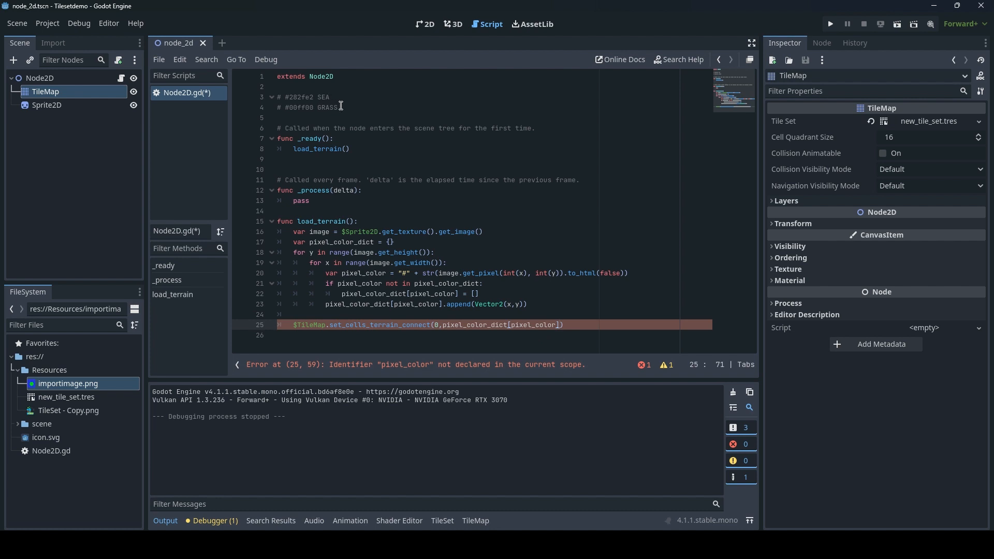
Step: Replace the lookup key with "#00ff00" from the GRASS comment and append a #00ff00 GRASS comment
{"action": "left_click", "coordinate": [305, 107]}
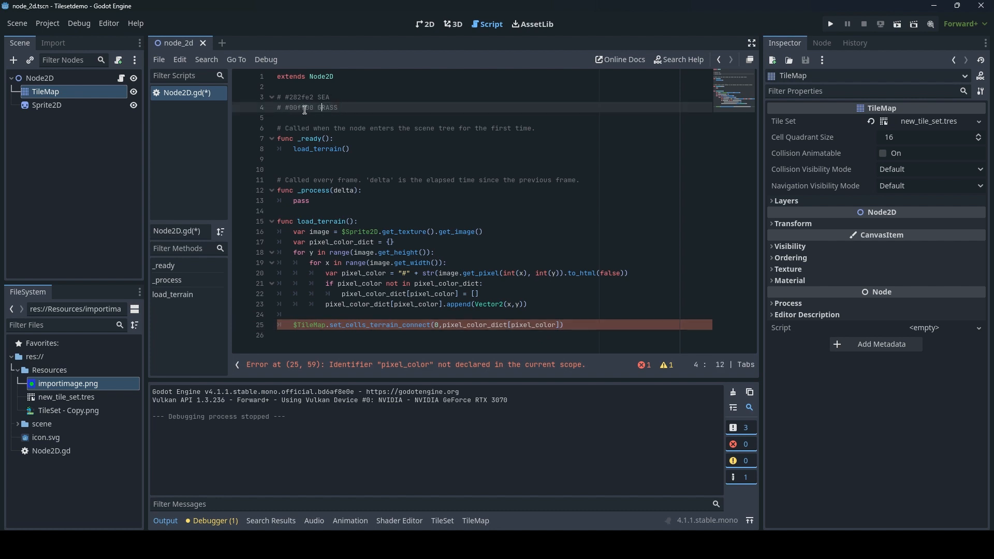
{"action": "double_click", "coordinate": [301, 106]}
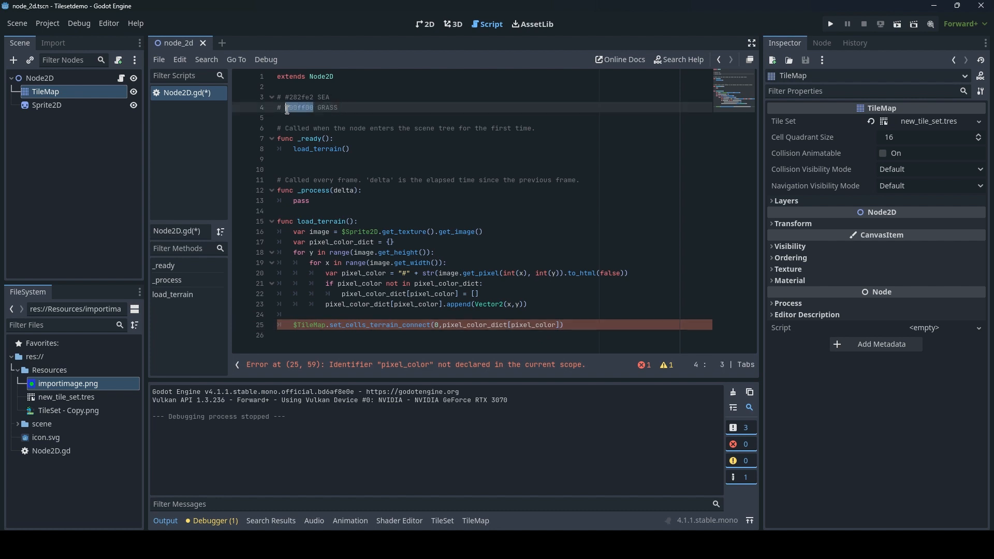
{"action": "double_click", "coordinate": [536, 324]}
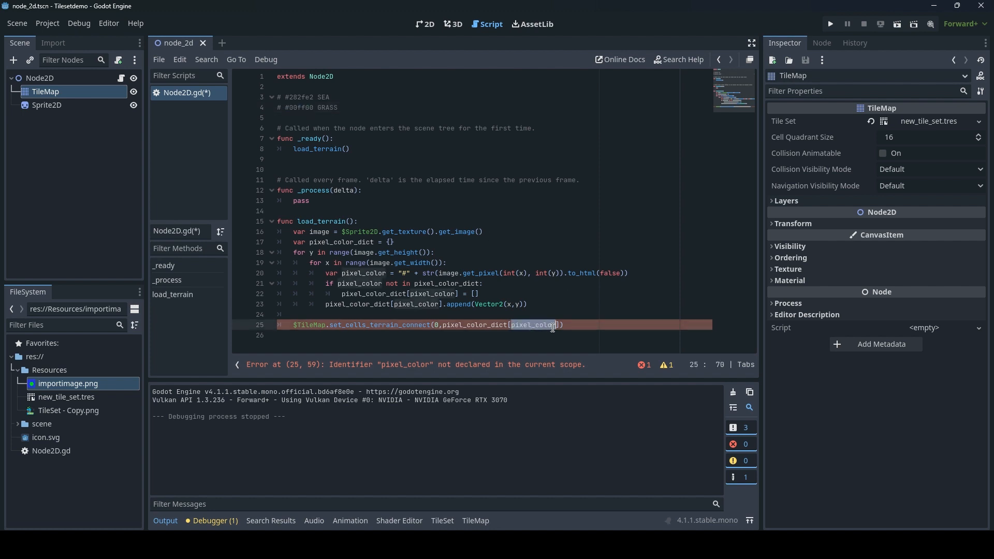
{"action": "type", "text": "#00ff00"}
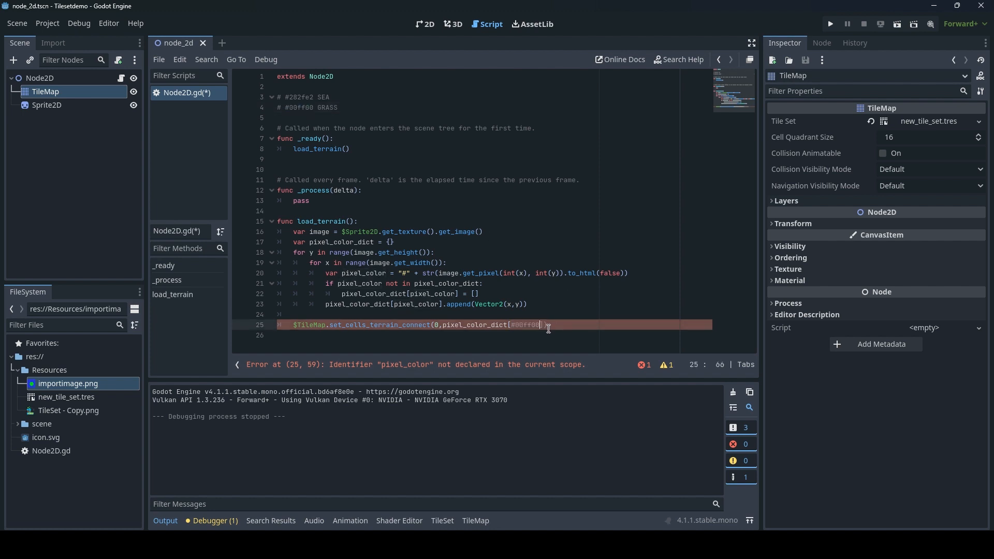
{"action": "type", "text": "\""}
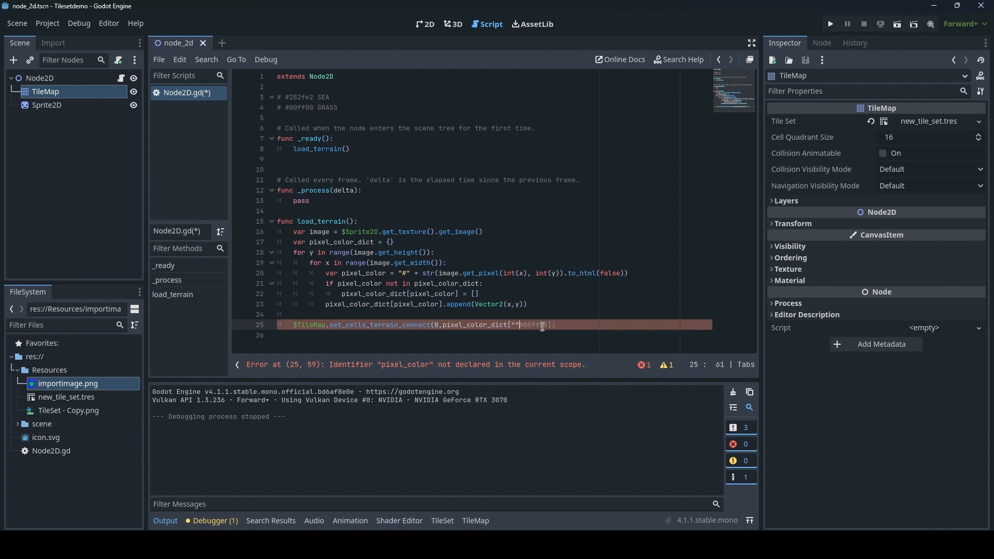
{"action": "type", "text": "#00ff00"}
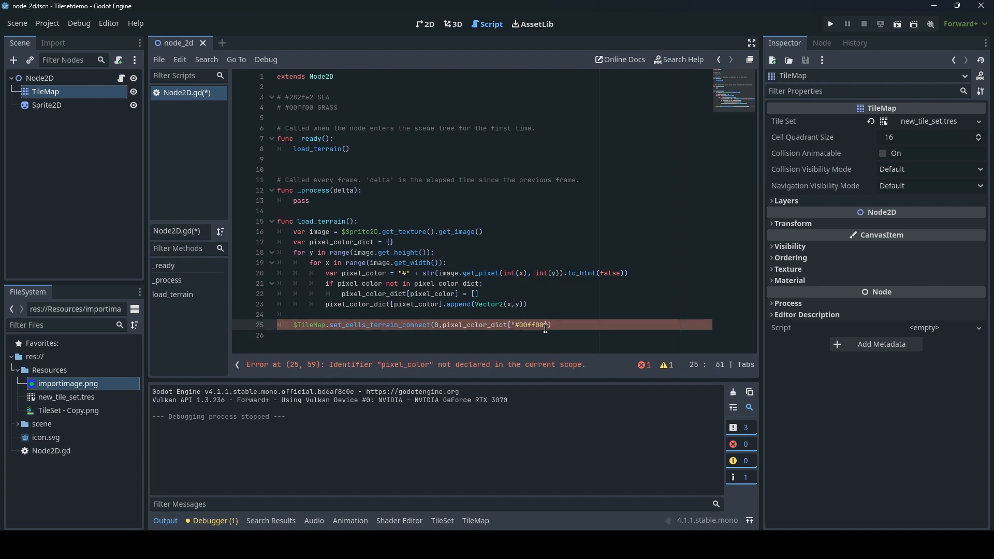
{"action": "type", "text": ")]"}
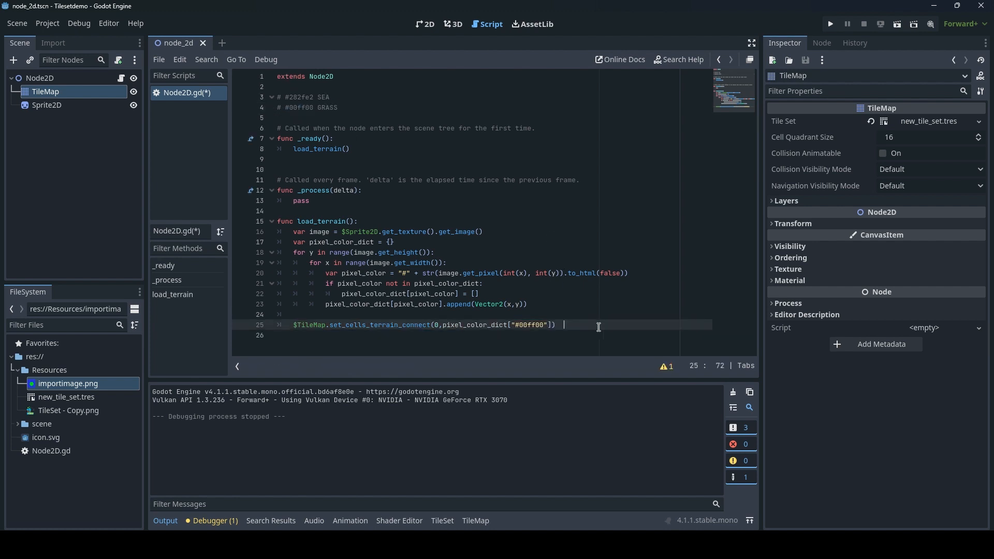
{"action": "type", "text": "#00ff00 GRASS"}
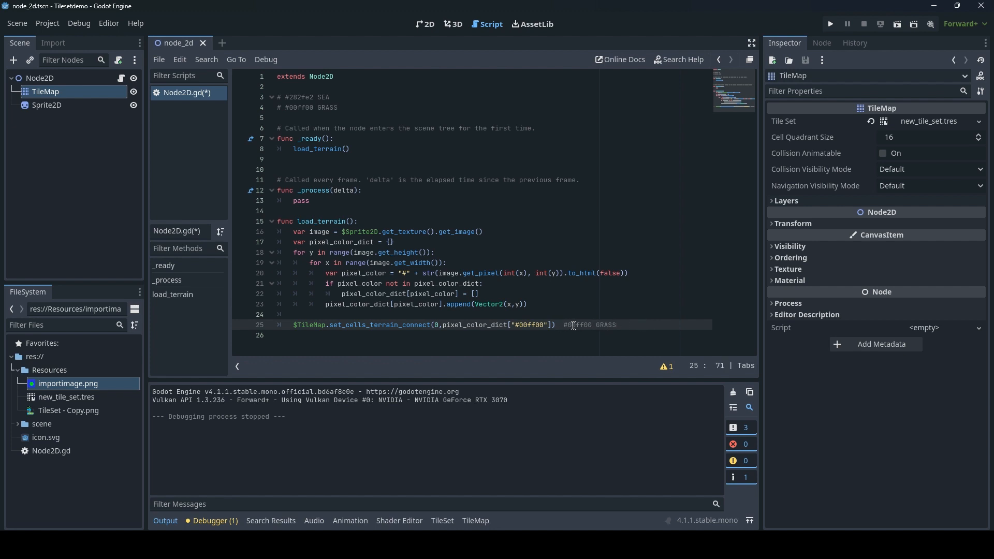
{"action": "key", "text": "Backspace"}
{"action": "type", "text": ",0,0"}
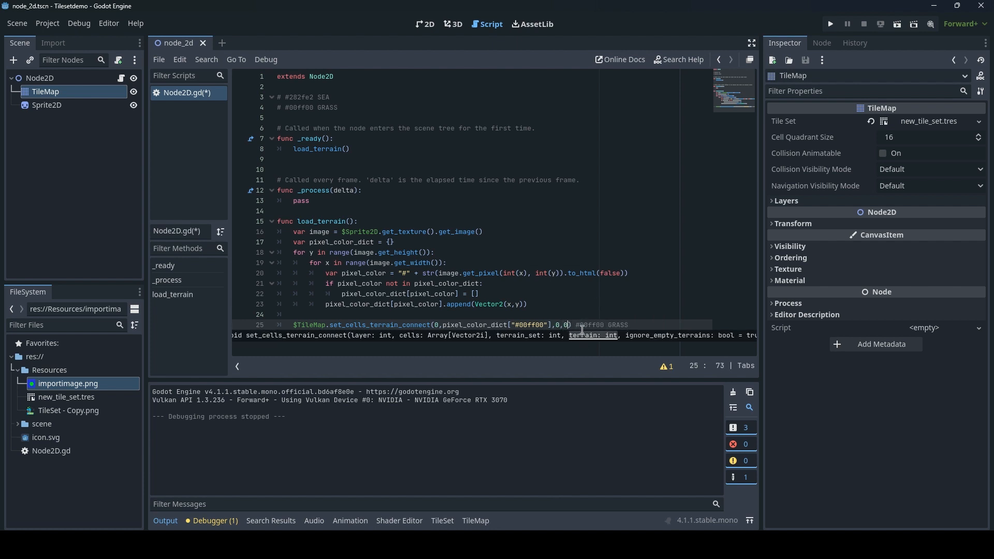
Step: Review the Ground and Sea terrains in new_tile_set.tres, then show the Output log
{"action": "left_click", "coordinate": [475, 521]}
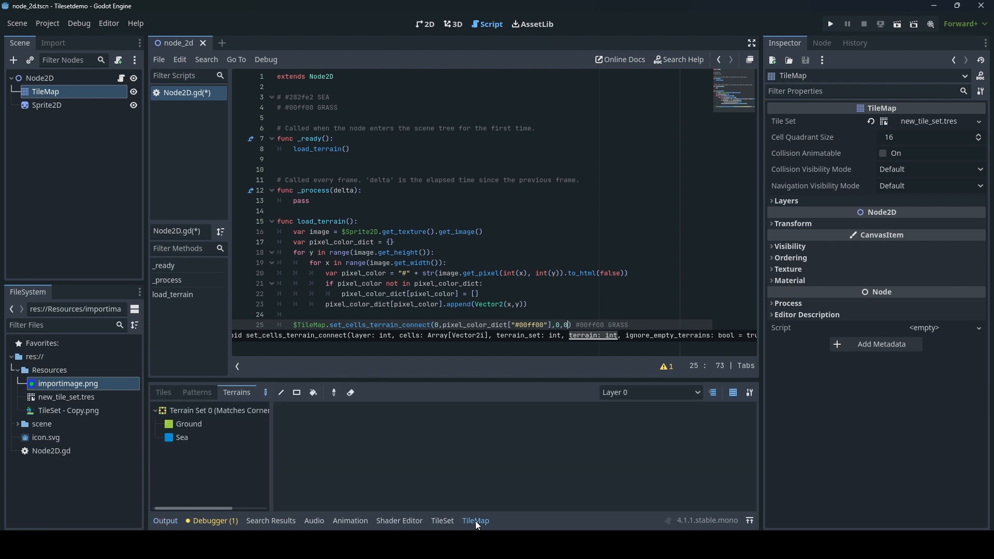
{"action": "mouse_move", "coordinate": [73, 418]}
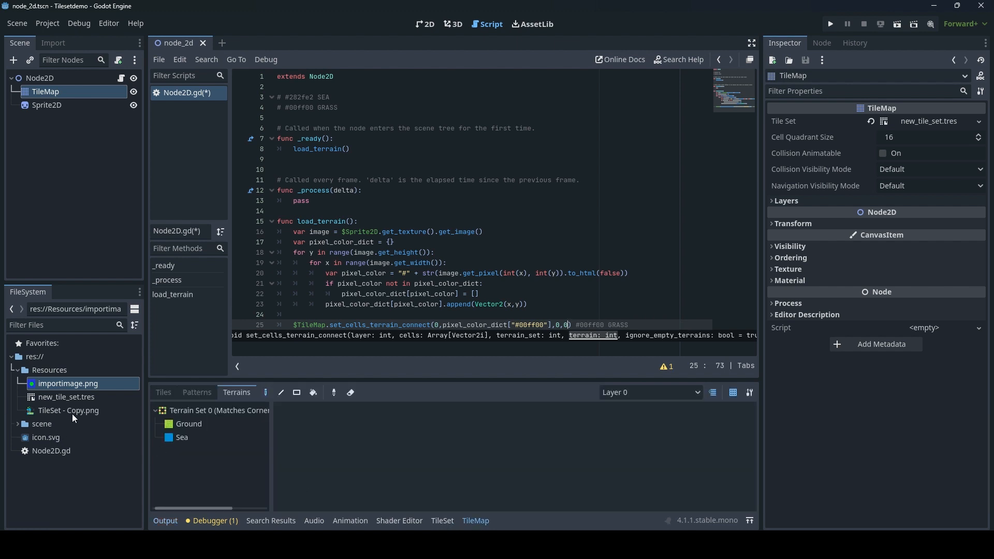
{"action": "left_click", "coordinate": [67, 396]}
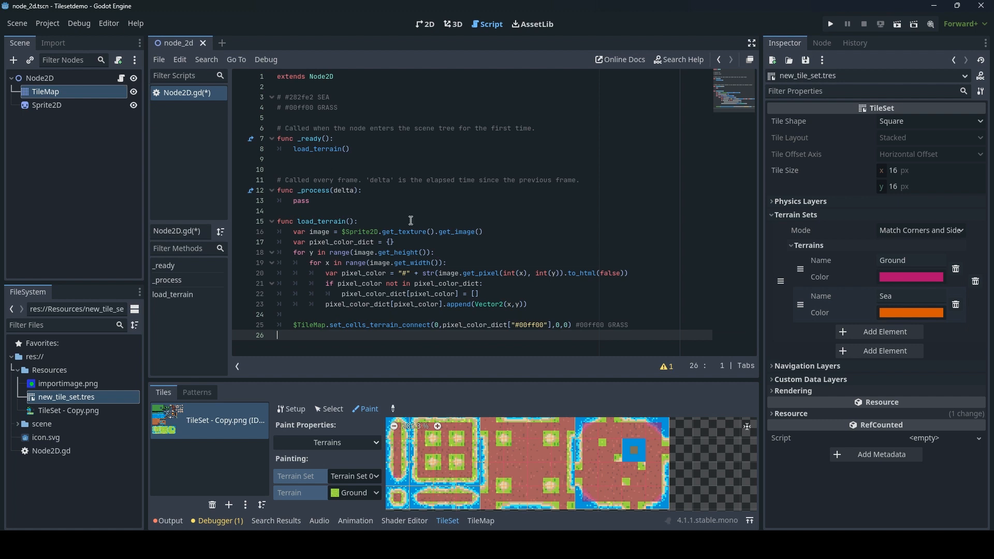
{"action": "left_click", "coordinate": [215, 521]}
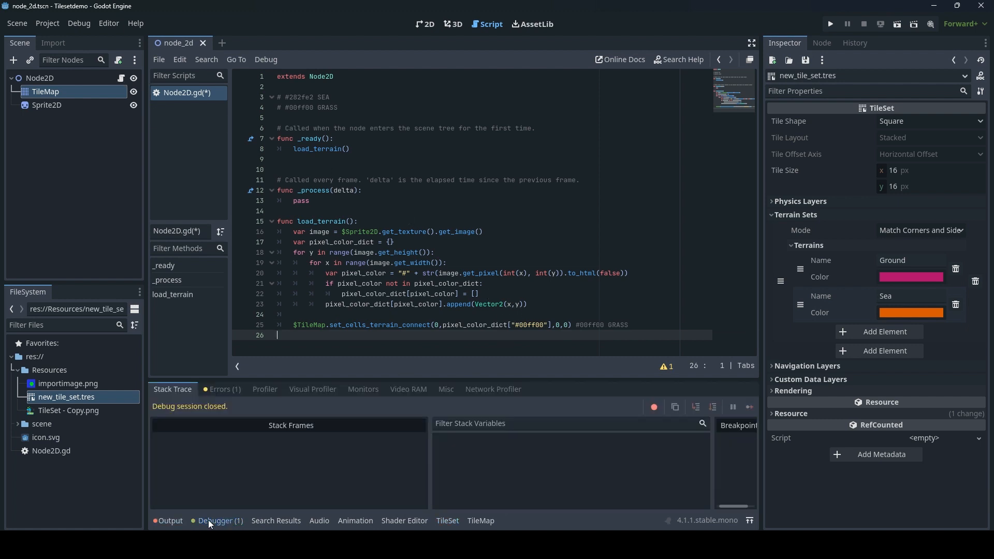
{"action": "left_click", "coordinate": [169, 521]}
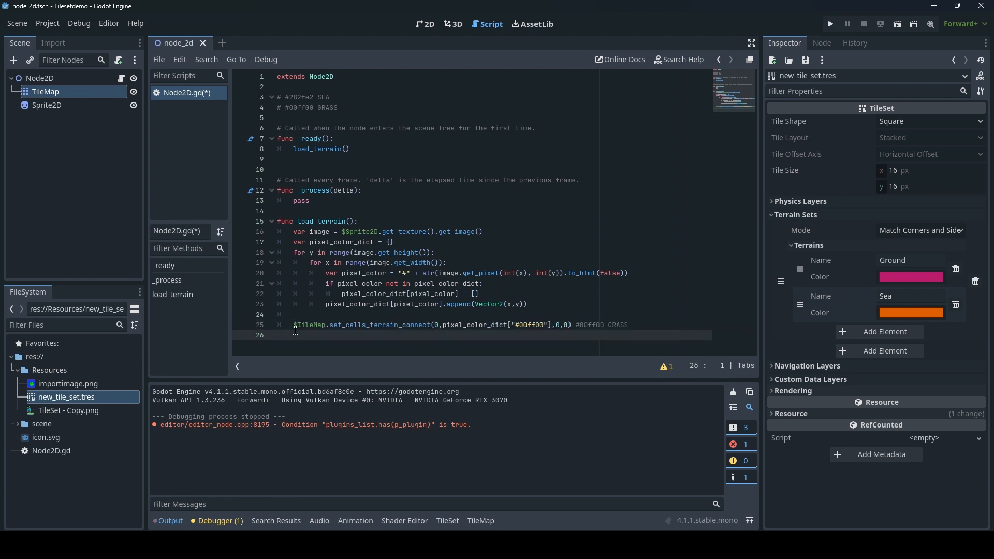
Step: Duplicate the grass terrain line as a sea call using the #282fe2 key and terrain 1
{"action": "triple_click", "coordinate": [457, 324]}
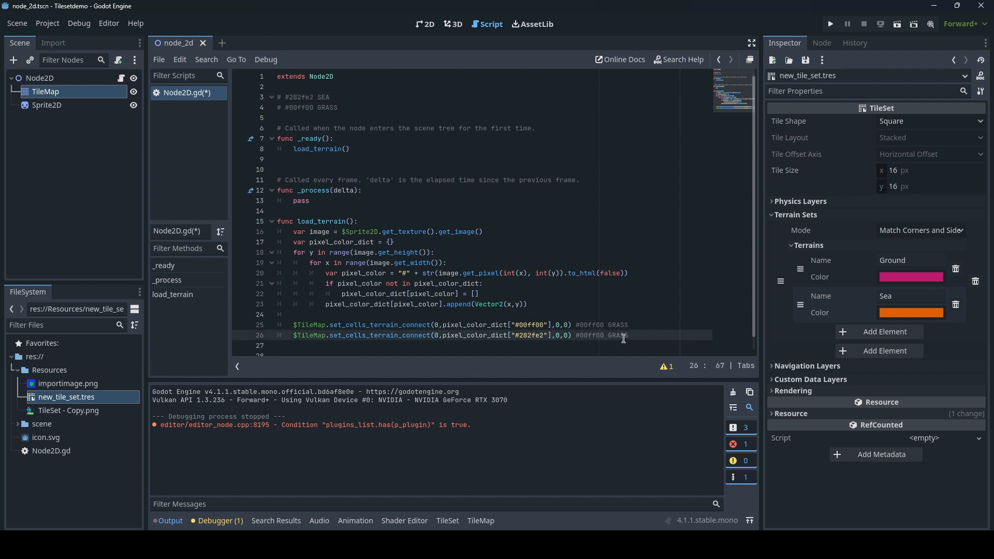
{"action": "double_click", "coordinate": [614, 335]}
{"action": "type", "text": "1"}
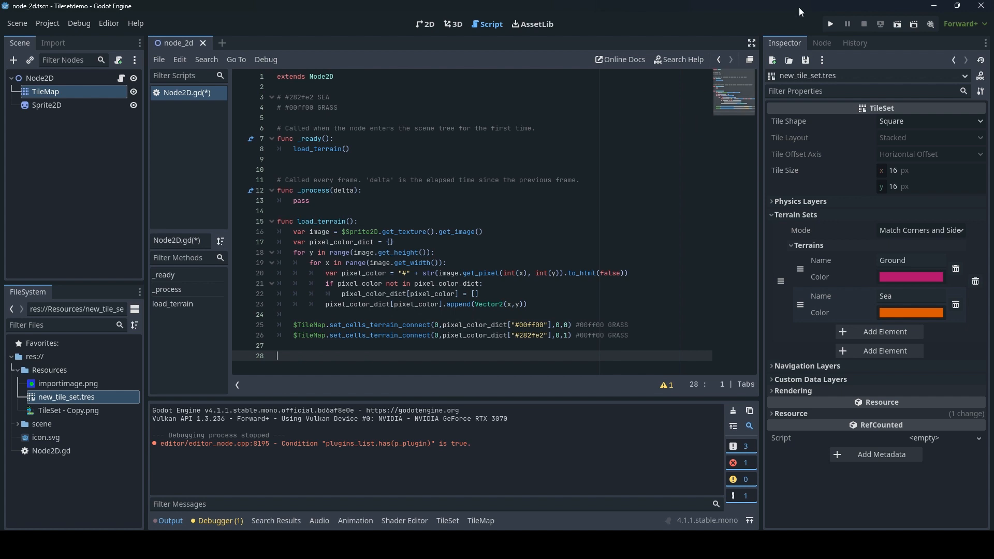
Step: Start adding a child node and search 'camer' to find Camera2D
{"action": "left_click", "coordinate": [828, 24]}
{"action": "type", "text": "camer"}
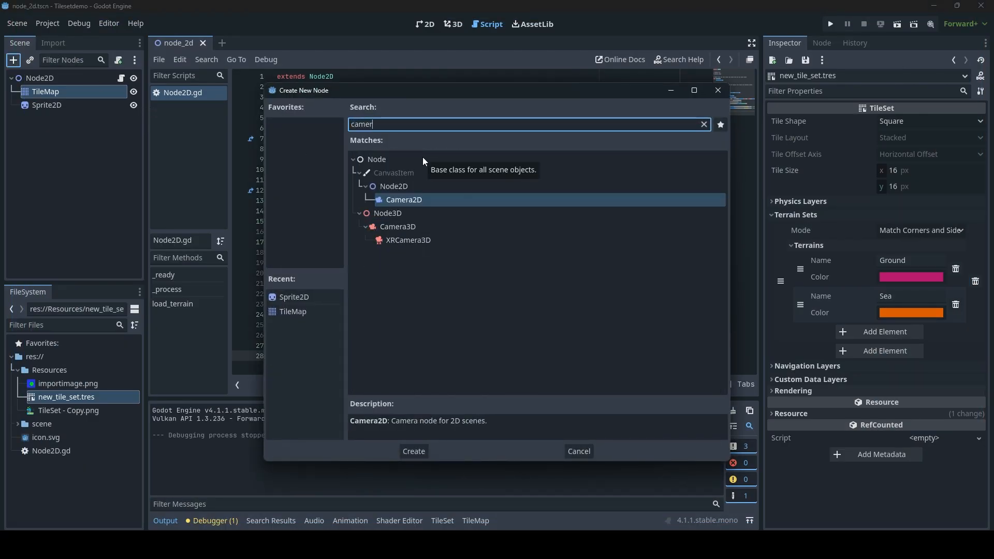
Step: Create the Camera2D node, add $TileMap.queue_free() to load_terrain, and select the camera node
{"action": "left_click", "coordinate": [414, 451]}
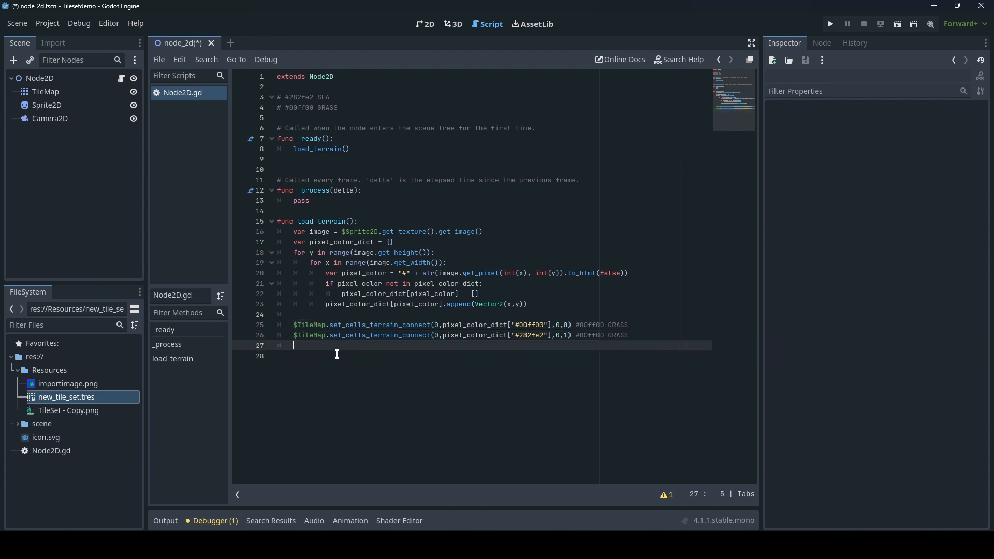
{"action": "type", "text": "$TileMap"}
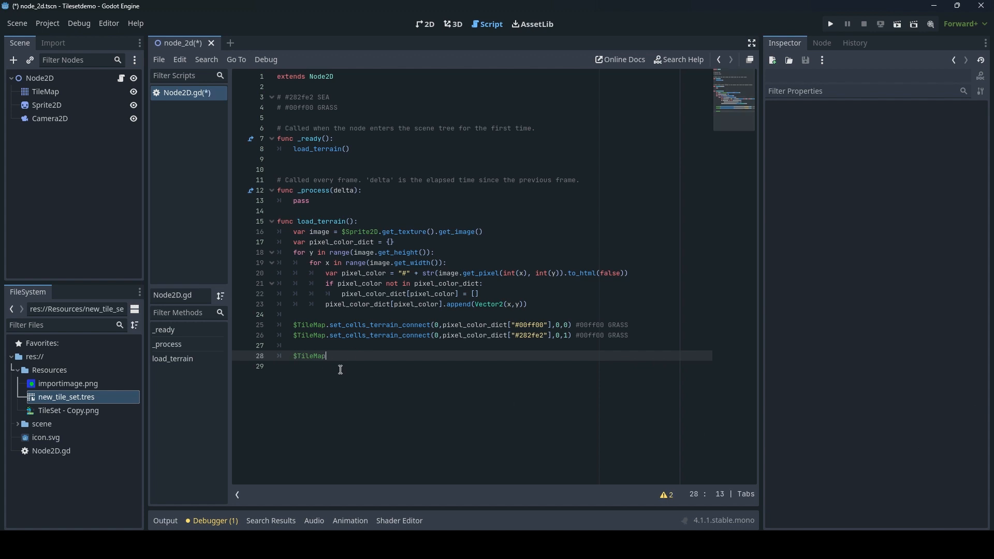
{"action": "type", "text": ".queue_free("}
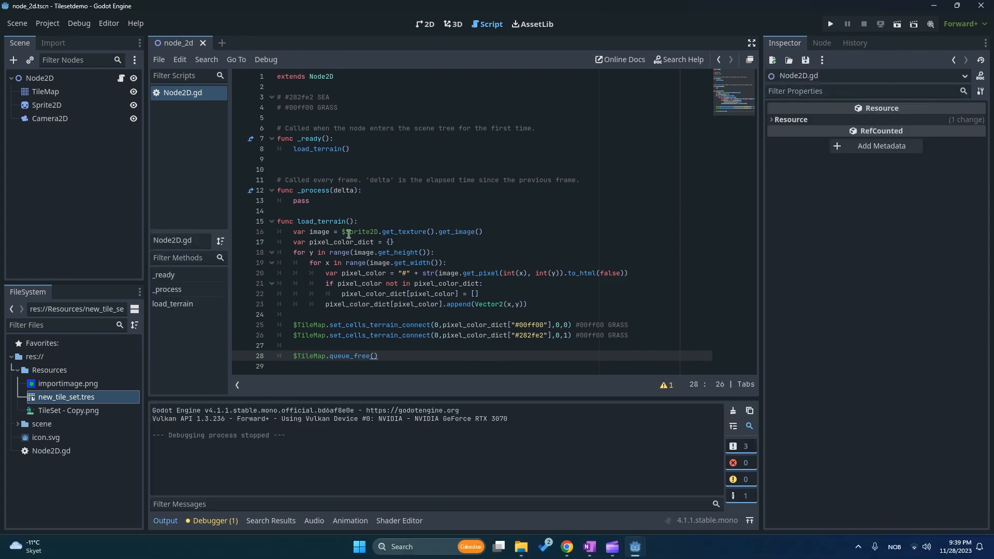
{"action": "double_click", "coordinate": [310, 356]}
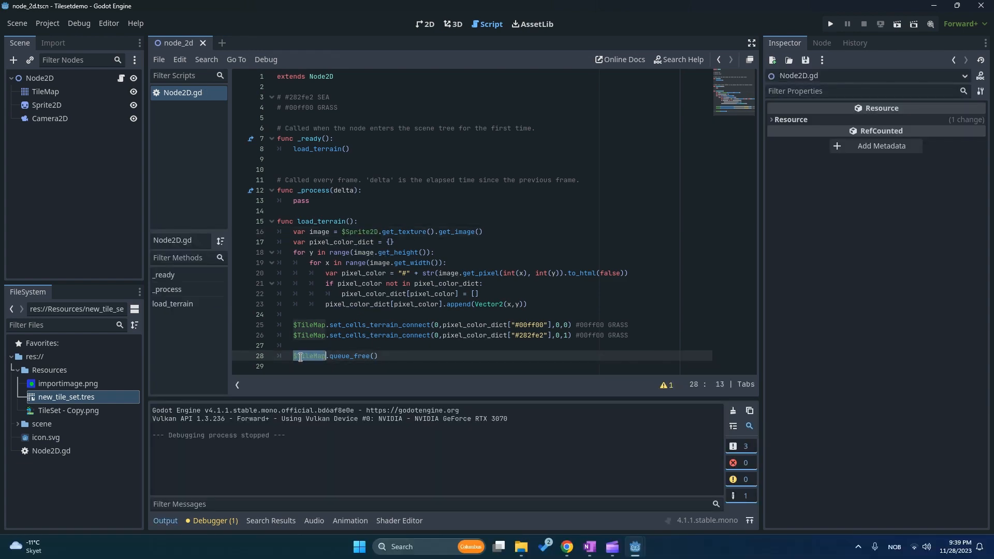
{"action": "left_click", "coordinate": [49, 119]}
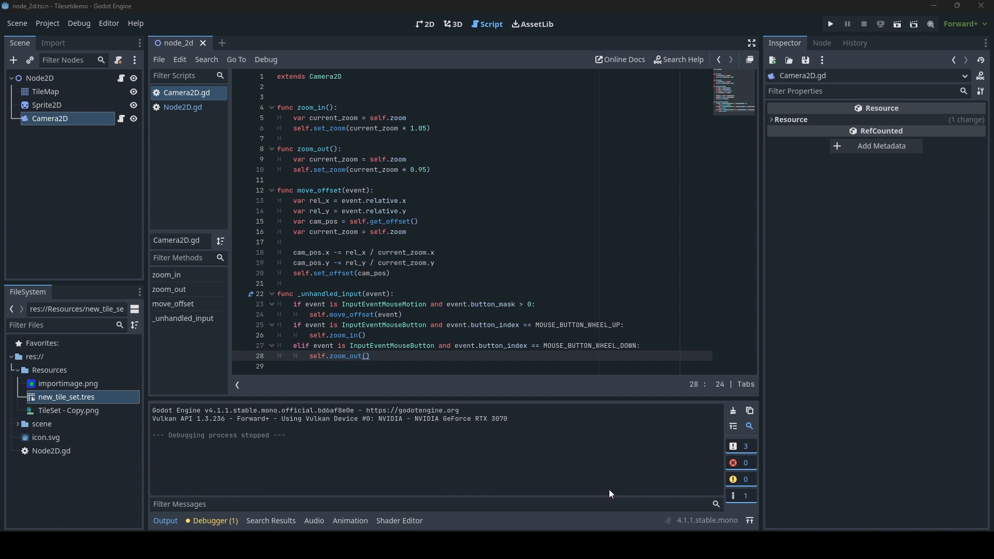
{"action": "mouse_move", "coordinate": [546, 287]}
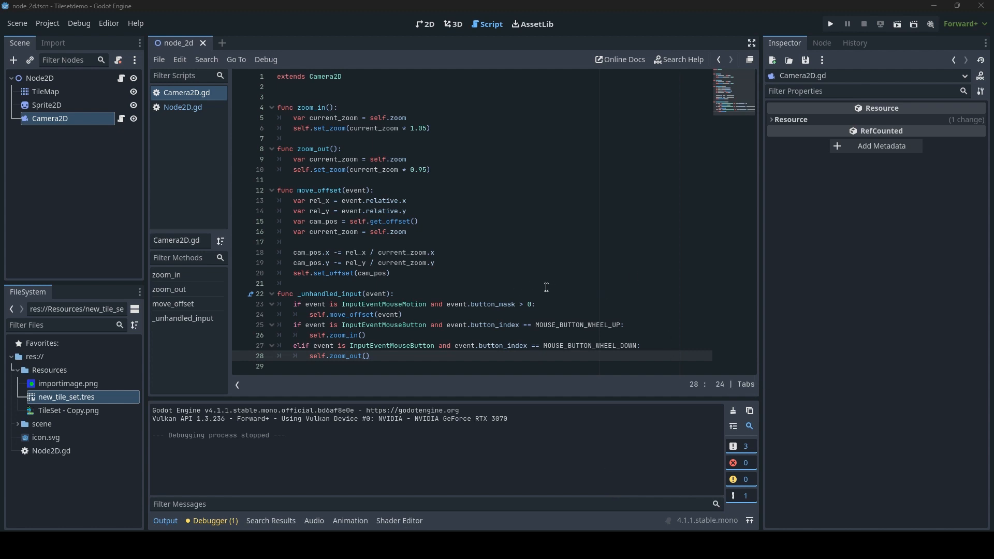
{"action": "mouse_move", "coordinate": [395, 165]}
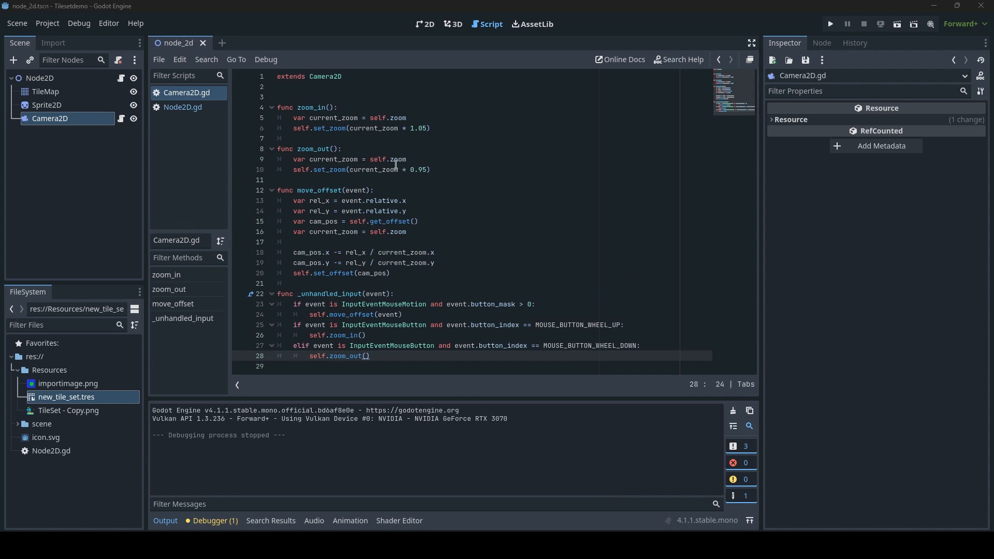
{"action": "mouse_move", "coordinate": [111, 134]}
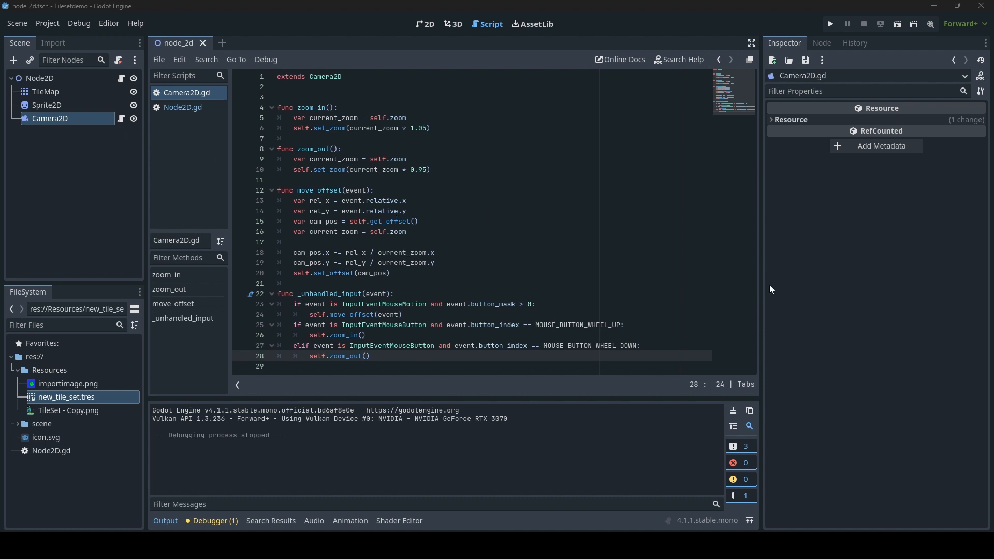
{"action": "mouse_move", "coordinate": [699, 287]}
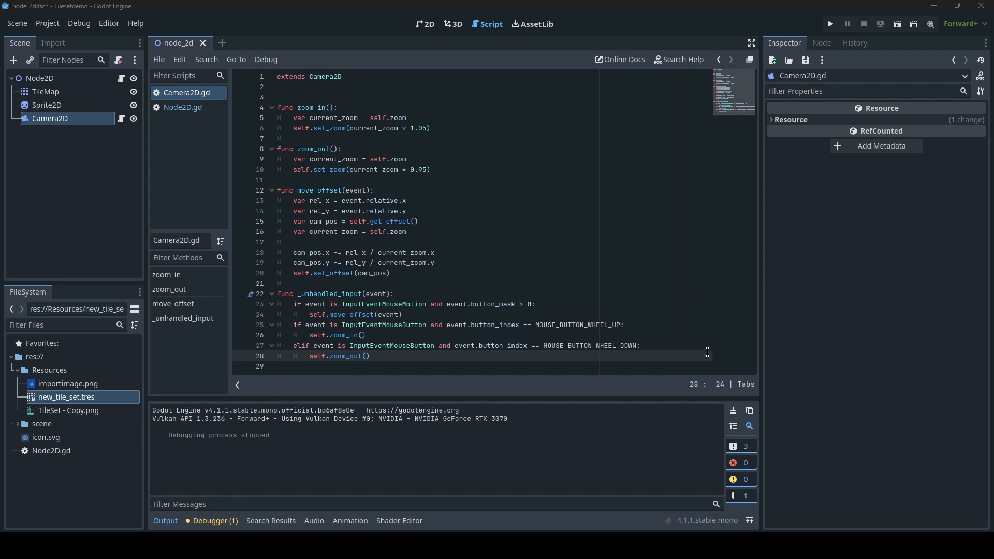
{"action": "mouse_move", "coordinate": [386, 57]}
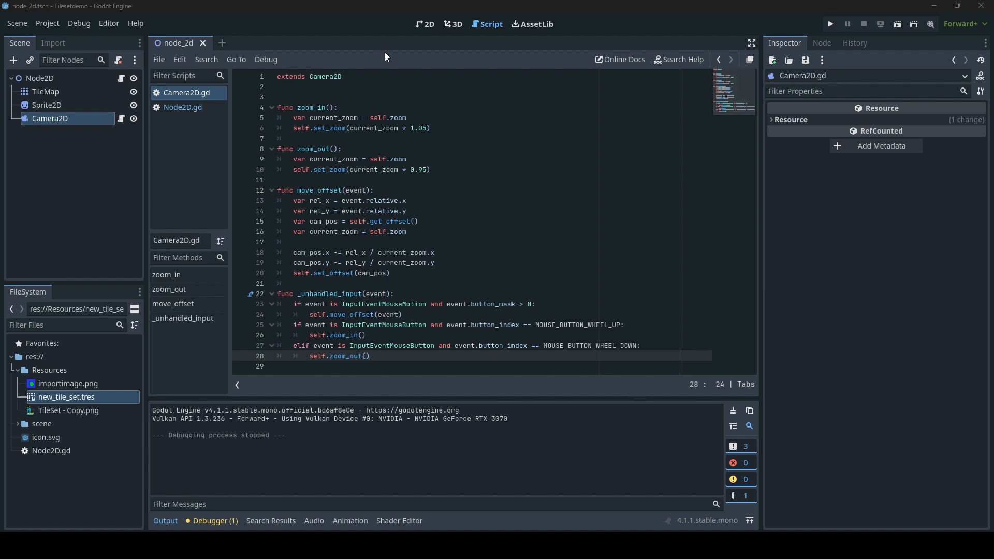
{"action": "mouse_move", "coordinate": [414, 144]}
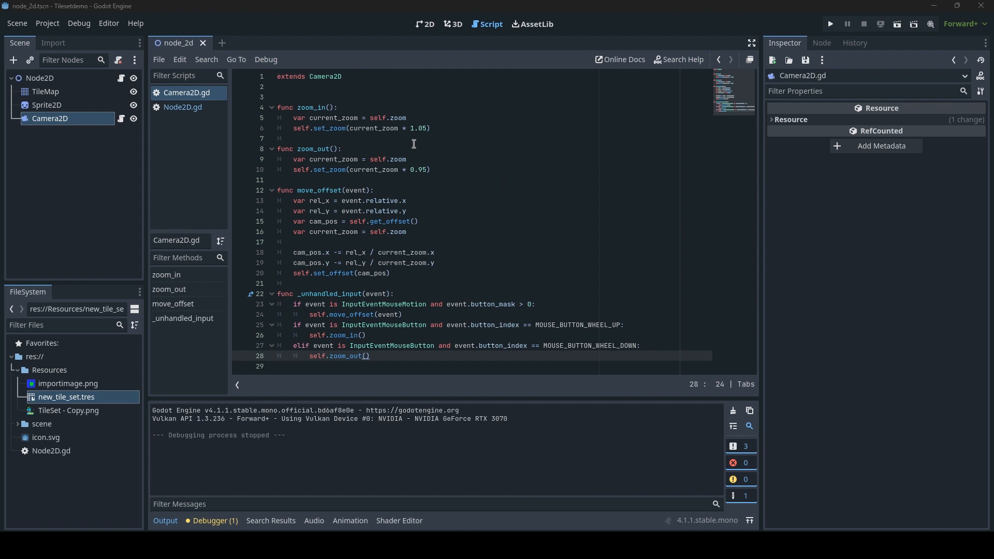
{"action": "mouse_move", "coordinate": [511, 213]}
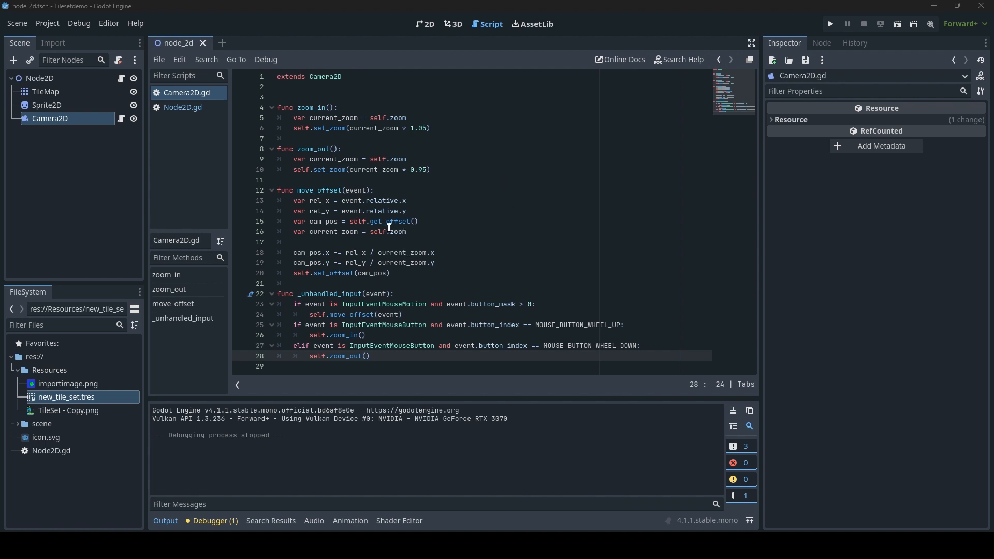
{"action": "mouse_move", "coordinate": [479, 192]}
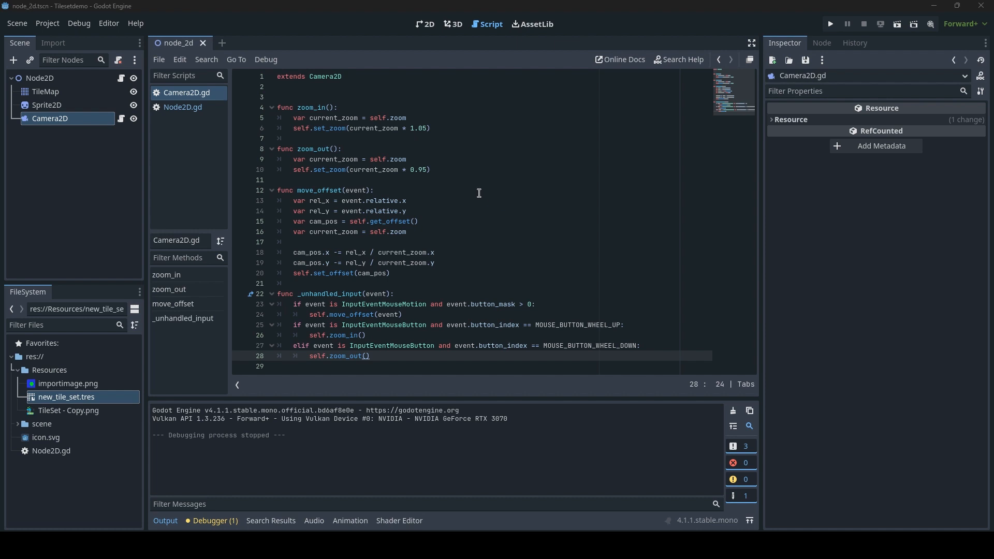
{"action": "mouse_move", "coordinate": [494, 210]}
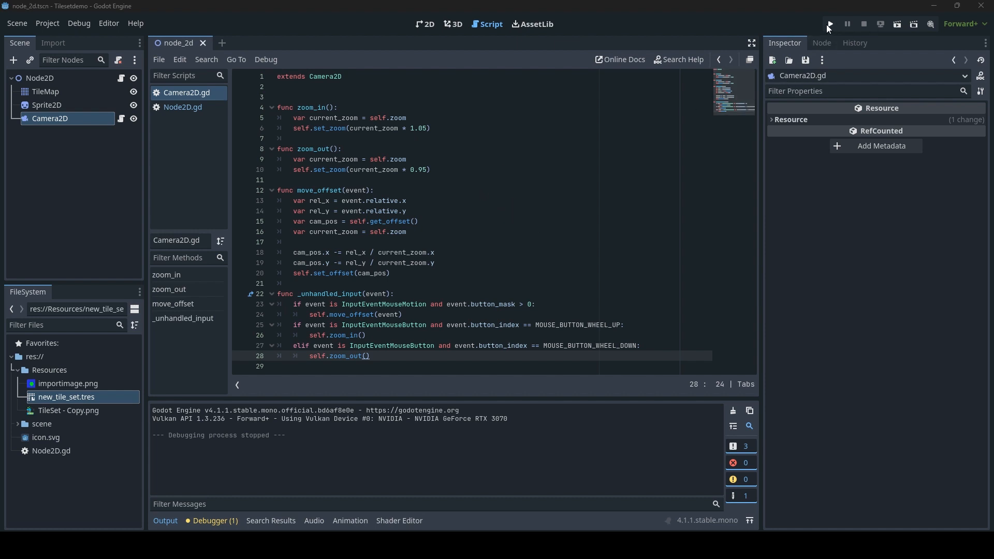
Step: Run the project showing grass and sea tiles, compare with importimage.png and Node2D.gd, then refocus the game
{"action": "left_click", "coordinate": [829, 24]}
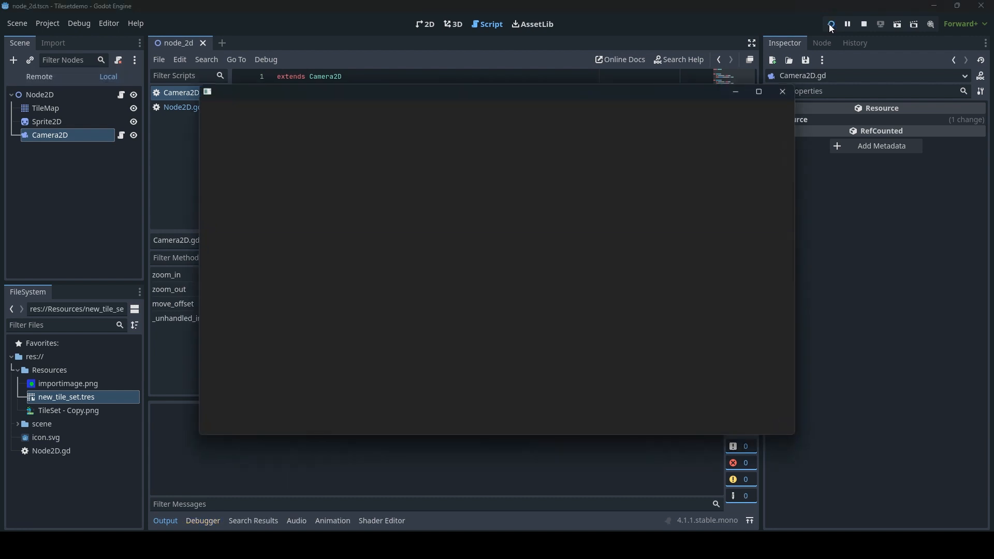
{"action": "left_click", "coordinate": [829, 23]}
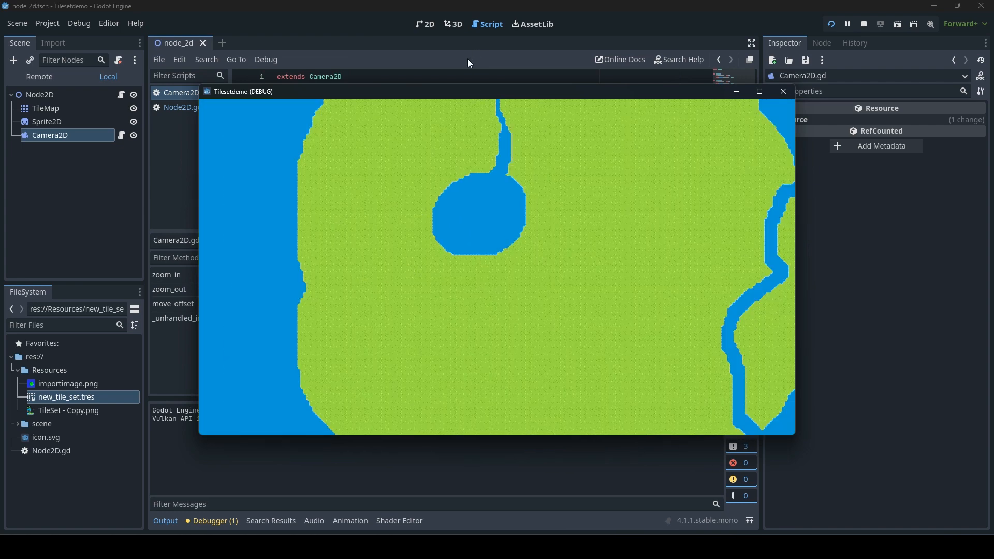
{"action": "left_click", "coordinate": [68, 383]}
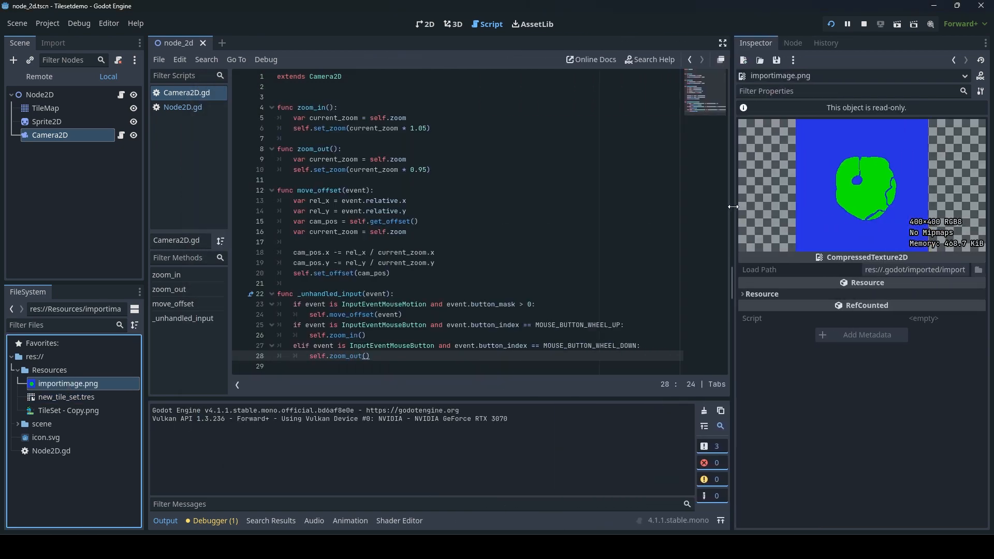
{"action": "left_click", "coordinate": [182, 107]}
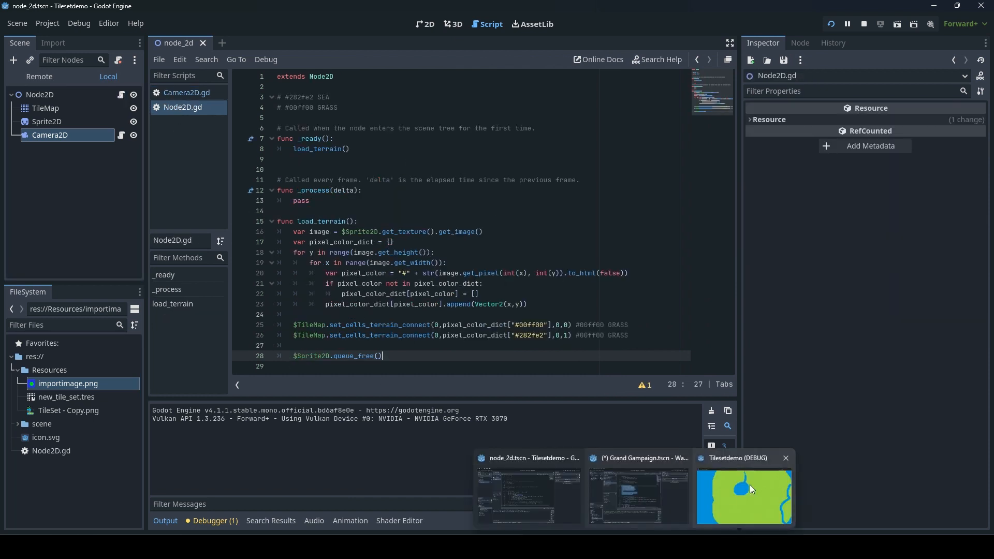
{"action": "left_click", "coordinate": [744, 495]}
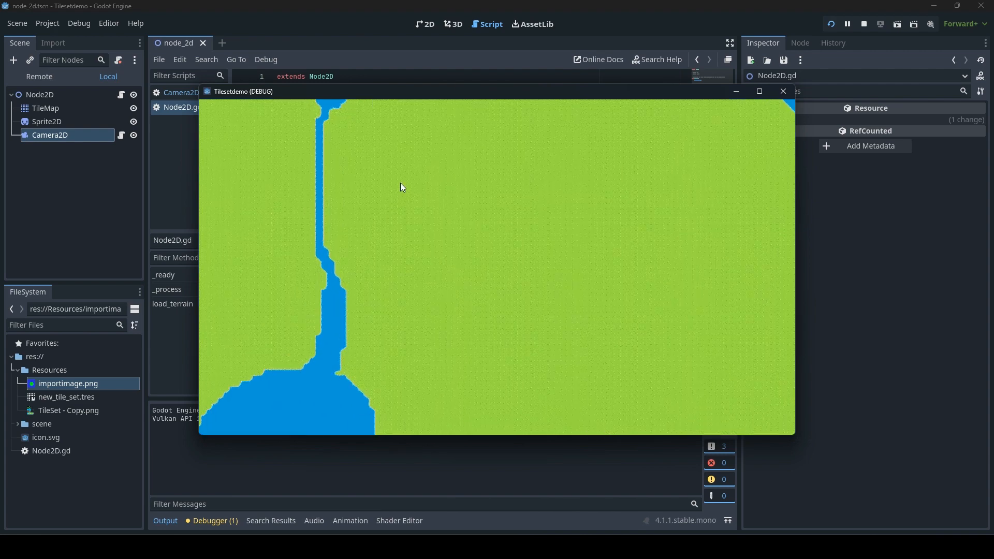